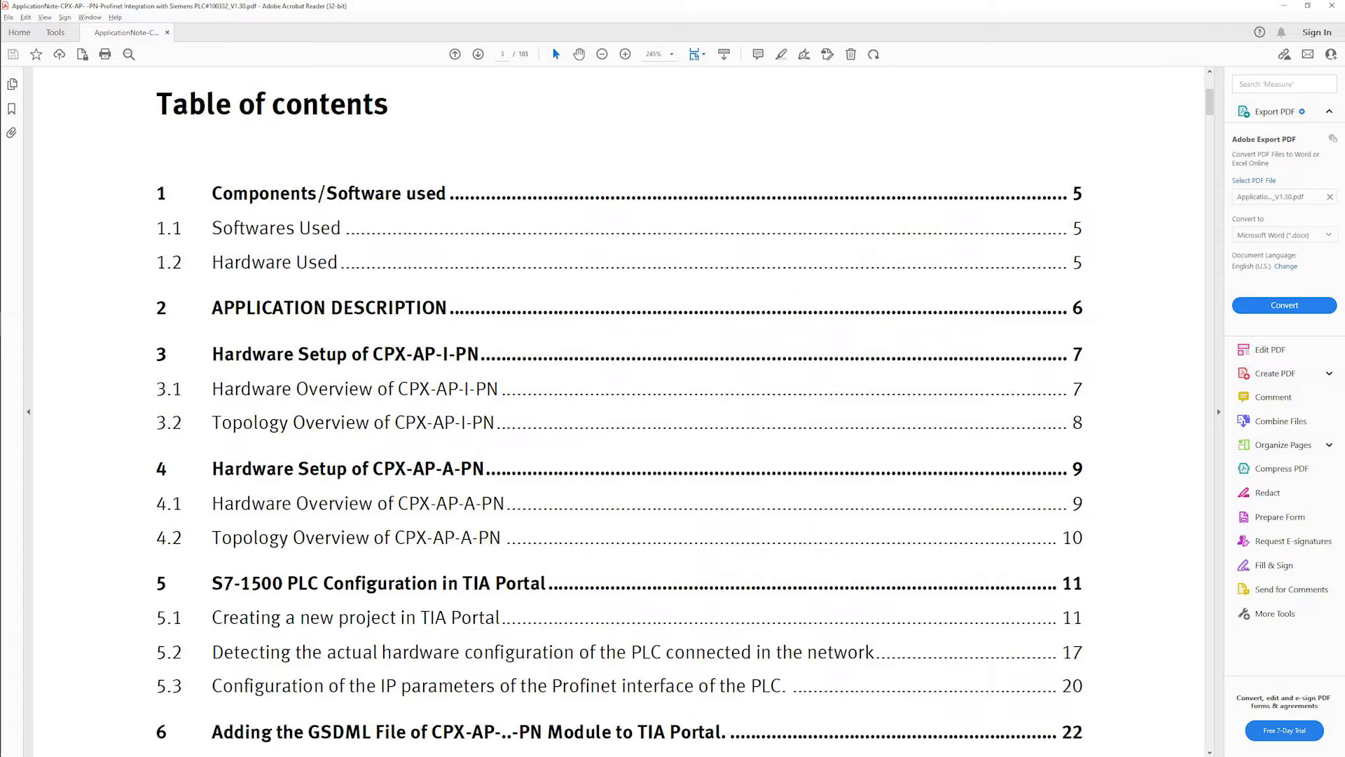
# Create the project 'CPX-AP-I-PN Siemens' in the Desktop\CPX-AP-I-PN folder.
pyautogui.scroll(-3)
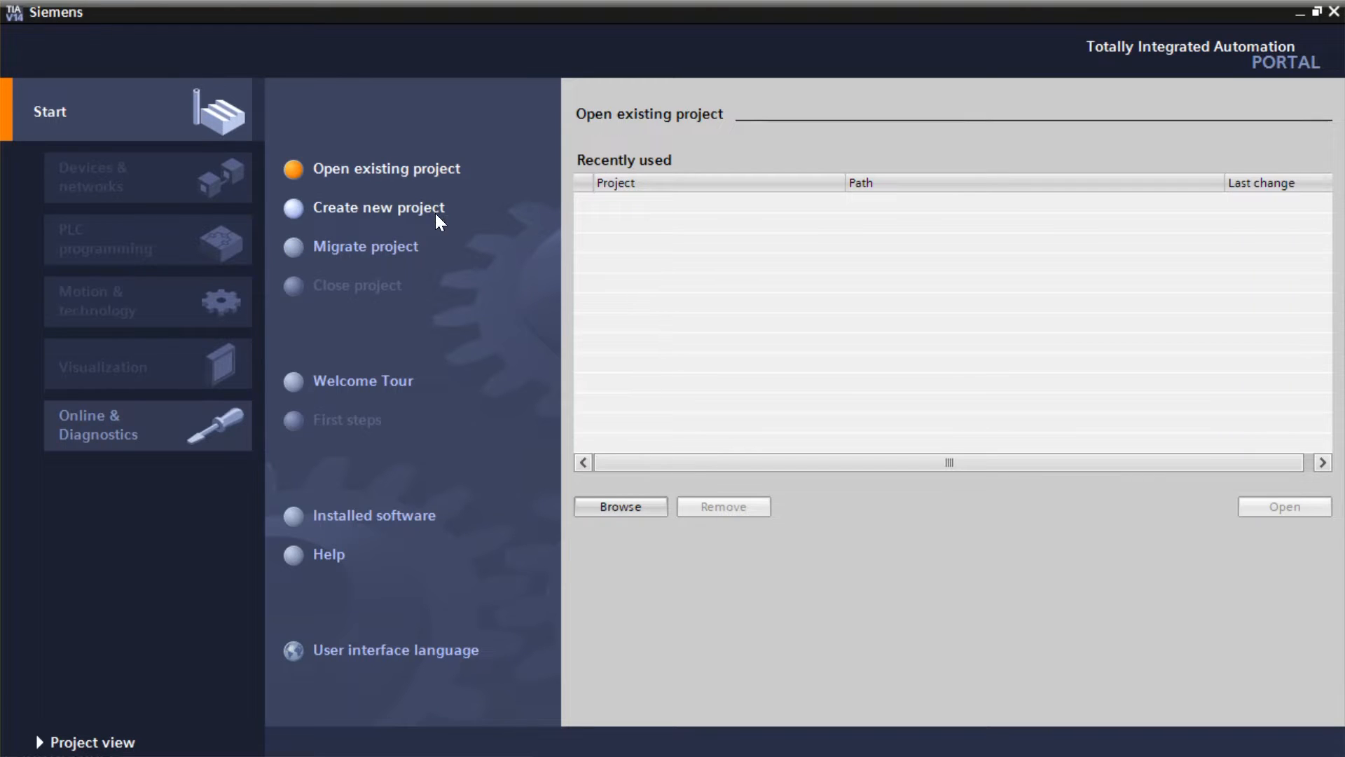
pyautogui.click(378, 208)
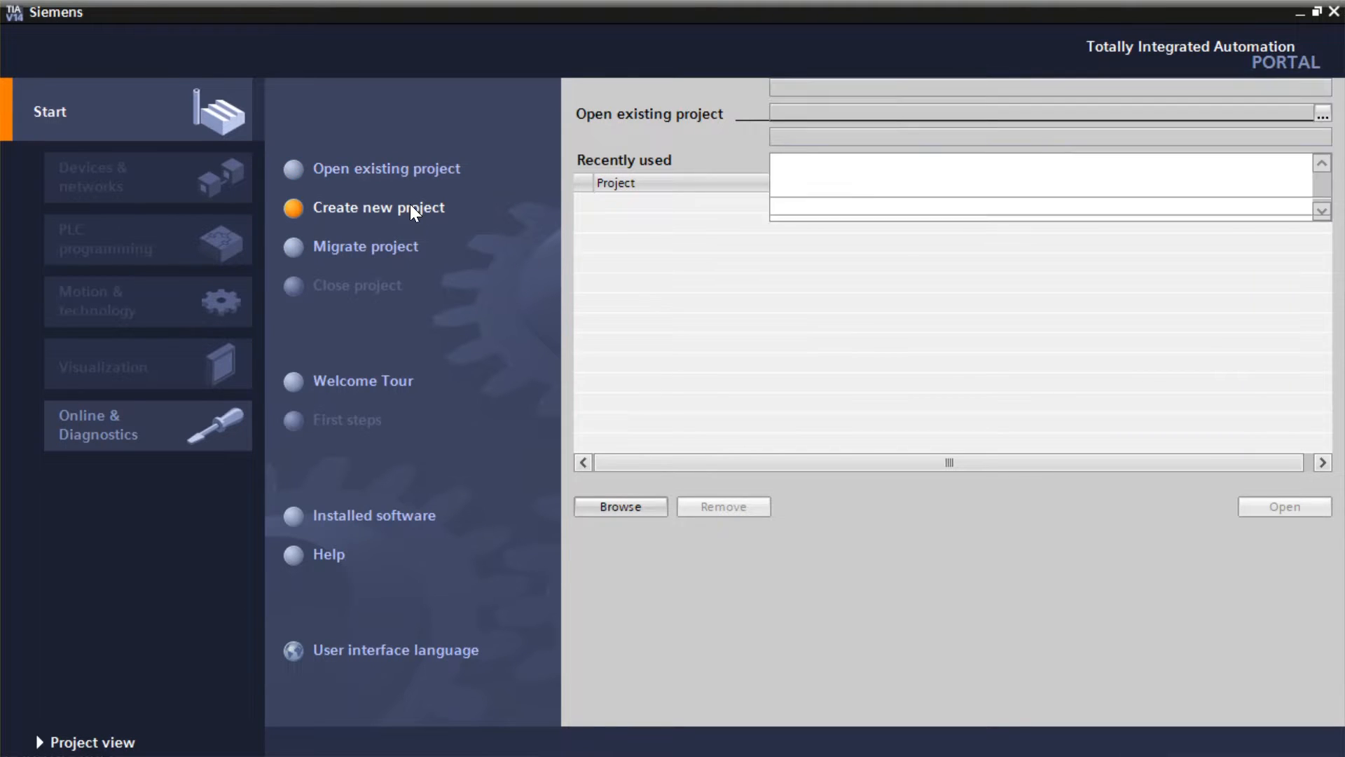
pyautogui.click(377, 206)
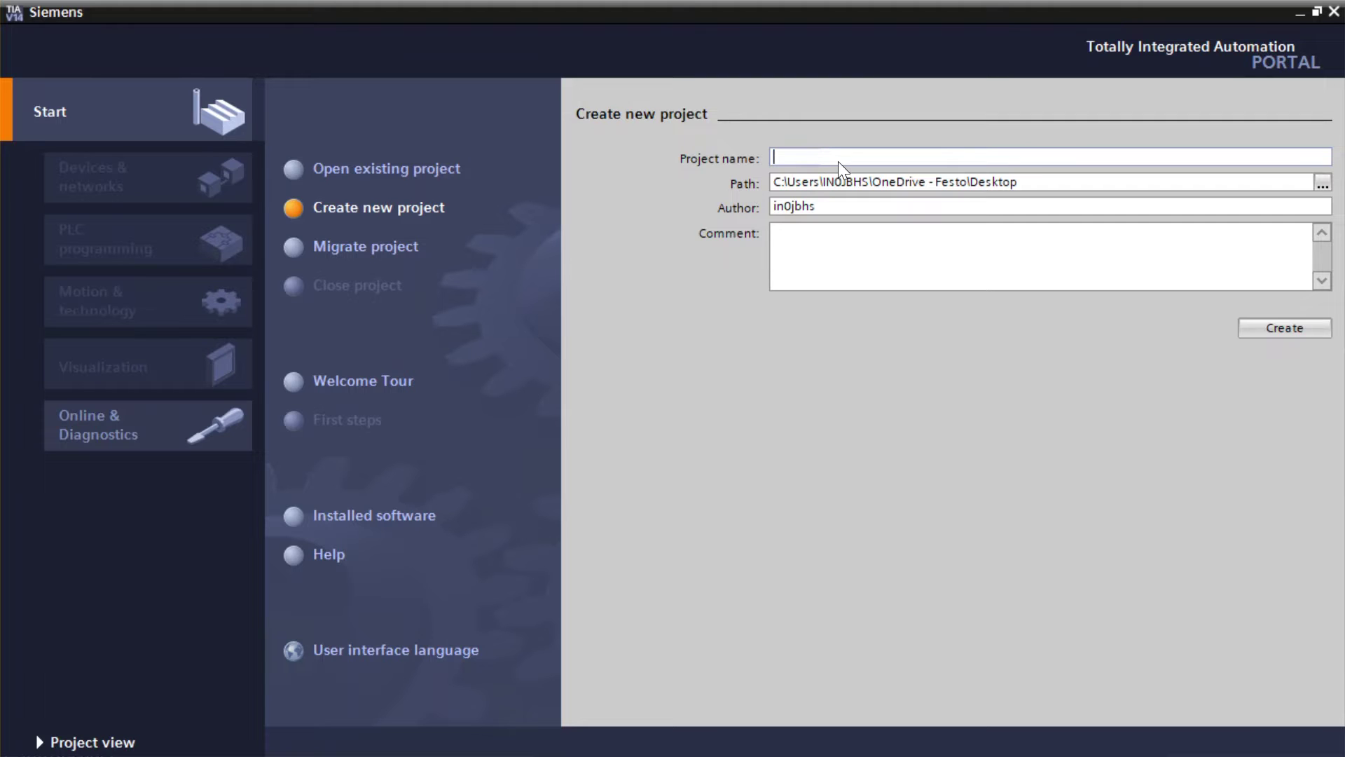
pyautogui.write('CPX-AP-I-PN Siemens')
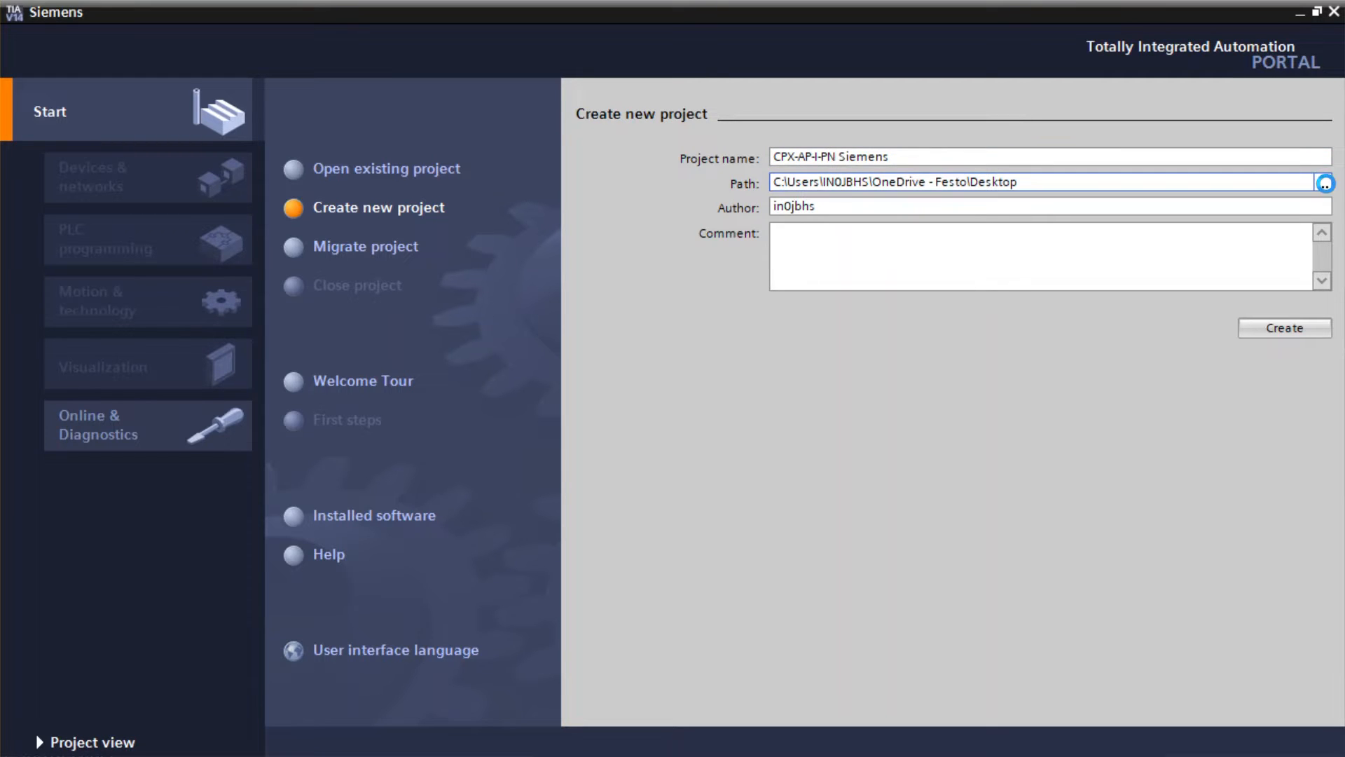
pyautogui.click(1325, 183)
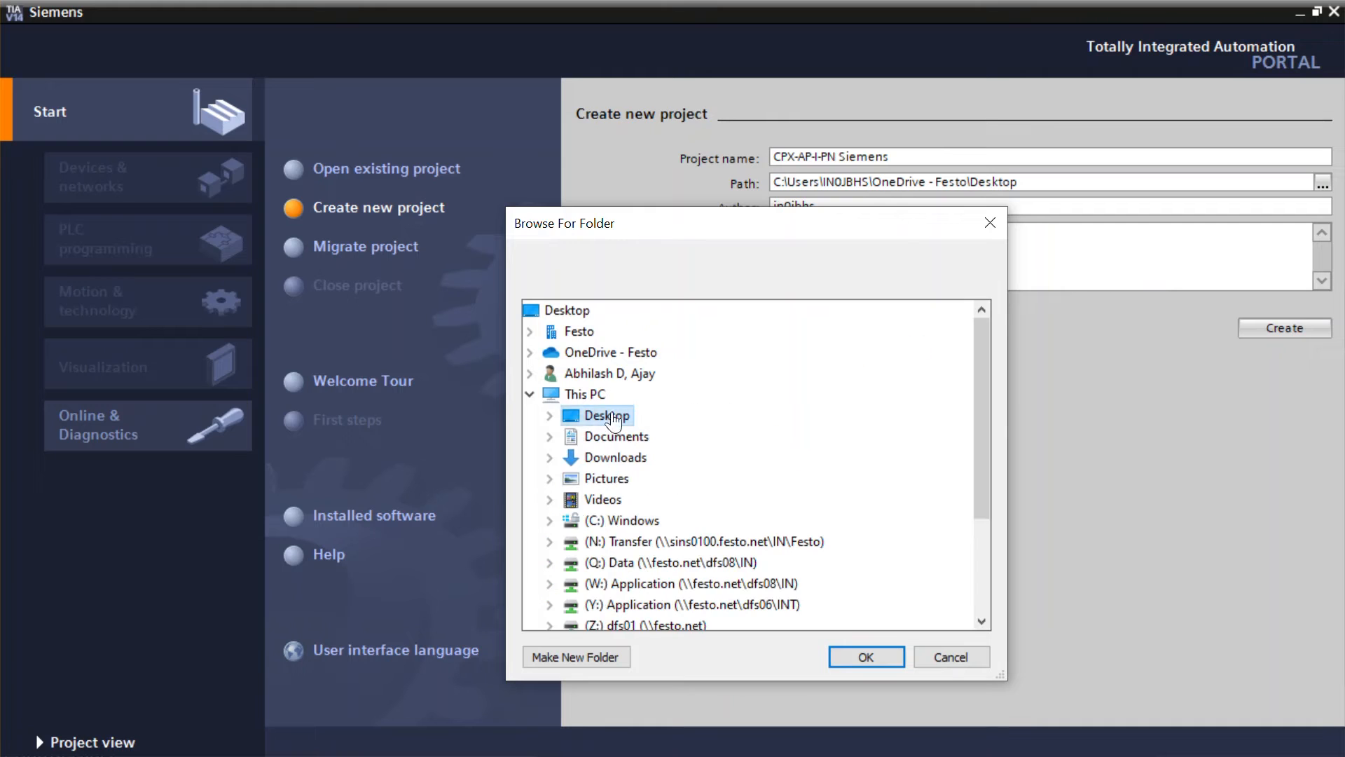
pyautogui.click(549, 415)
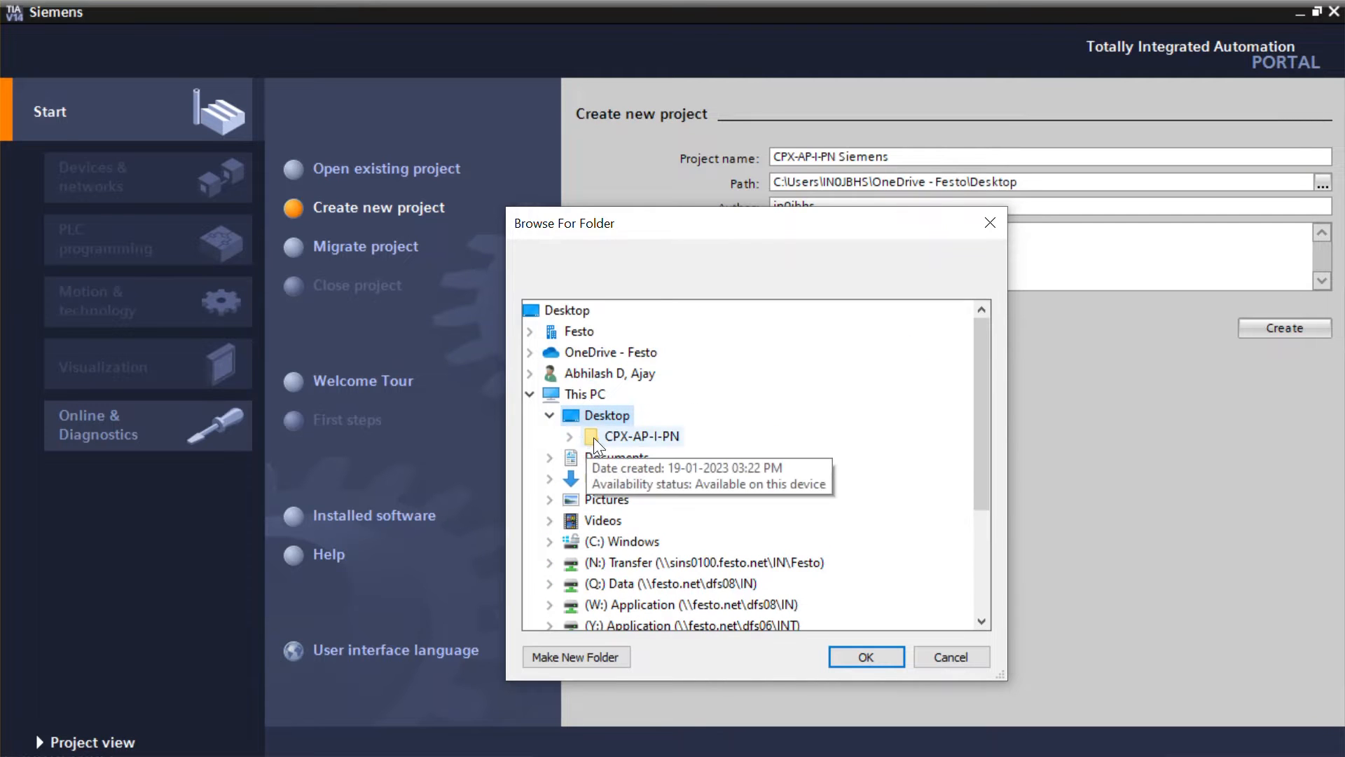
pyautogui.click(864, 656)
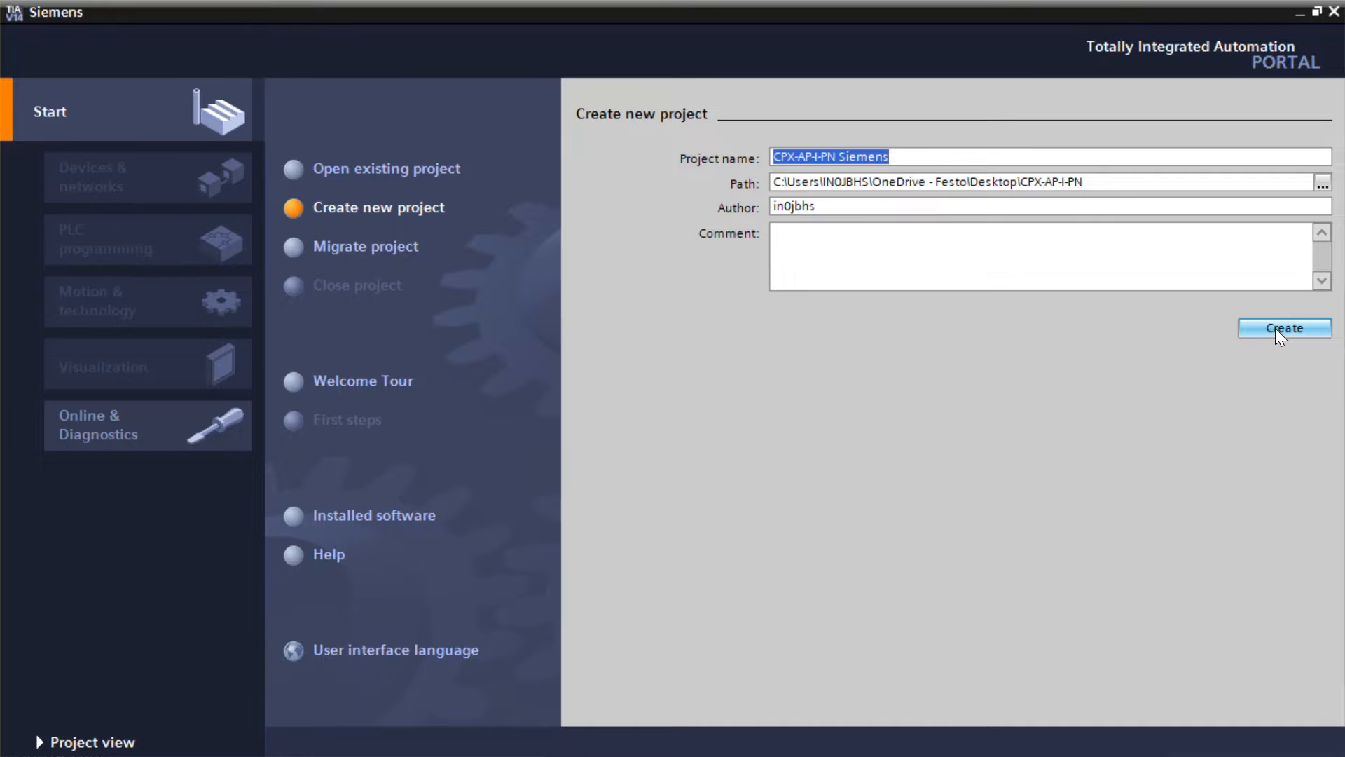
pyautogui.click(1283, 328)
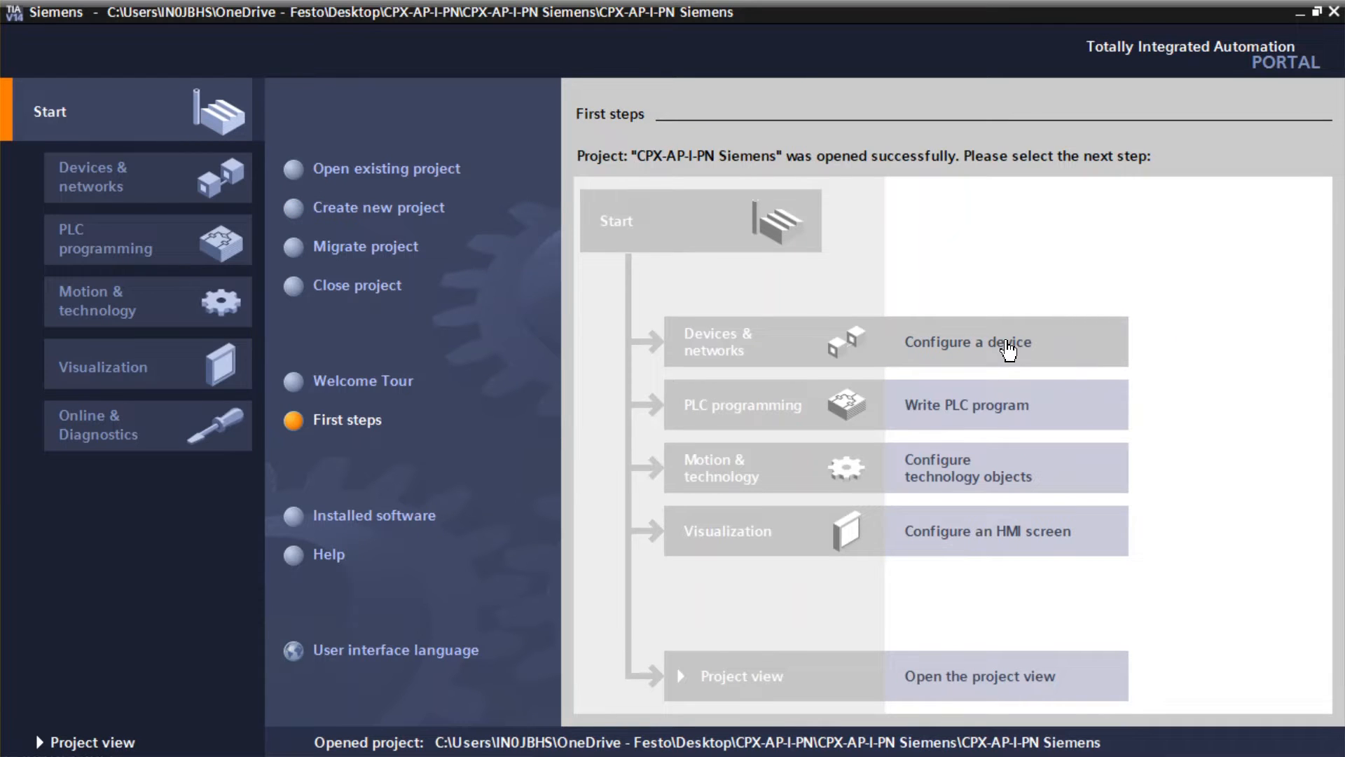
# Add Unspecified CPU 1500 (6ES7 5XX-XXXXX-XXXX) from SIMATIC S7-1500 as PLC_1.
pyautogui.click(967, 341)
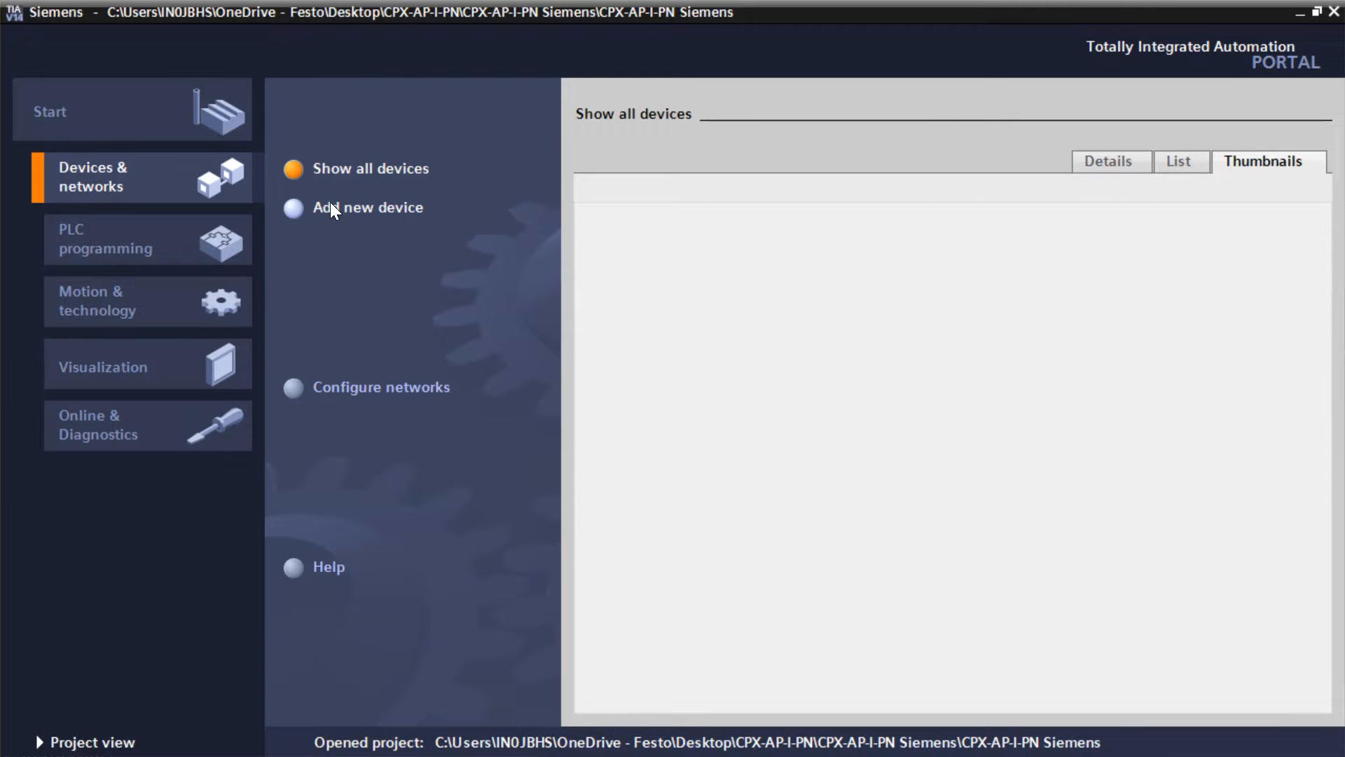
pyautogui.click(367, 207)
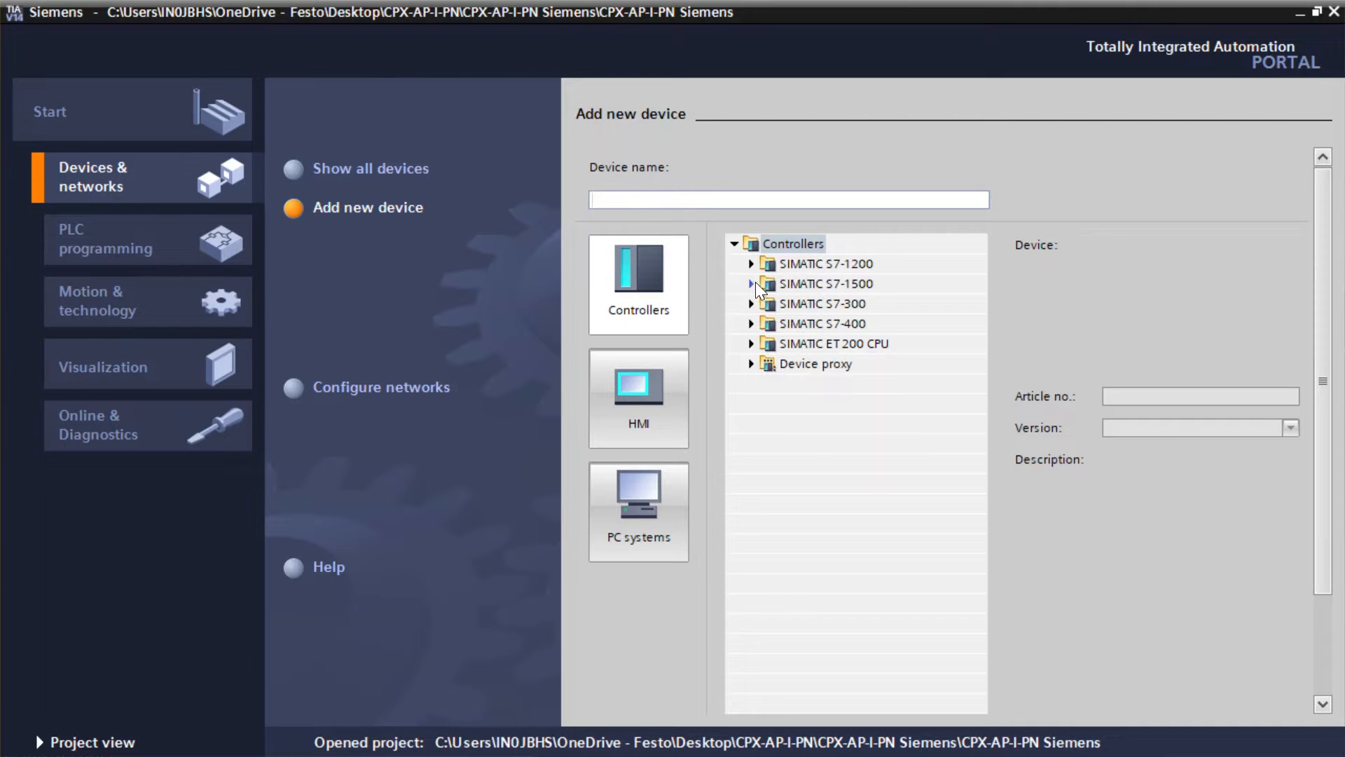
pyautogui.click(752, 283)
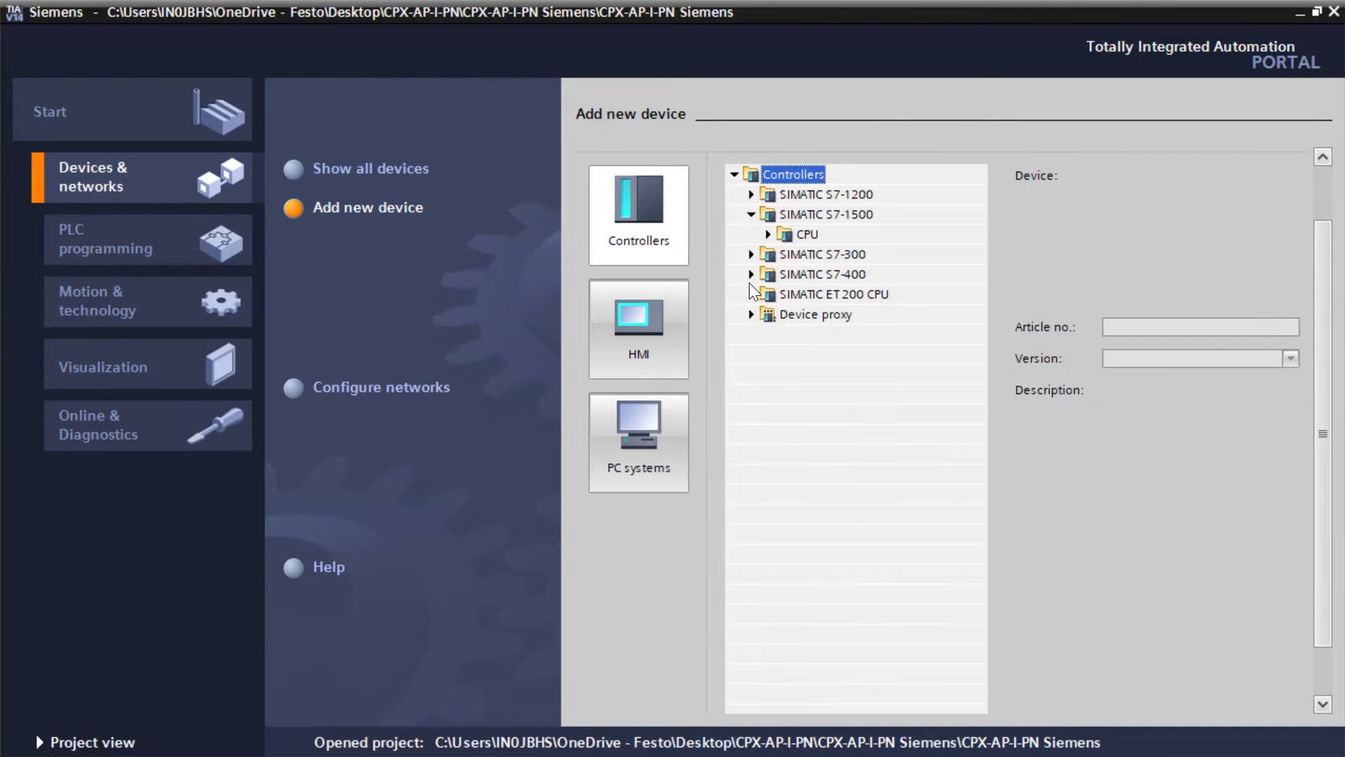
pyautogui.moveTo(768, 238)
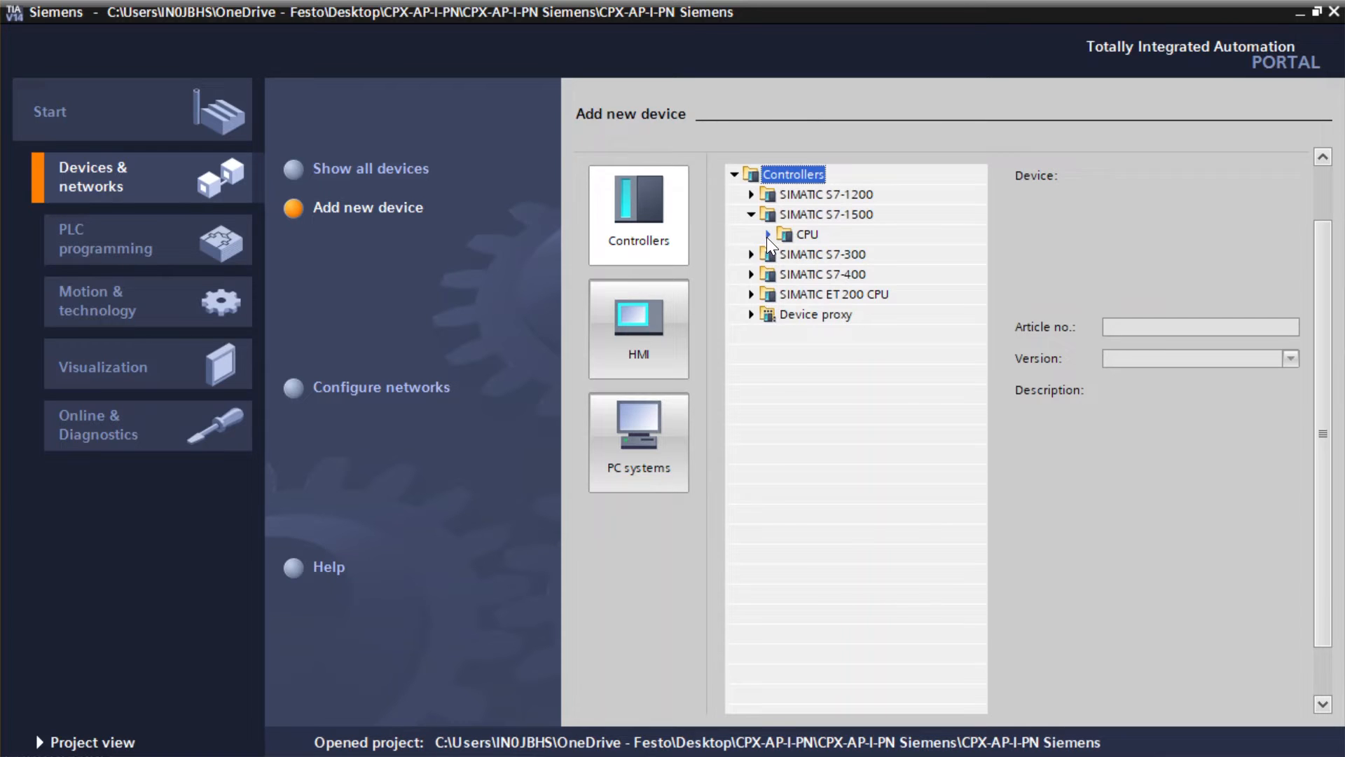
pyautogui.click(768, 234)
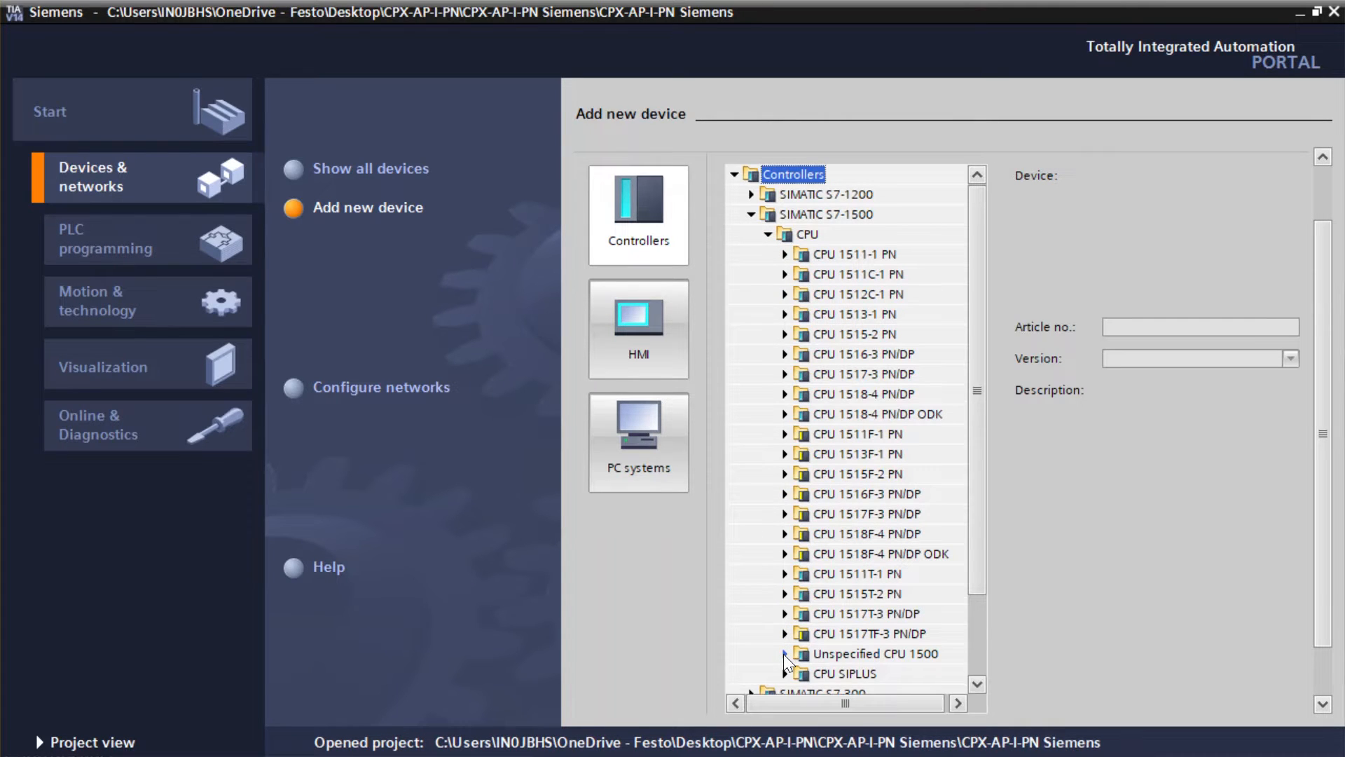
pyautogui.click(786, 653)
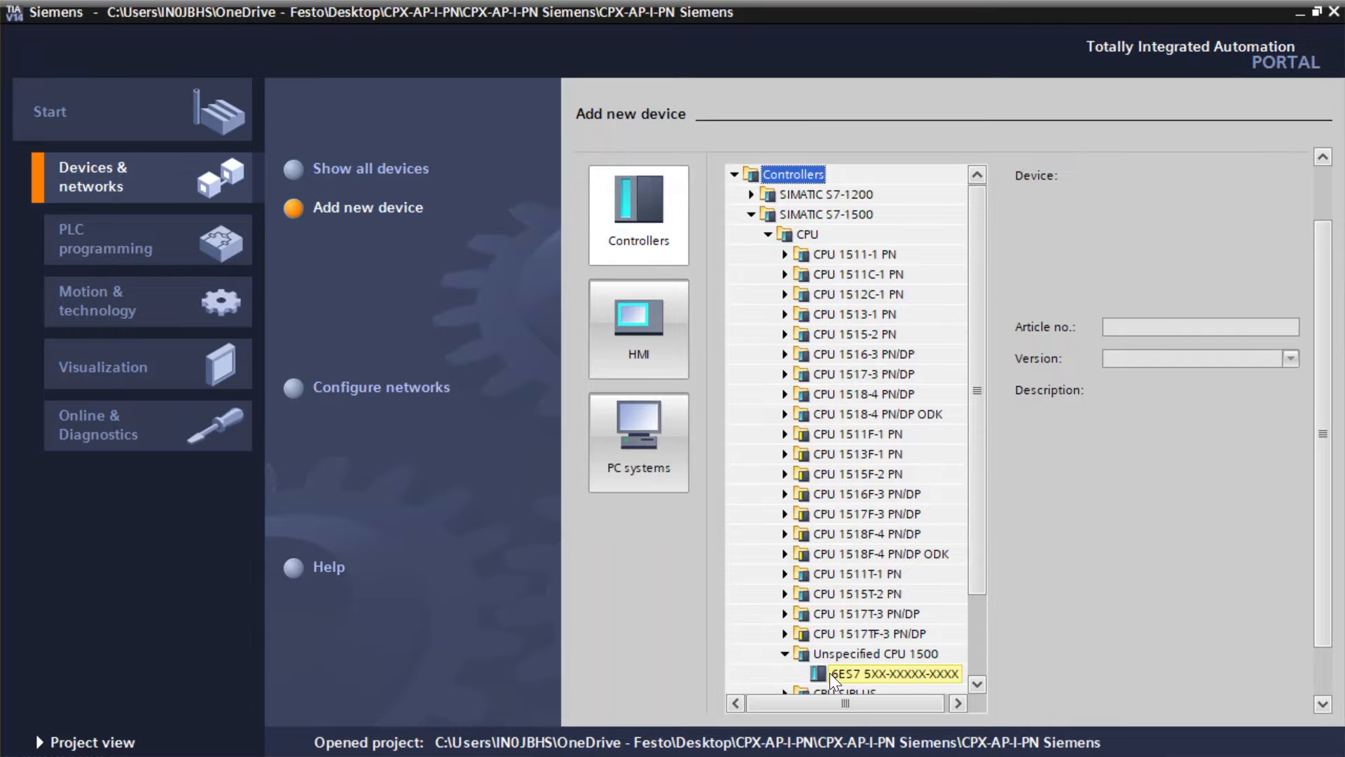
pyautogui.click(895, 674)
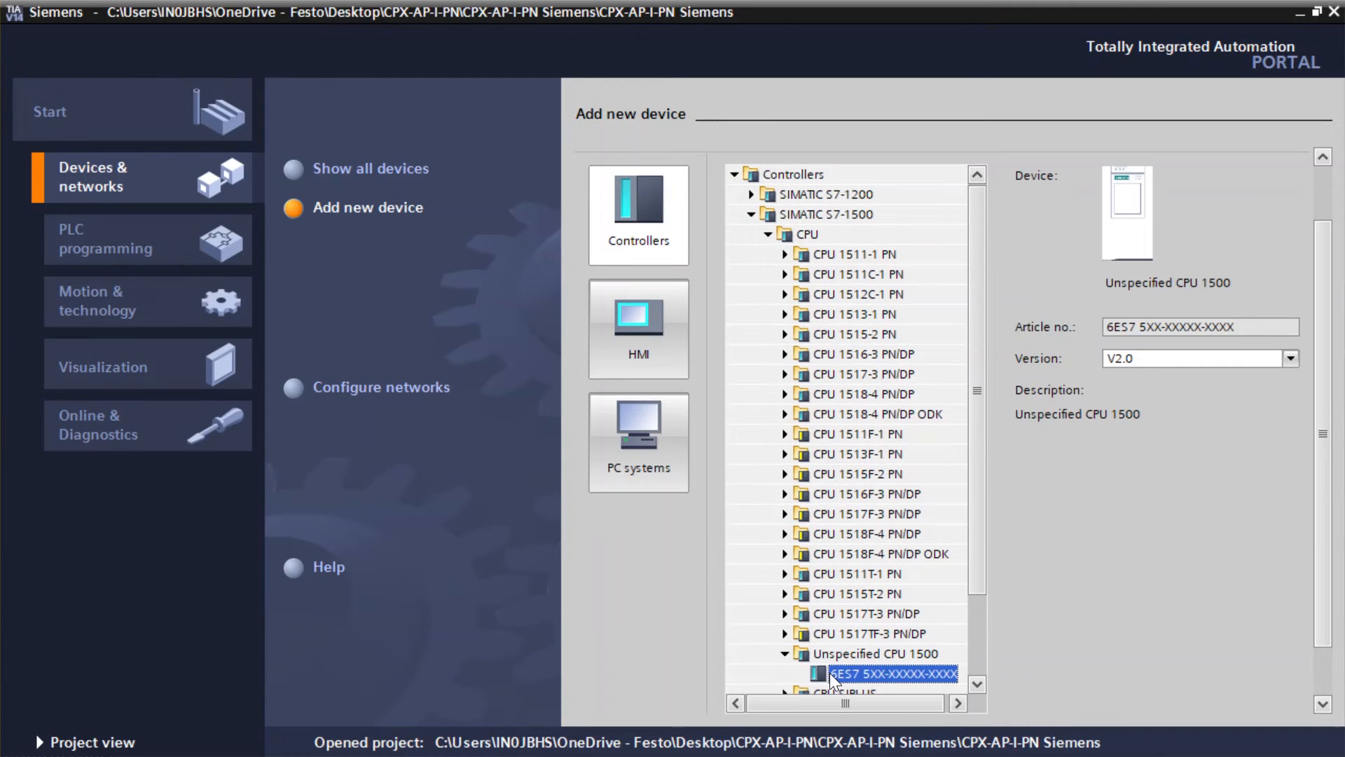
pyautogui.click(891, 673)
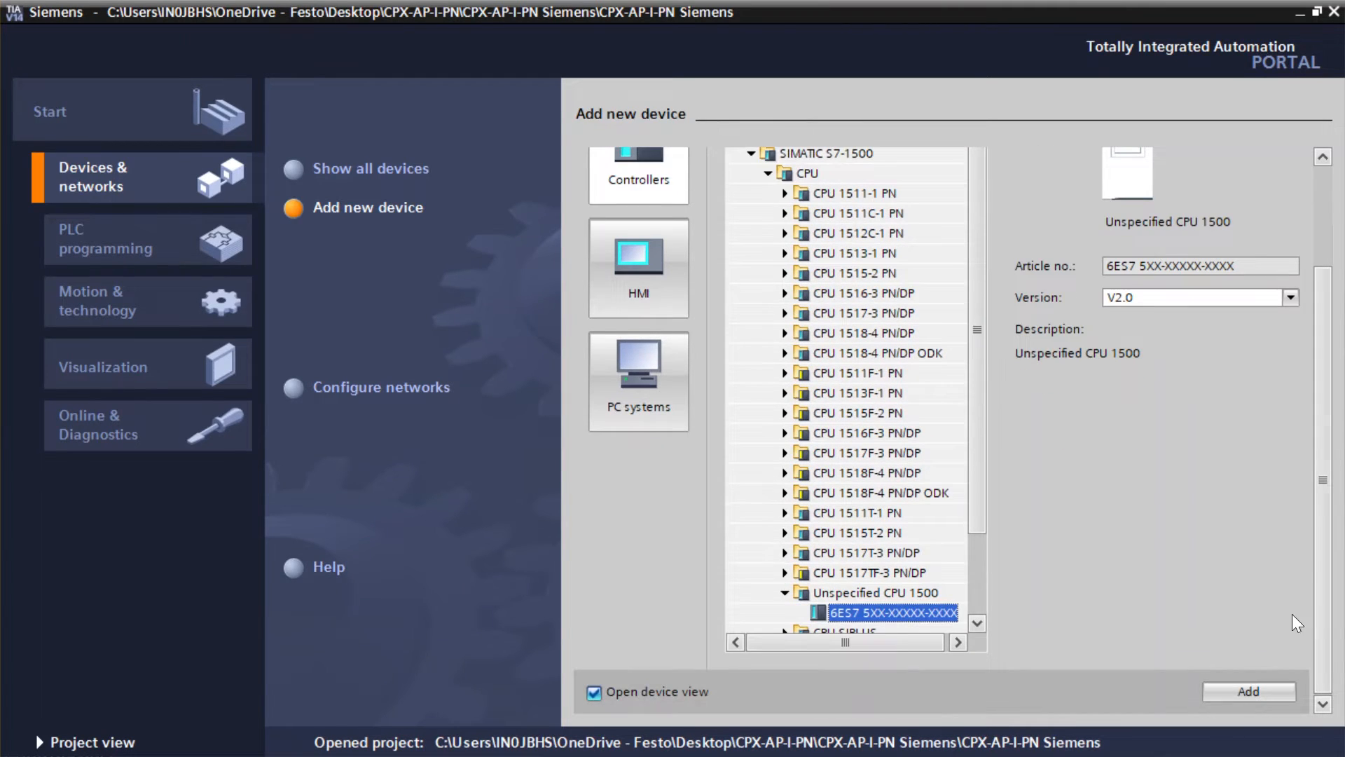
pyautogui.scroll(3)
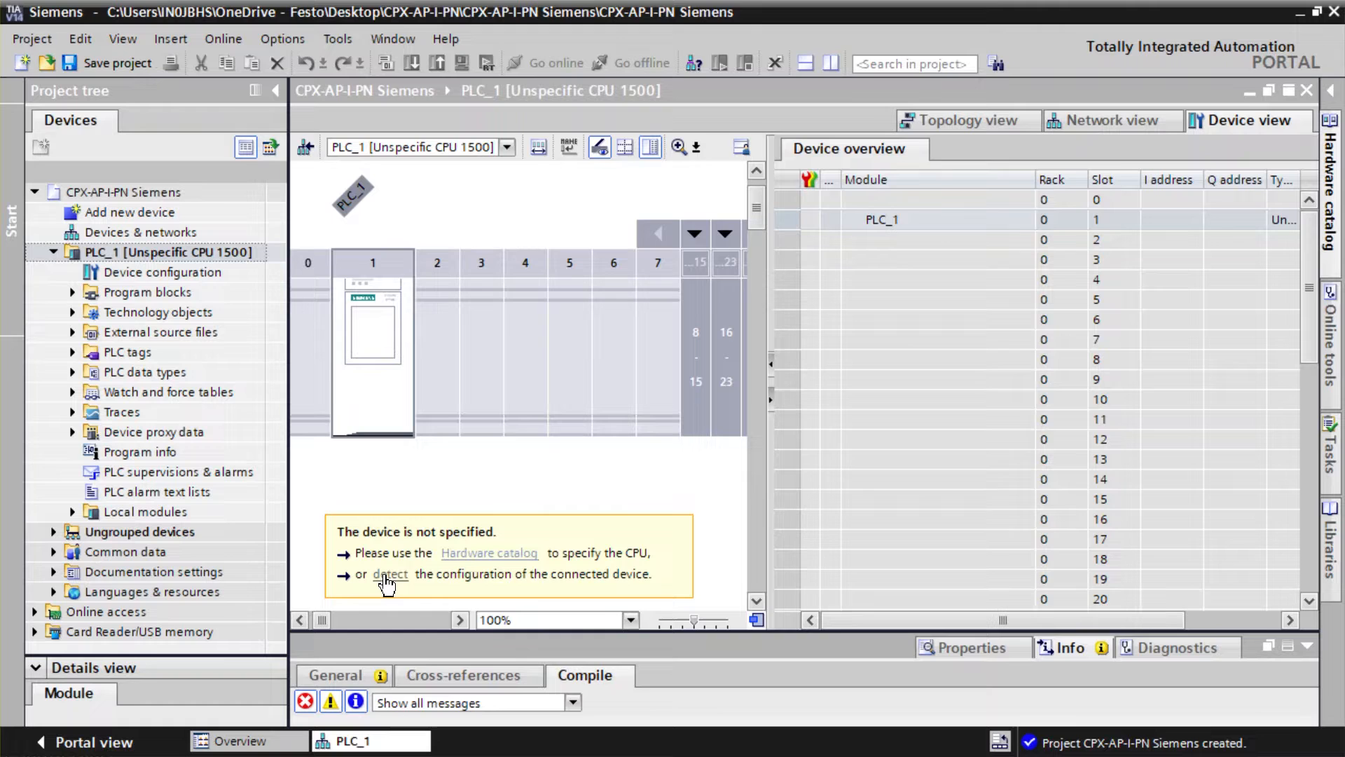
# Search for and detect the connected CPU 1516F-3 PN/DP, replacing the unspecified CPU.
pyautogui.click(389, 573)
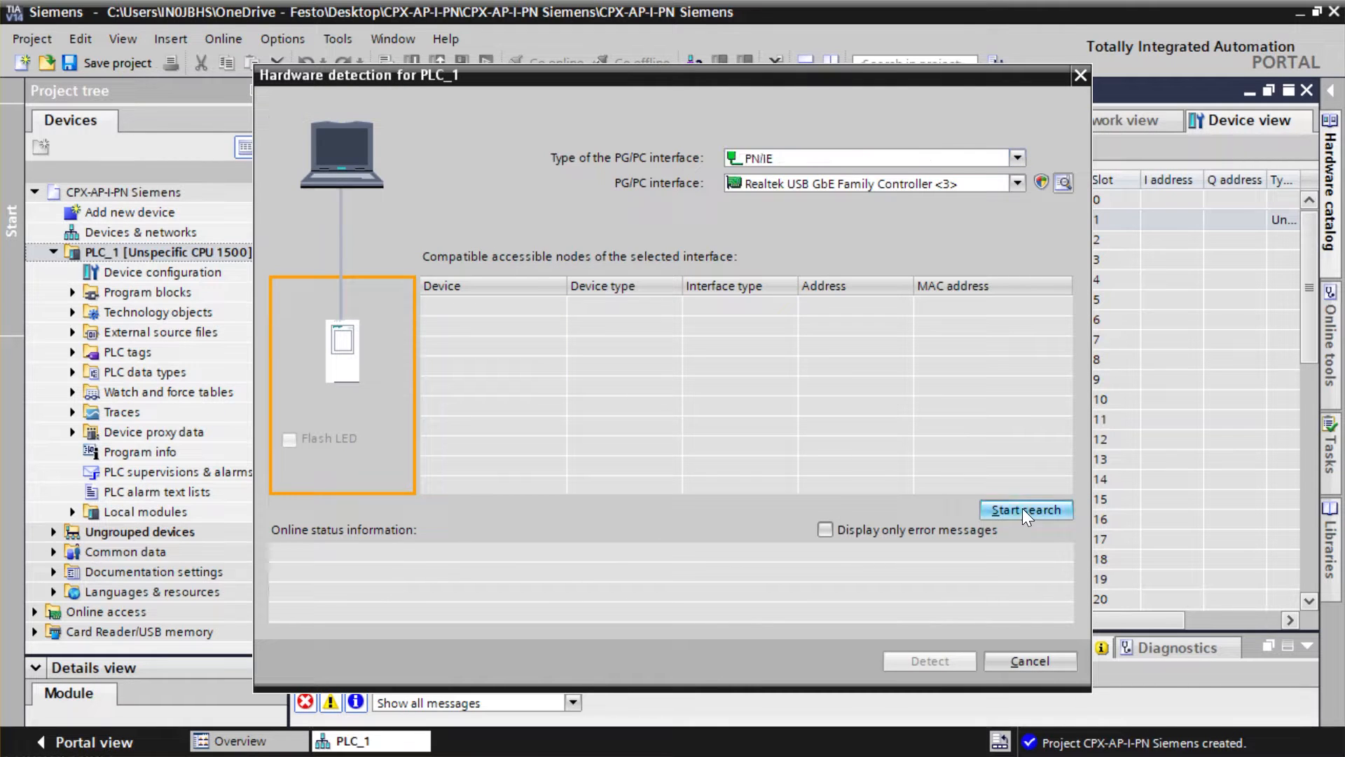
pyautogui.click(1026, 509)
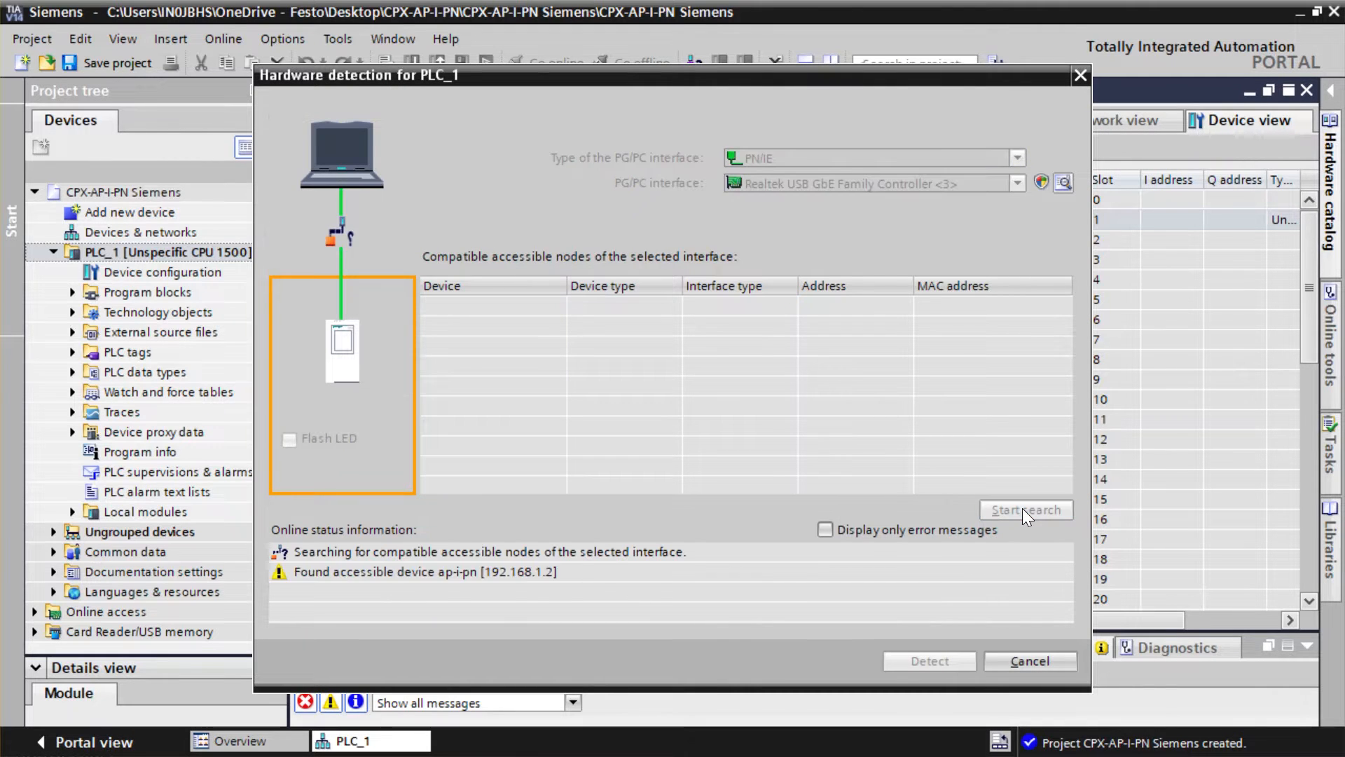
pyautogui.click(1024, 509)
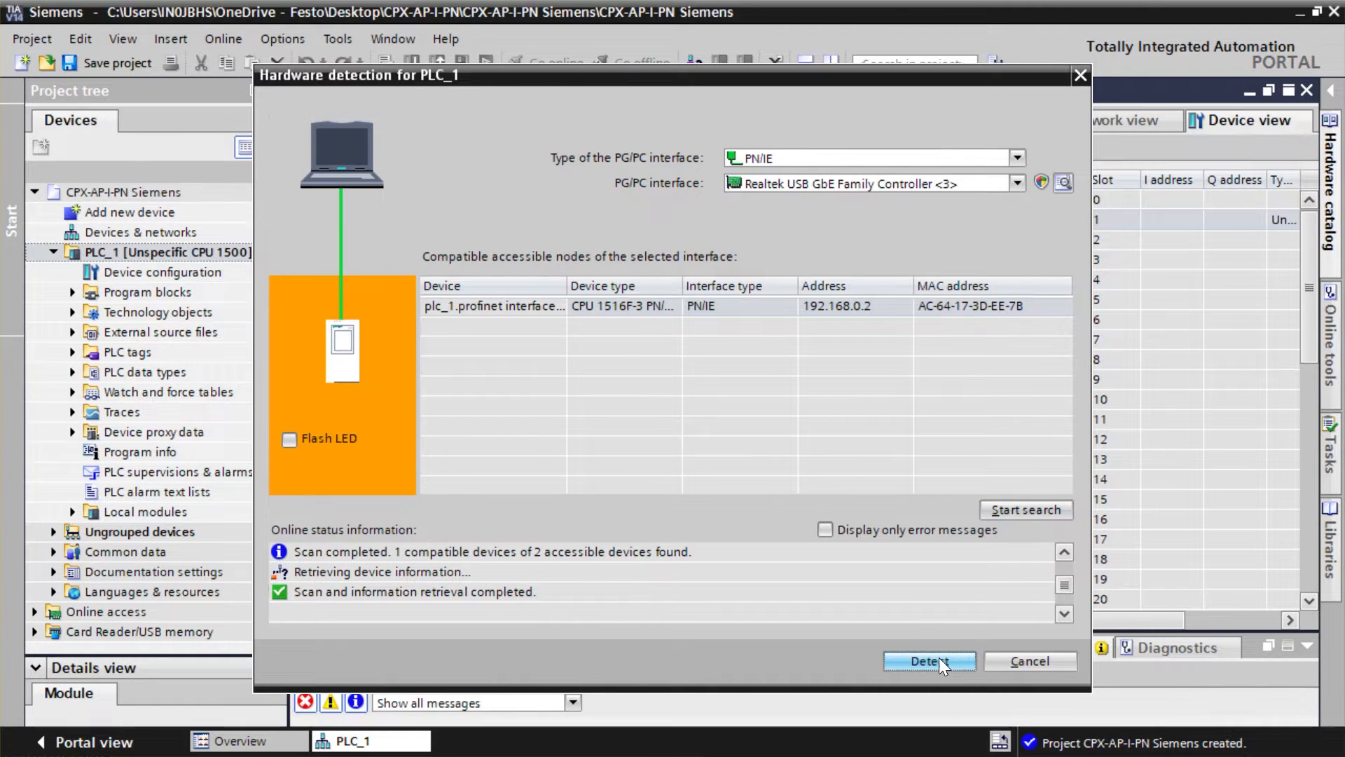
pyautogui.click(929, 660)
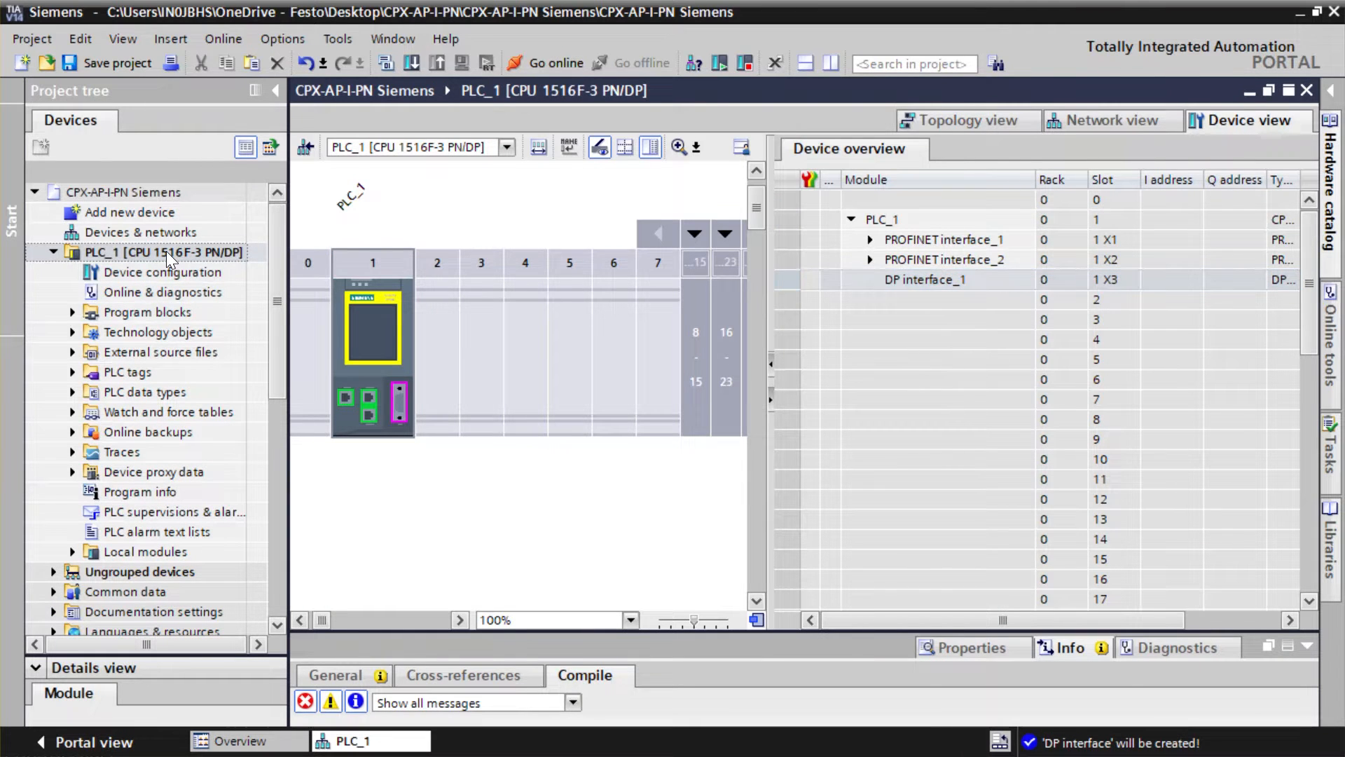
# Give PLC_1's PROFINET interface X1 the IP address 192.168.0.1 and save the project.
pyautogui.rightClick(164, 251)
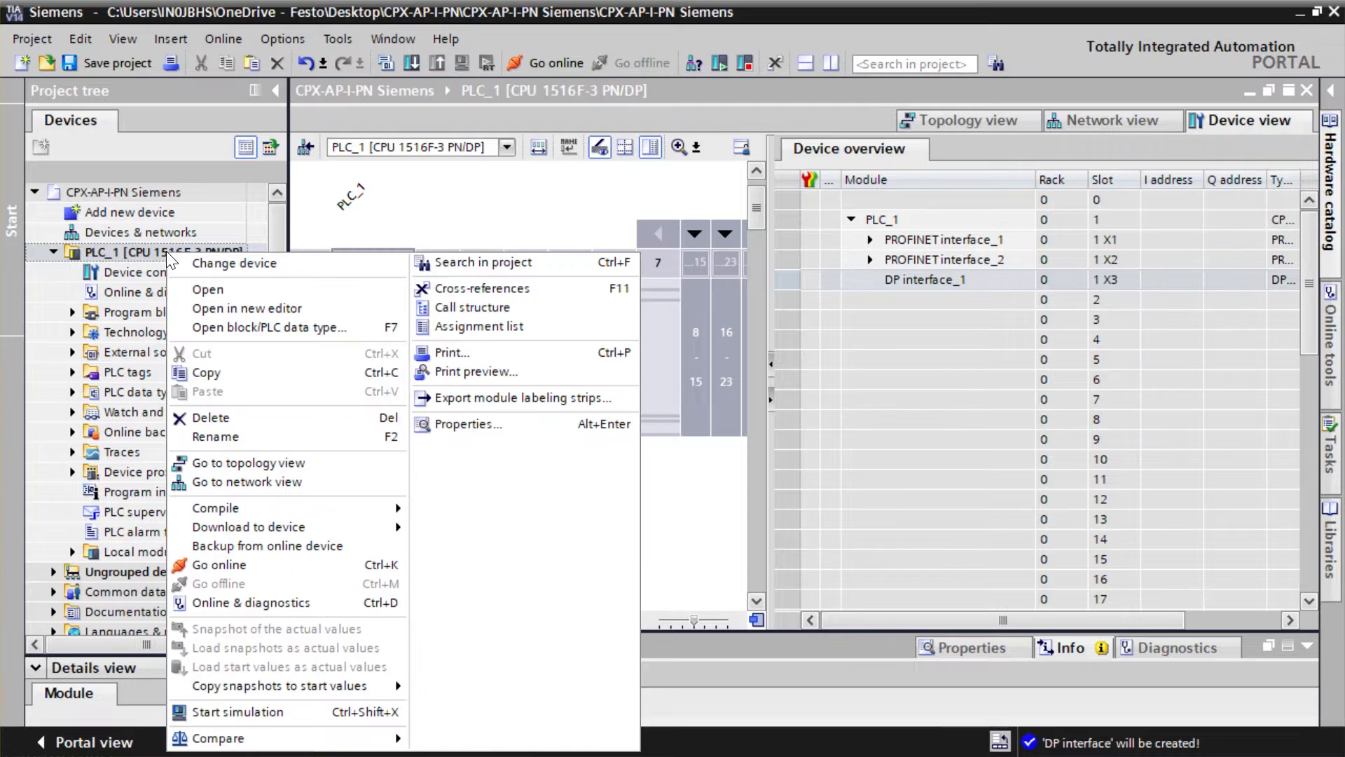
pyautogui.moveTo(468, 424)
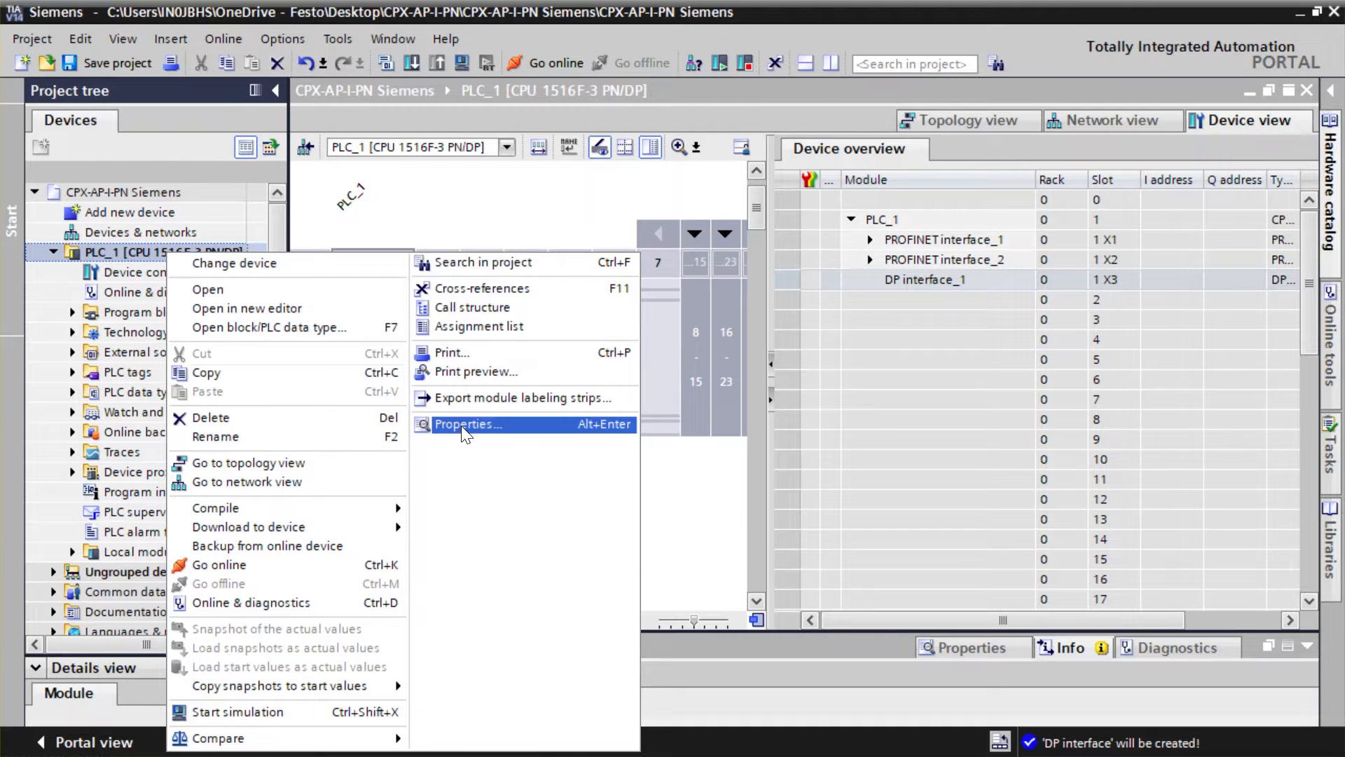
pyautogui.click(469, 424)
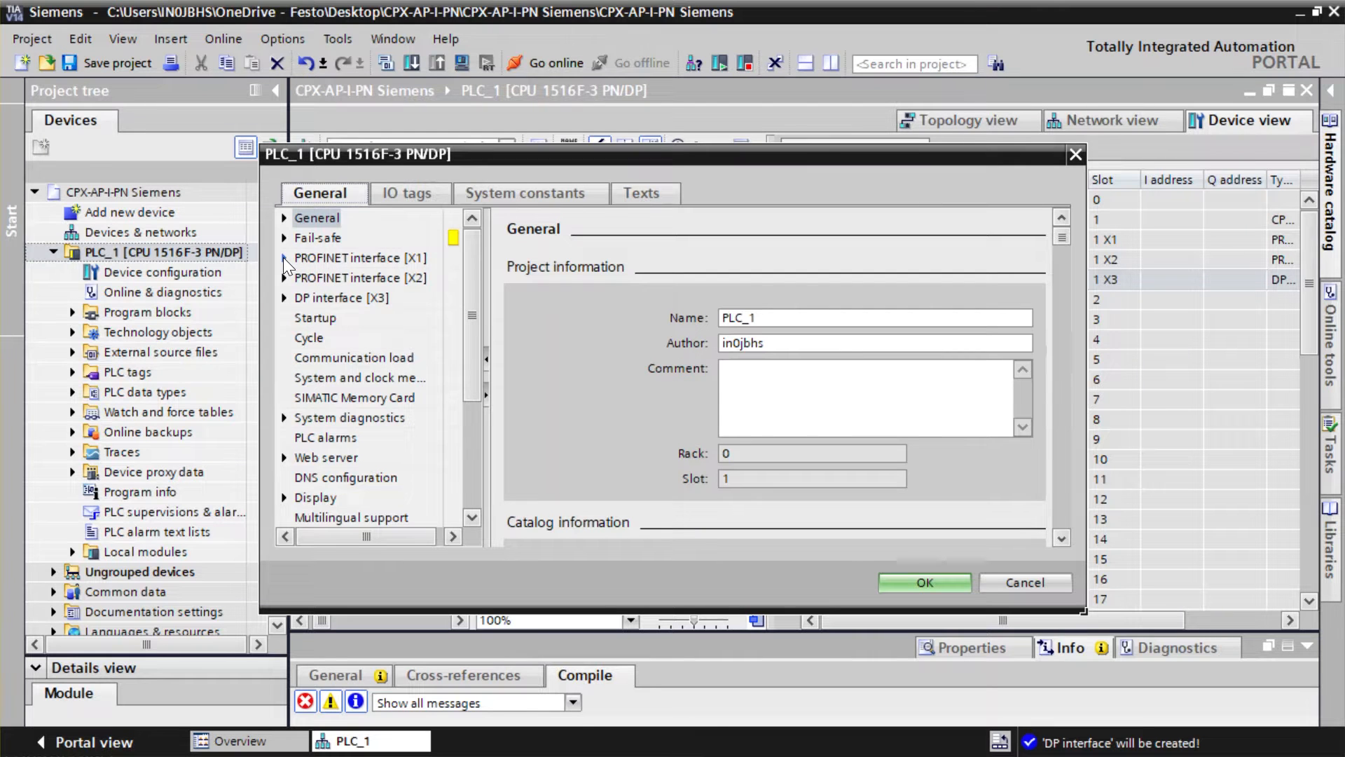
pyautogui.click(284, 257)
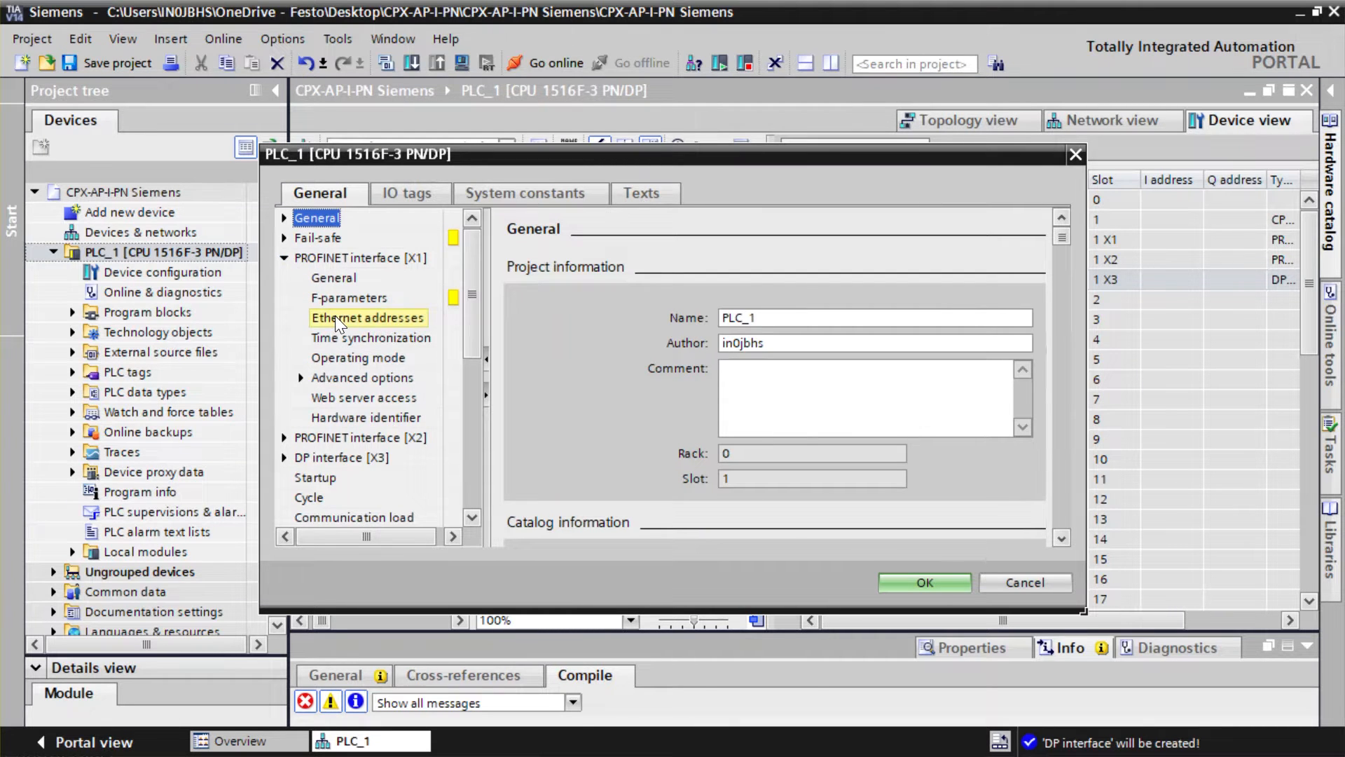
pyautogui.click(367, 317)
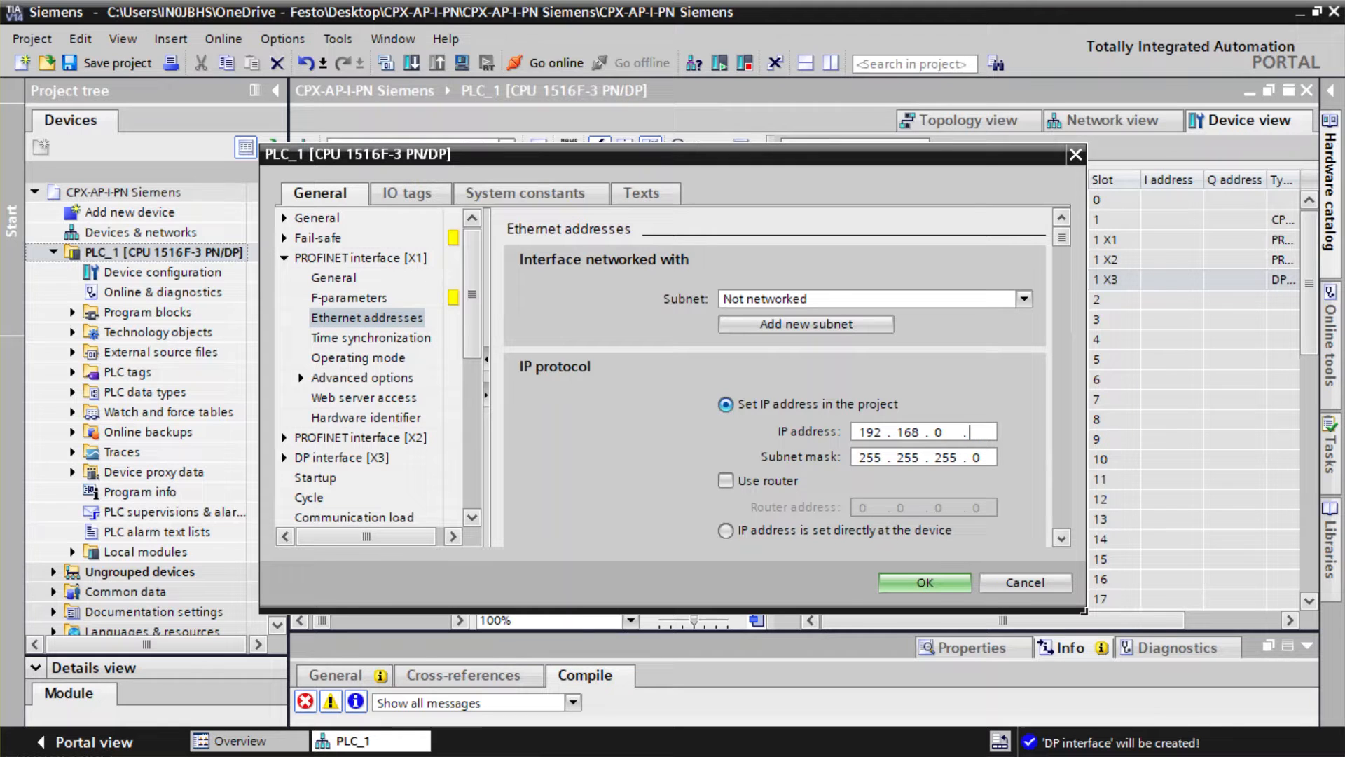
pyautogui.write('1')
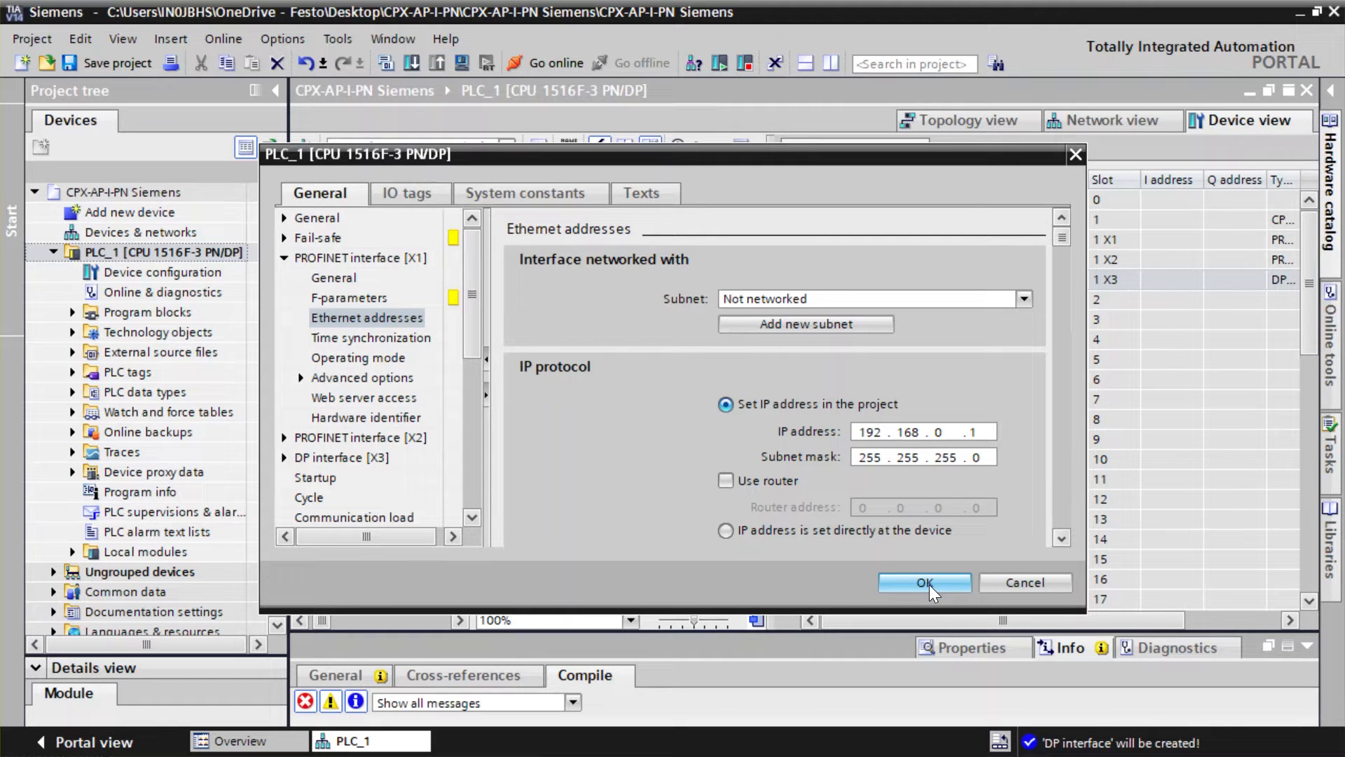
pyautogui.click(924, 582)
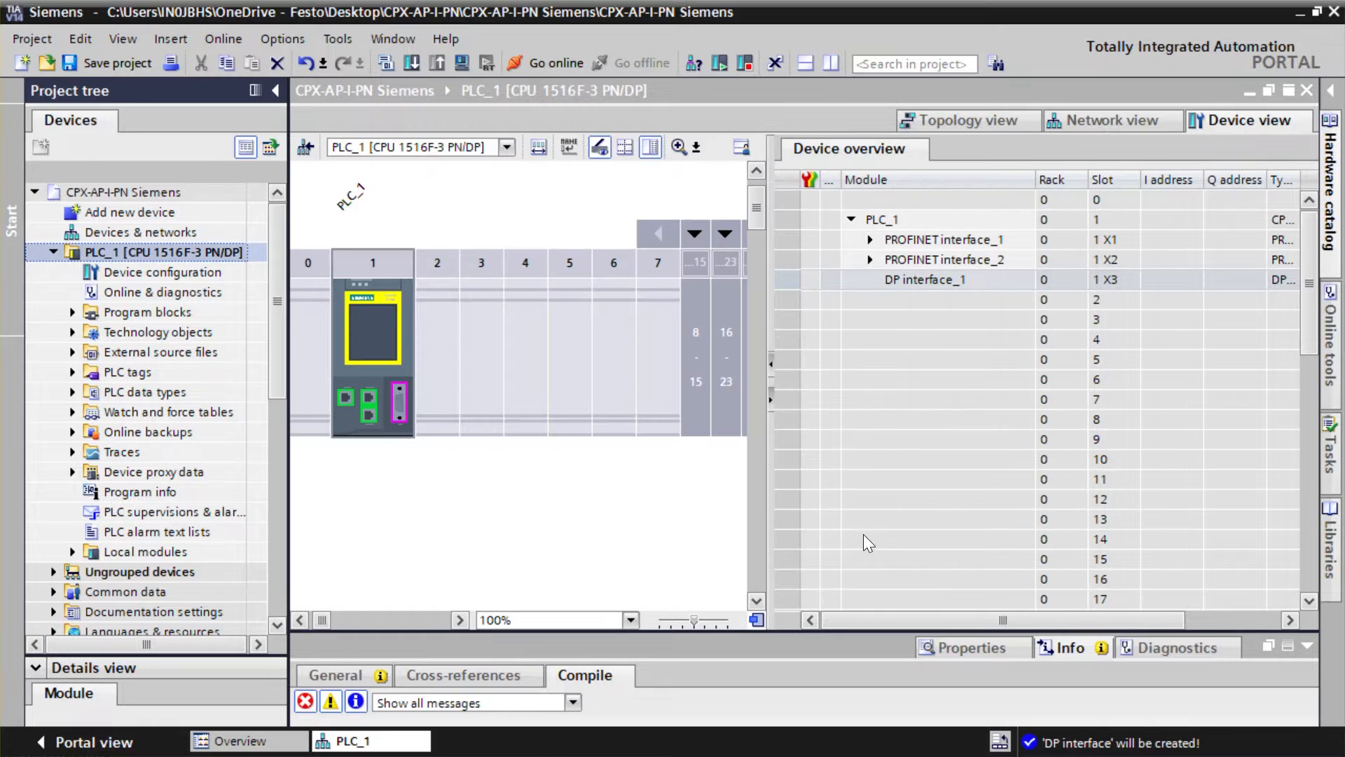
pyautogui.click(117, 62)
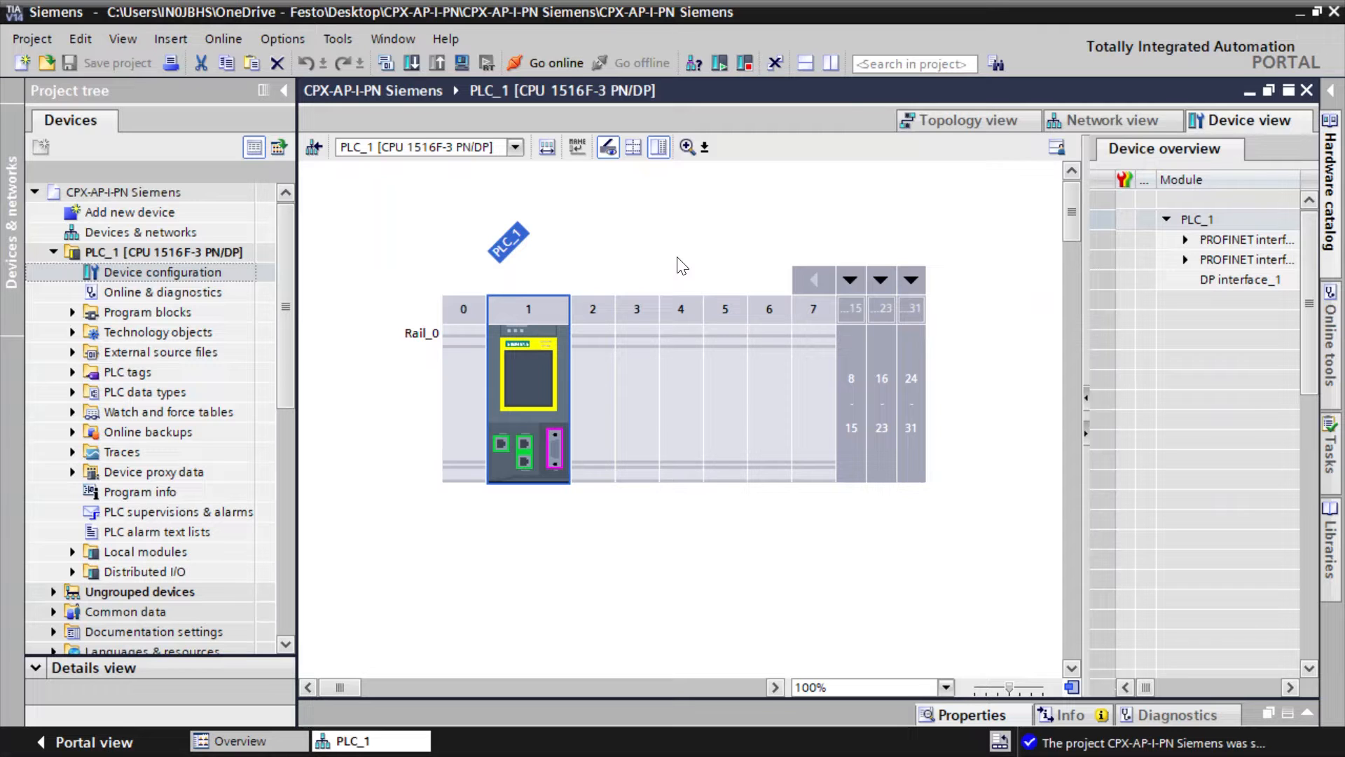
pyautogui.moveTo(282, 38)
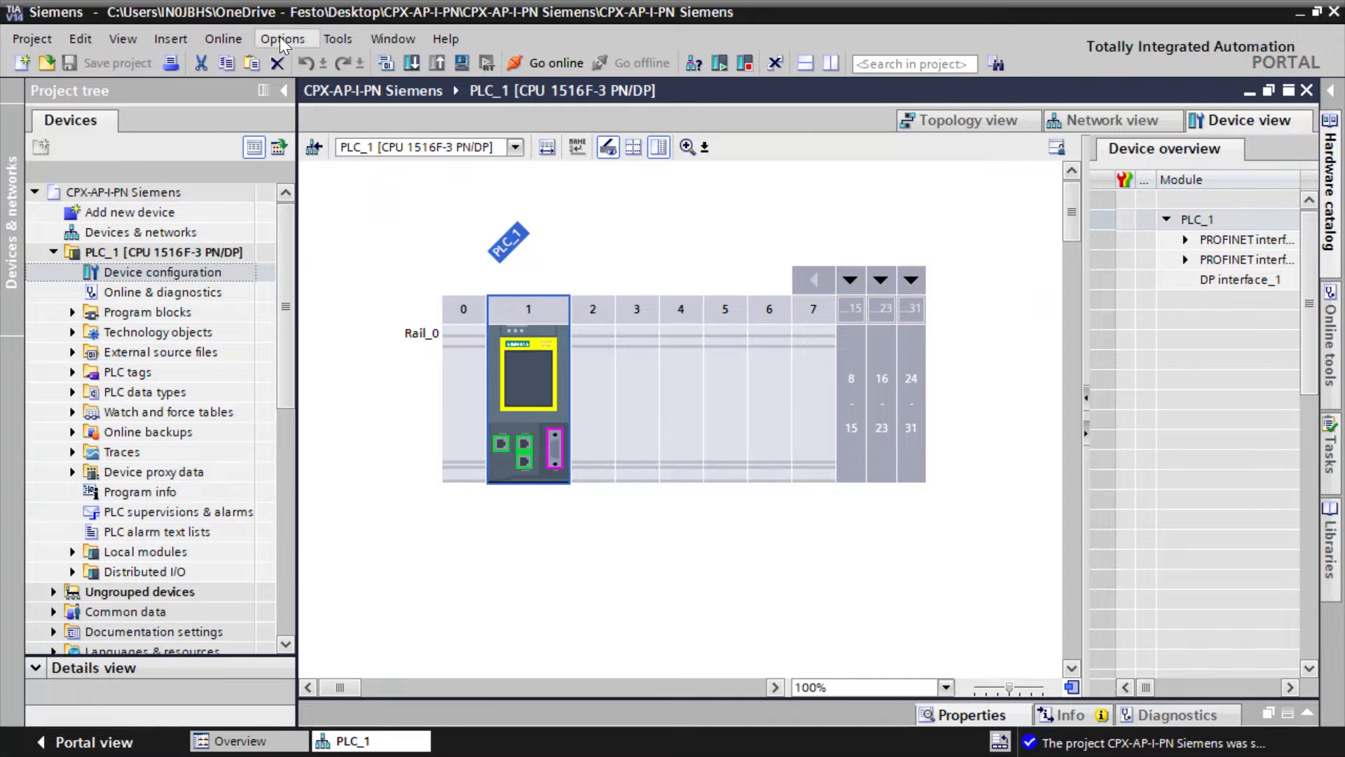
# Install the Festo CPX-AP-I GSDML V2.34 file from the desktop GSDML folder.
pyautogui.click(283, 38)
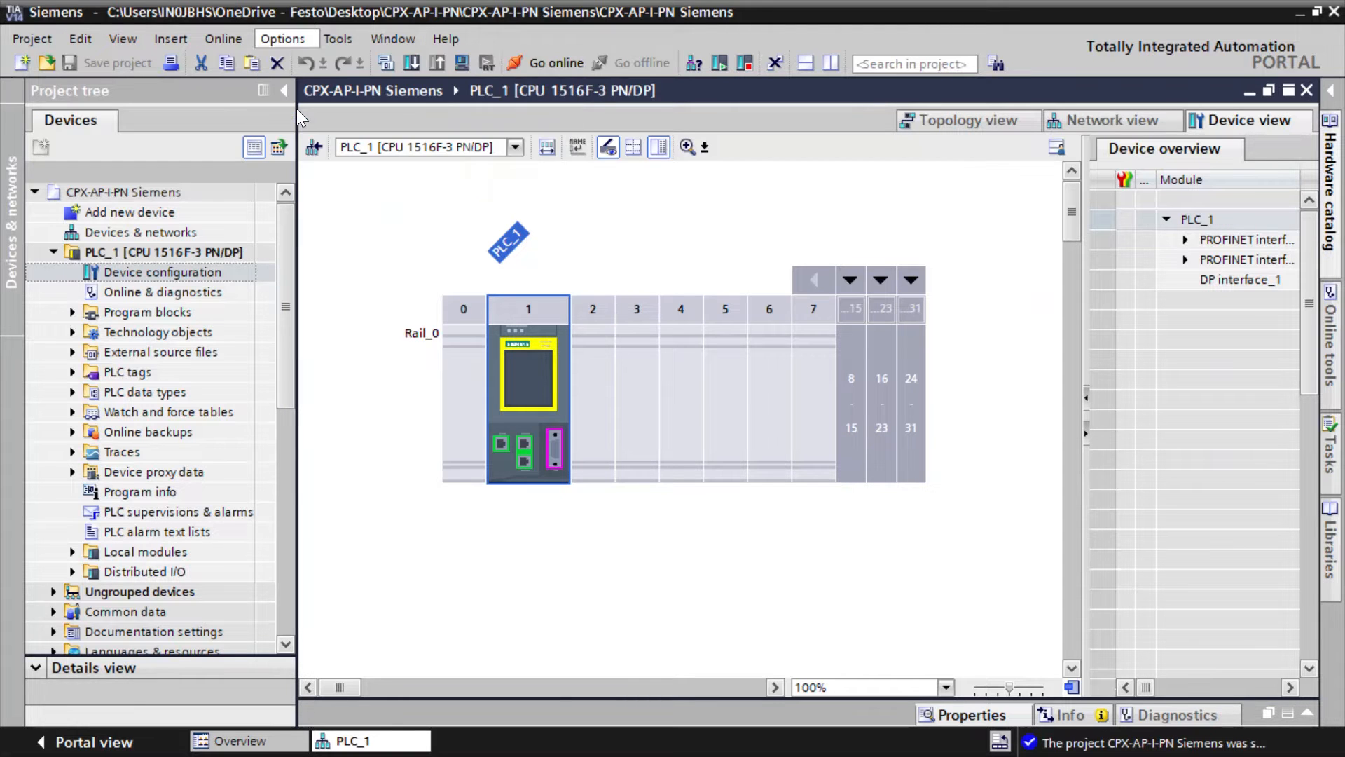
pyautogui.click(286, 39)
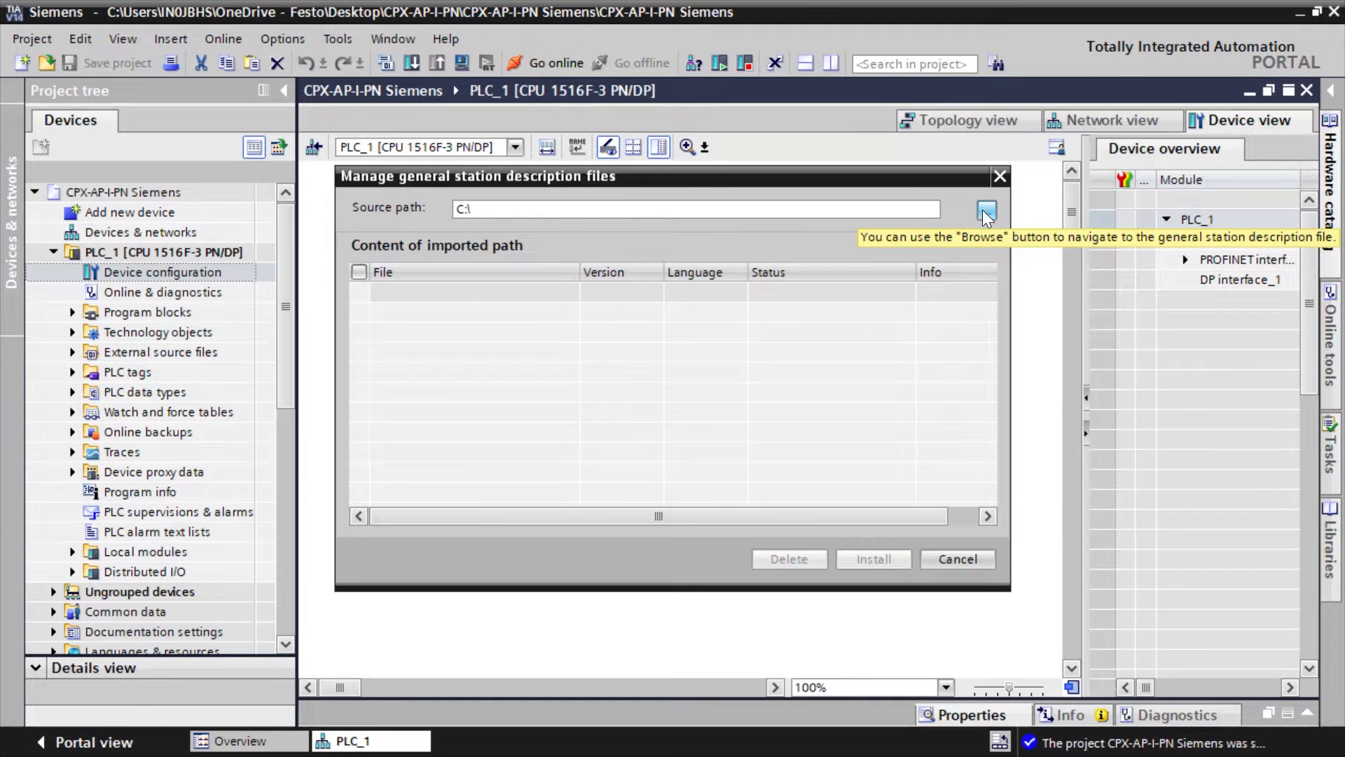
pyautogui.click(985, 214)
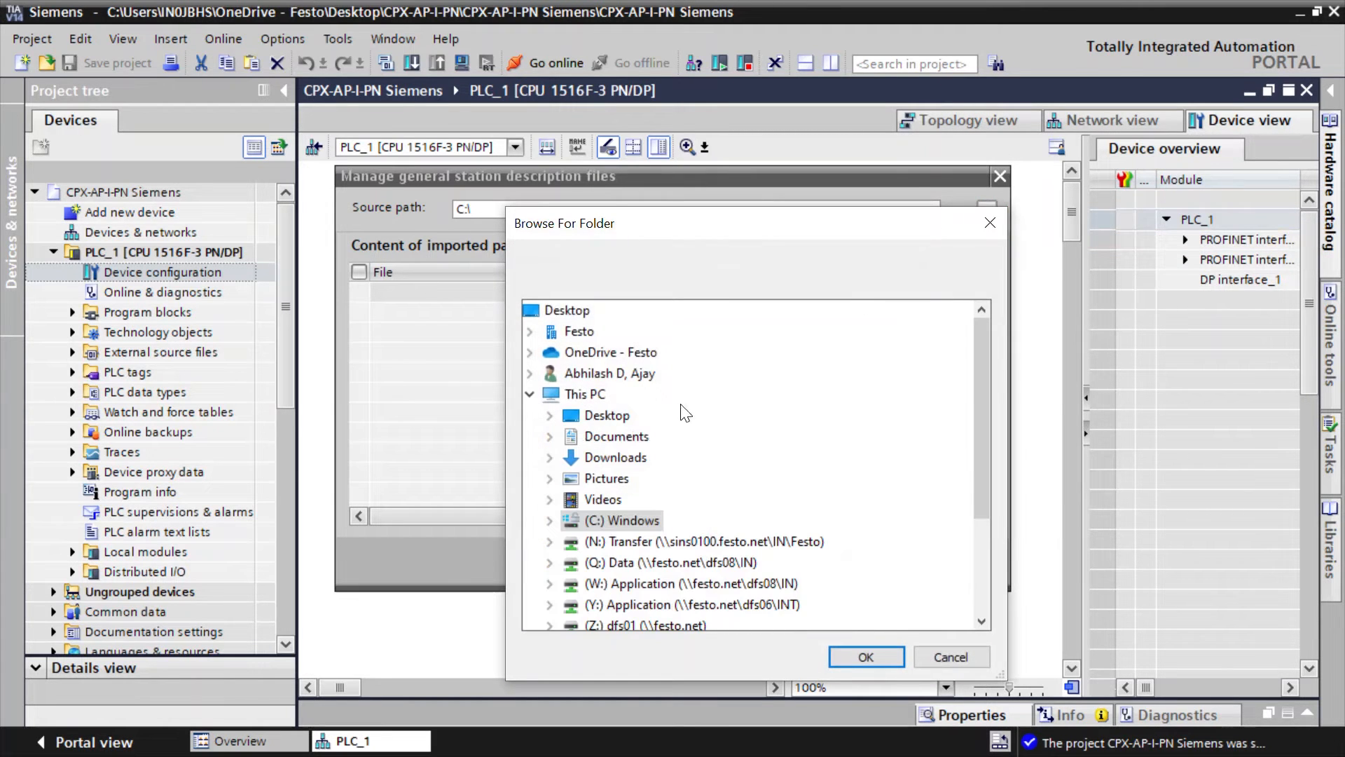
pyautogui.click(549, 416)
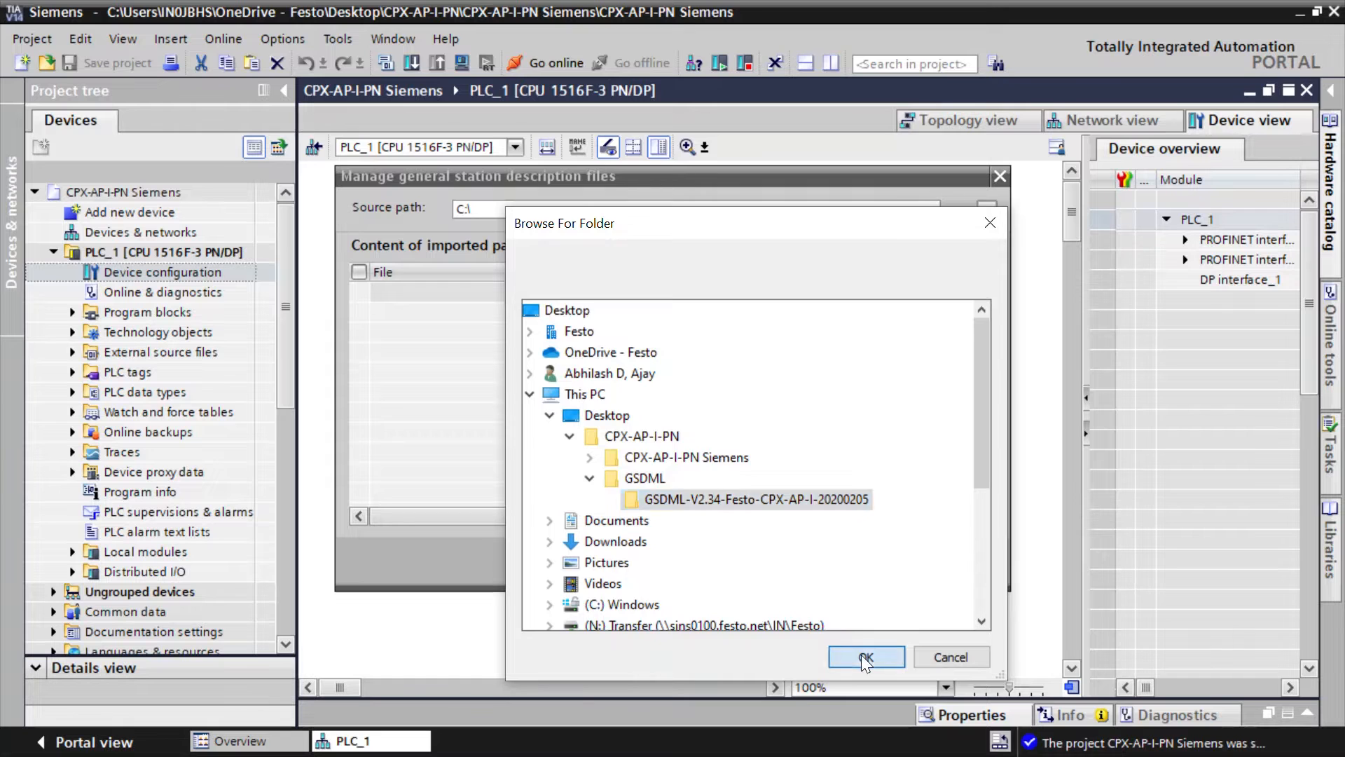
pyautogui.click(864, 656)
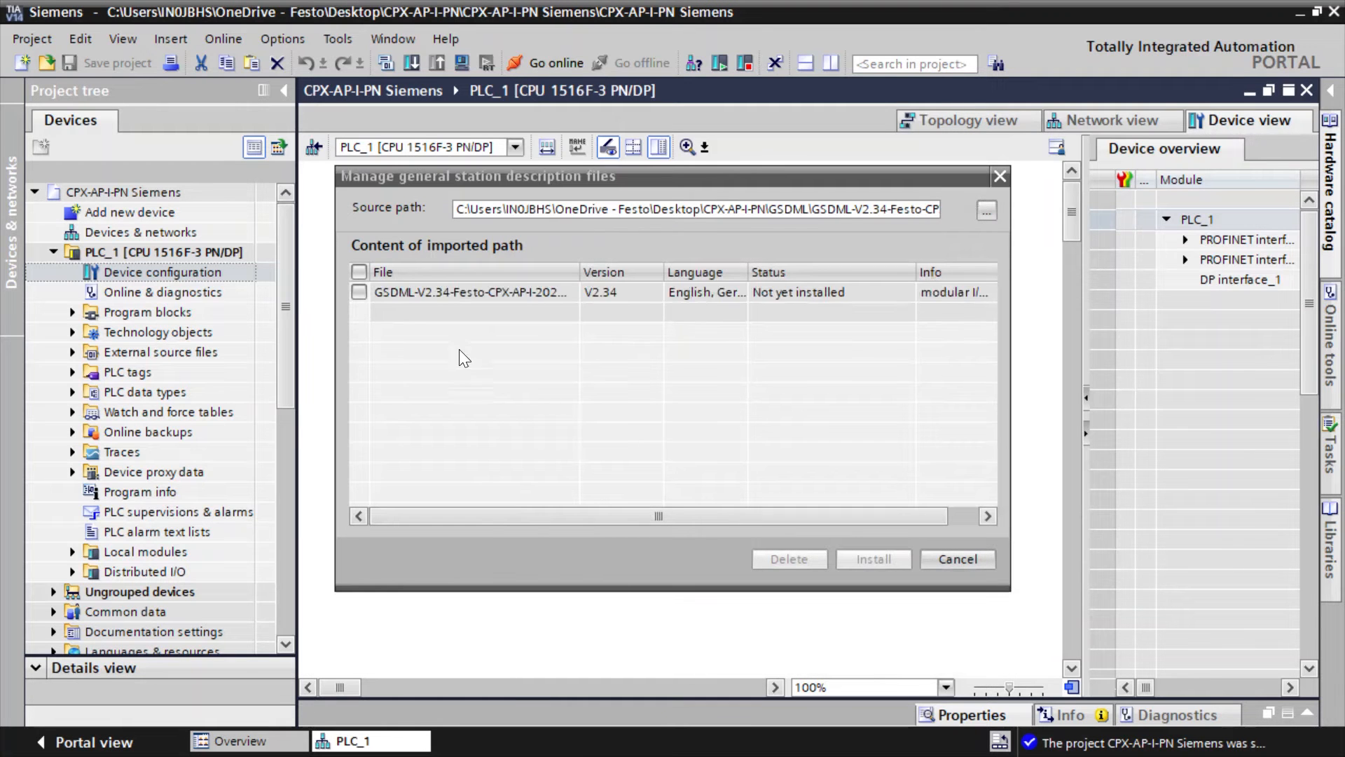
pyautogui.click(360, 293)
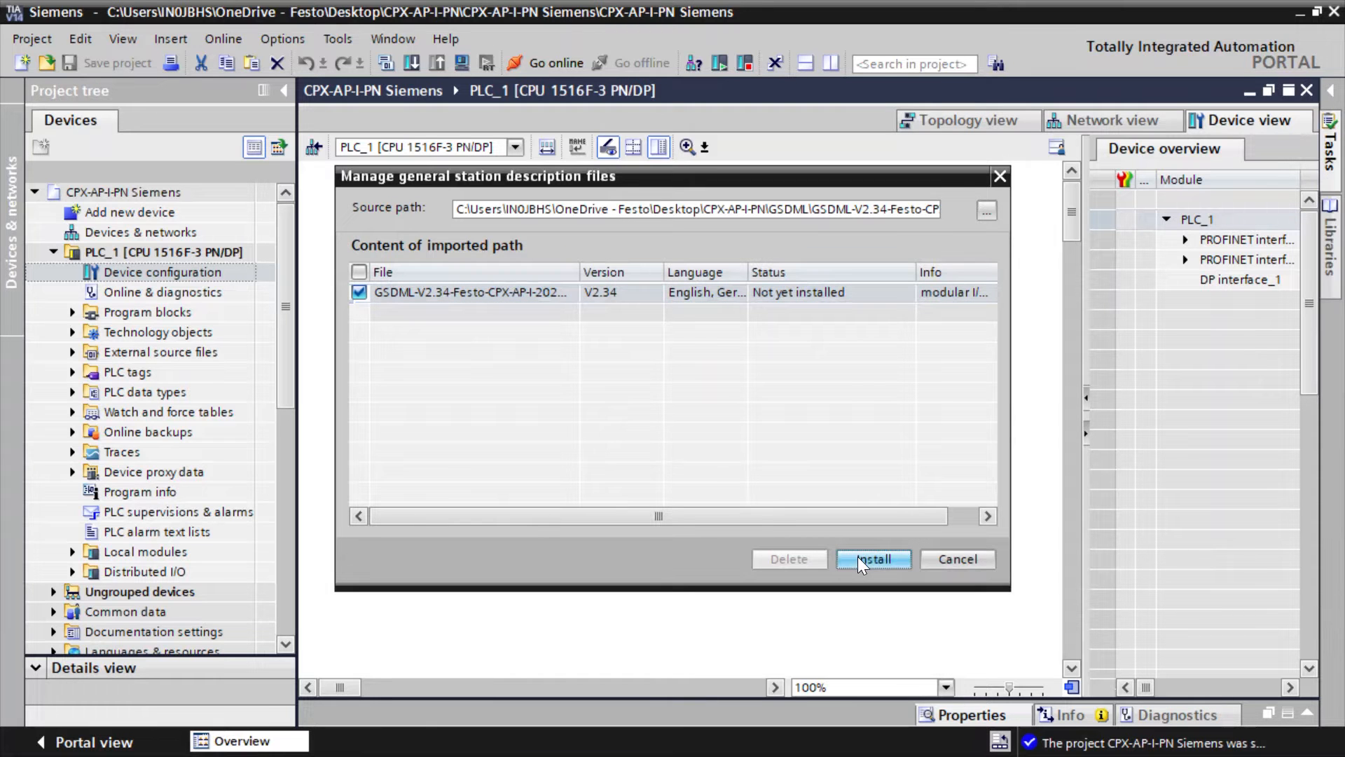
pyautogui.click(872, 559)
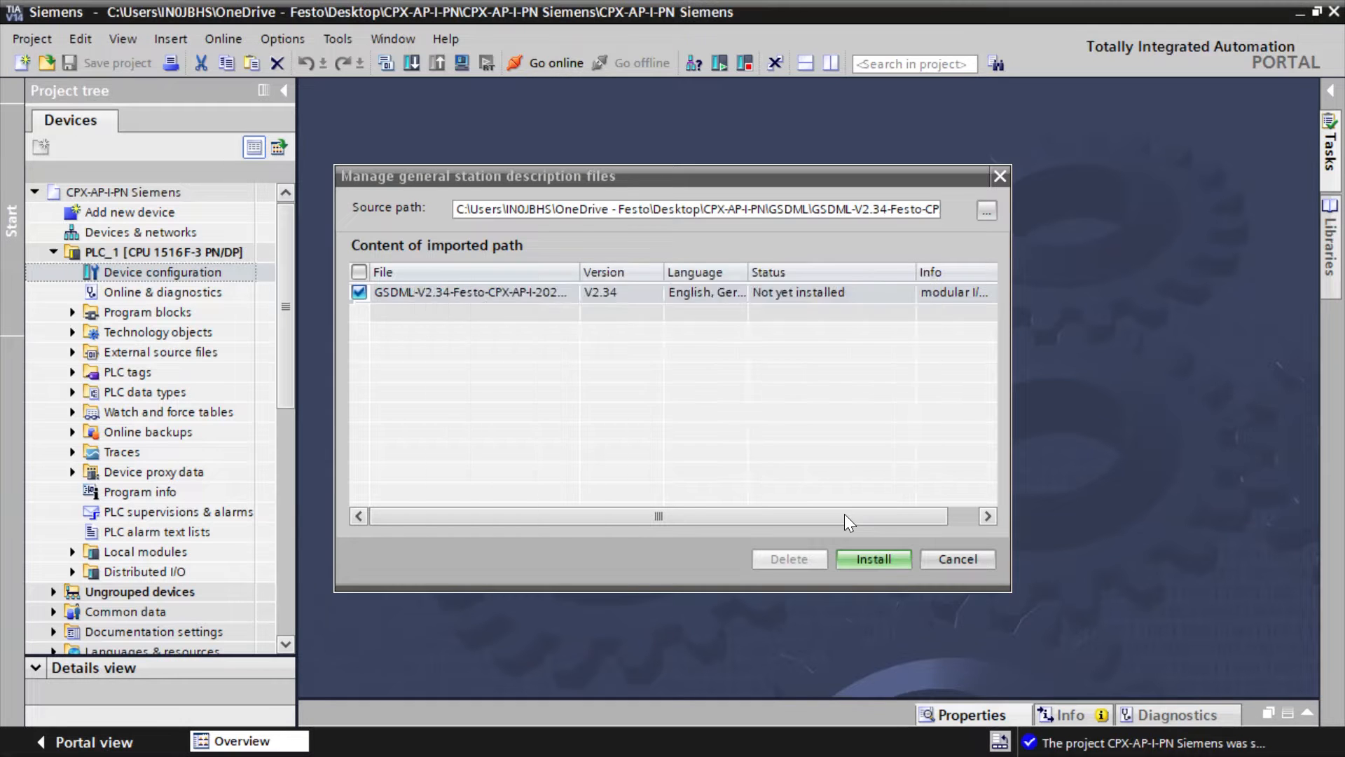
pyautogui.click(871, 559)
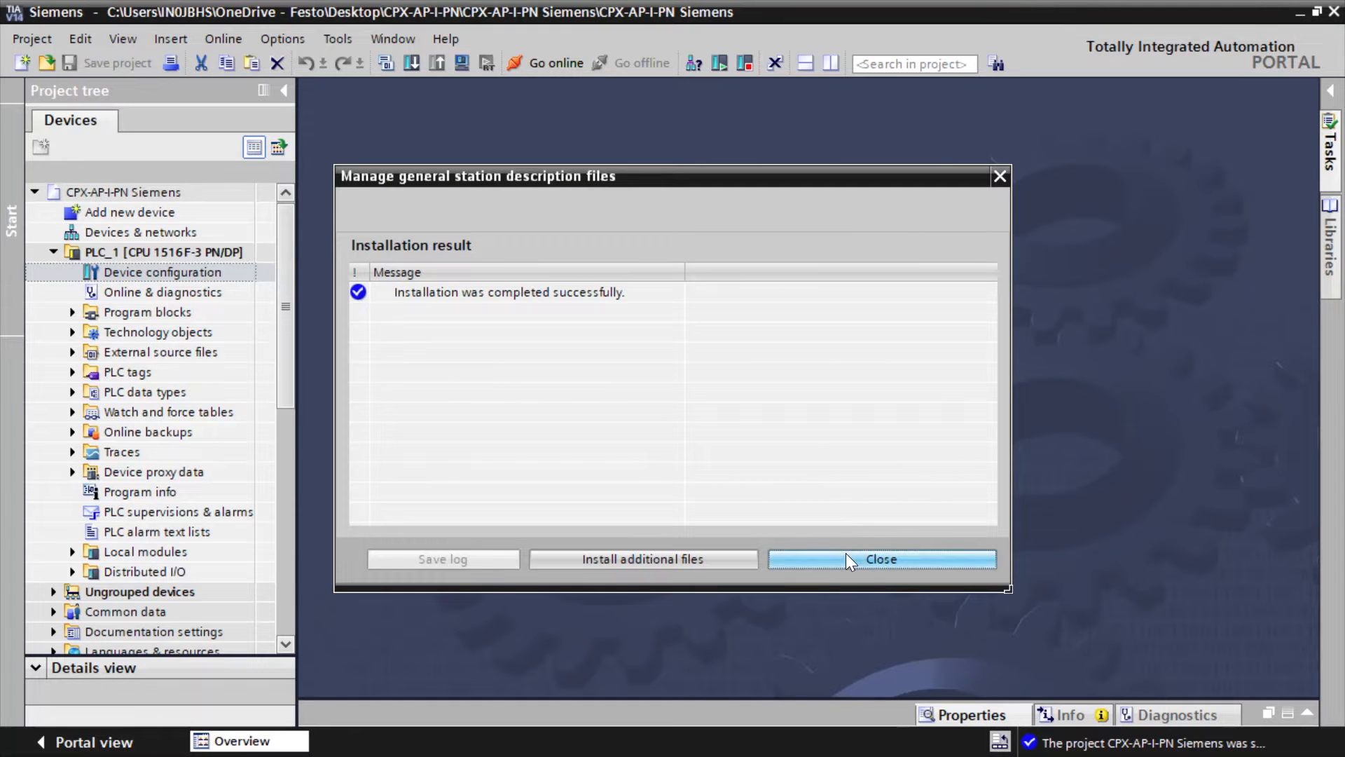
pyautogui.click(872, 558)
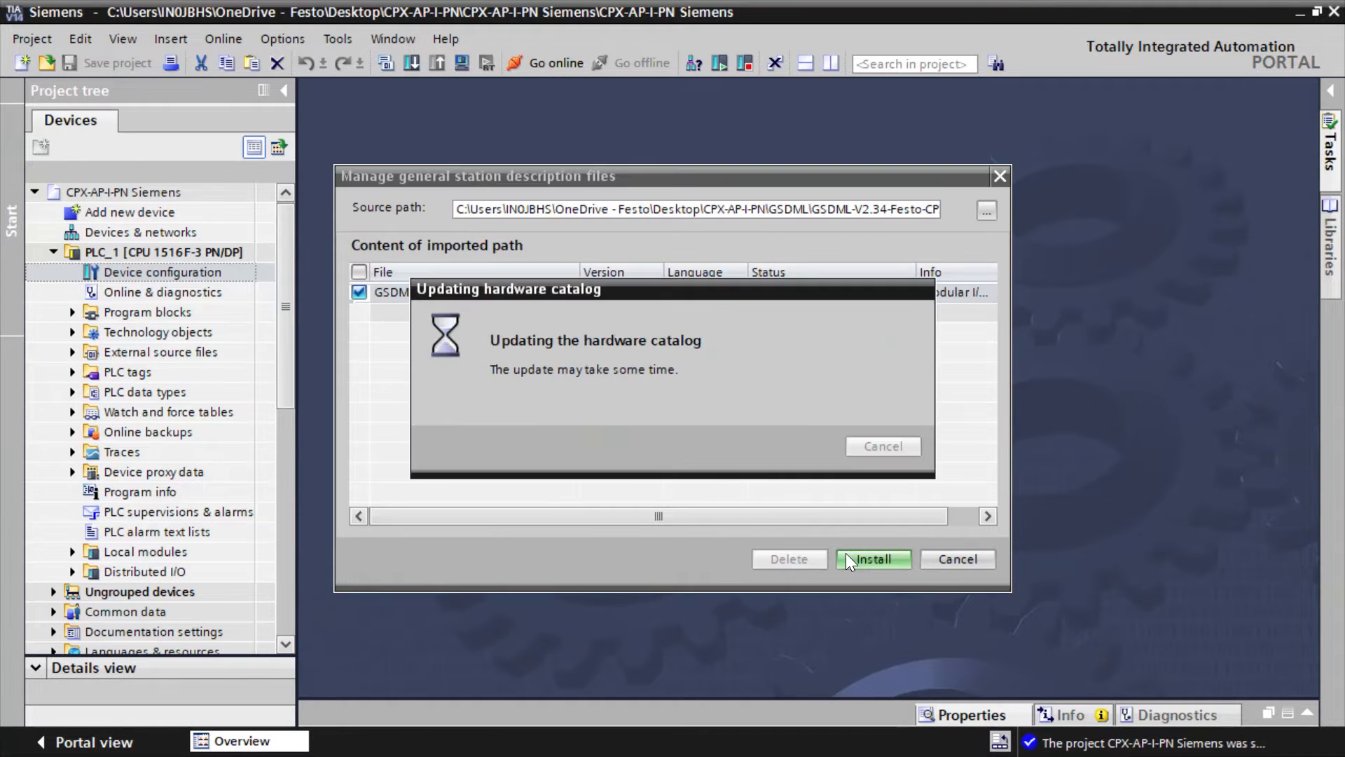
pyautogui.click(872, 559)
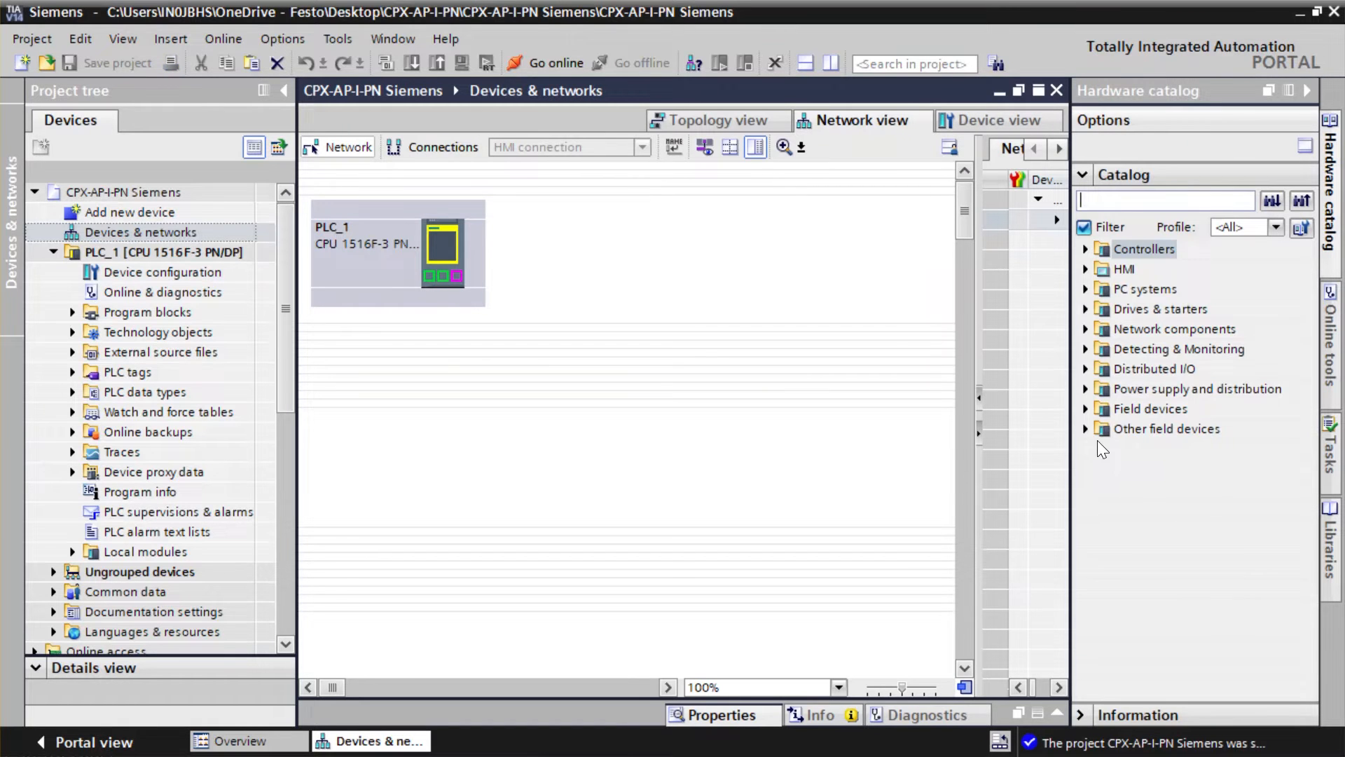
# Add Festo CPX-AP-I V1 from Other field devices > PROFINET IO and connect it to PLC_1.
pyautogui.click(1086, 428)
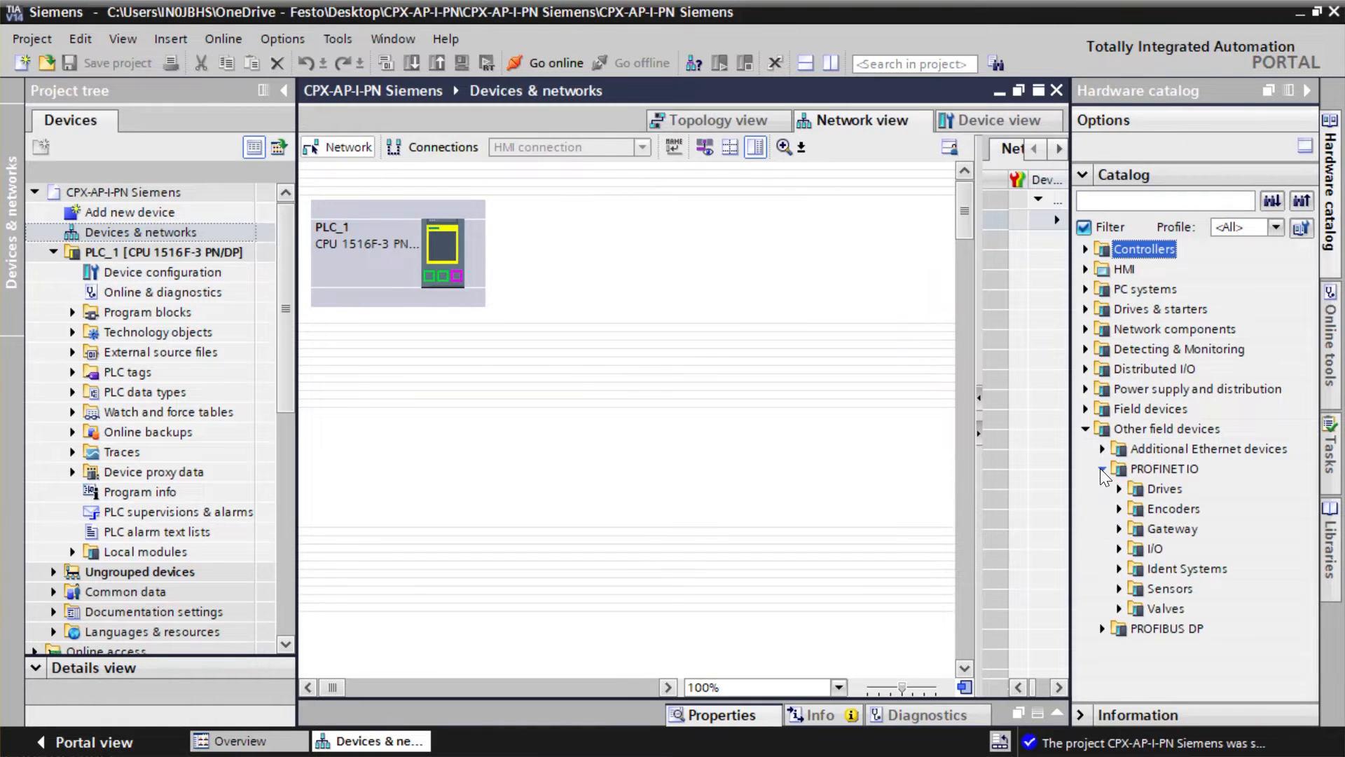
pyautogui.click(1119, 548)
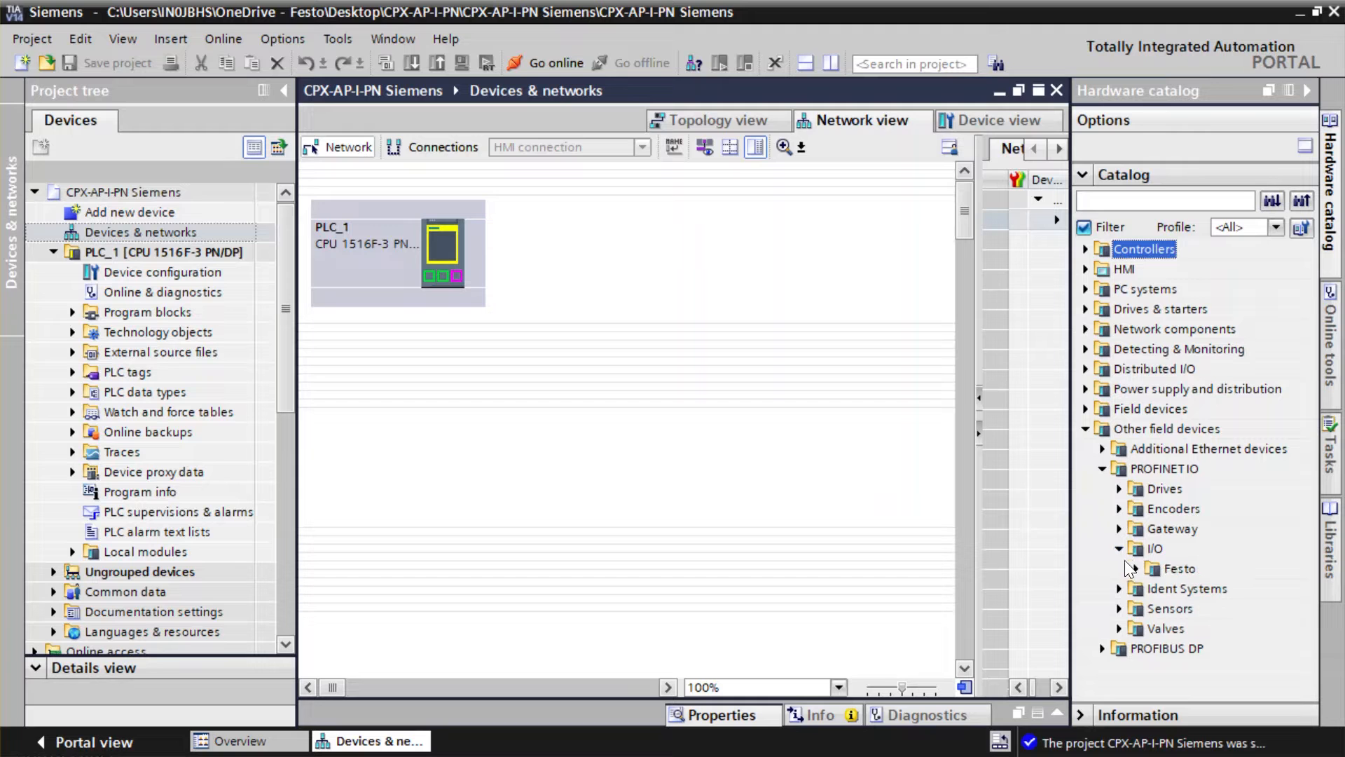
pyautogui.click(1120, 568)
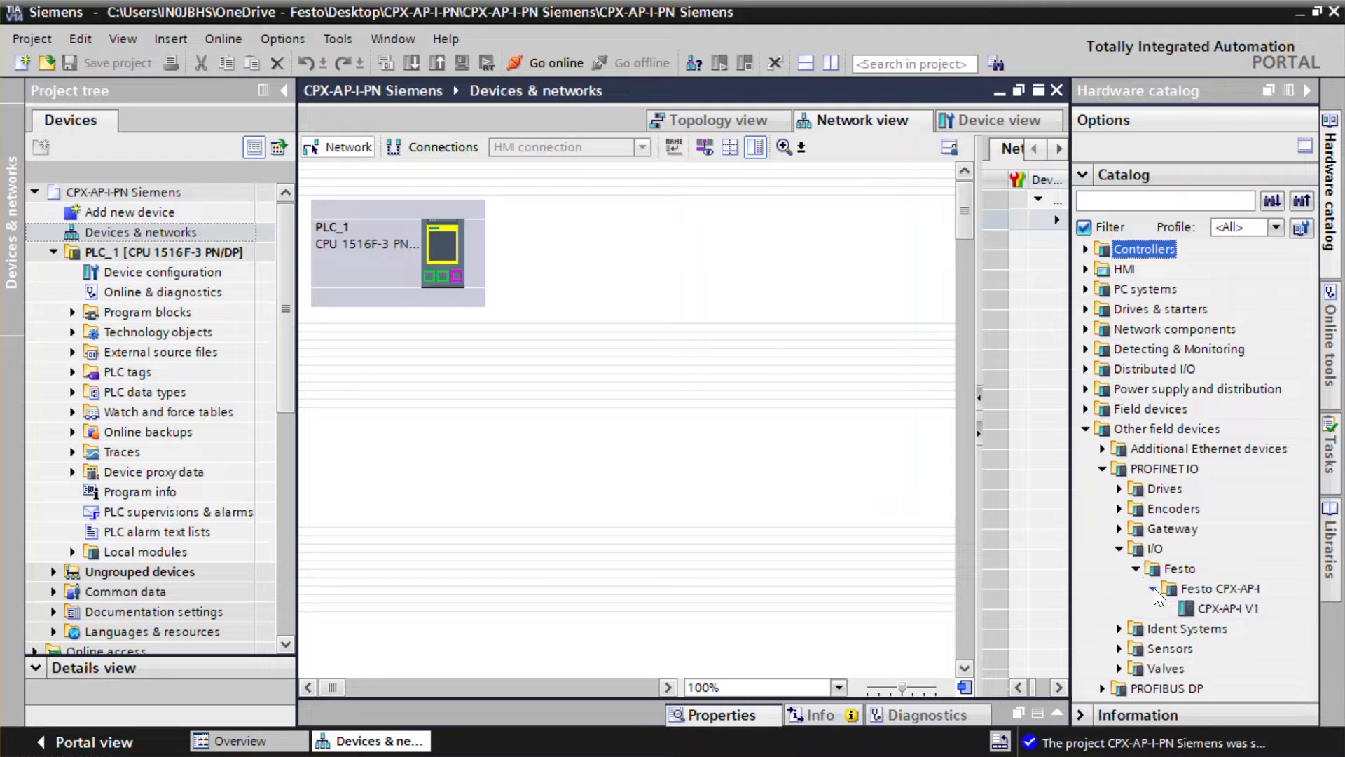
pyautogui.click(1227, 608)
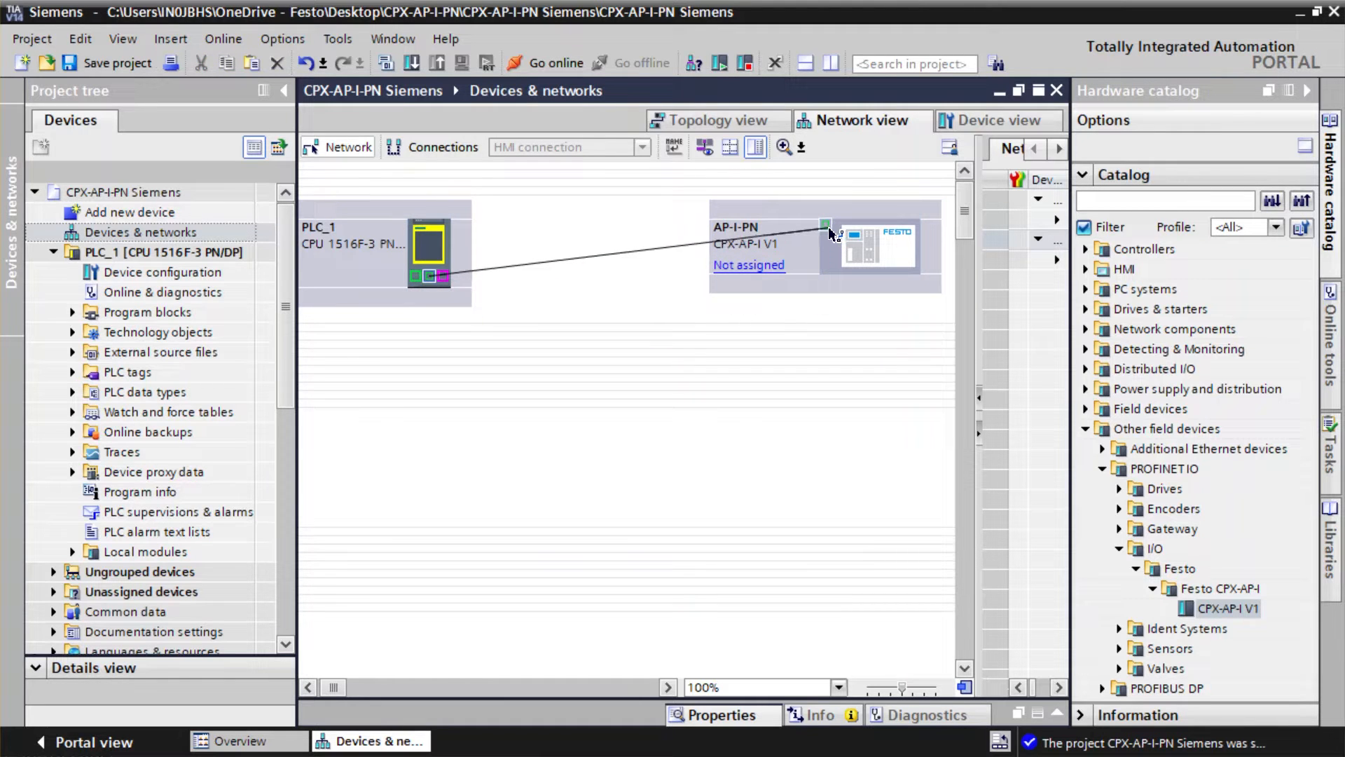
pyautogui.click(748, 264)
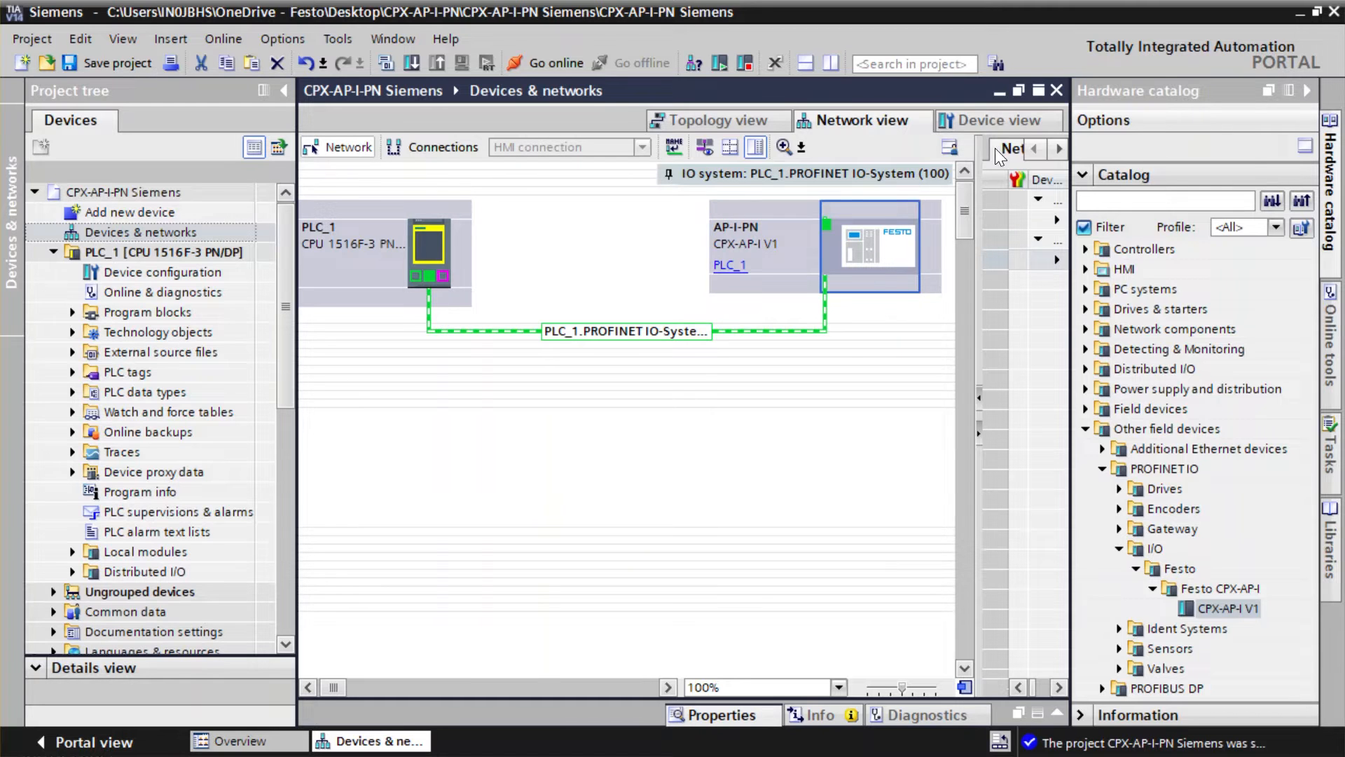
pyautogui.click(997, 120)
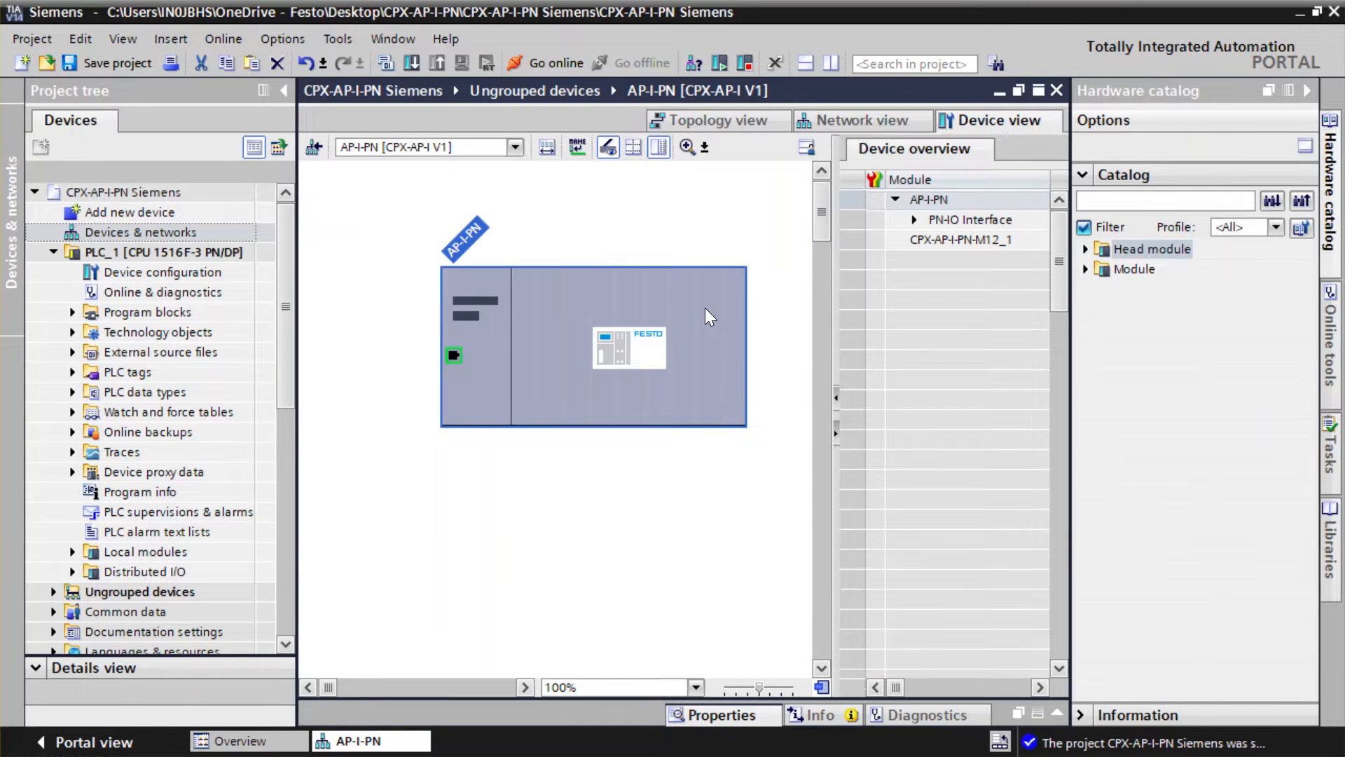
# Change AP-I-PN's Ethernet address in its properties, setting the IP's last octet to 2.
pyautogui.rightClick(703, 315)
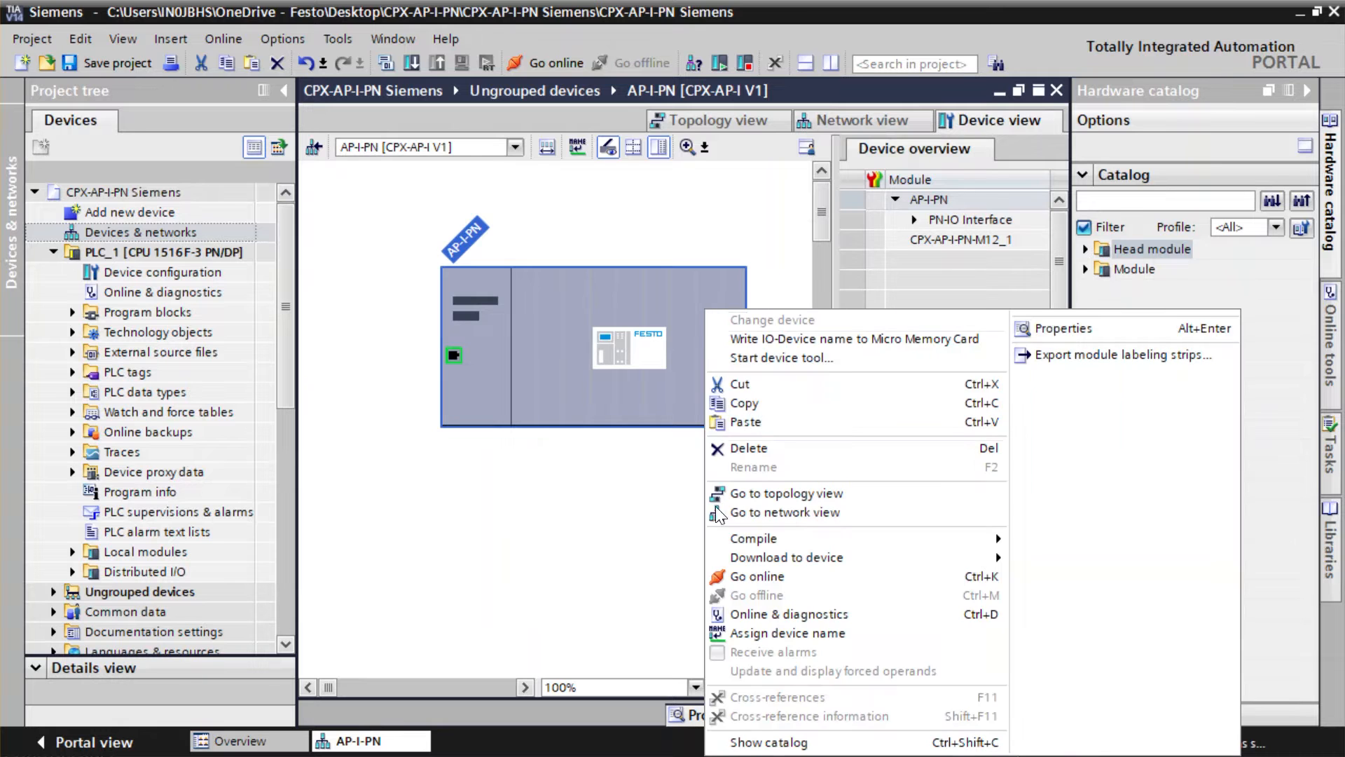
pyautogui.moveTo(1063, 328)
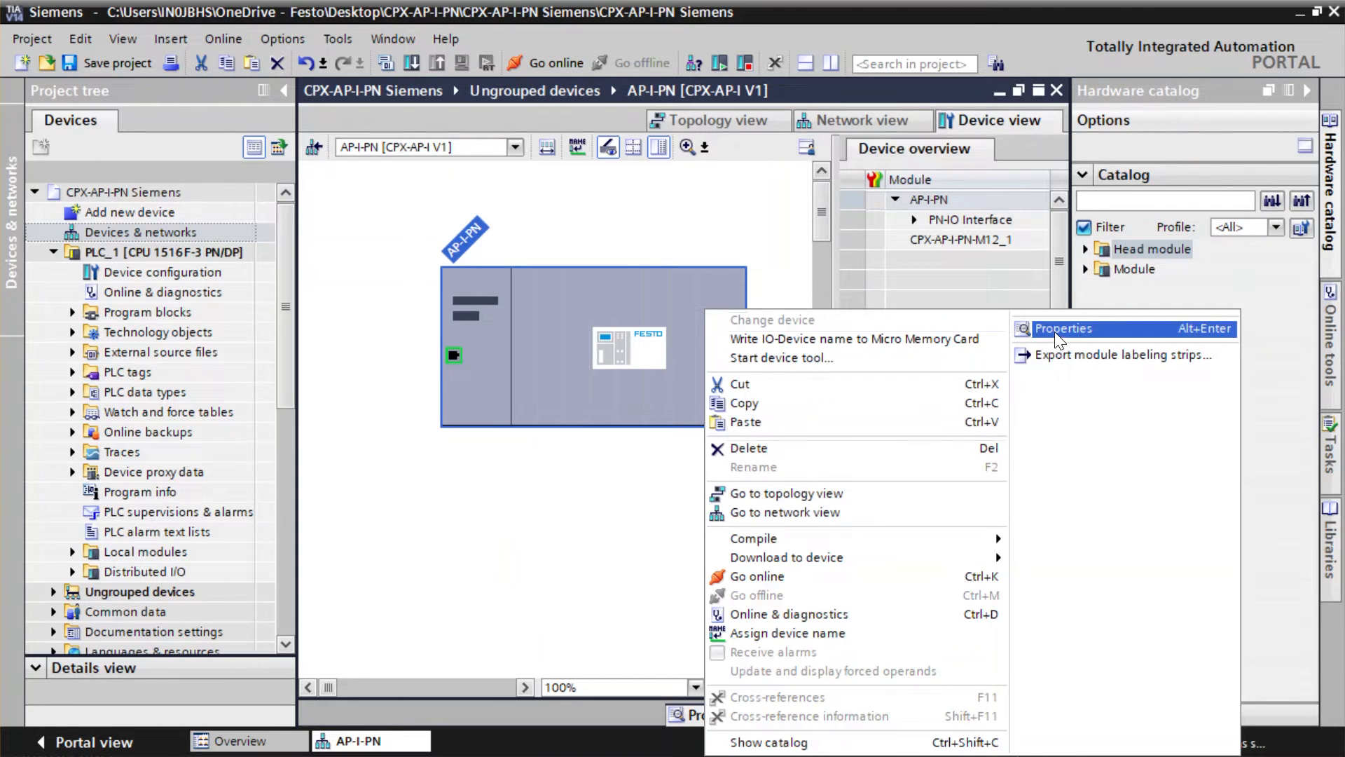
pyautogui.click(1063, 328)
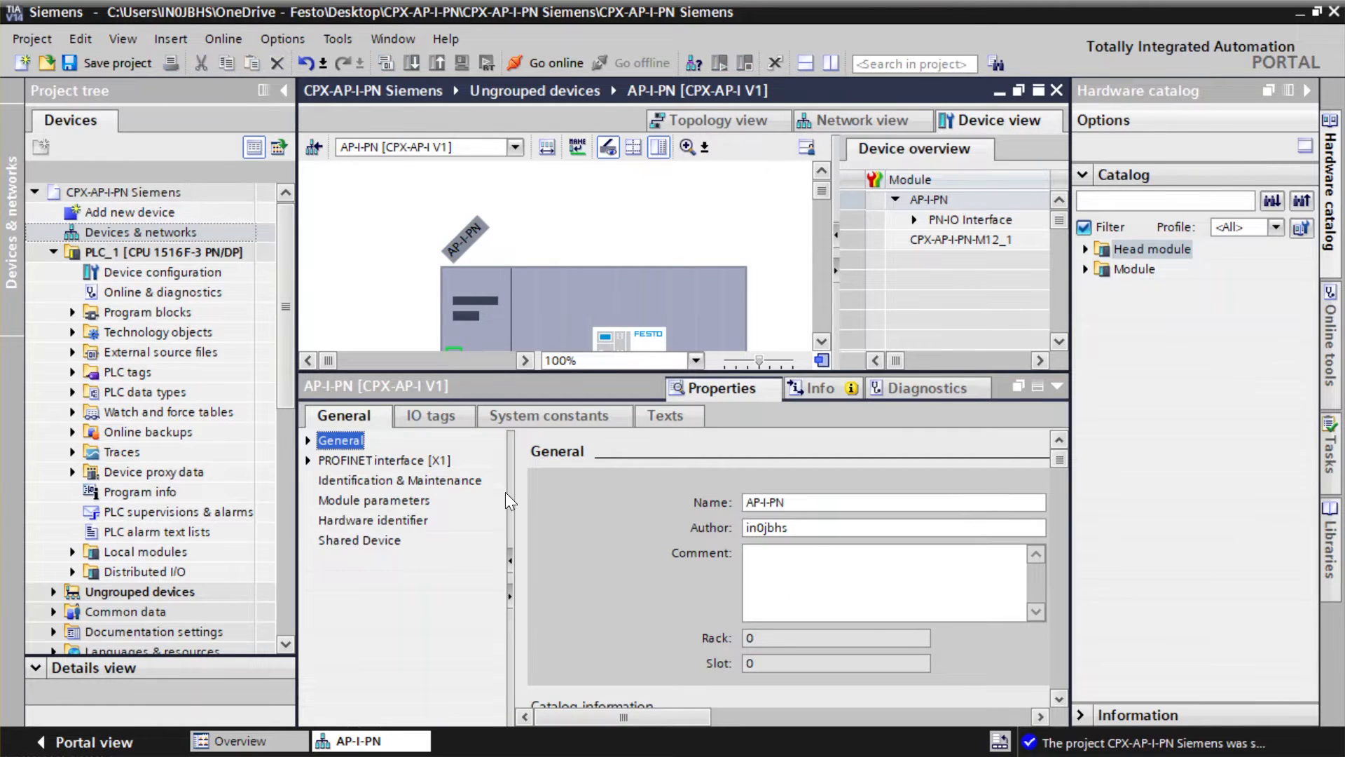
pyautogui.moveTo(310, 467)
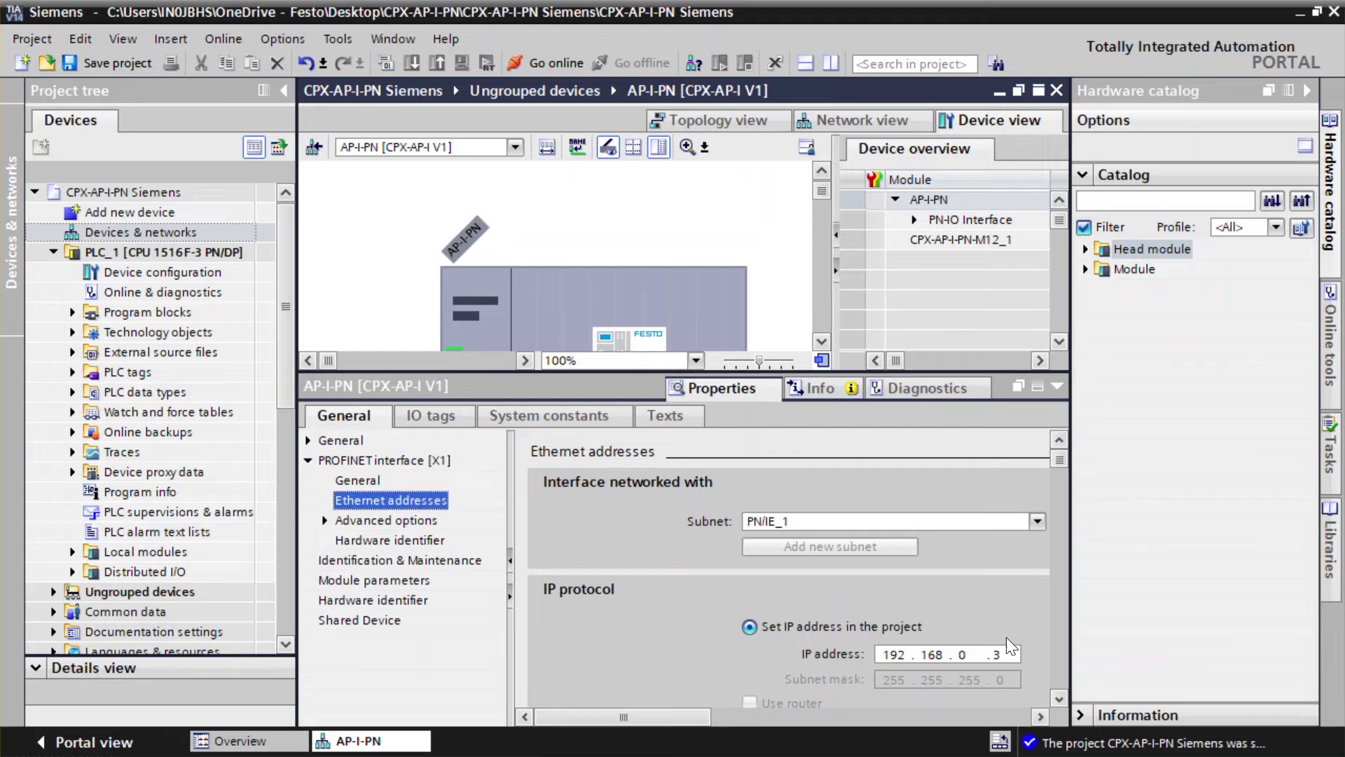
pyautogui.click(991, 653)
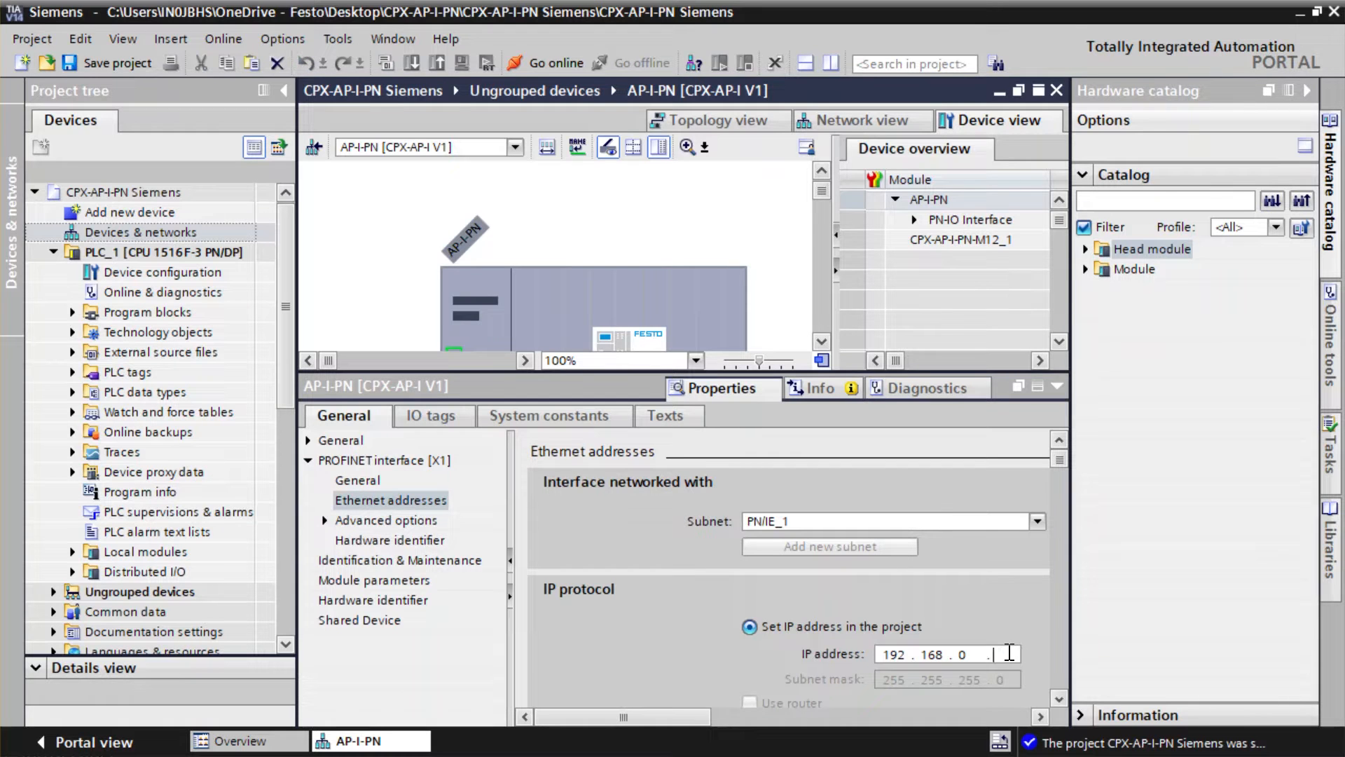
pyautogui.write('2')
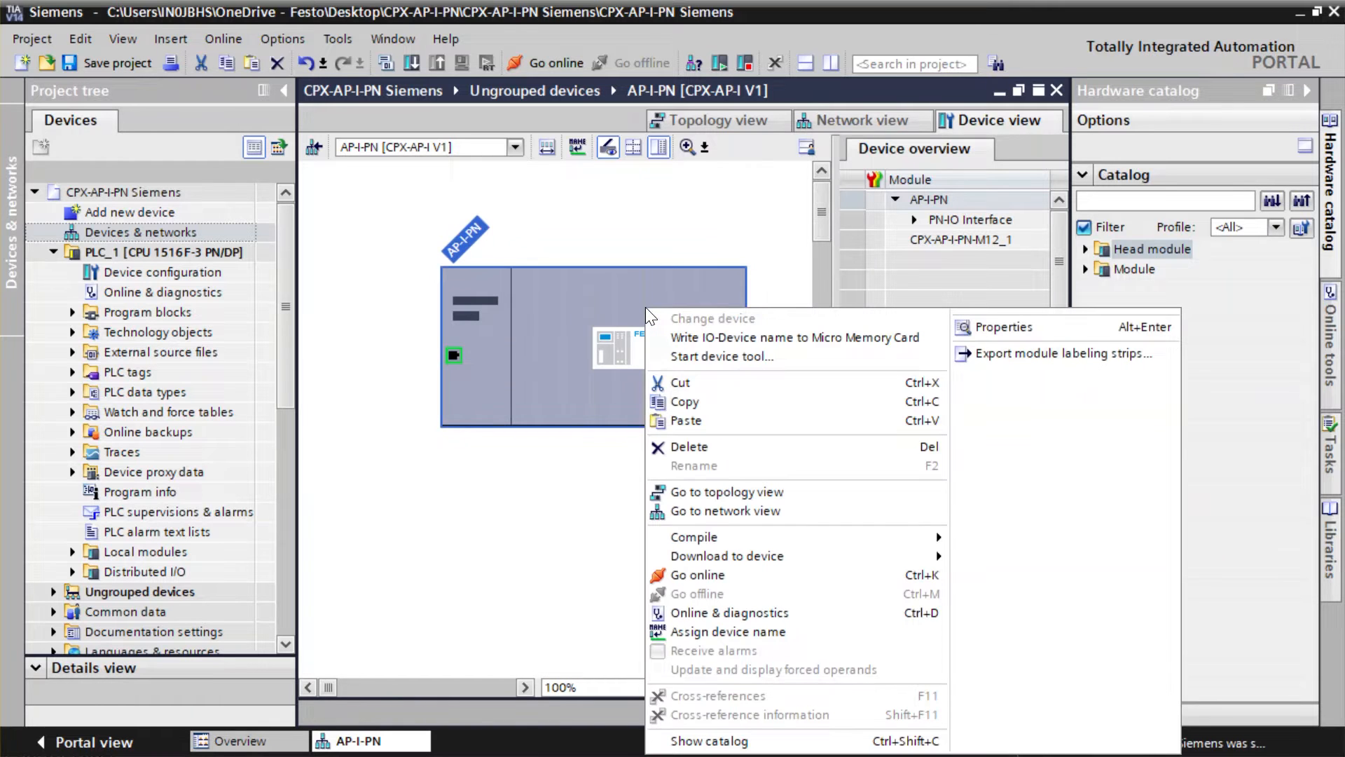
pyautogui.moveTo(728, 632)
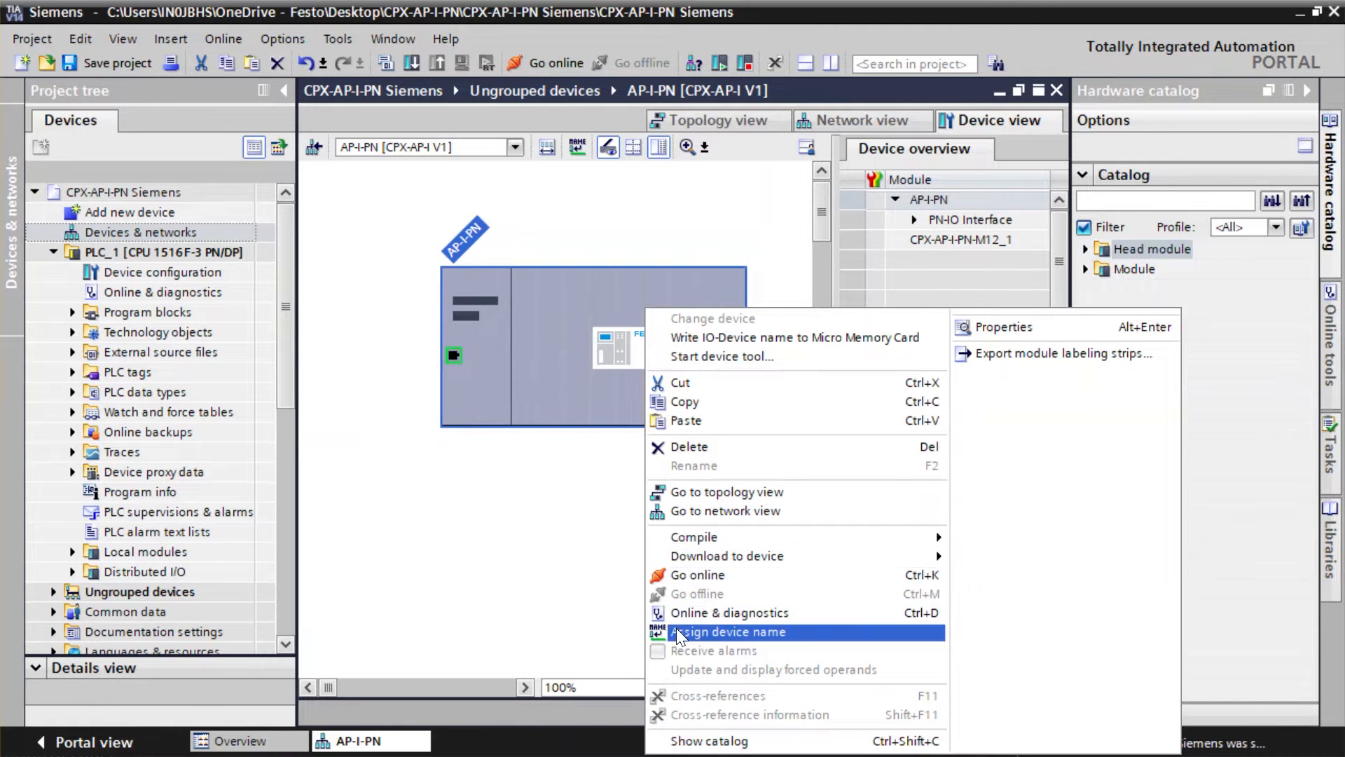
# Assign the name ap-i-pn to the Festo device found at 192.168.1.2 and close.
pyautogui.click(730, 632)
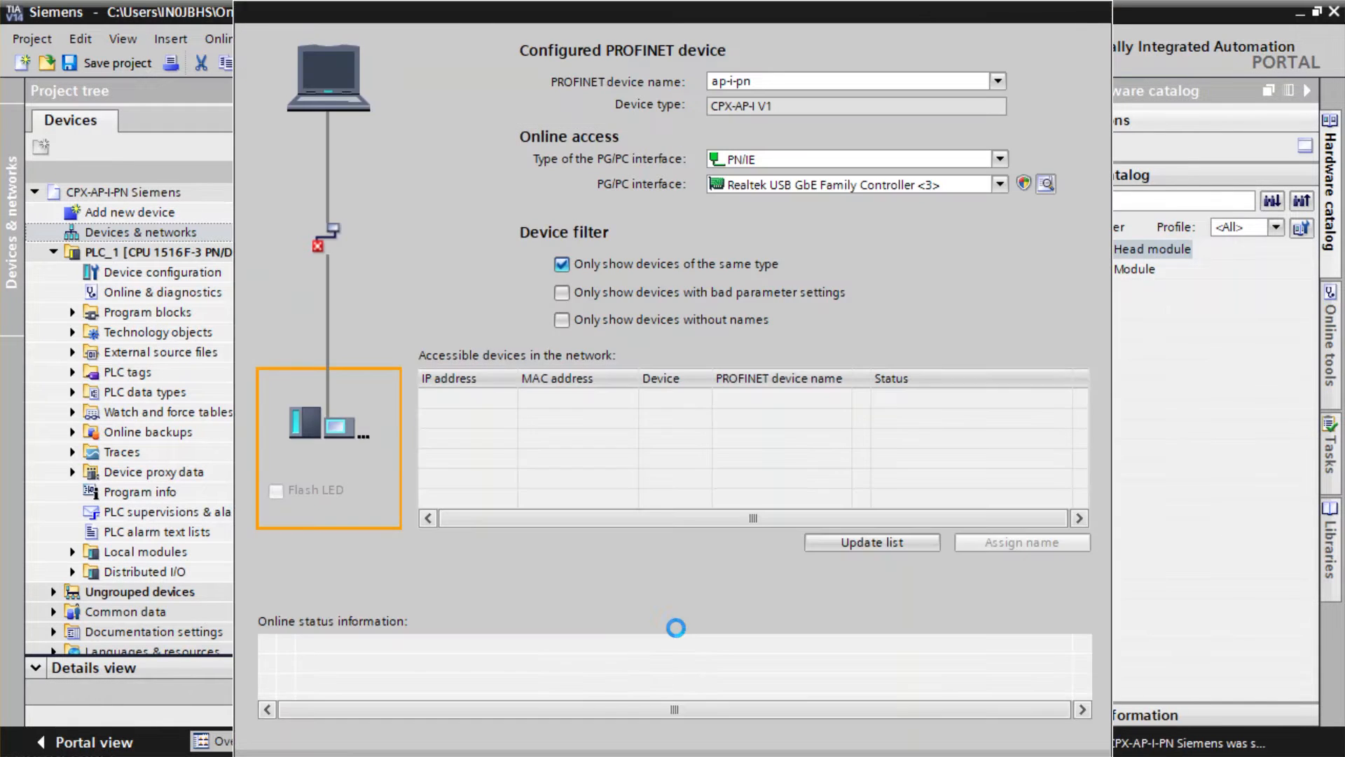
pyautogui.click(871, 542)
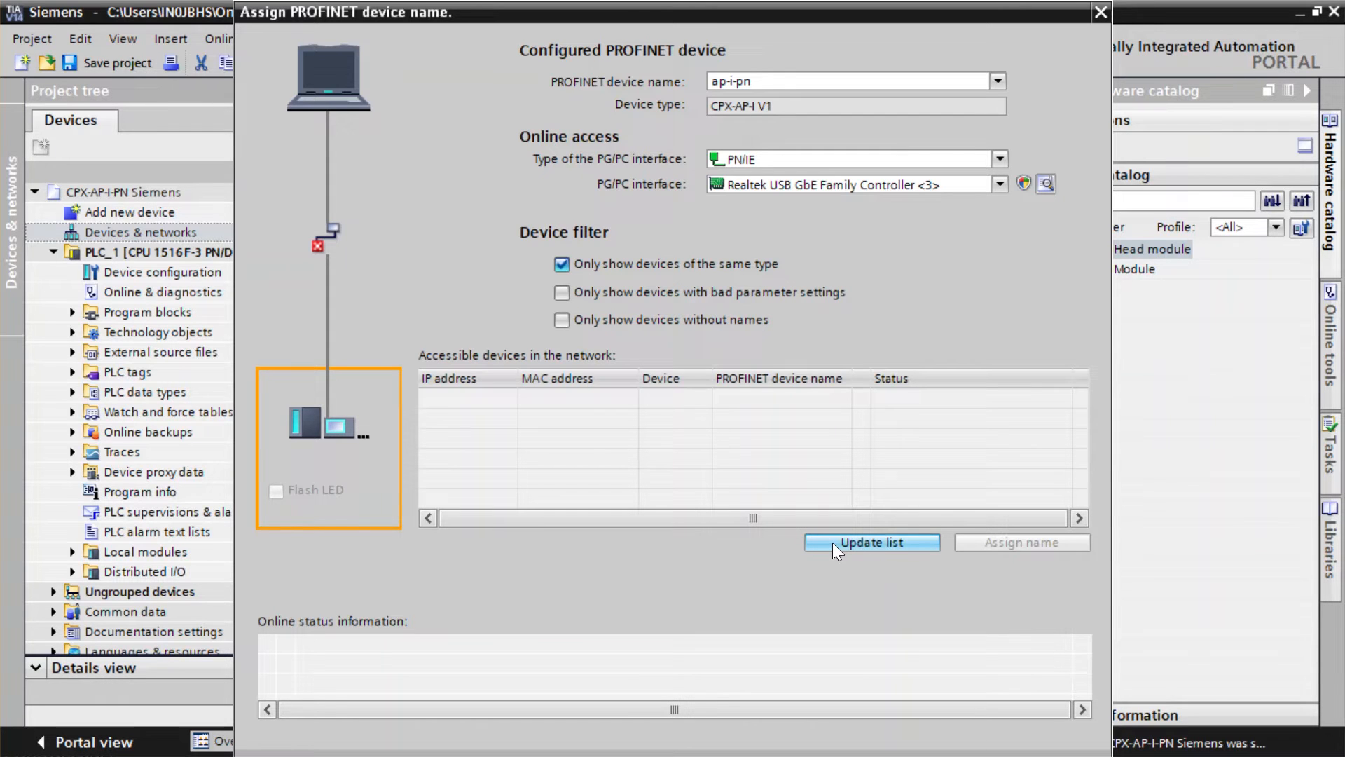
pyautogui.click(871, 542)
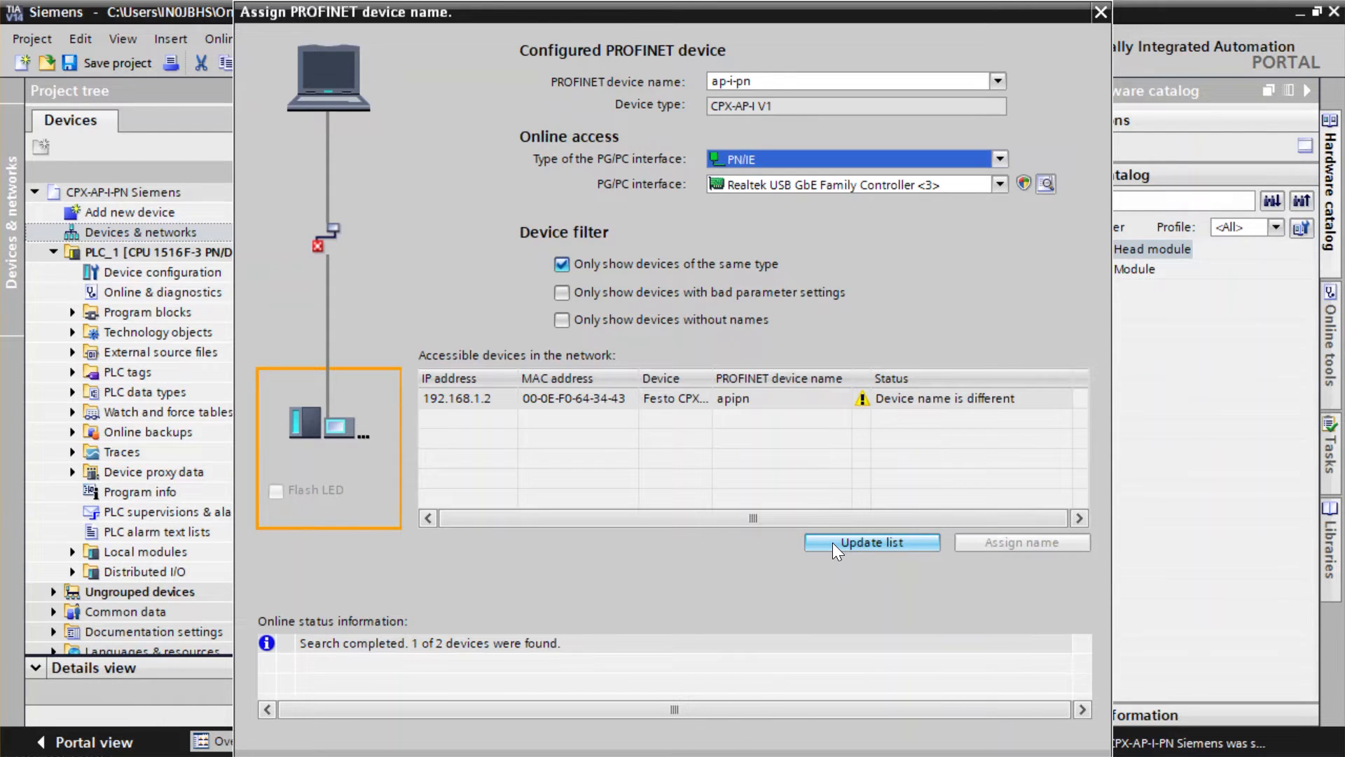
pyautogui.click(457, 398)
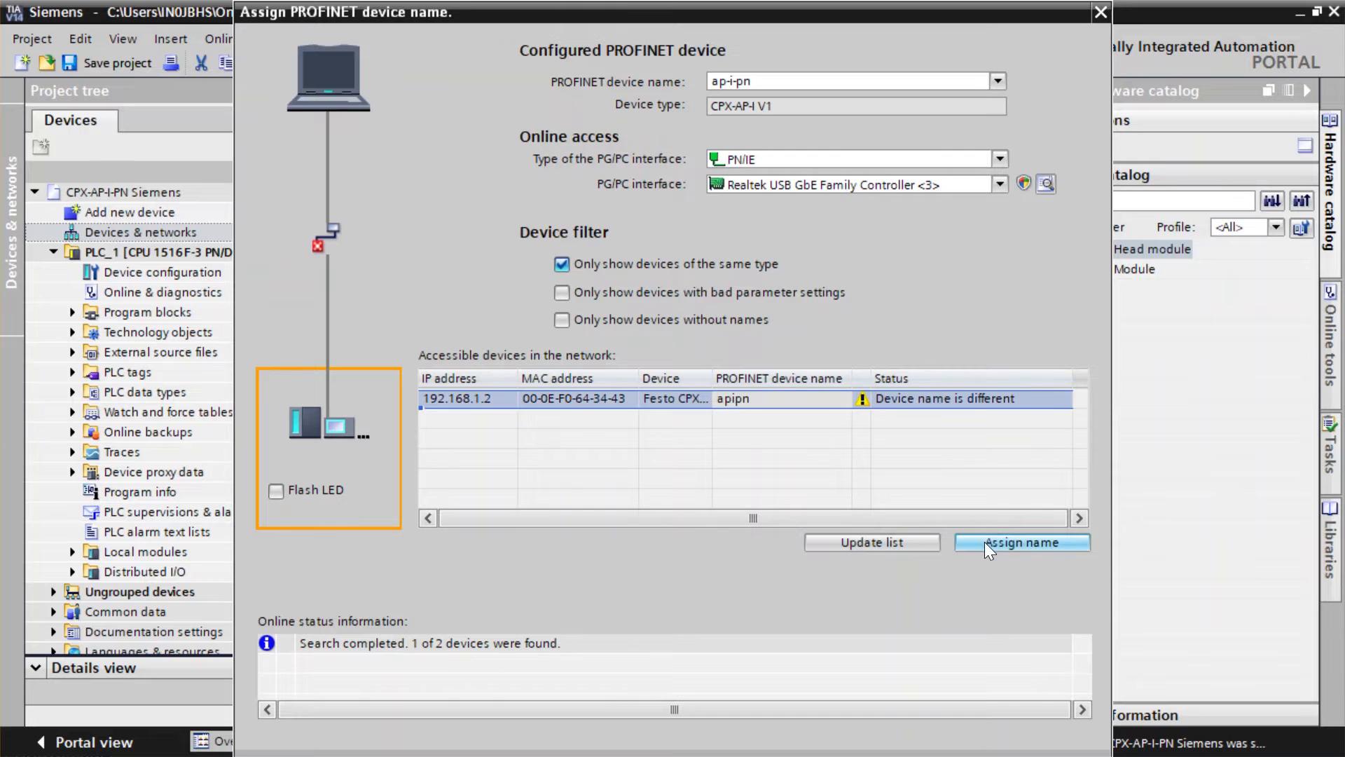
pyautogui.click(1020, 542)
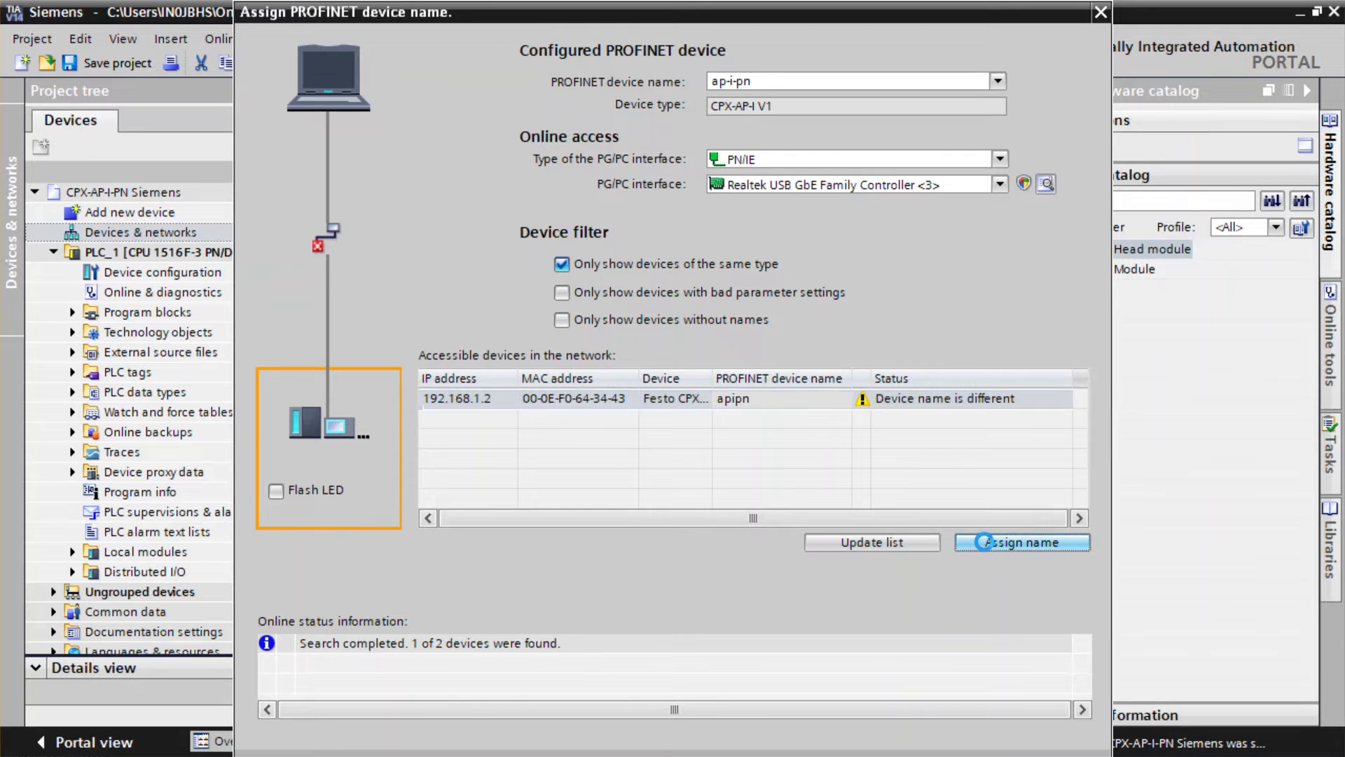
pyautogui.click(1021, 541)
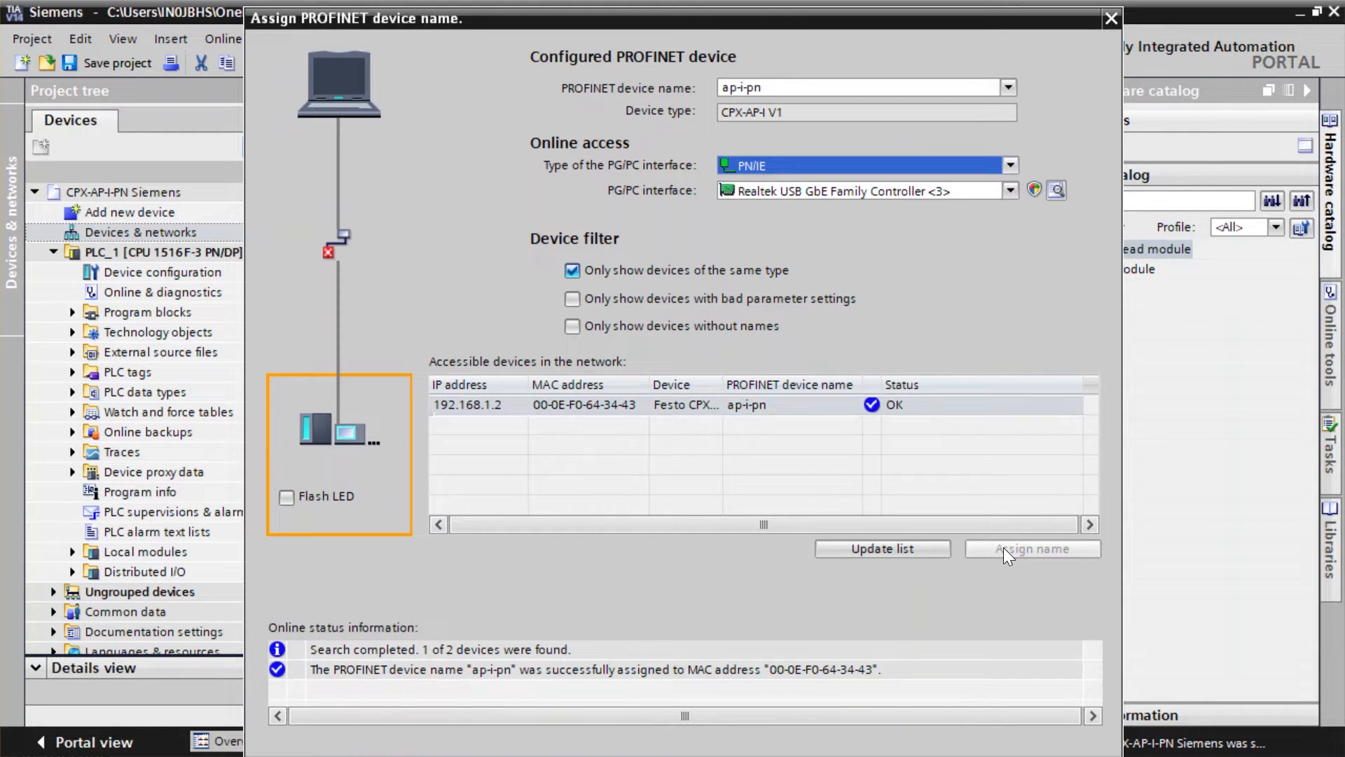
pyautogui.moveTo(1112, 19)
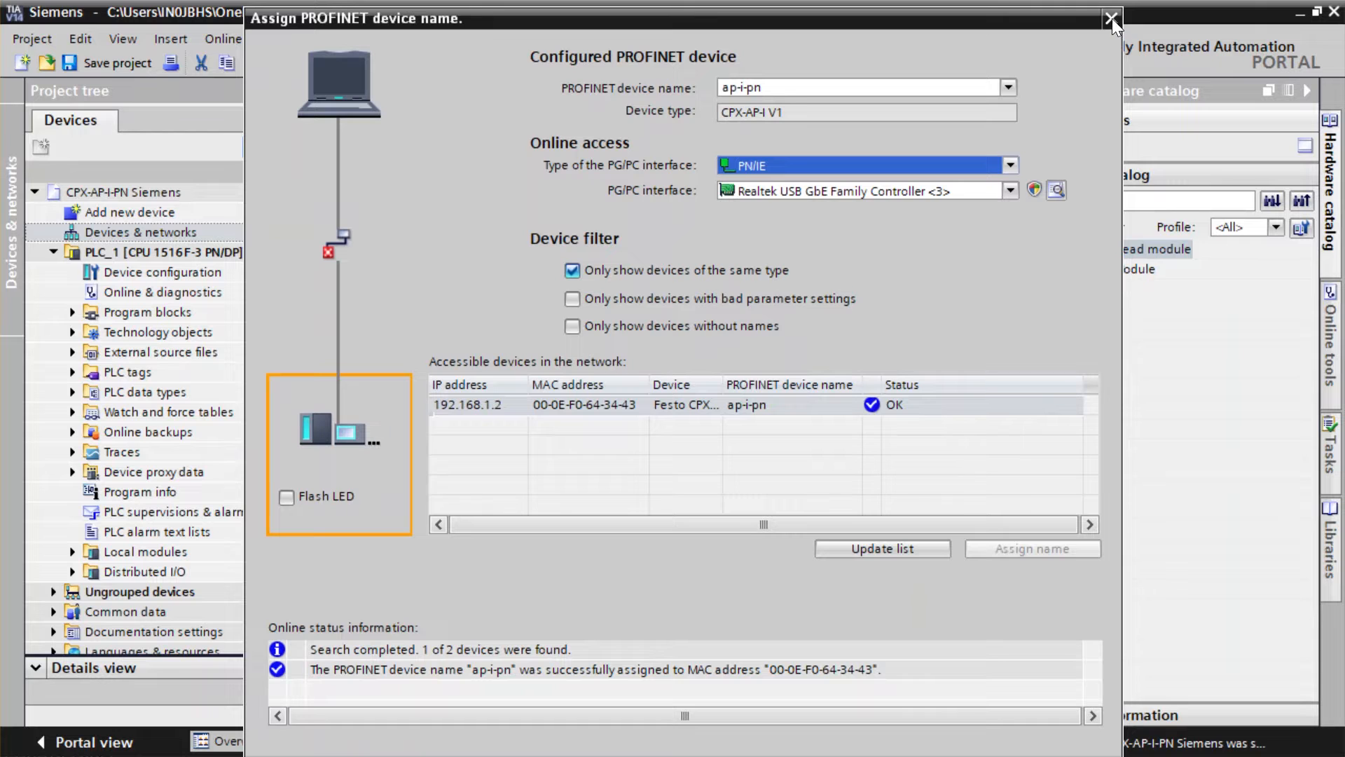
pyautogui.click(1112, 19)
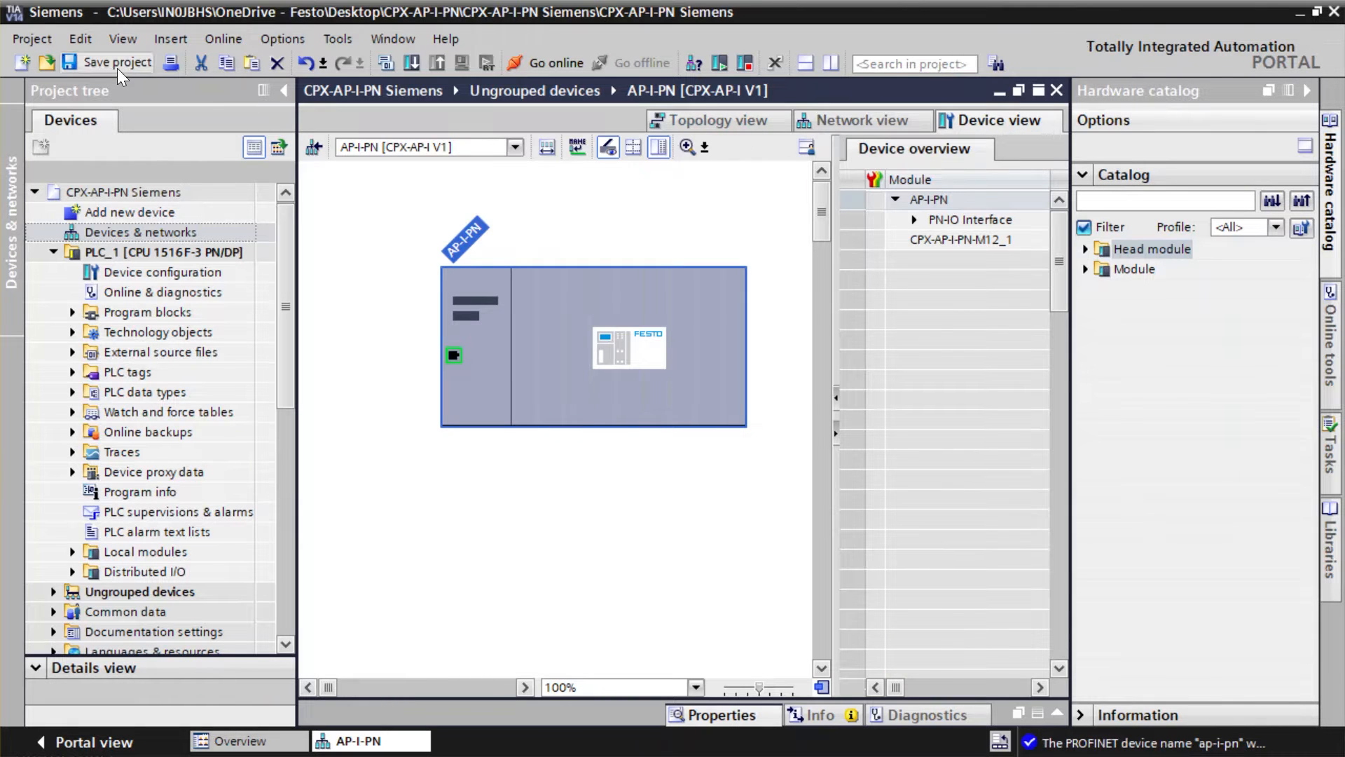
# Save the project and enter 192.168.0.2 in Edge's address bar.
pyautogui.click(118, 62)
pyautogui.write('192.168')
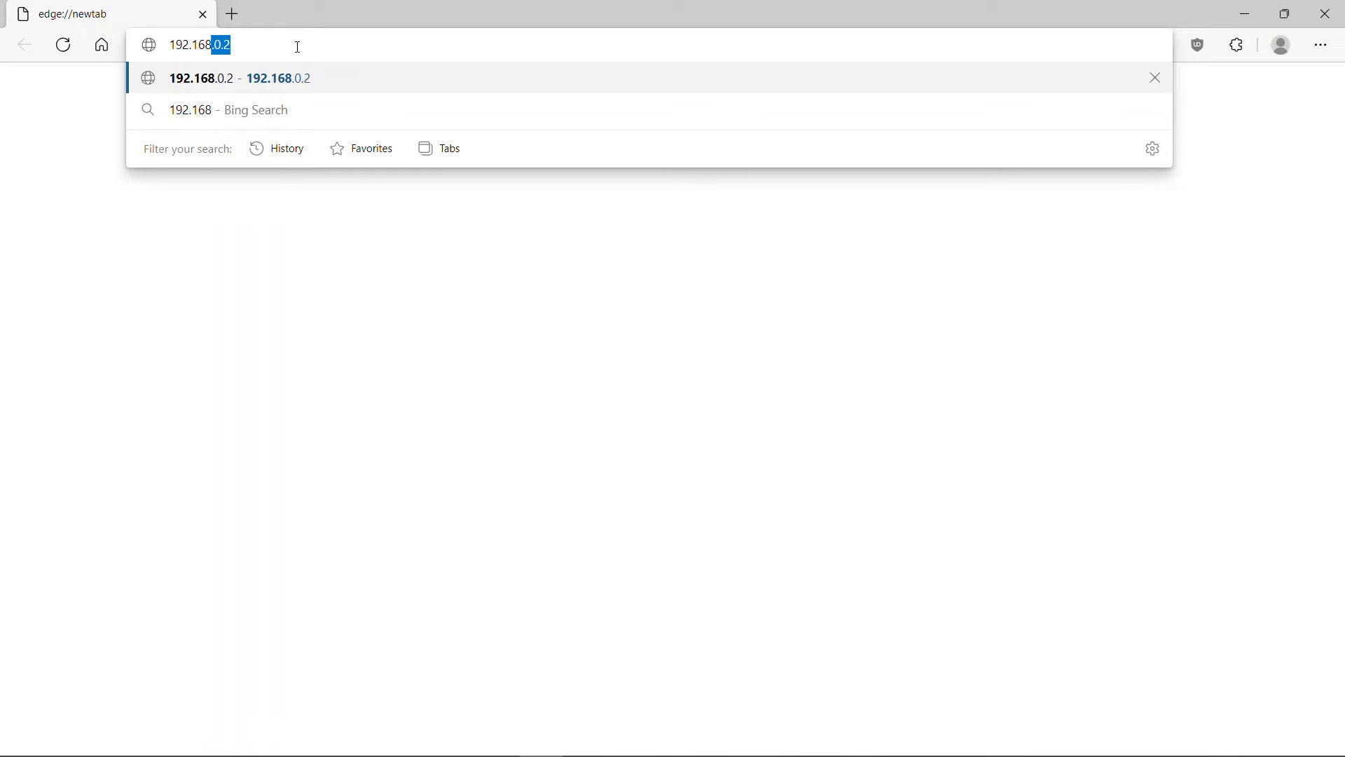
pyautogui.write('0.2')
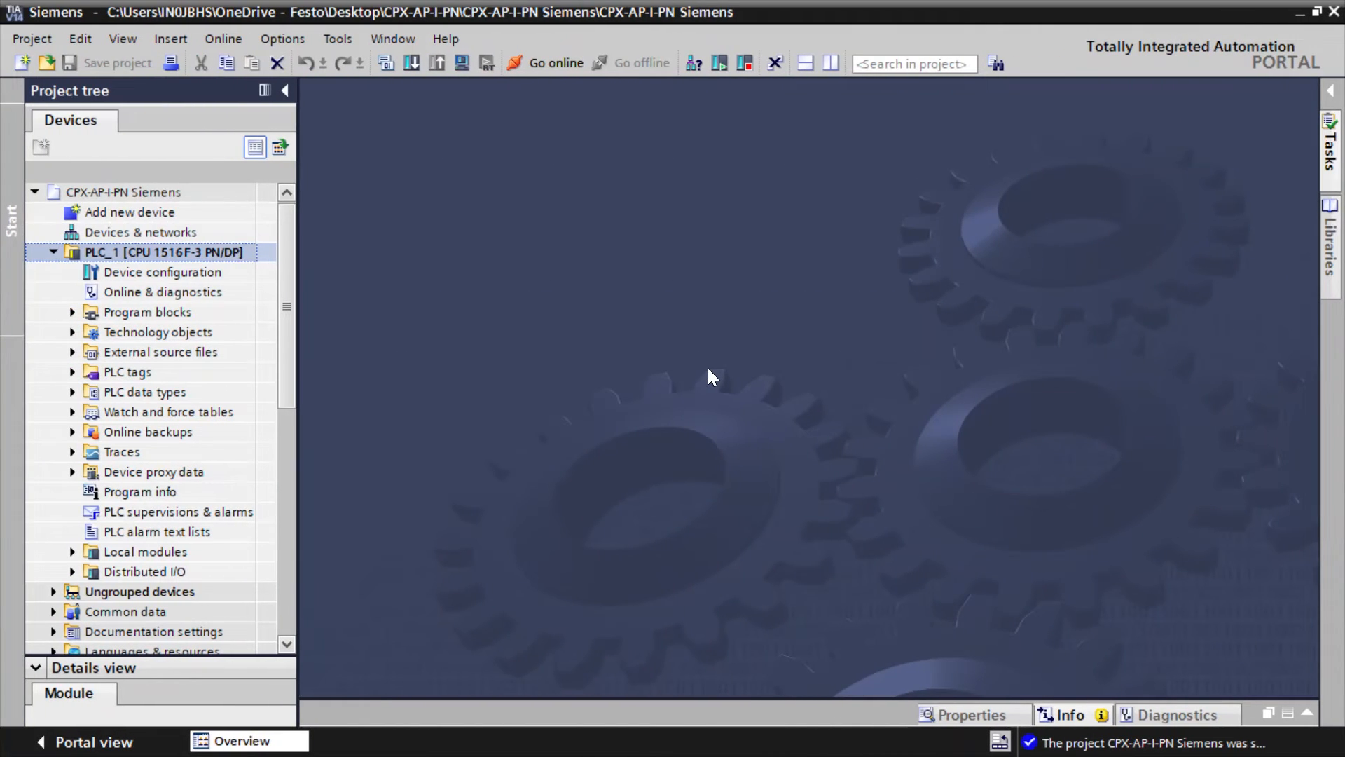
pyautogui.moveTo(287, 320)
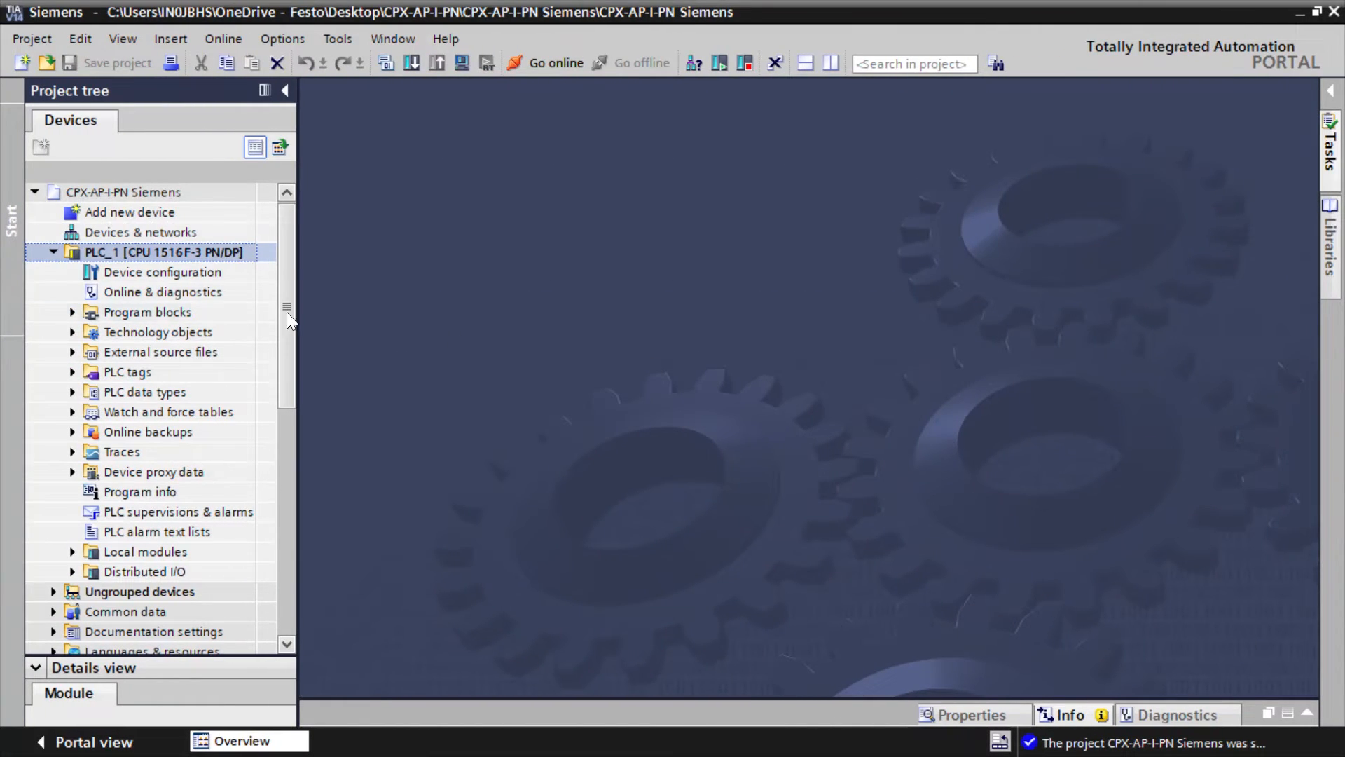
# Open the Devices & networks editor from the project tree to view AP-I-PN.
pyautogui.click(141, 232)
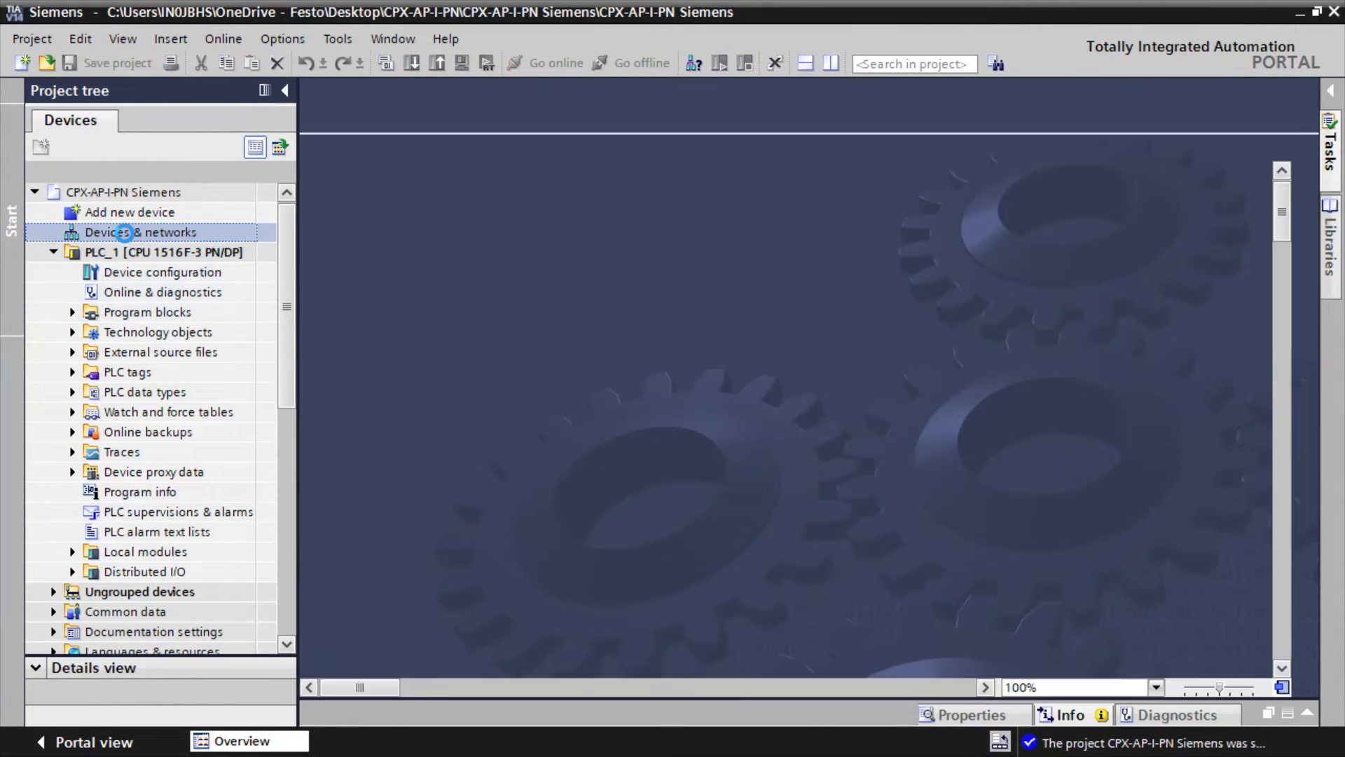
pyautogui.doubleClick(141, 232)
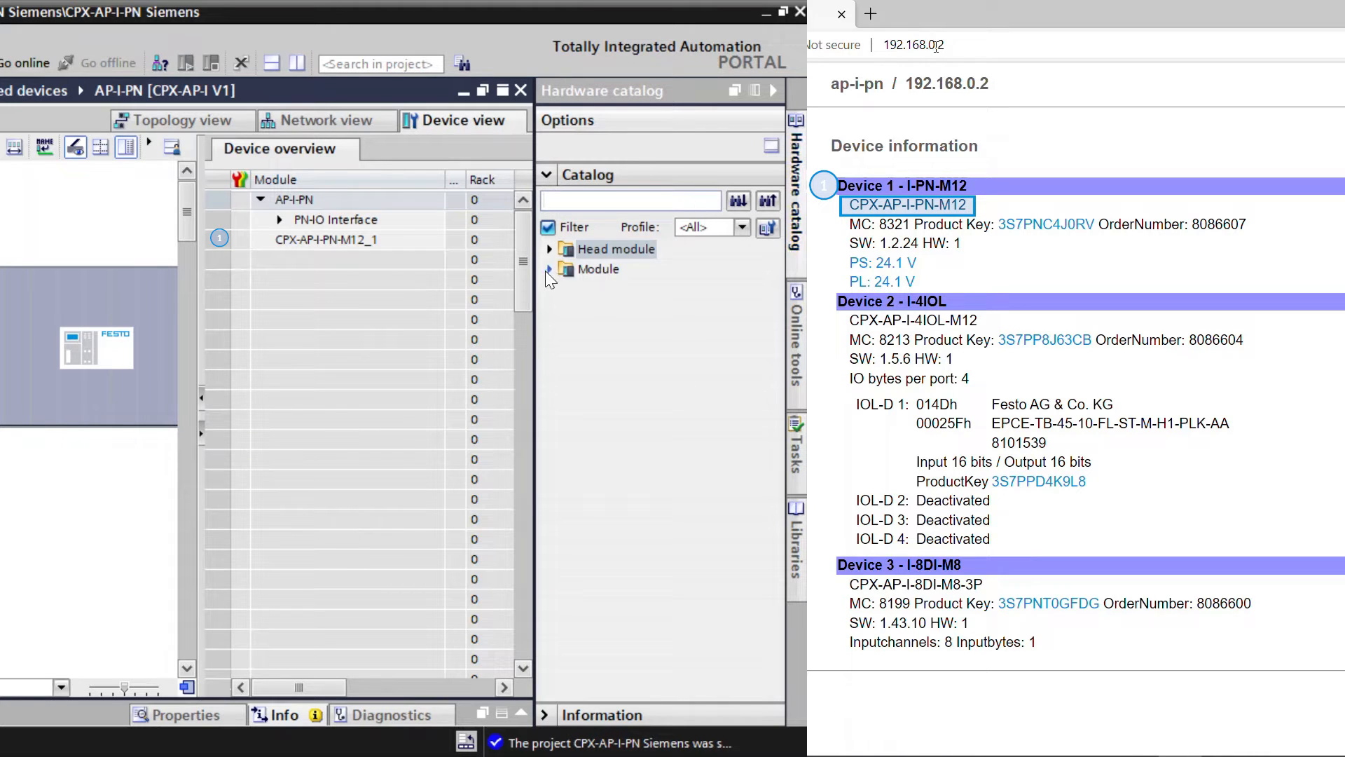
# Add CPX-AP-I-4IOL-M12 to slot 2 with a 2/2-byte IO-Link device on port 1 and the other ports deactivated.
pyautogui.click(549, 268)
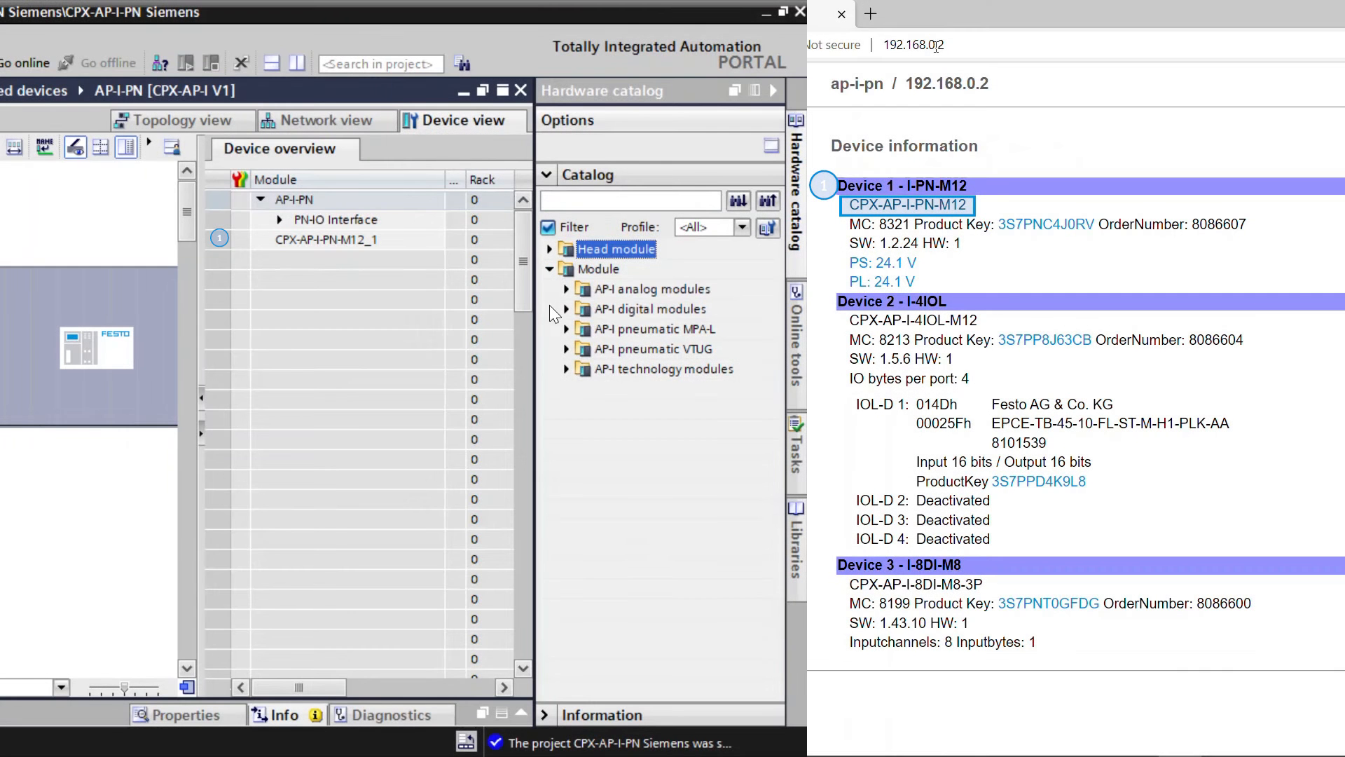
pyautogui.click(565, 368)
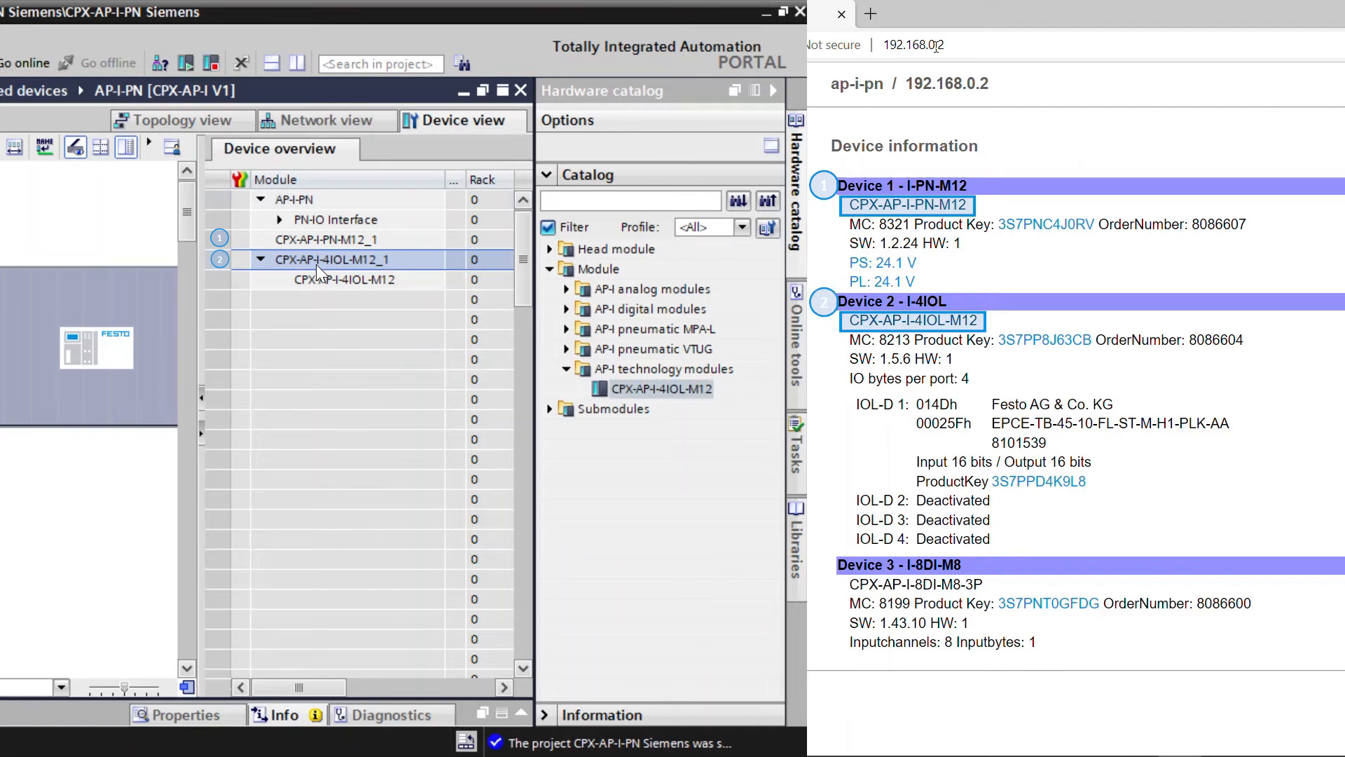
pyautogui.moveTo(180, 286)
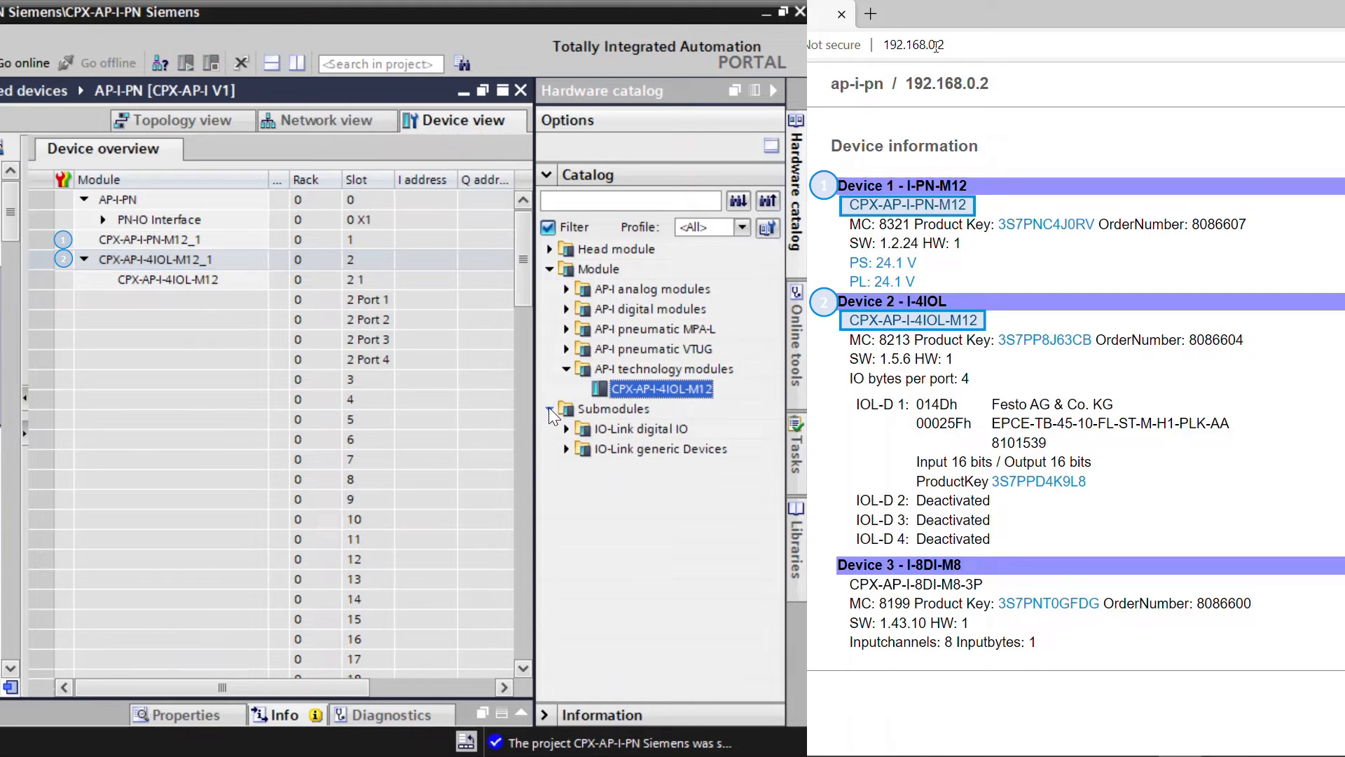
pyautogui.click(566, 449)
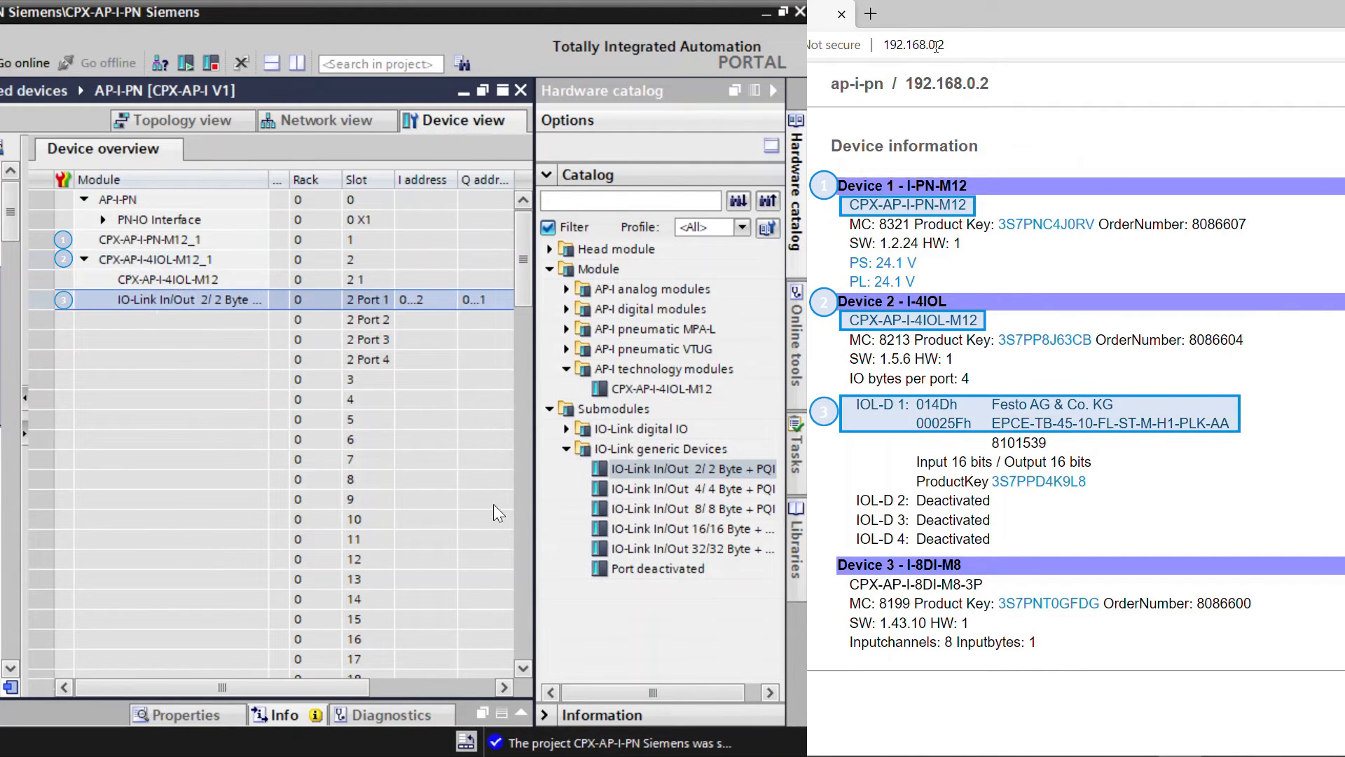
pyautogui.click(661, 569)
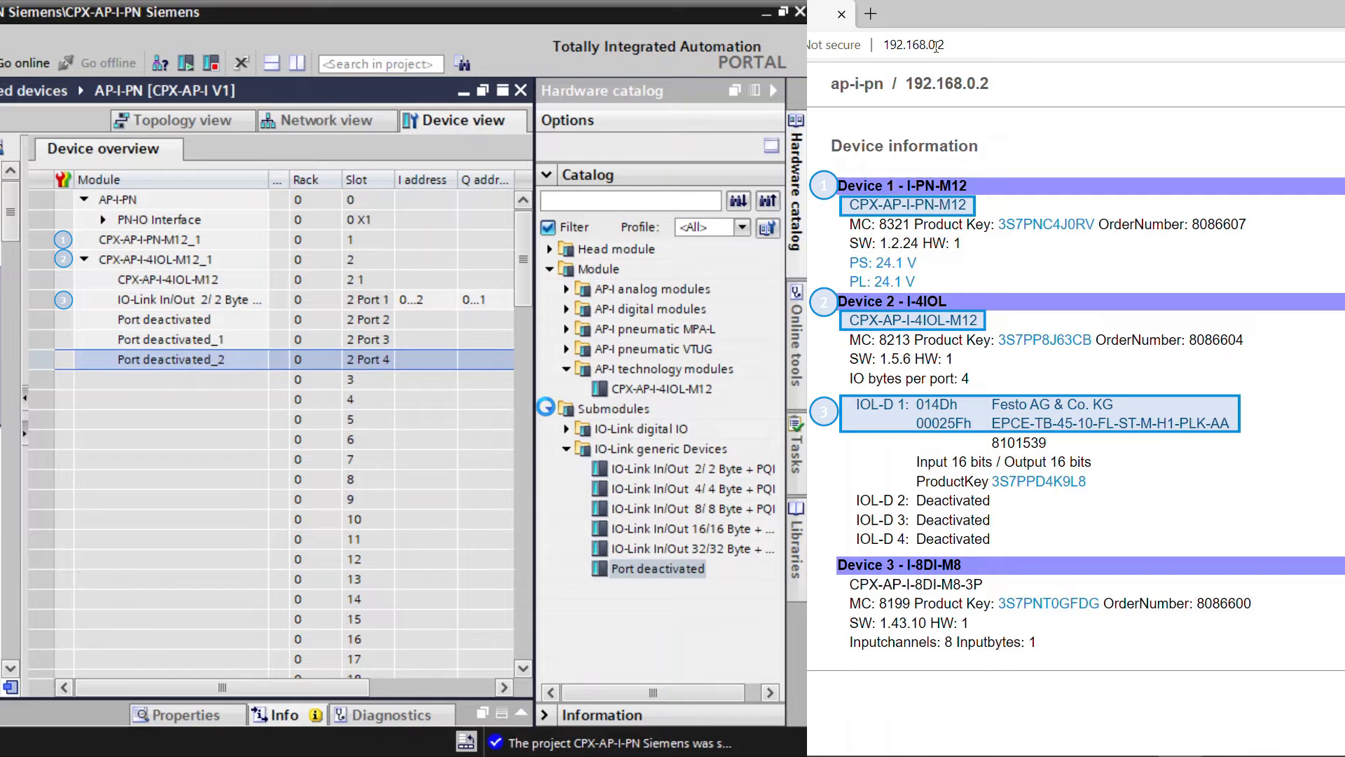
pyautogui.click(566, 409)
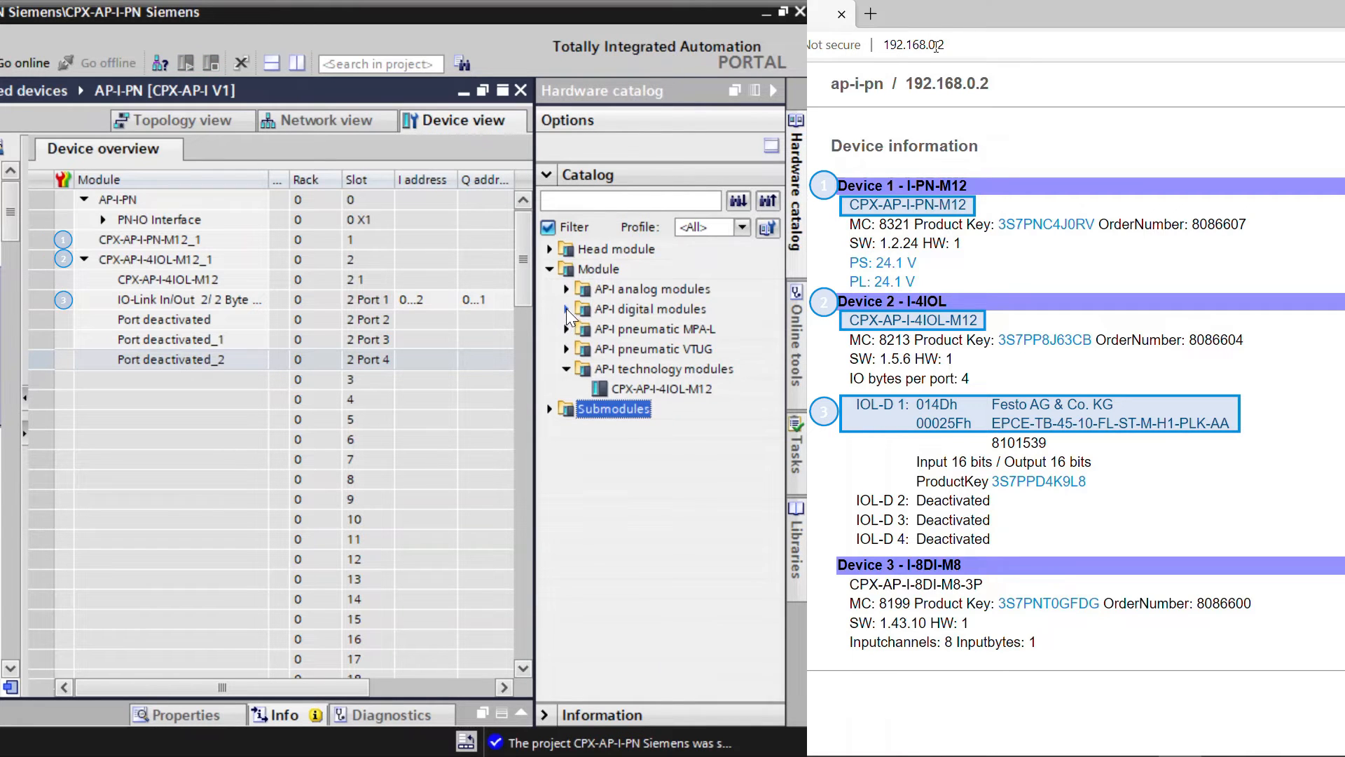
# Add the CPX-AP-I-8DI-M8-3P digital input module to slot 3.
pyautogui.click(566, 309)
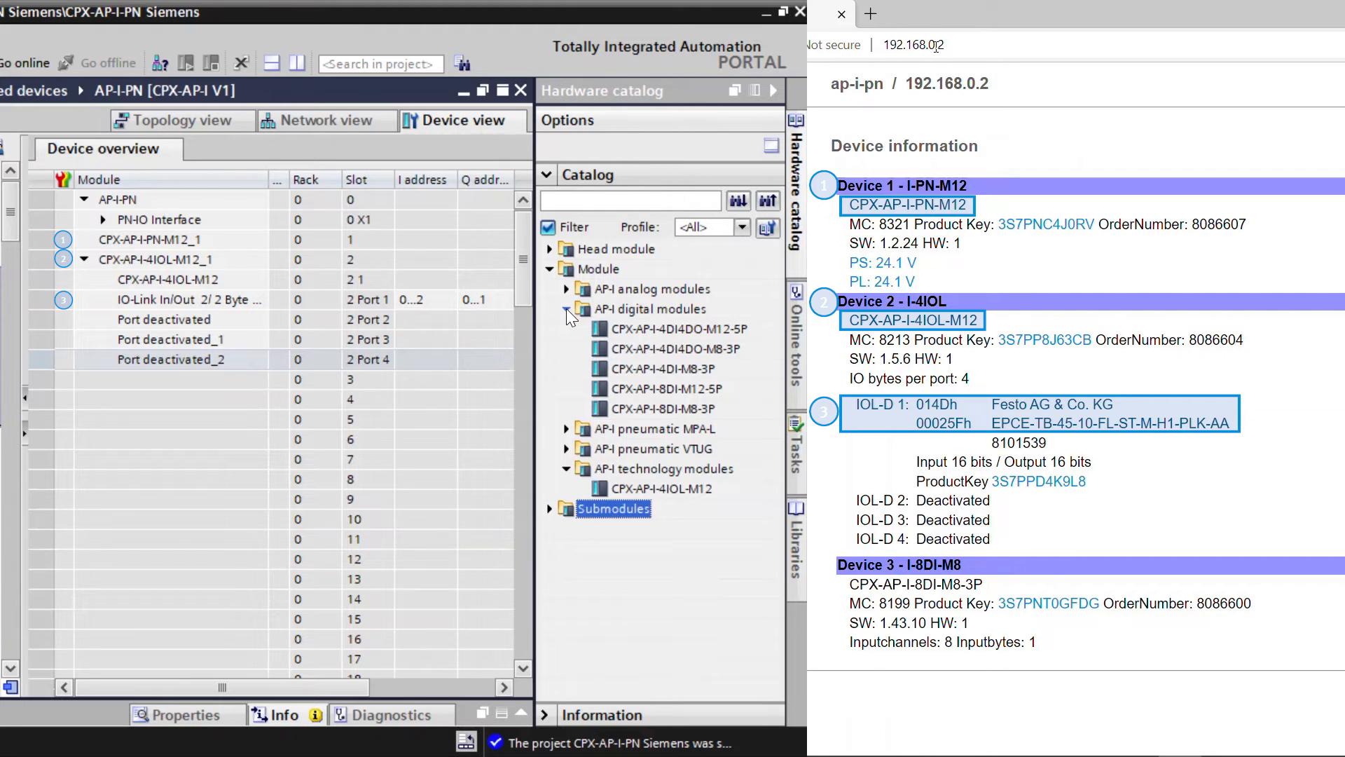
pyautogui.click(663, 409)
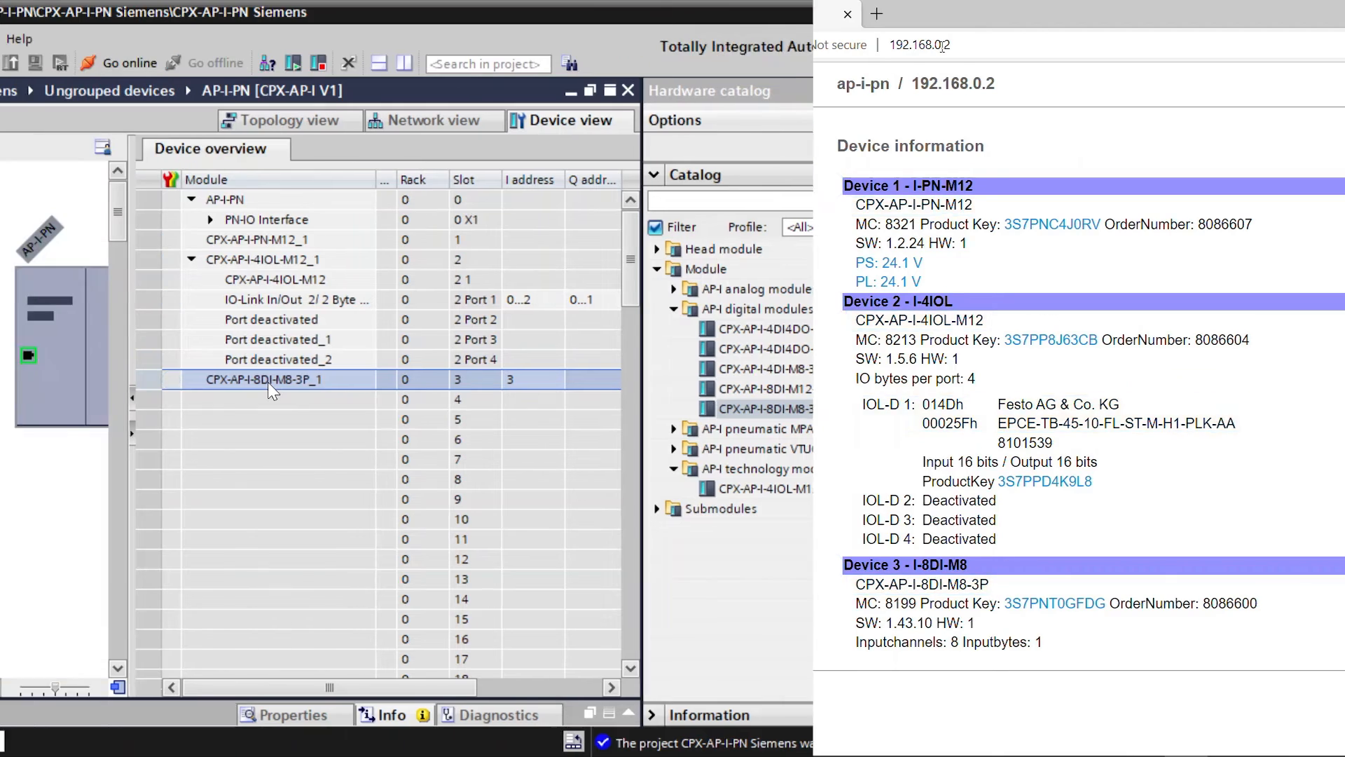
pyautogui.click(848, 14)
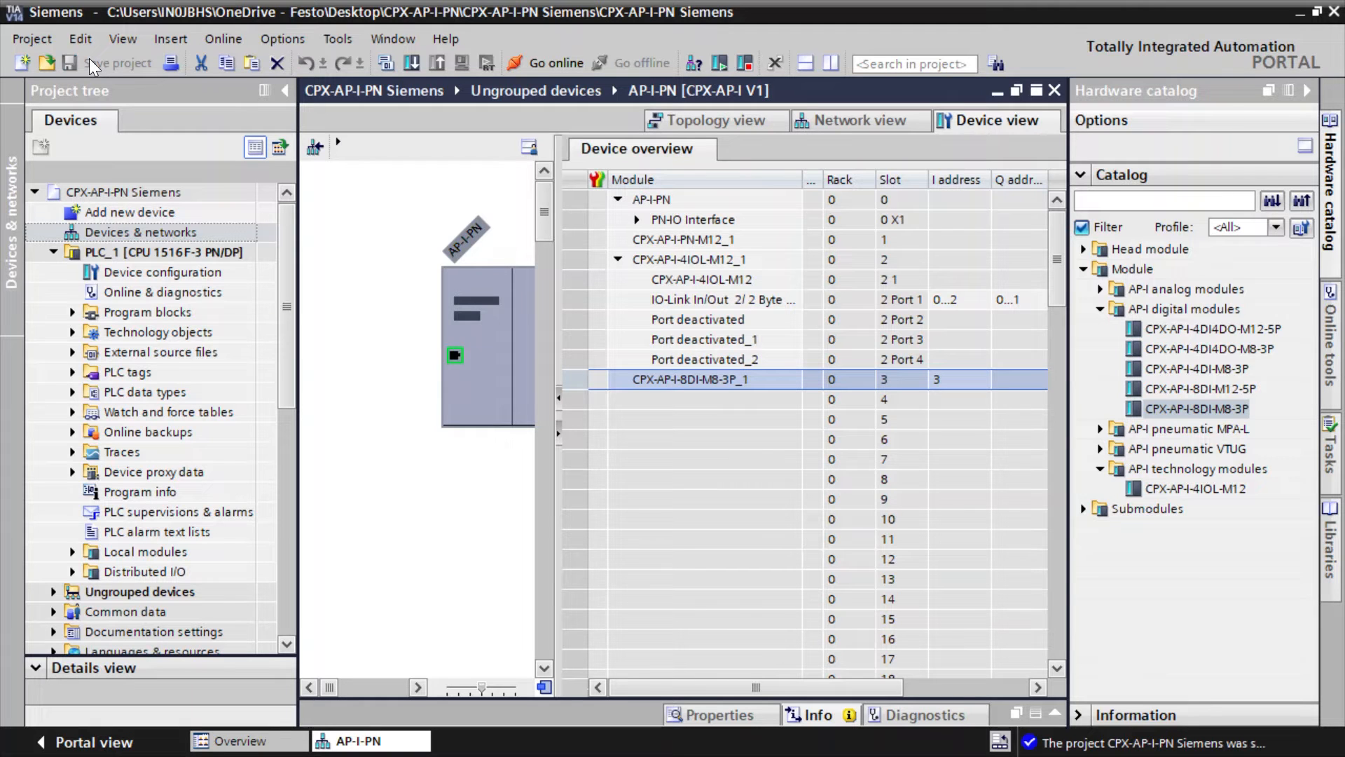
# Save the project, load the hardware configuration onto PLC_1 and restart all modules.
pyautogui.click(142, 252)
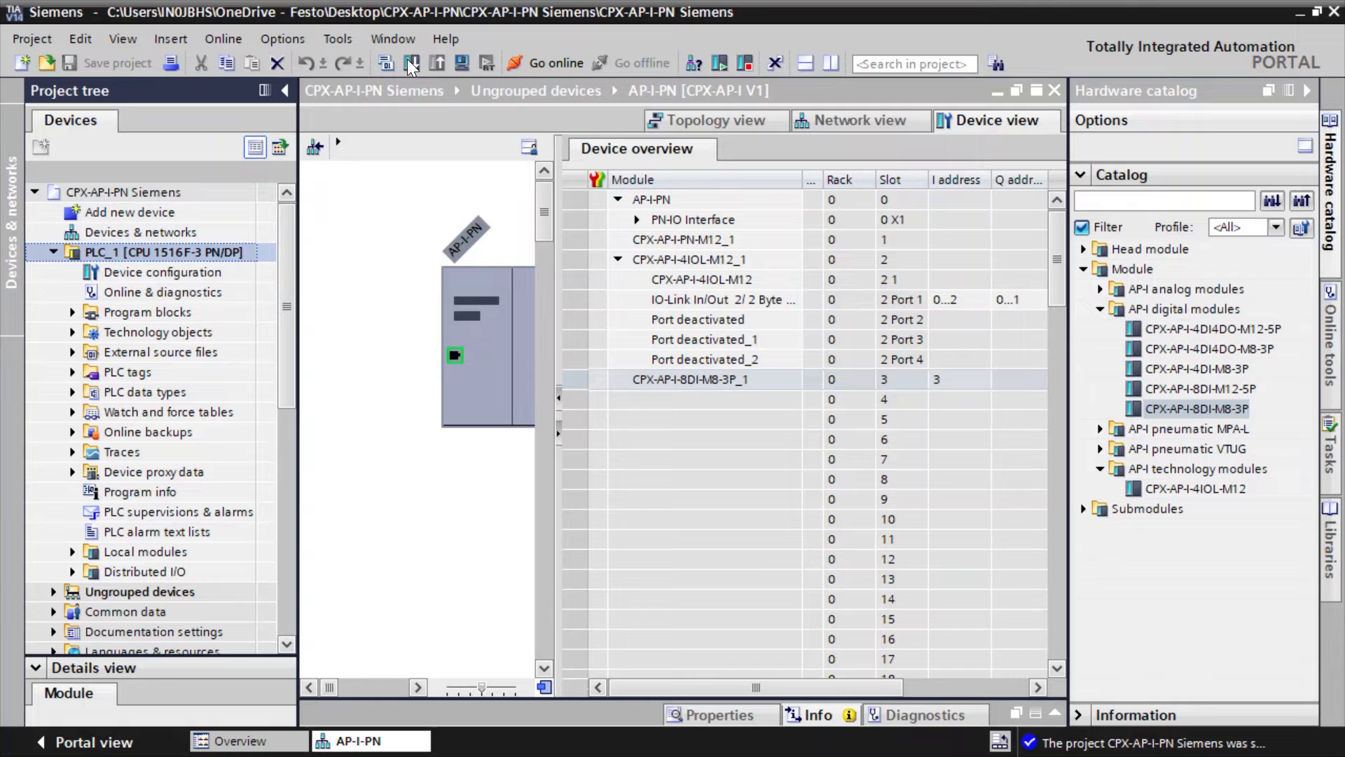
pyautogui.click(409, 64)
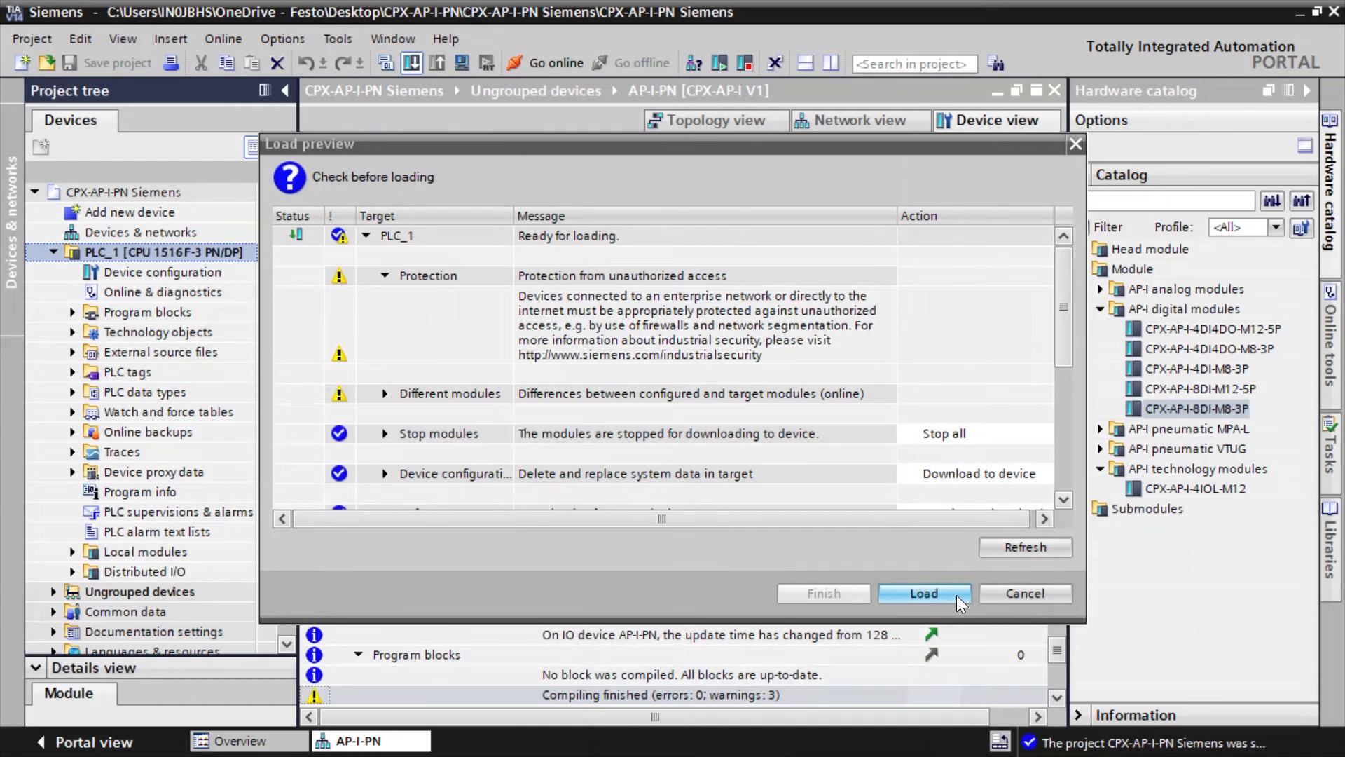
pyautogui.click(924, 592)
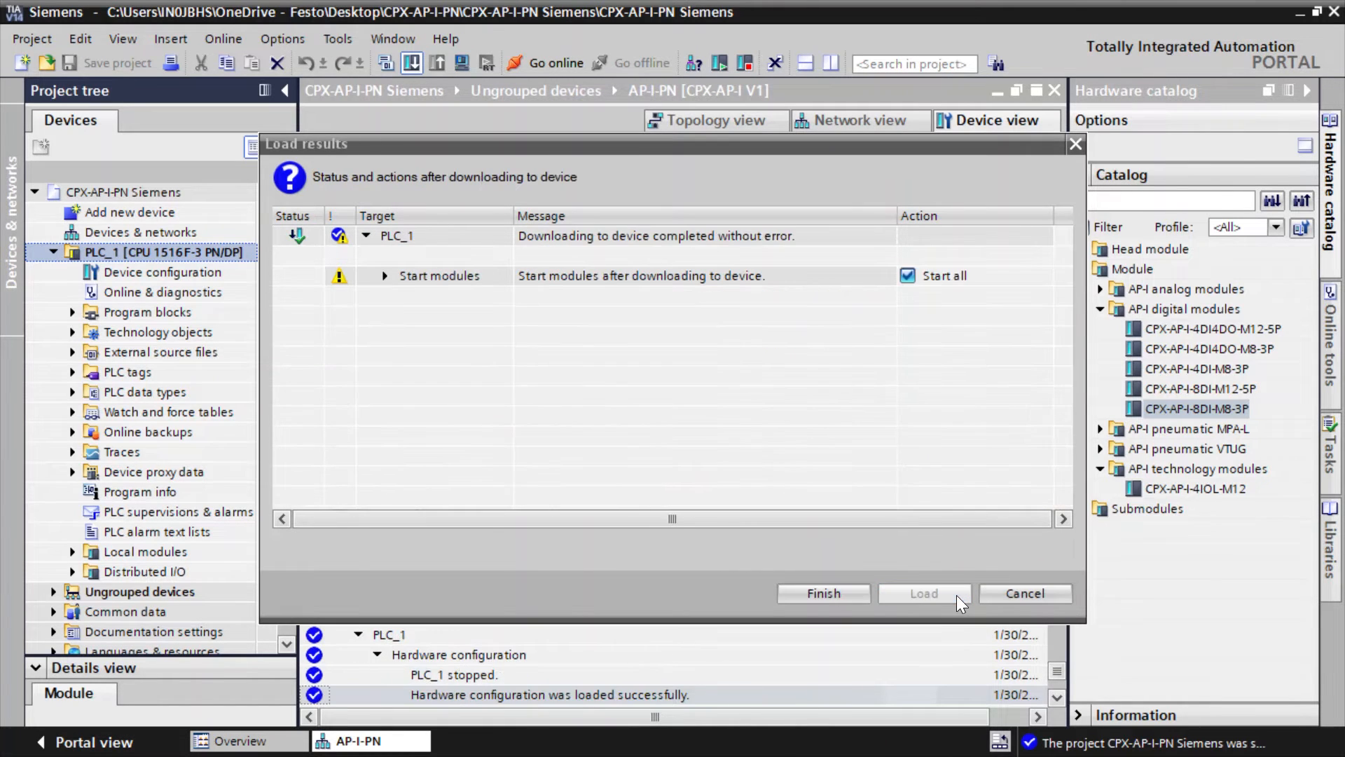
pyautogui.moveTo(822, 592)
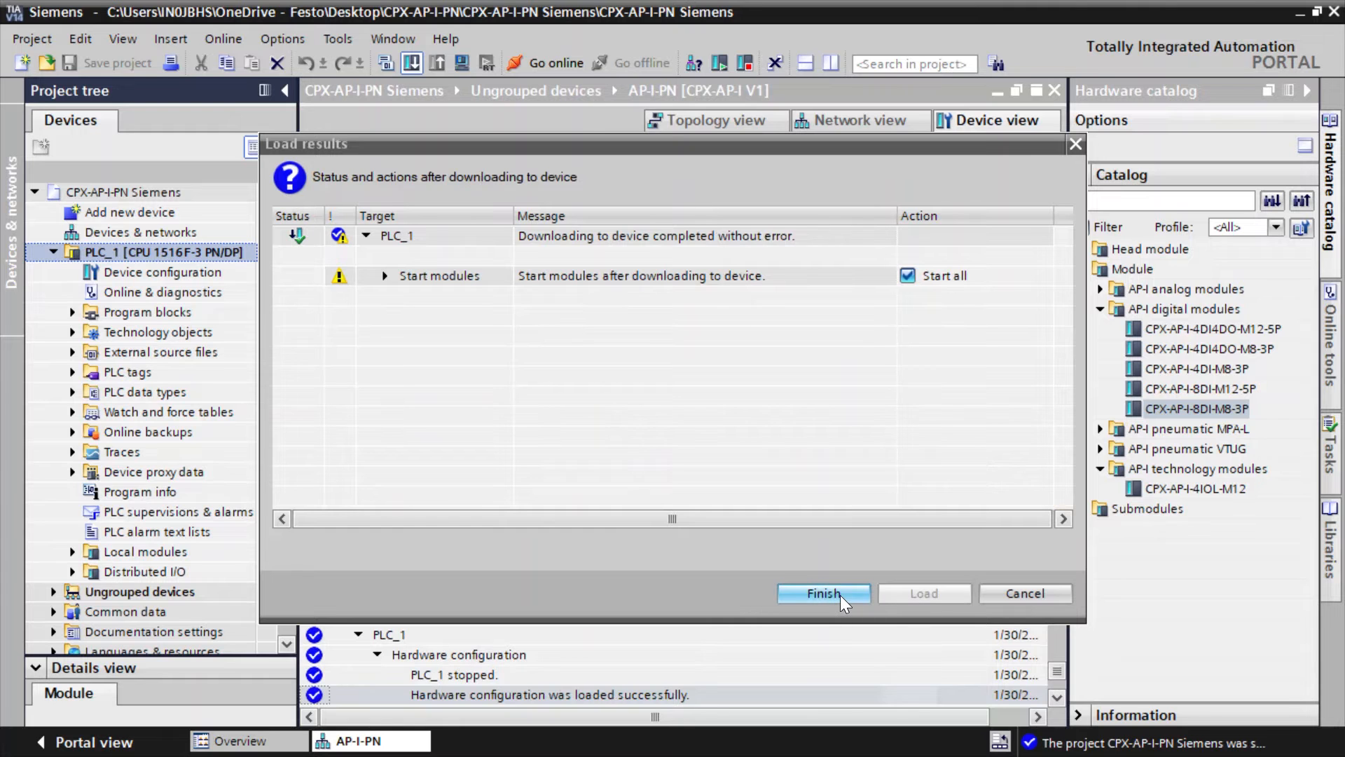
pyautogui.click(821, 592)
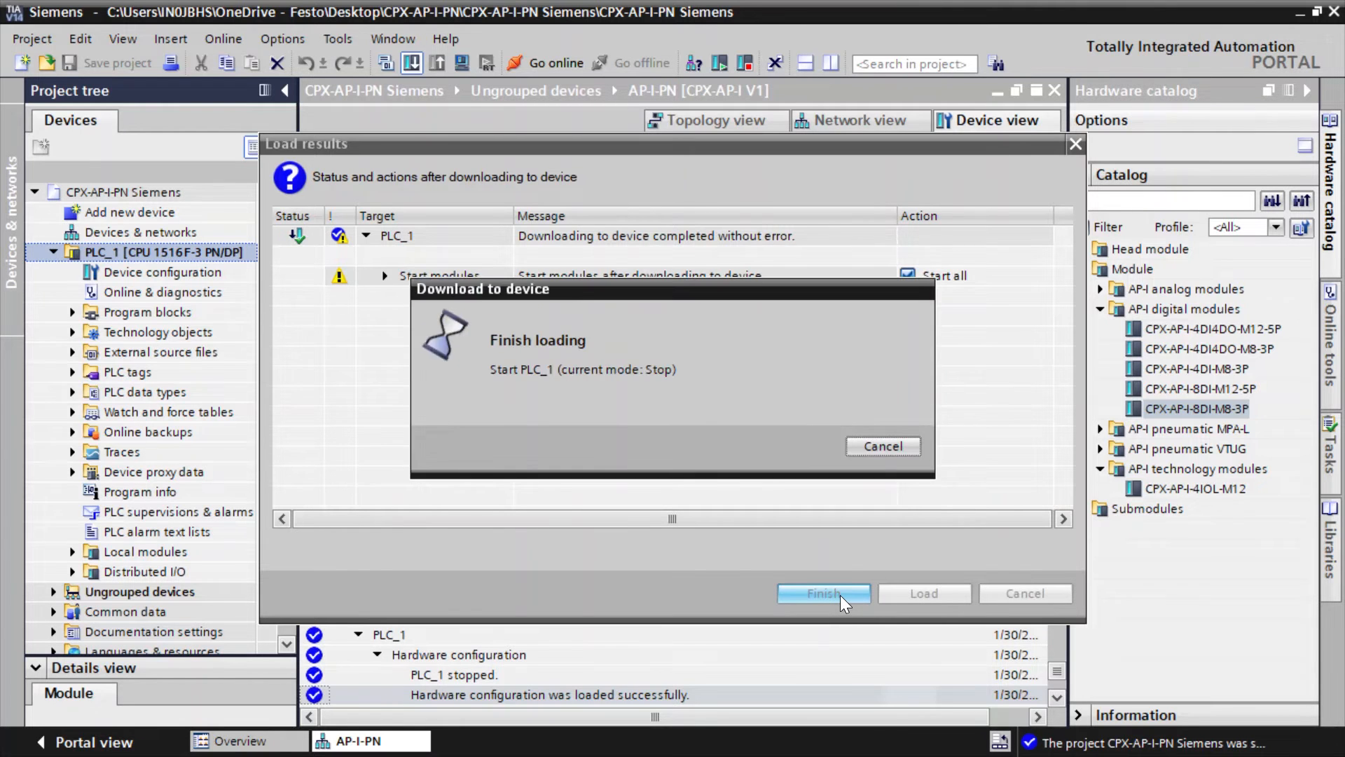
pyautogui.click(822, 592)
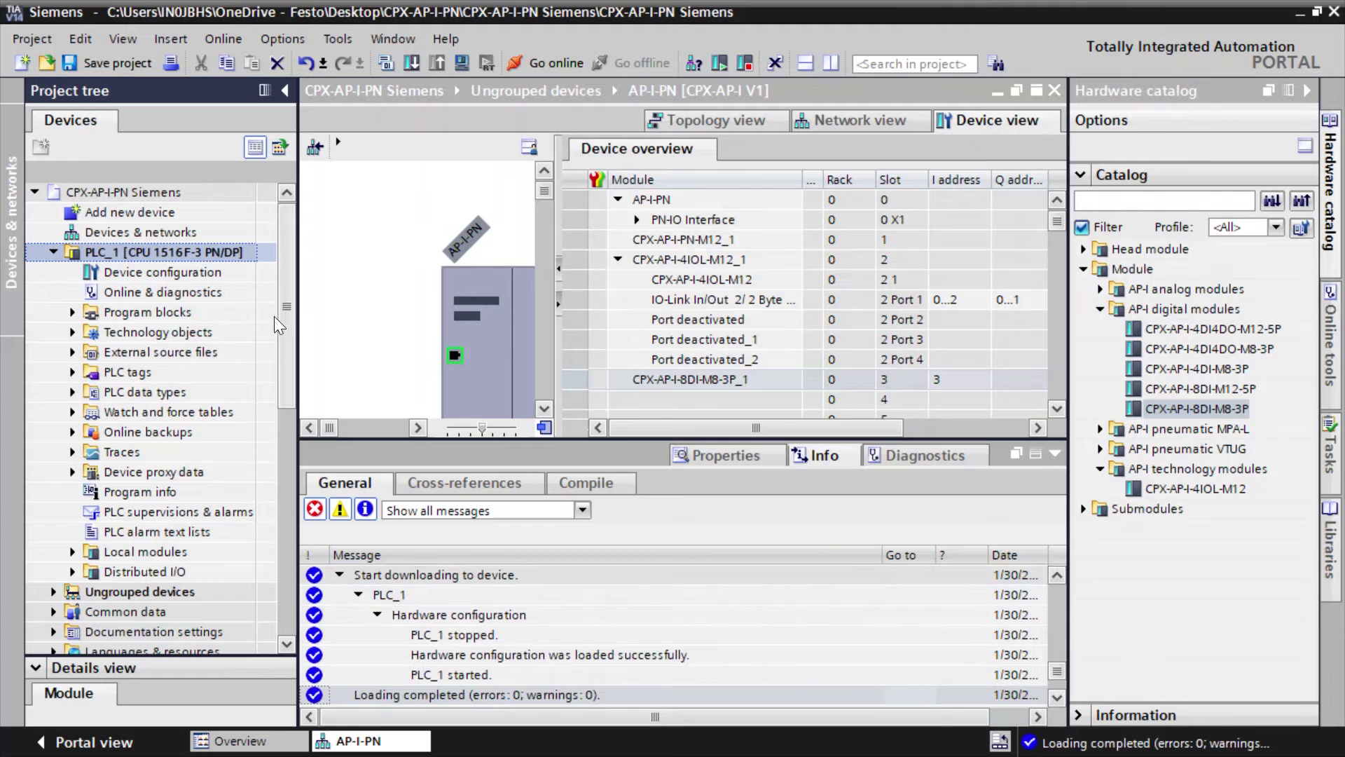
pyautogui.click(161, 272)
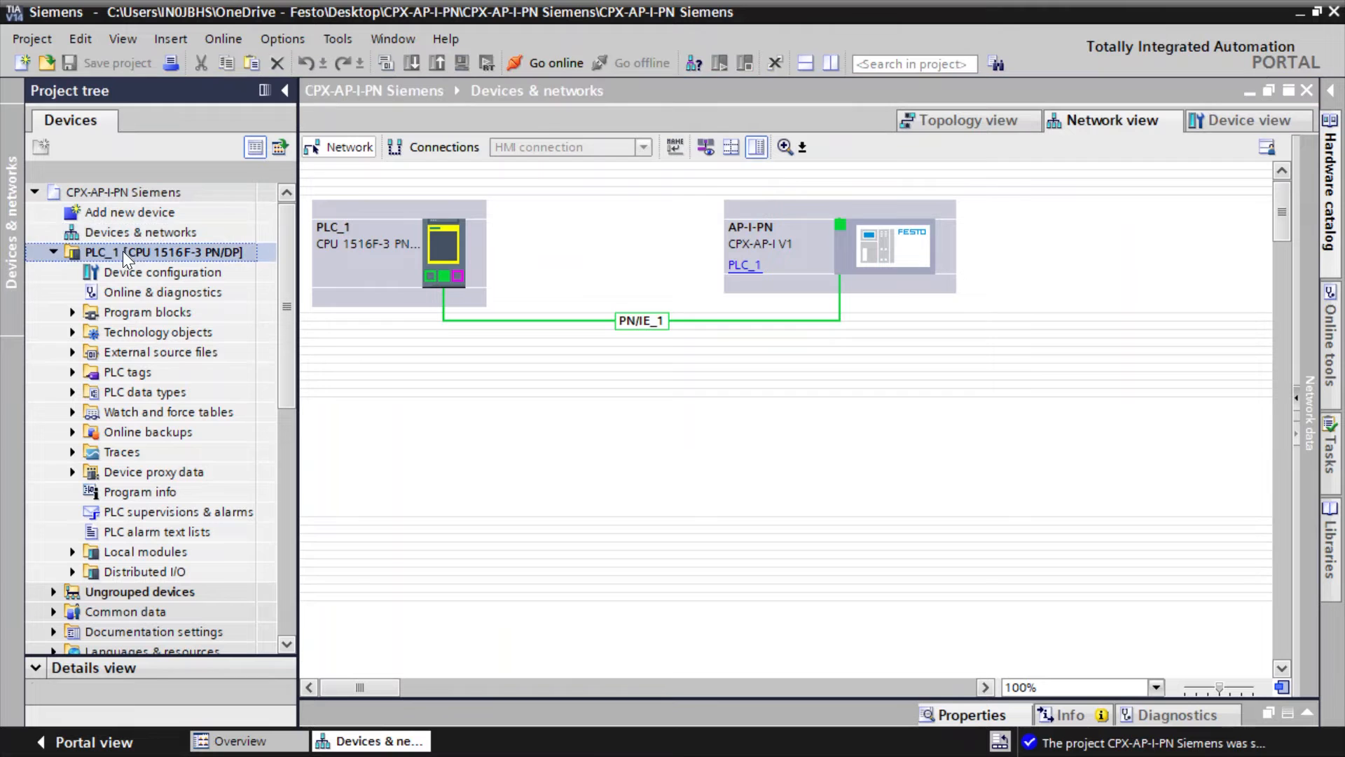
# End the PLC_1 online connection and show AP-I-PN's Device view with its module list.
pyautogui.click(543, 62)
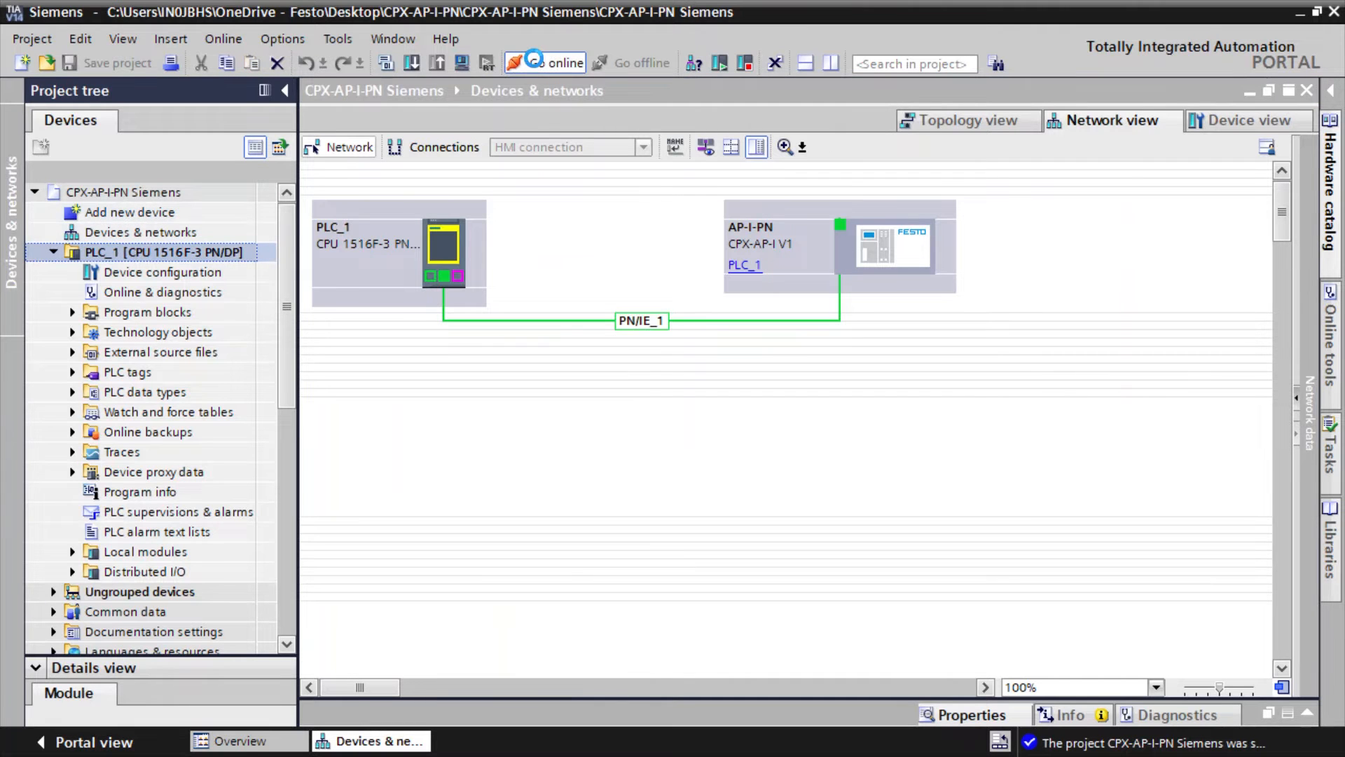
pyautogui.click(554, 62)
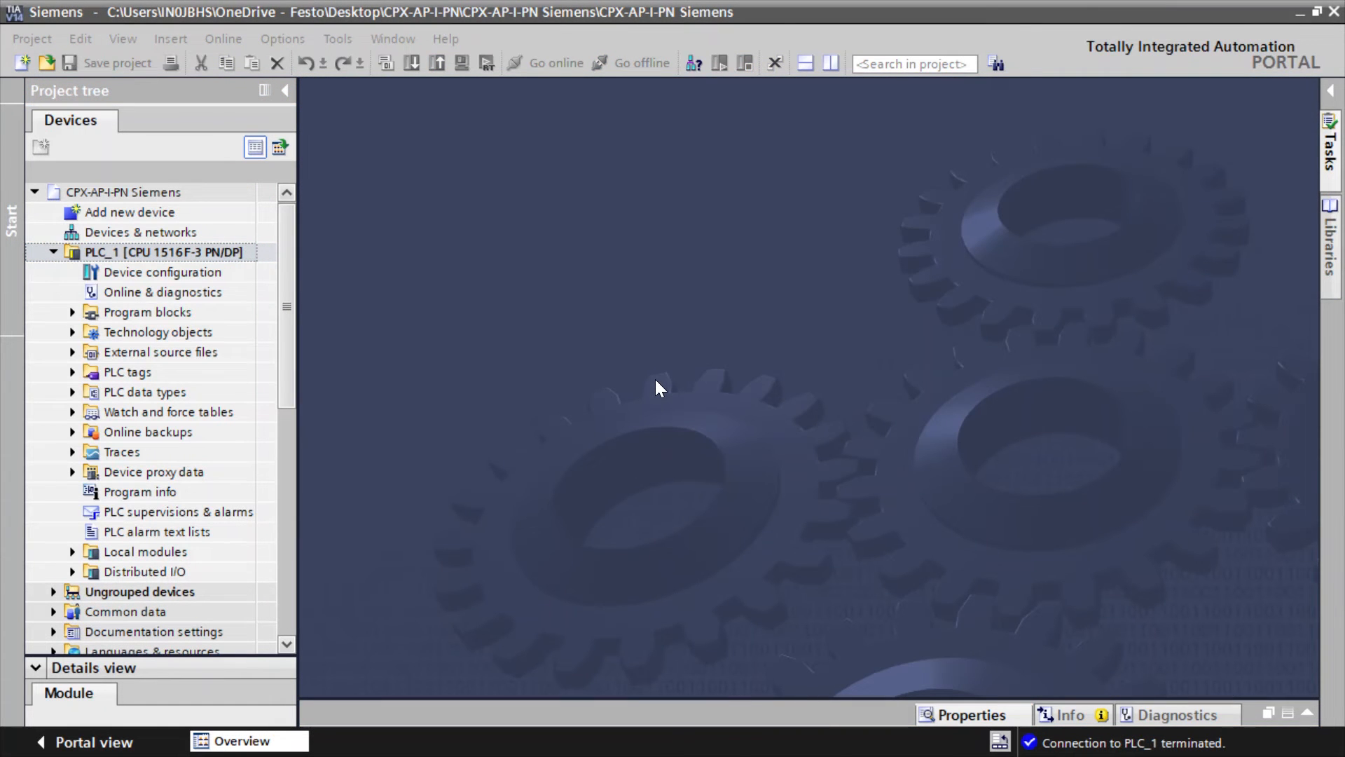
pyautogui.moveTo(189, 261)
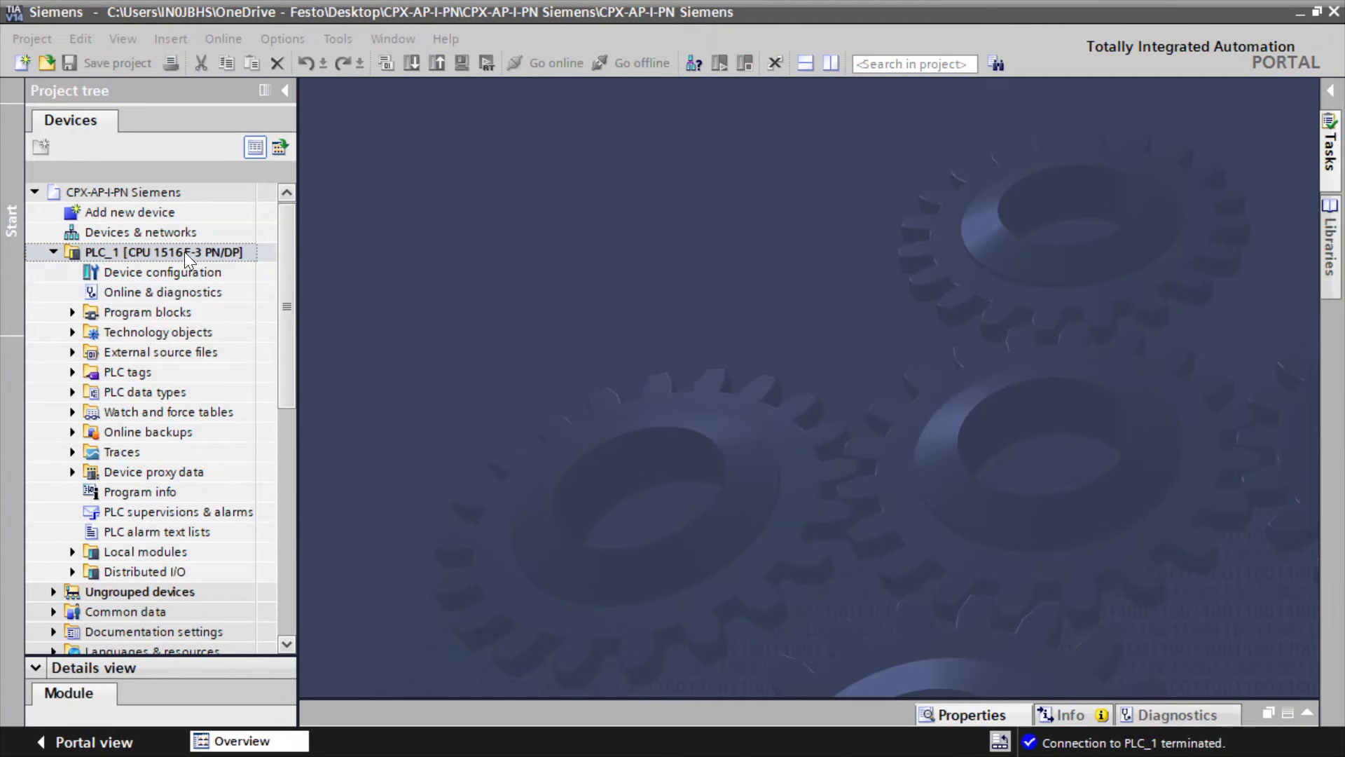
pyautogui.doubleClick(142, 232)
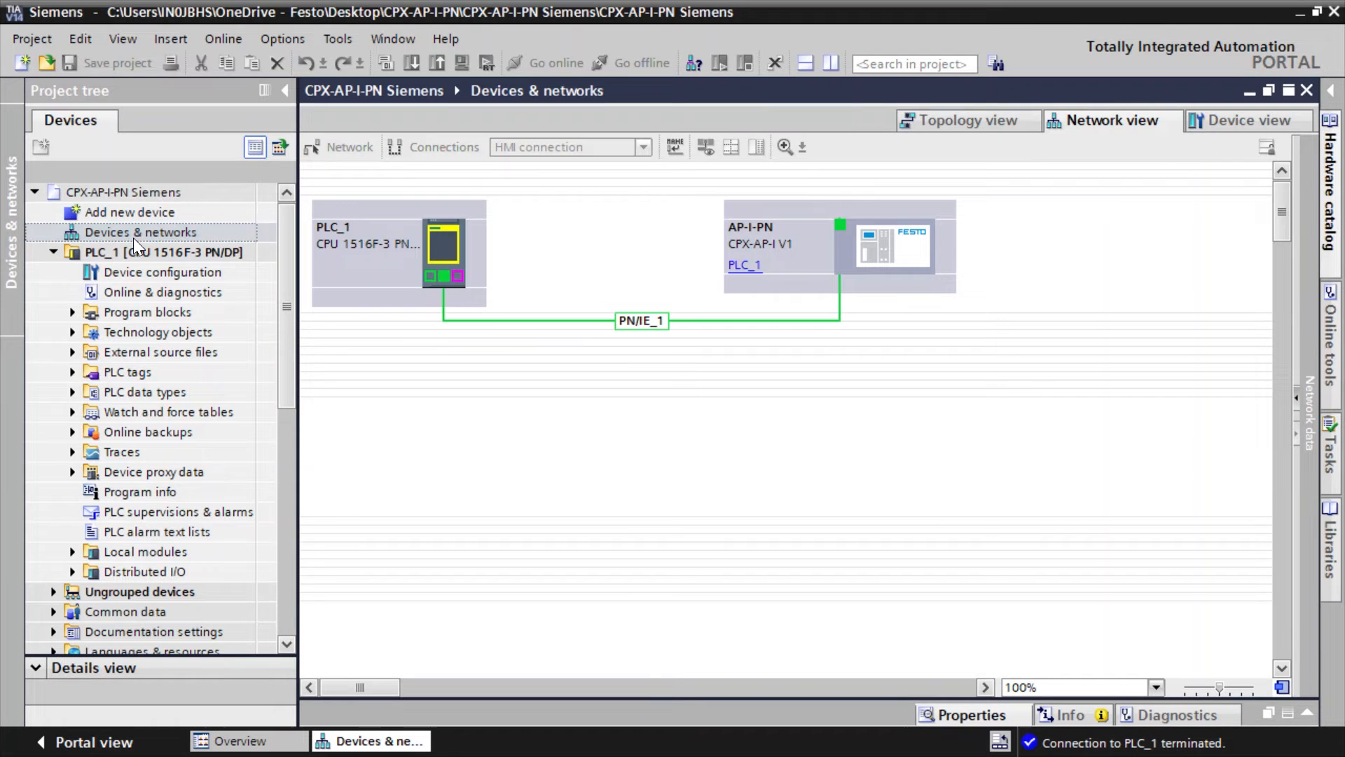
pyautogui.click(887, 257)
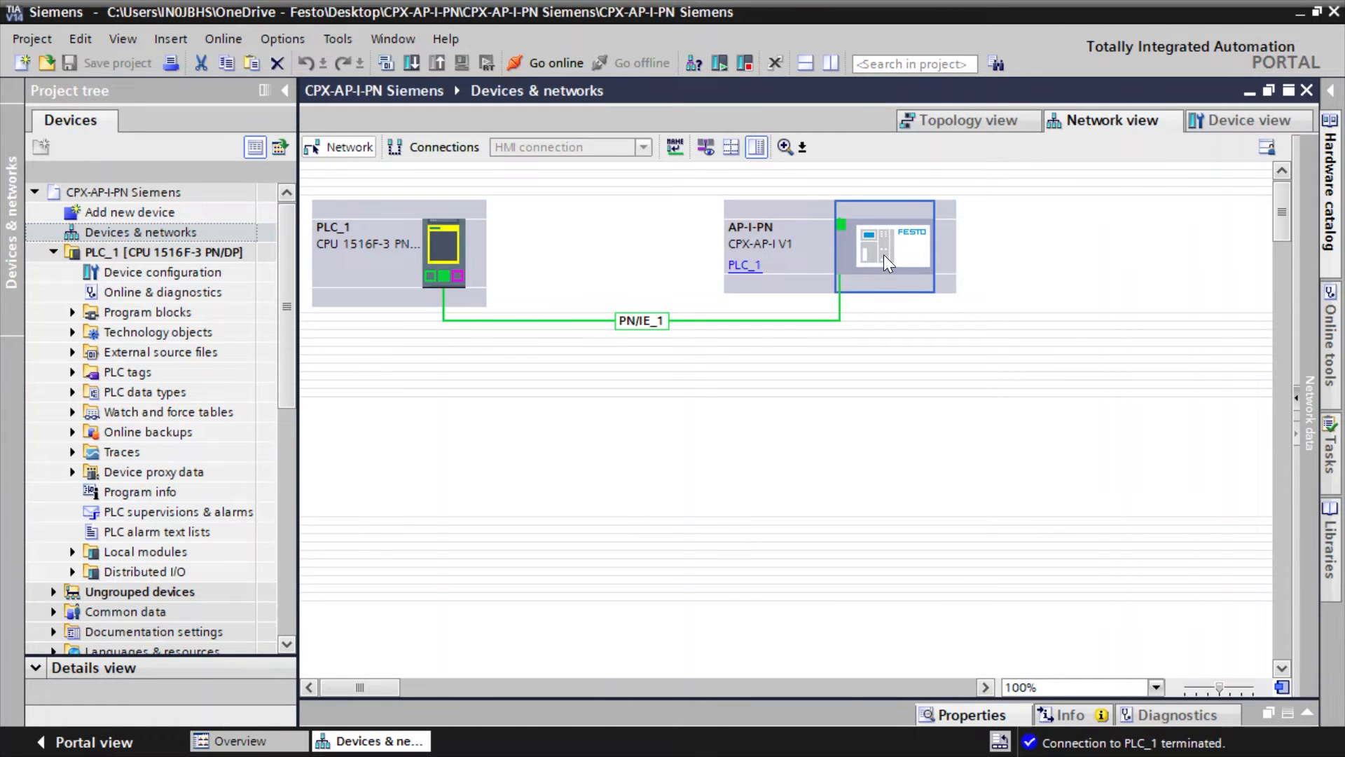
pyautogui.click(1246, 120)
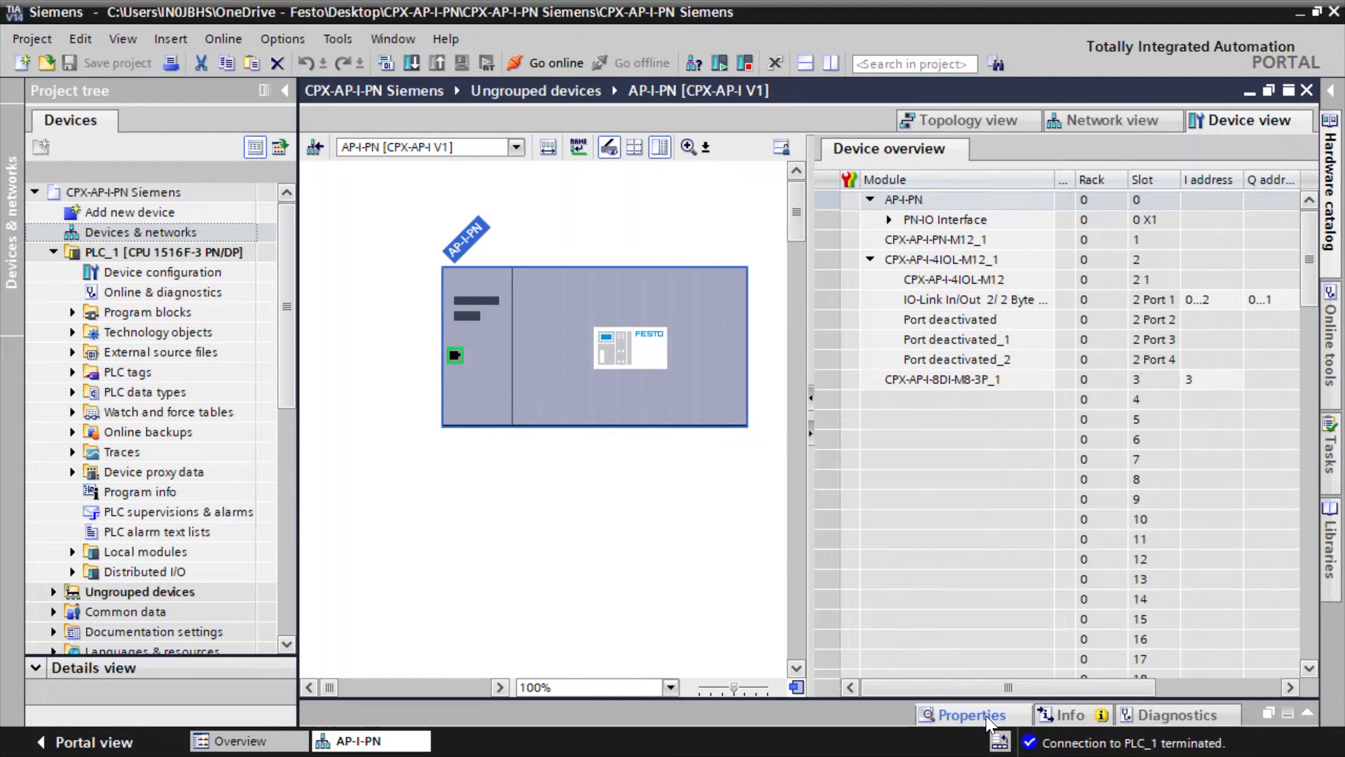
# Check each AP-I-PN module's hardware identifier in System constants (IO-Link port 269), then close the editor.
pyautogui.click(968, 715)
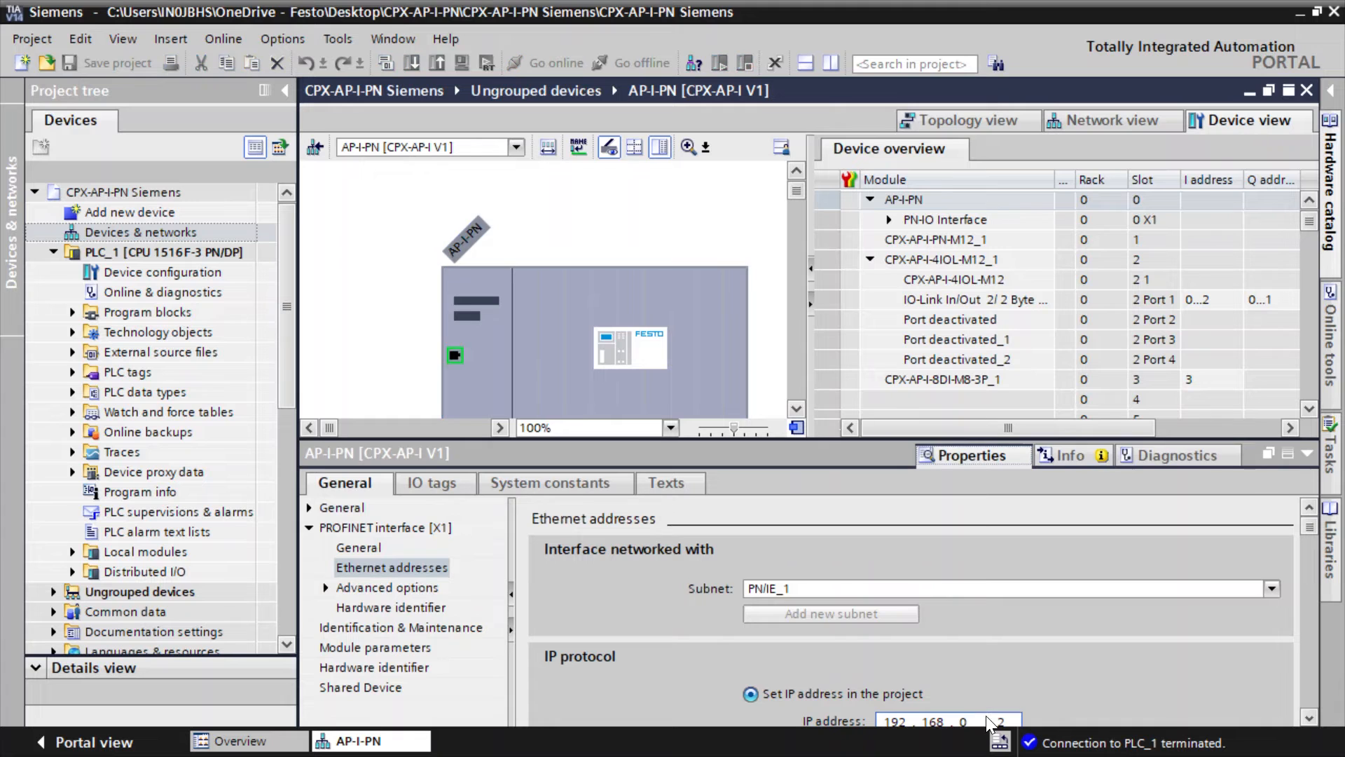
pyautogui.click(551, 482)
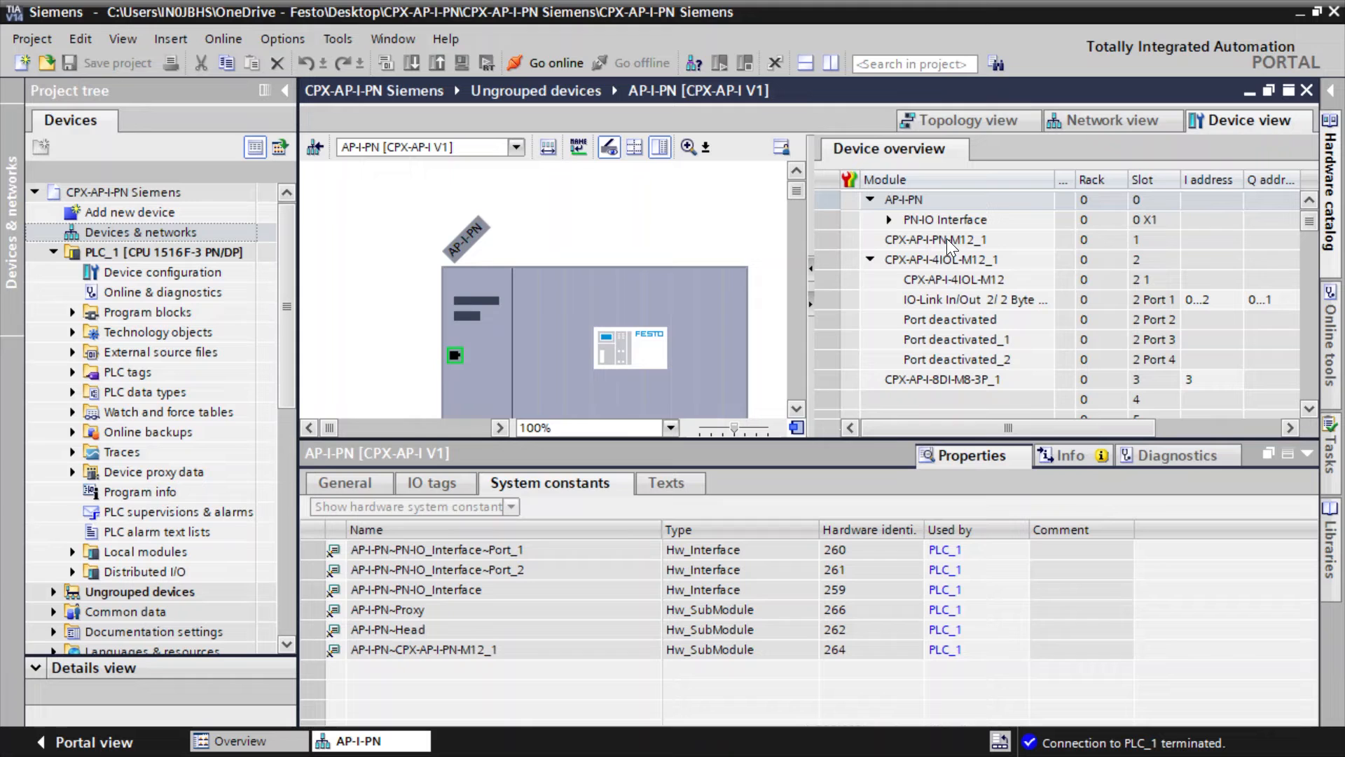
pyautogui.click(935, 239)
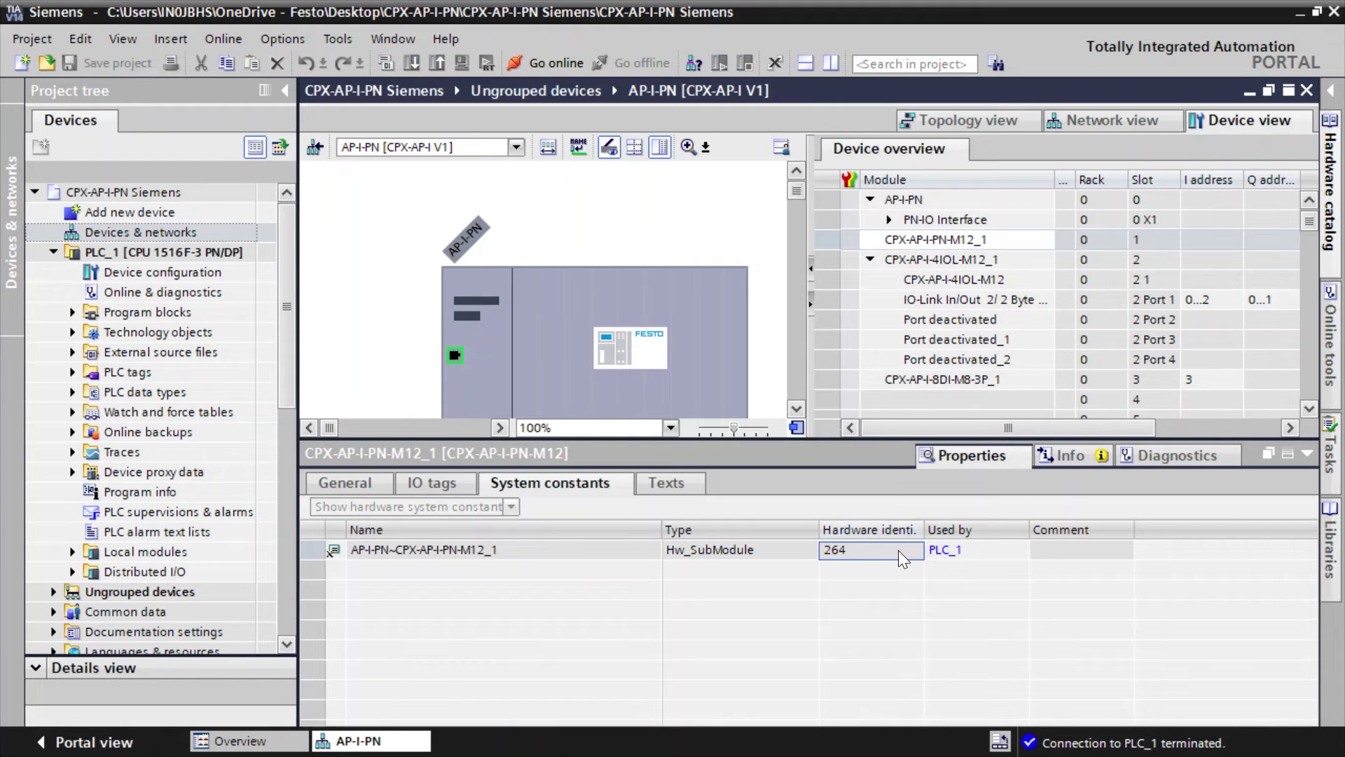
pyautogui.click(952, 279)
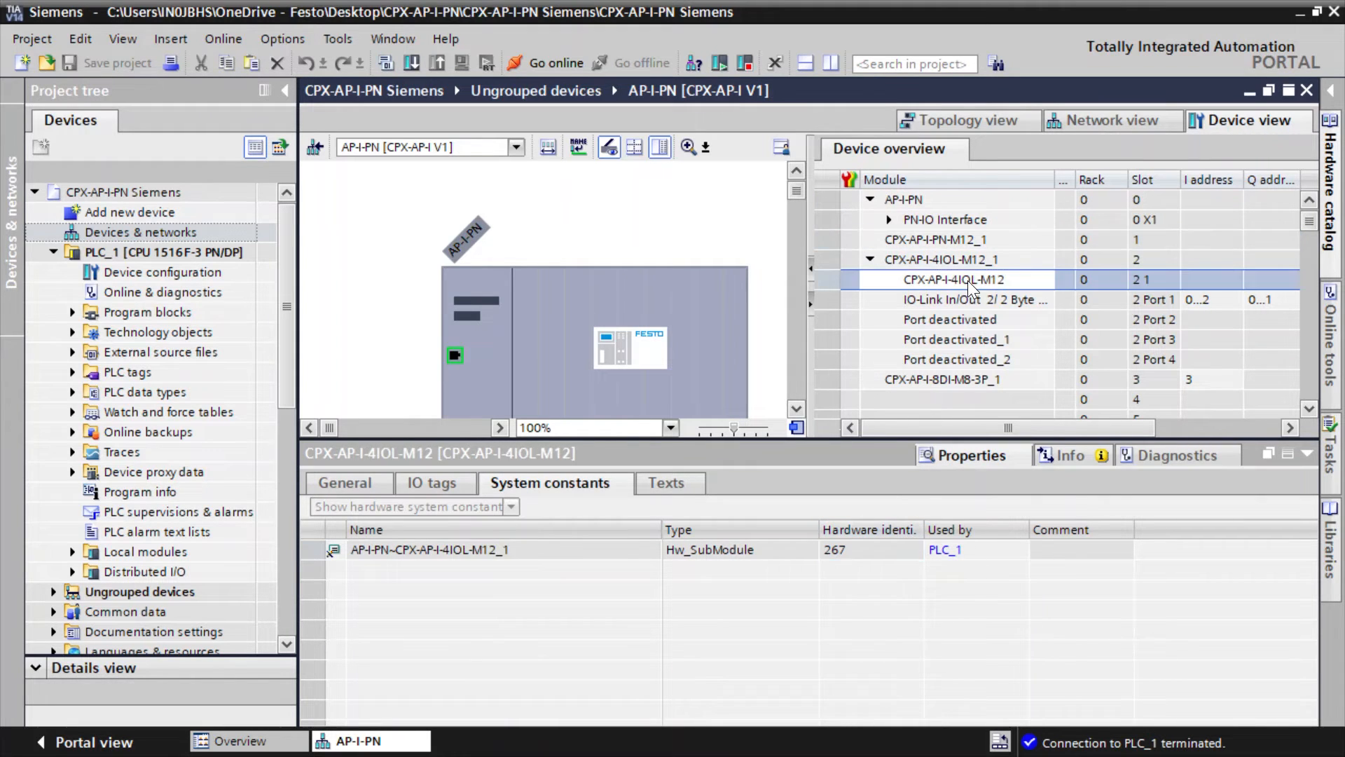
pyautogui.click(955, 299)
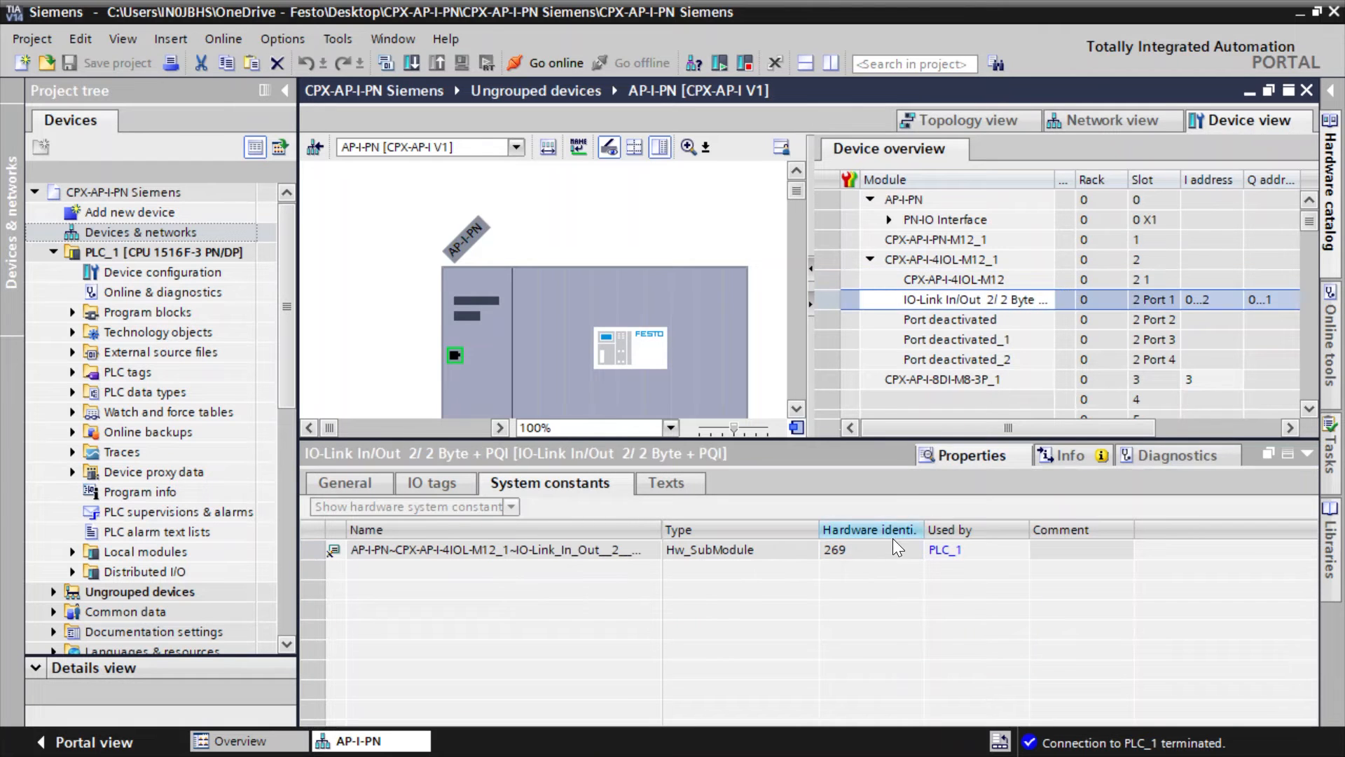
pyautogui.click(868, 549)
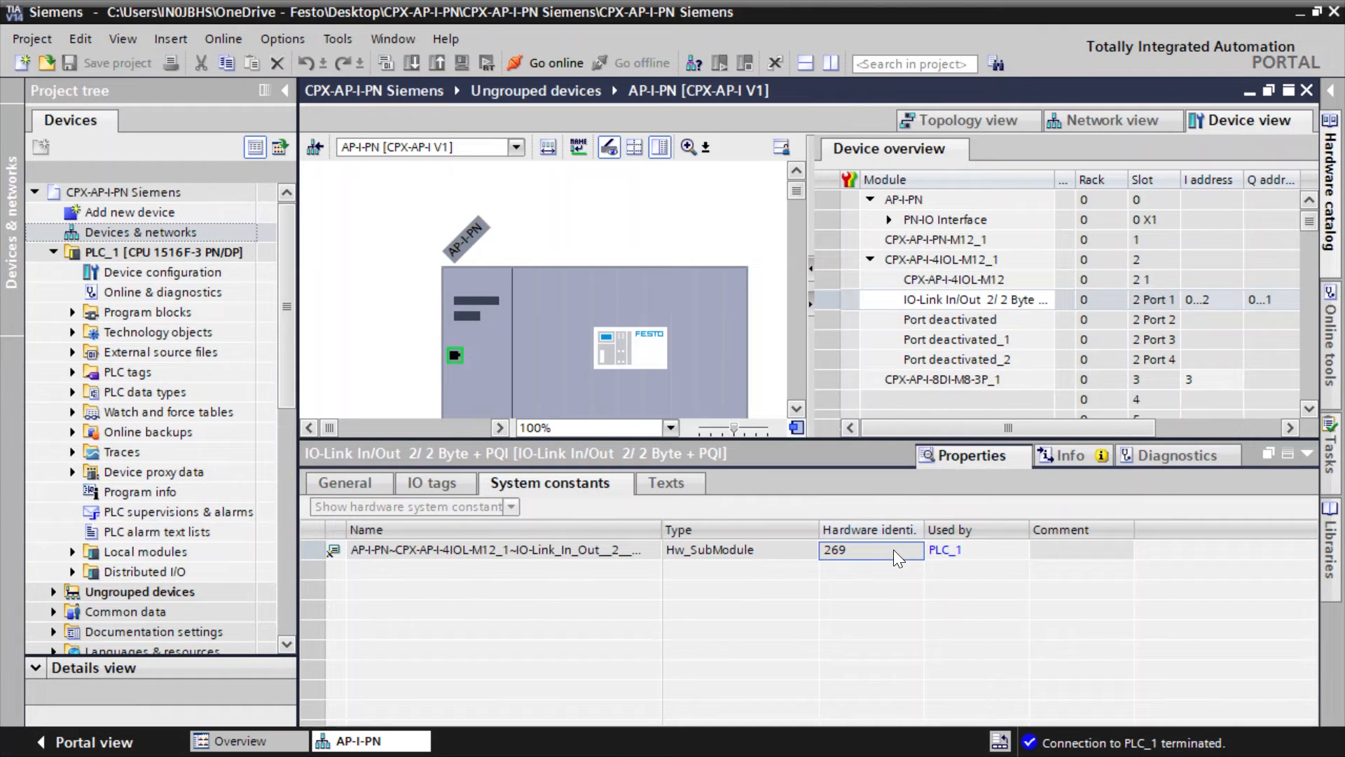
pyautogui.click(944, 379)
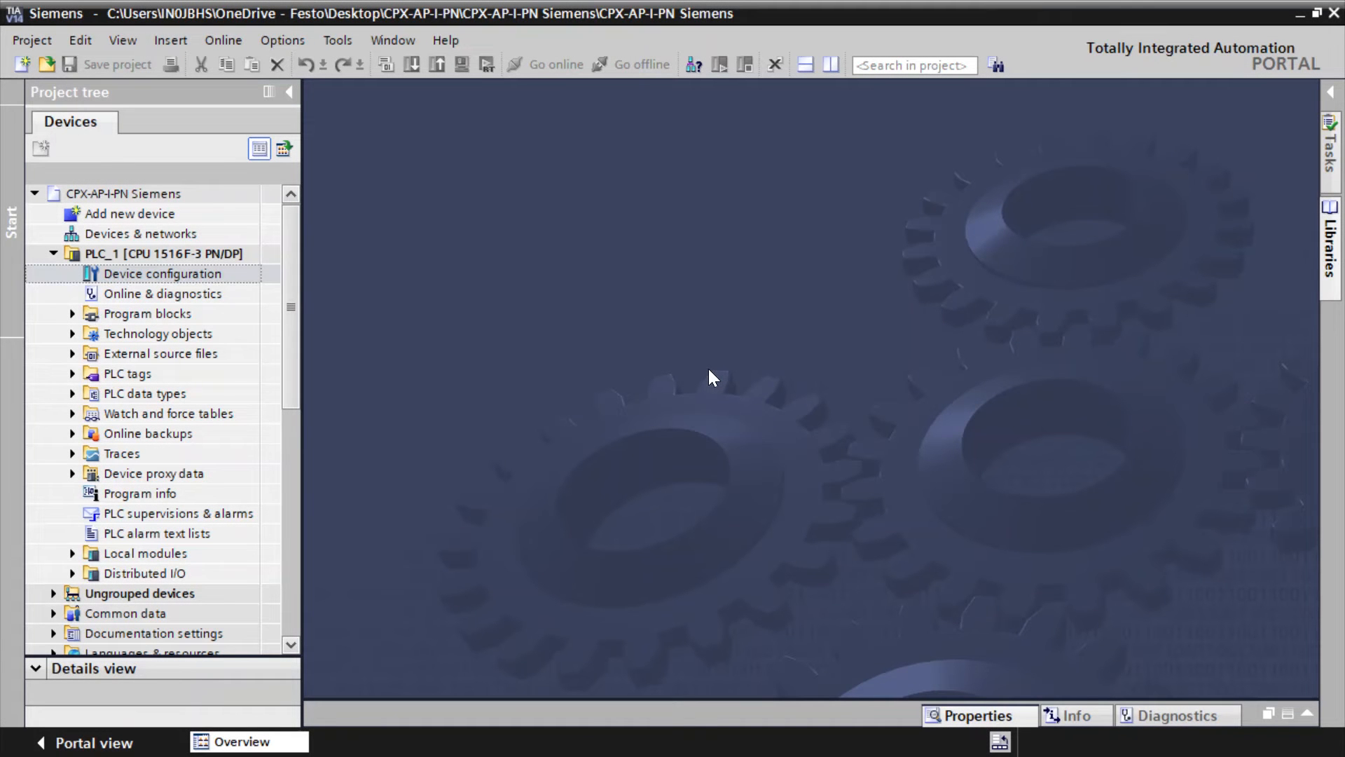
# Open CPX-API-I_Festo_Lib.al14 from the Desktop's CPX-API-I_Festo_Lib folder as a global library.
pyautogui.click(283, 41)
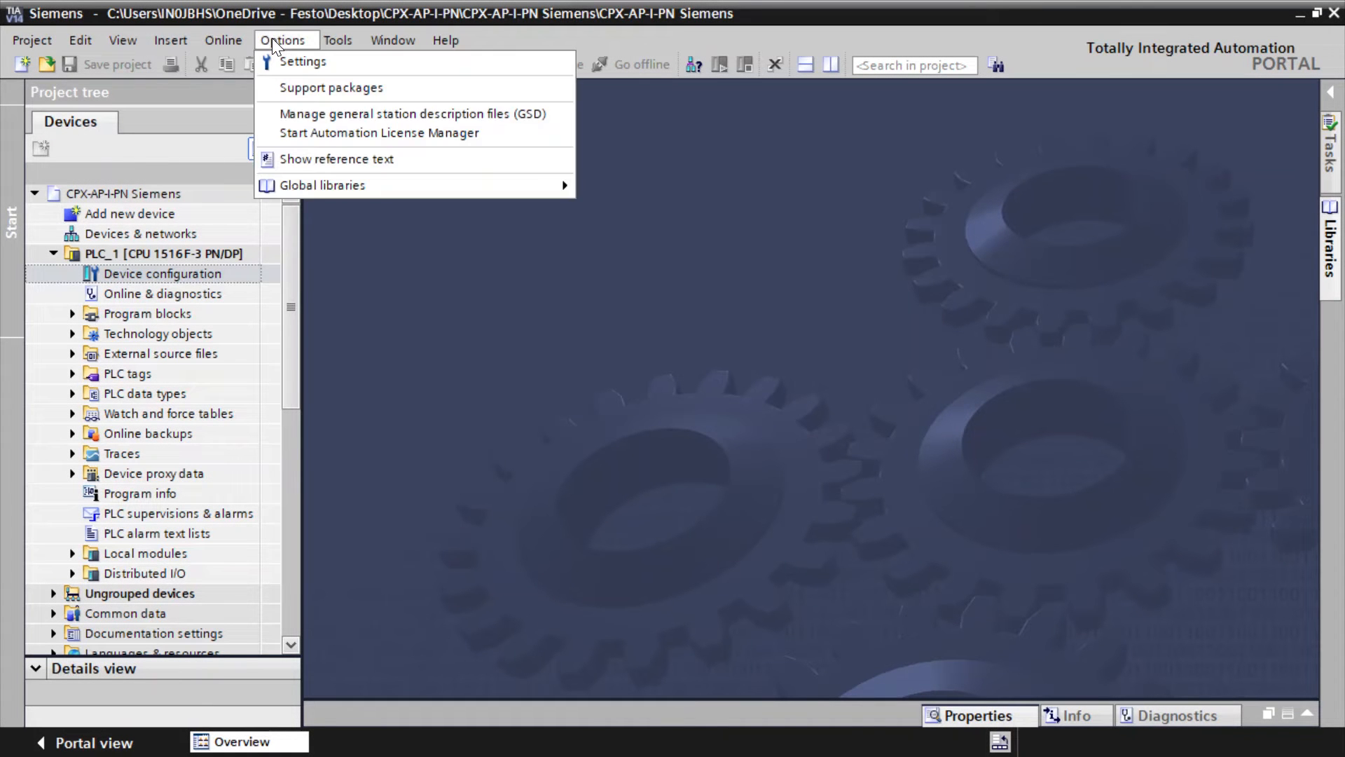
pyautogui.moveTo(321, 185)
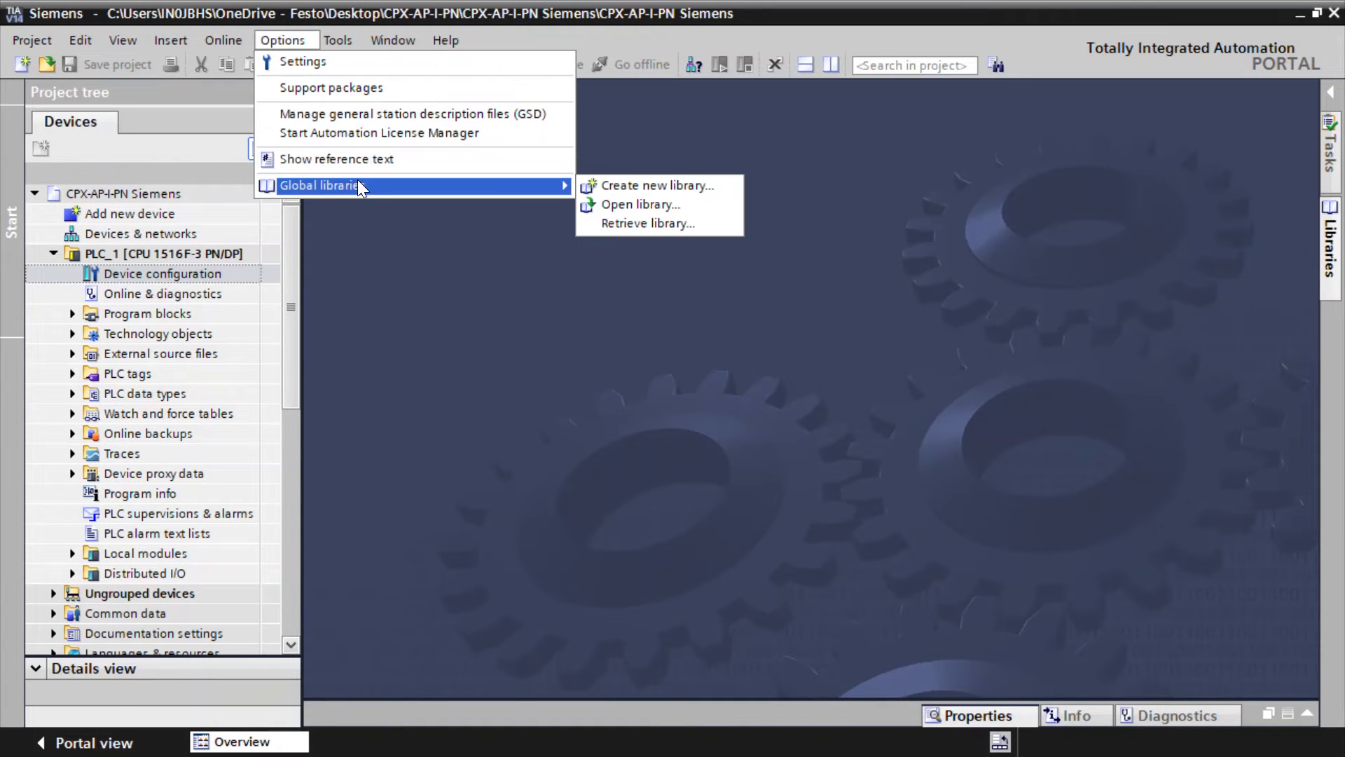
pyautogui.moveTo(639, 204)
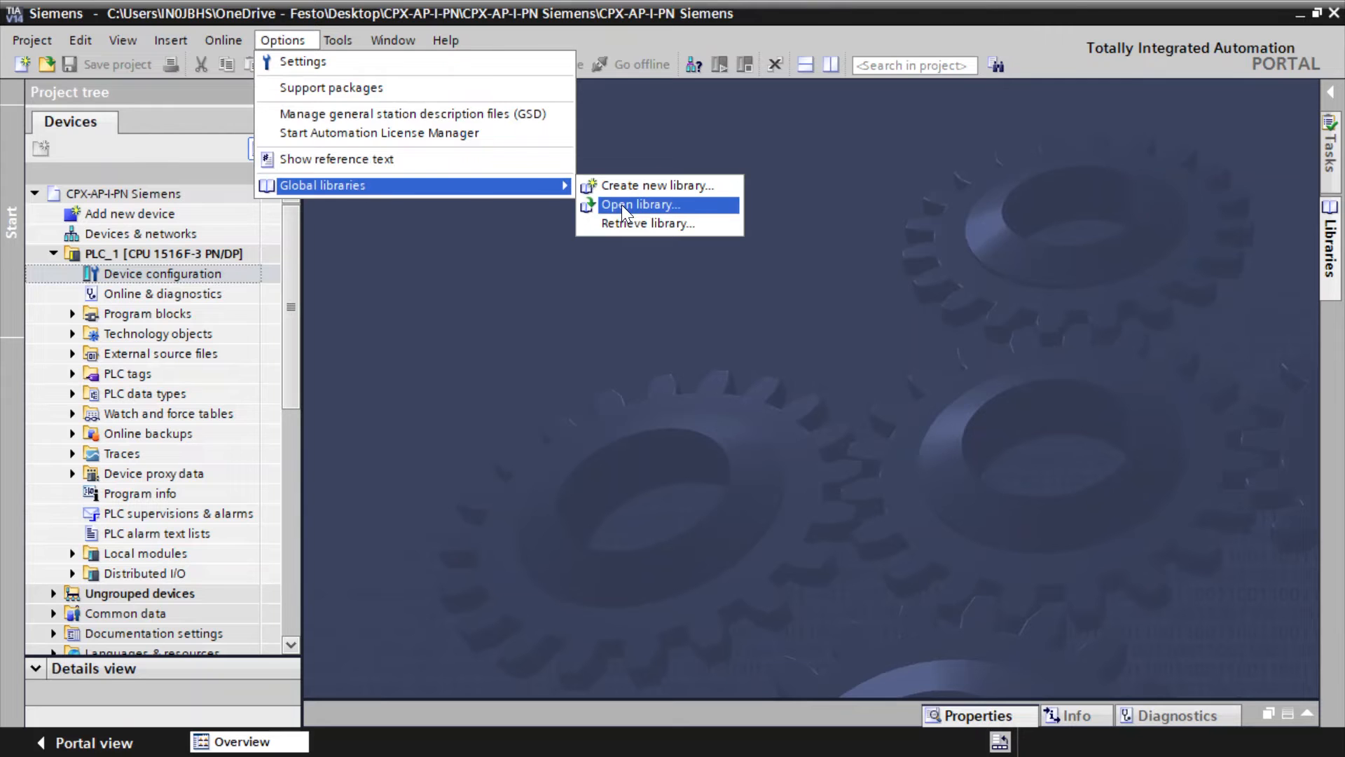
pyautogui.click(639, 204)
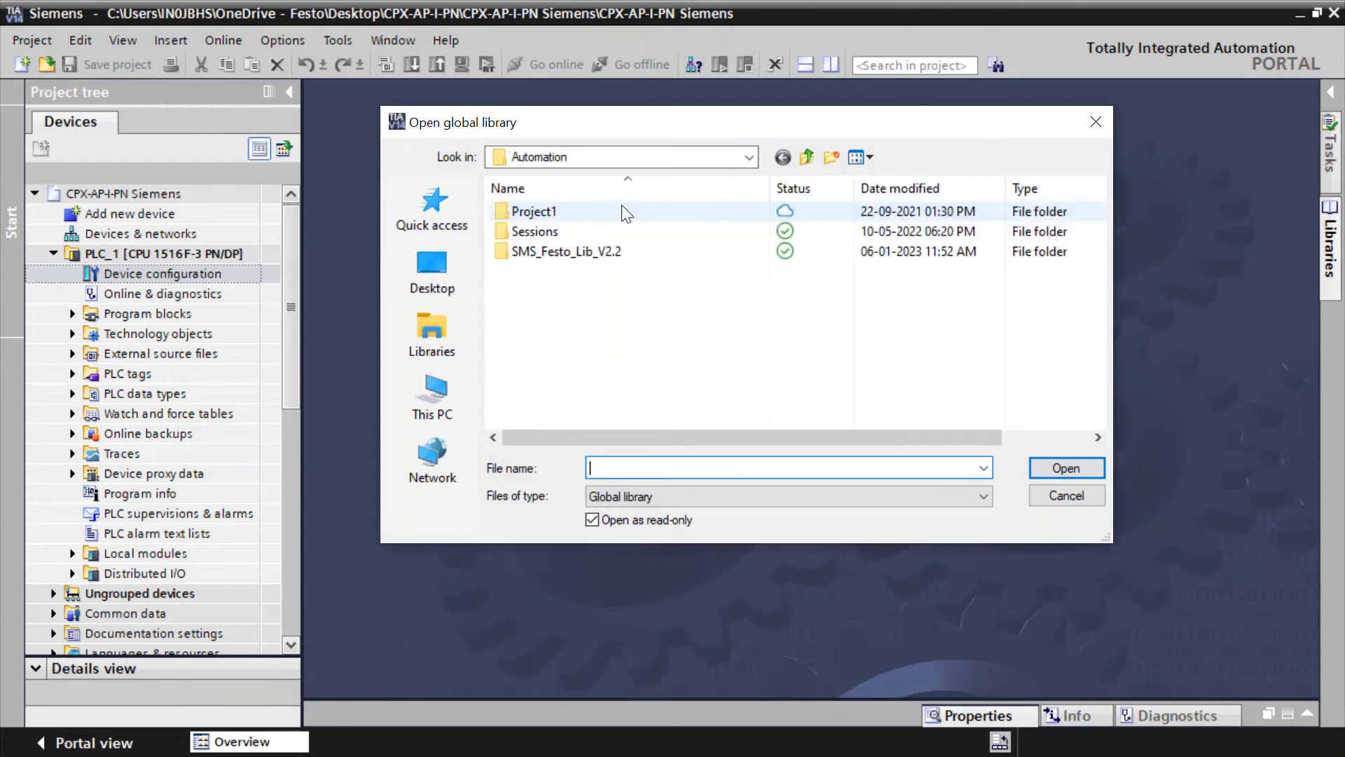
pyautogui.click(431, 264)
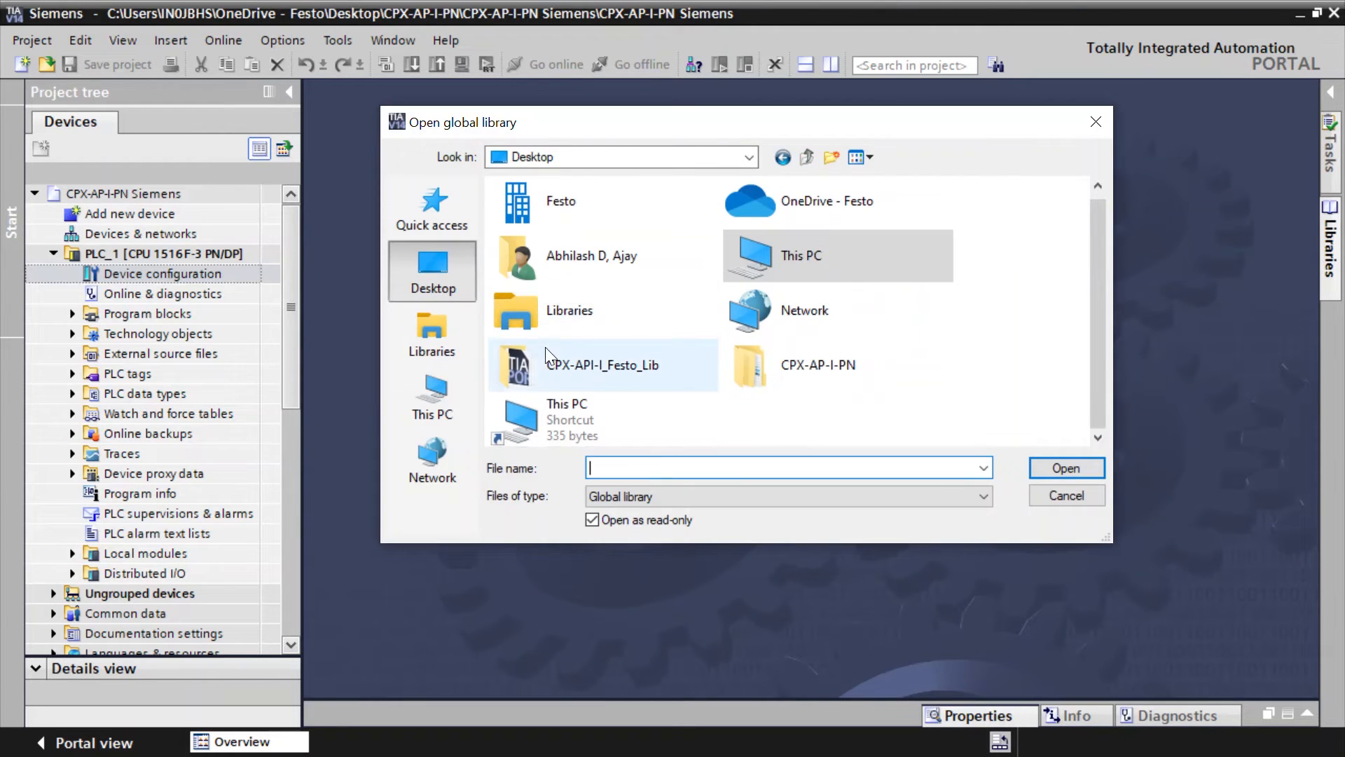
pyautogui.doubleClick(604, 364)
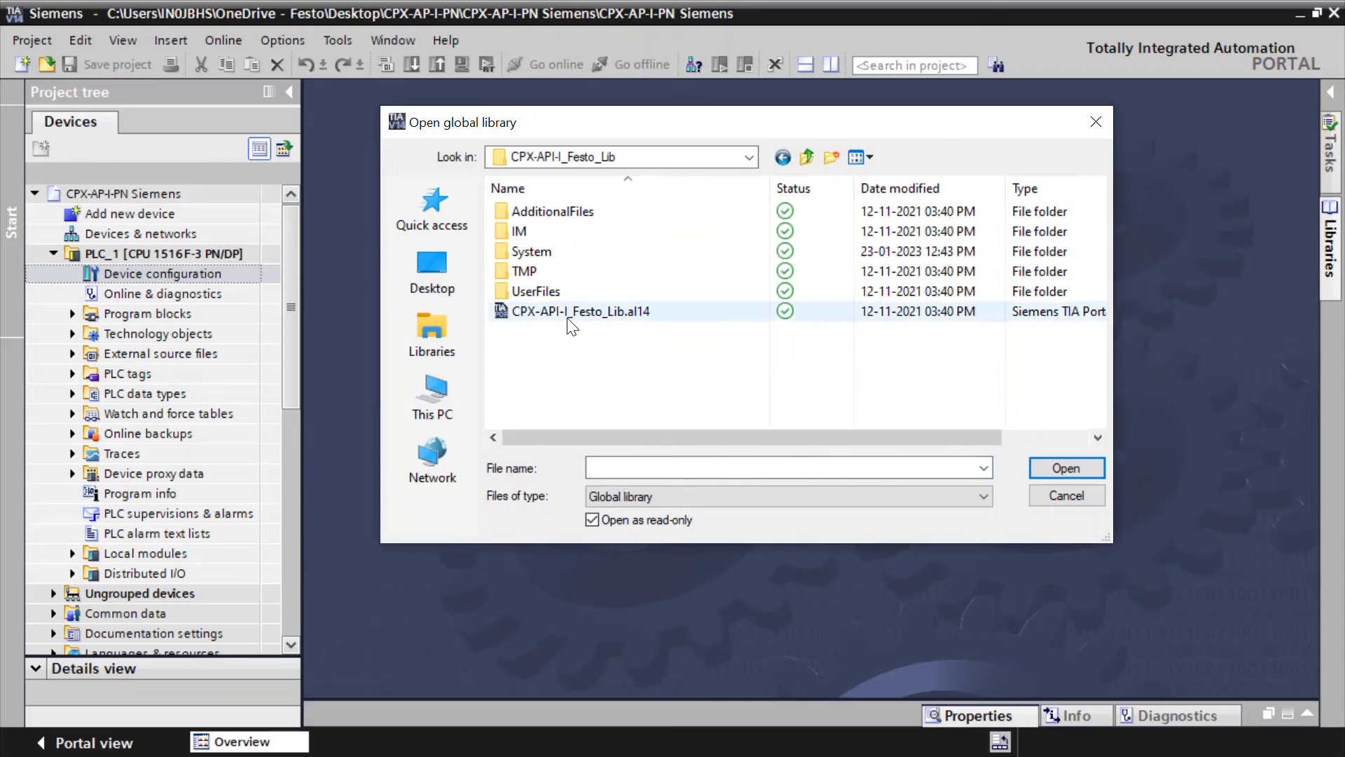
pyautogui.click(580, 310)
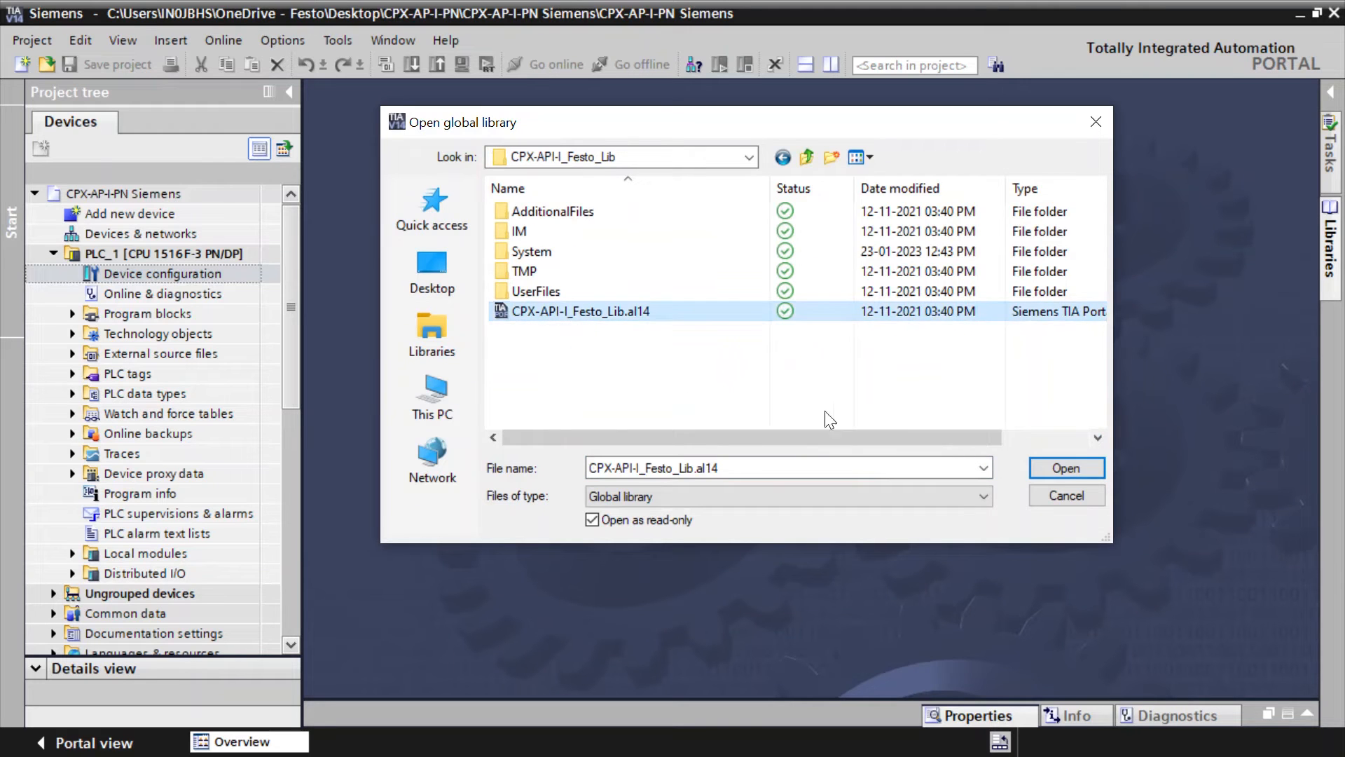
pyautogui.click(1065, 467)
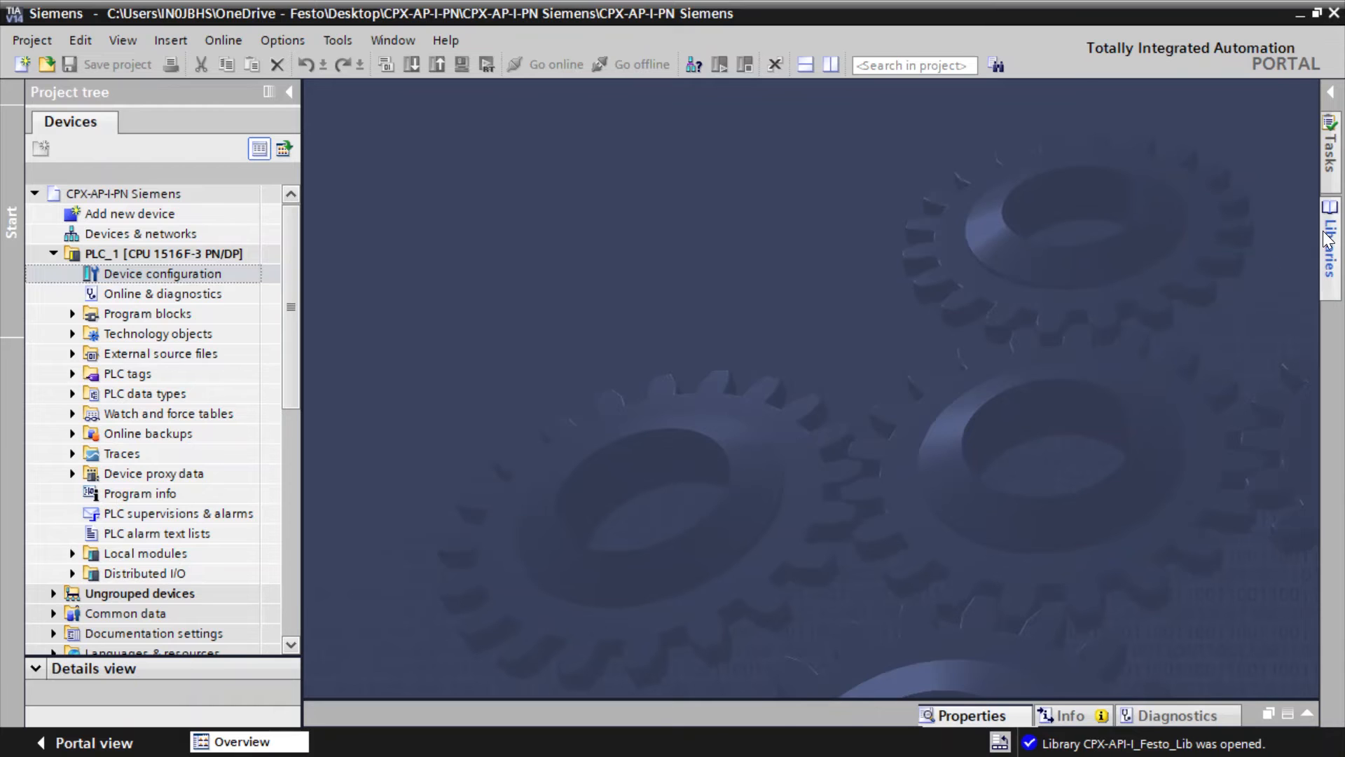
# Expand CPX-API-I_Festo_Lib > Types > S7-1500 > FunctionBlocks in the Libraries task card.
pyautogui.click(1329, 232)
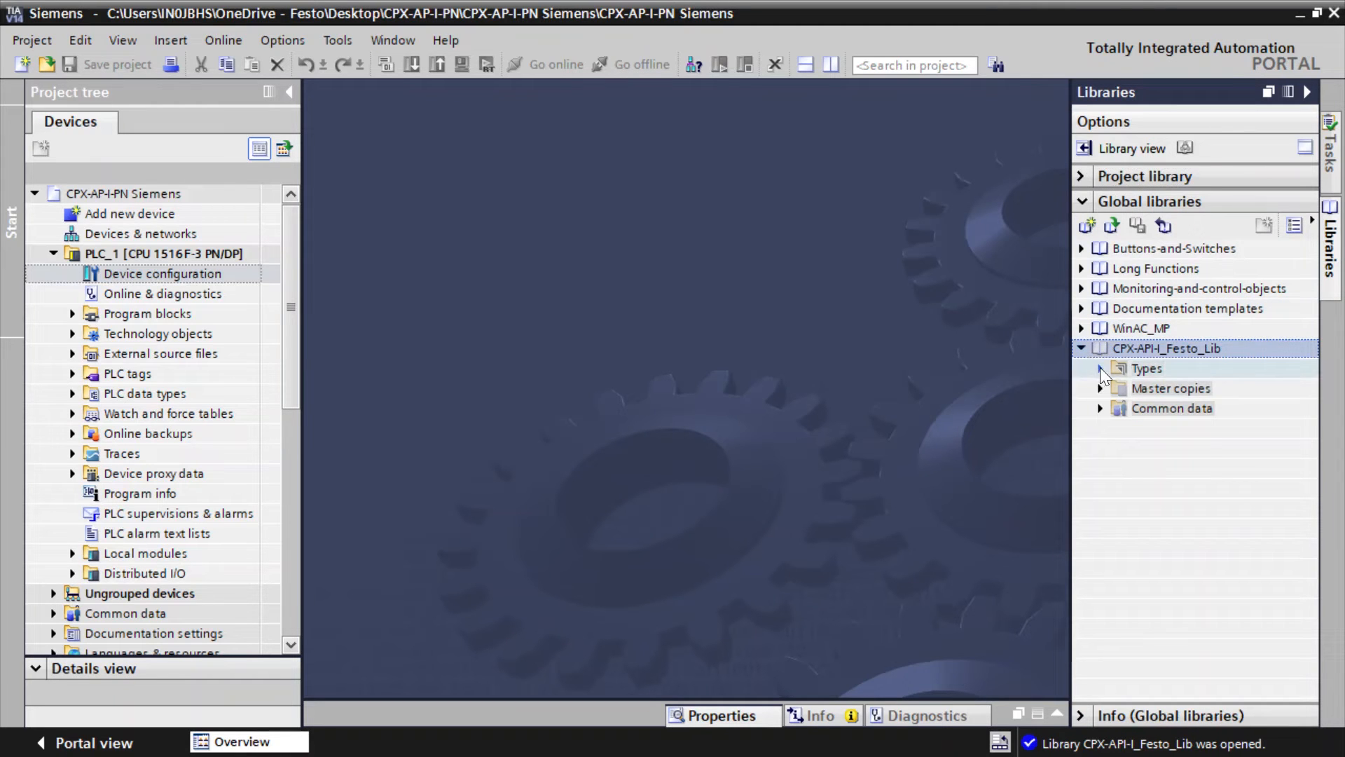
pyautogui.click(1102, 368)
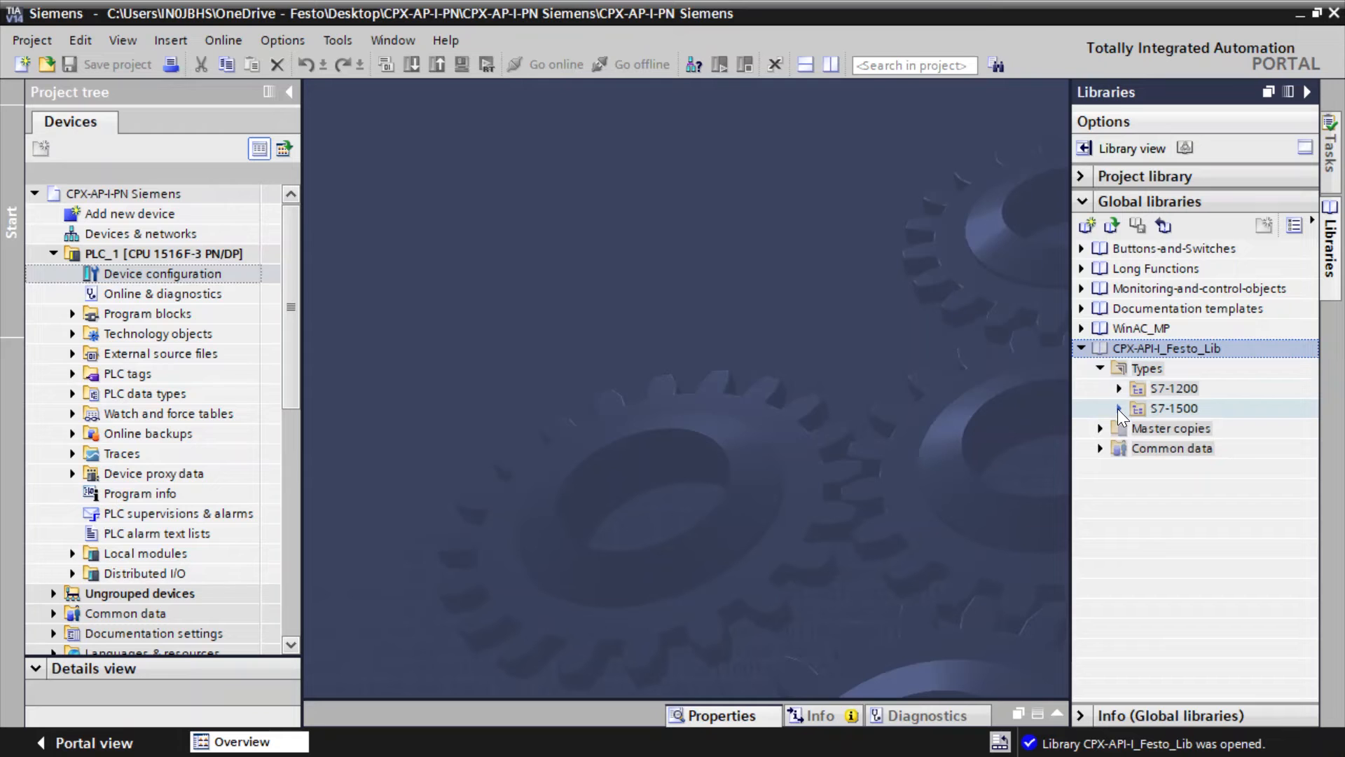
pyautogui.click(1119, 408)
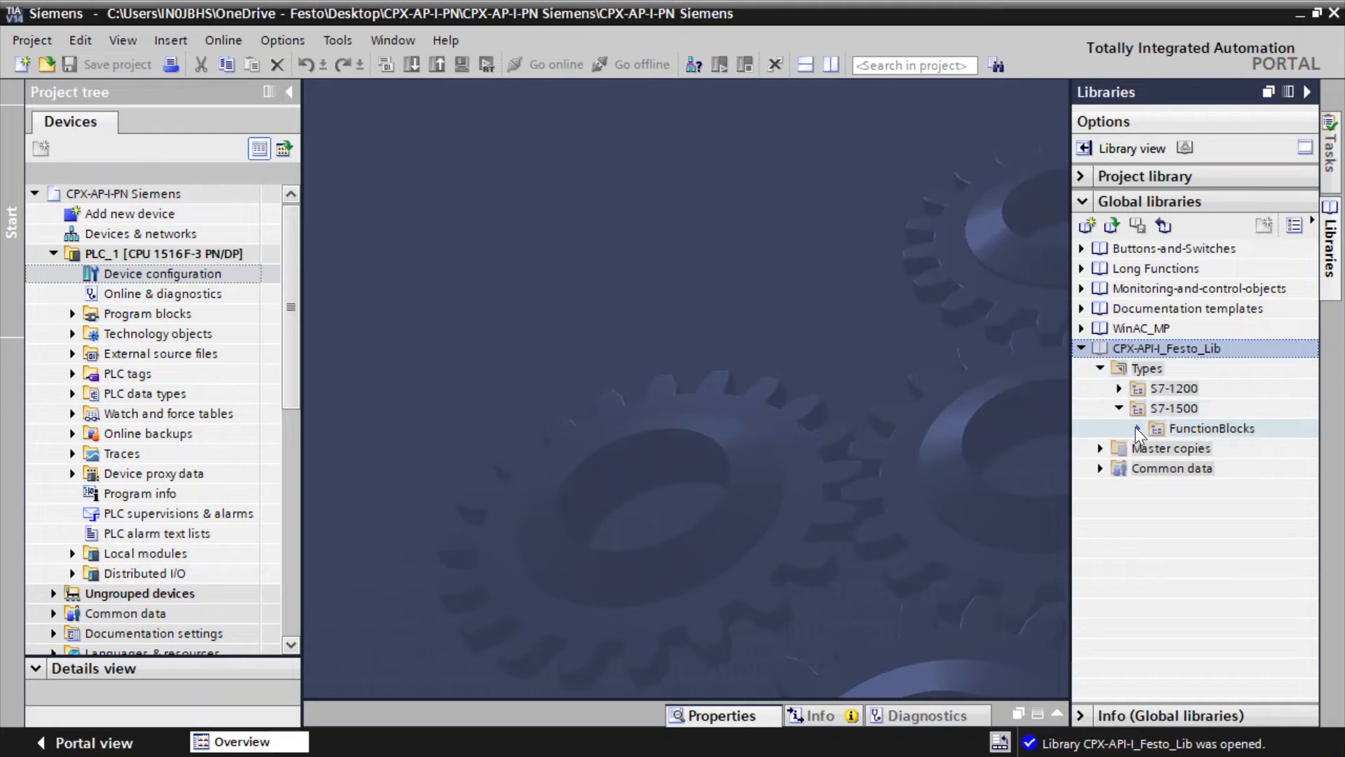
pyautogui.click(1138, 428)
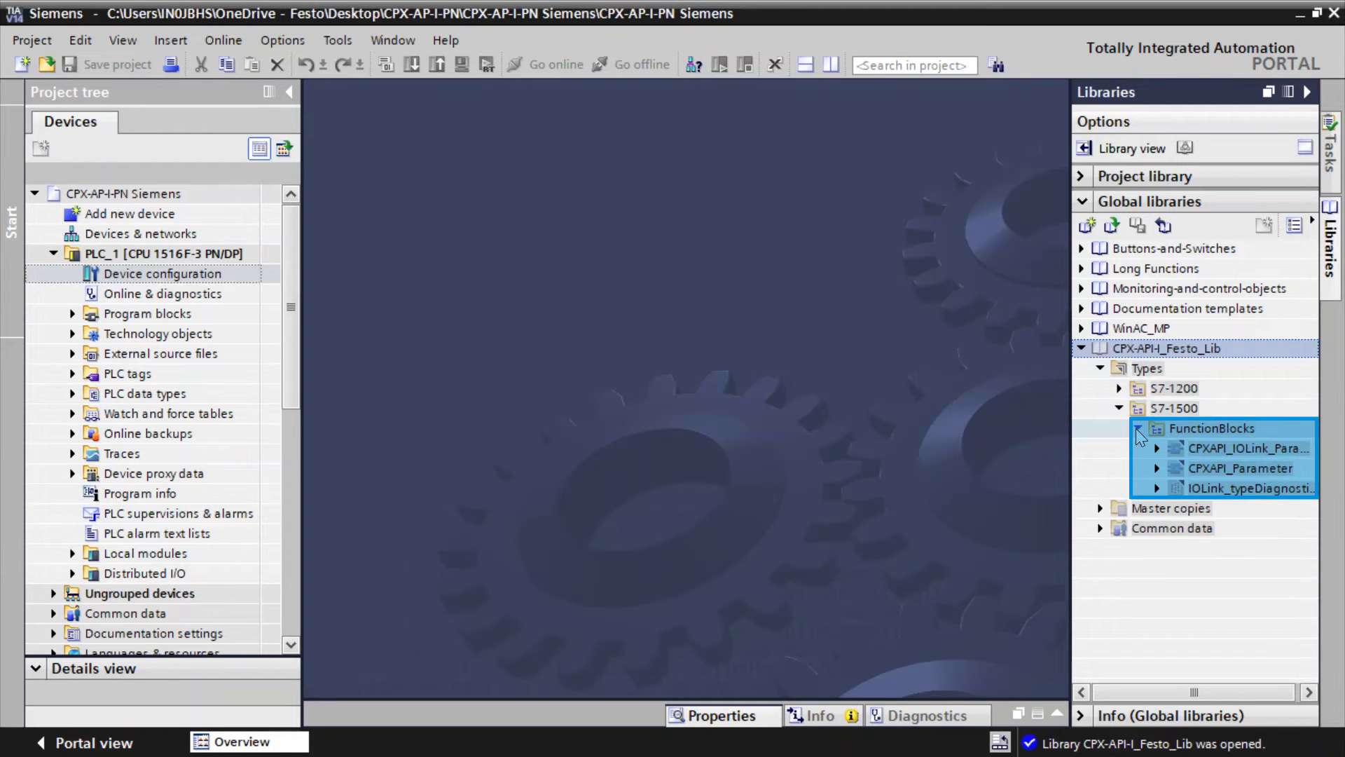
pyautogui.moveTo(1139, 435)
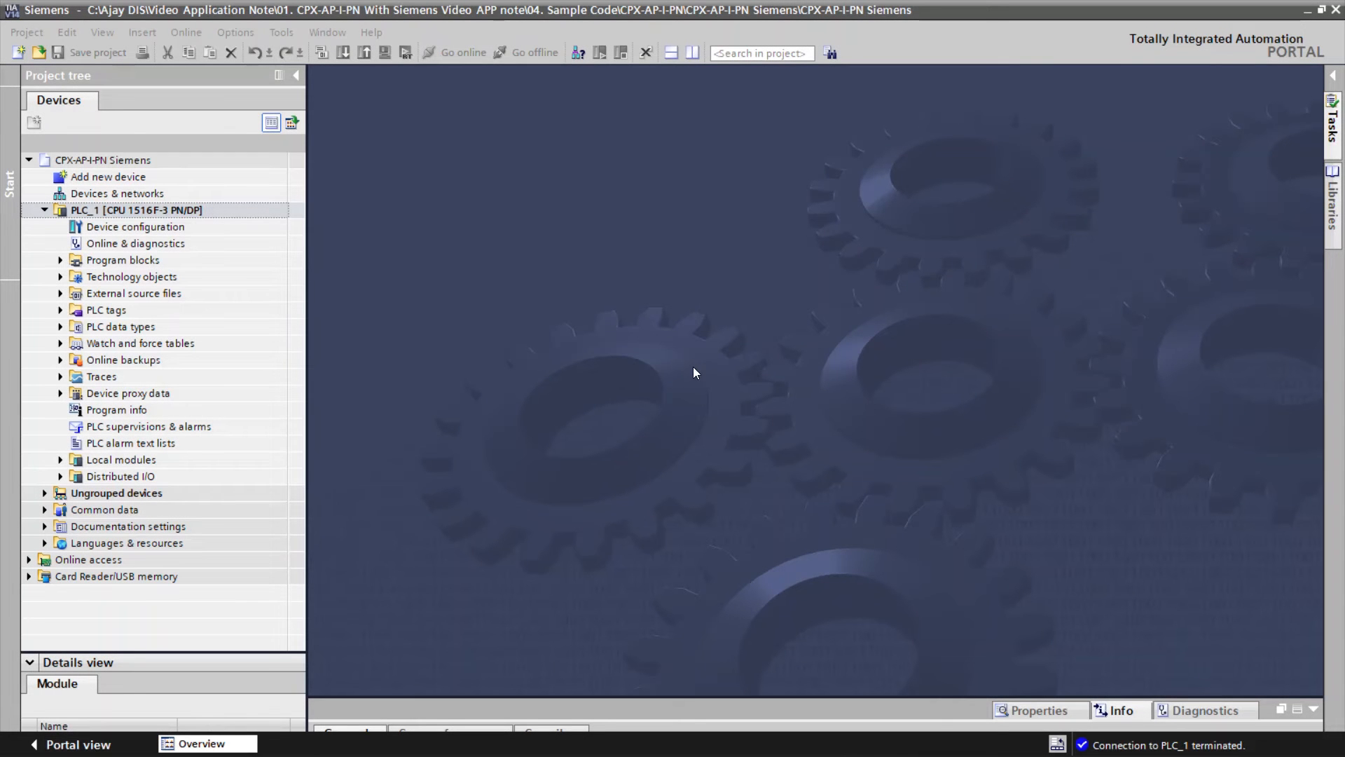
# Open Devices & networks, select the AP-I-PN station and switch to its Device view.
pyautogui.click(117, 194)
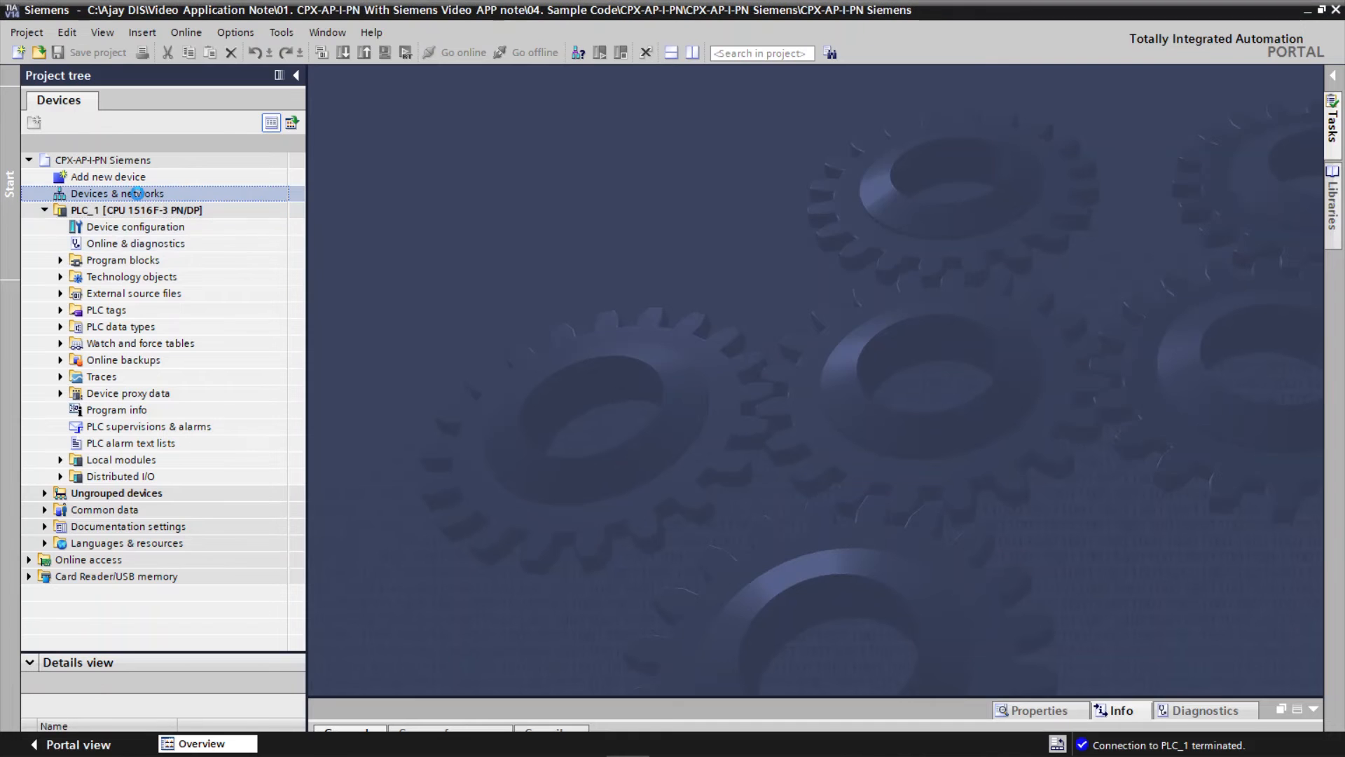
pyautogui.doubleClick(117, 193)
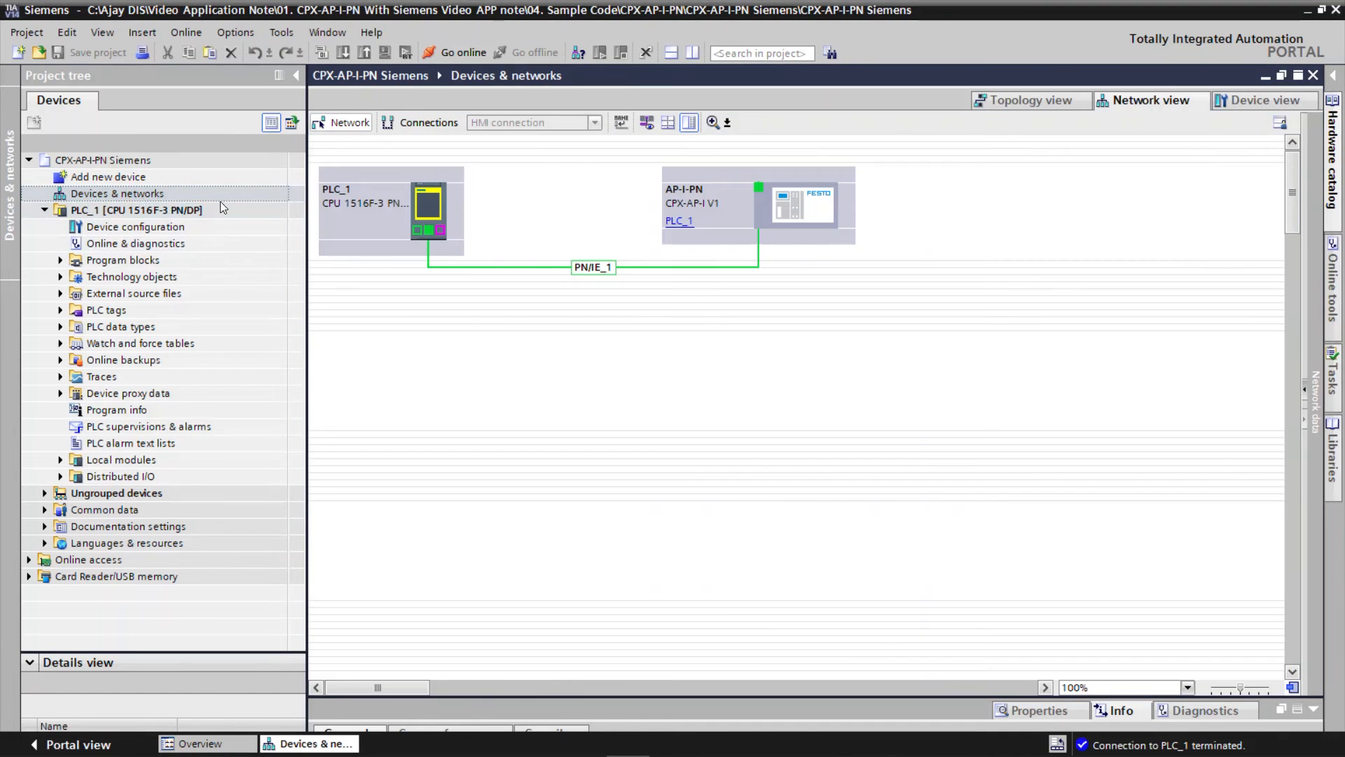
pyautogui.click(798, 206)
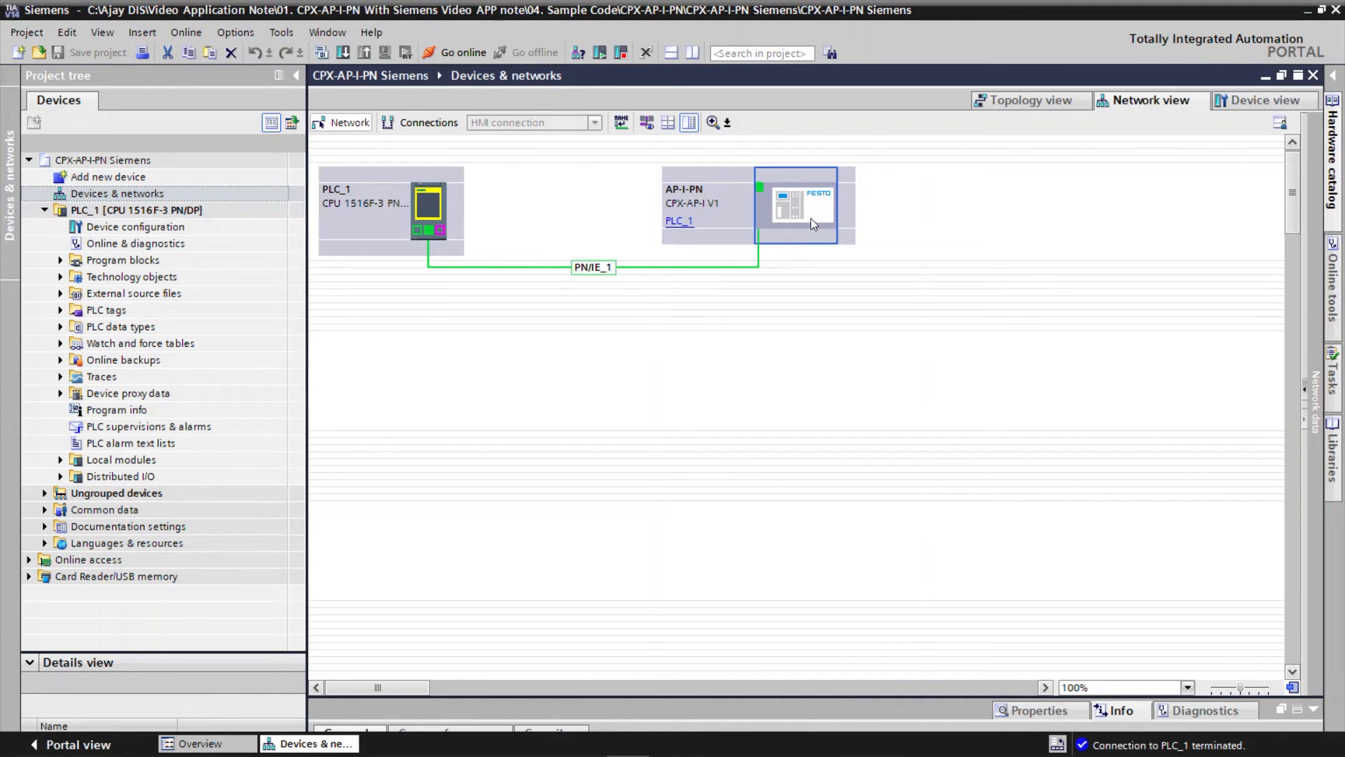
pyautogui.click(1261, 100)
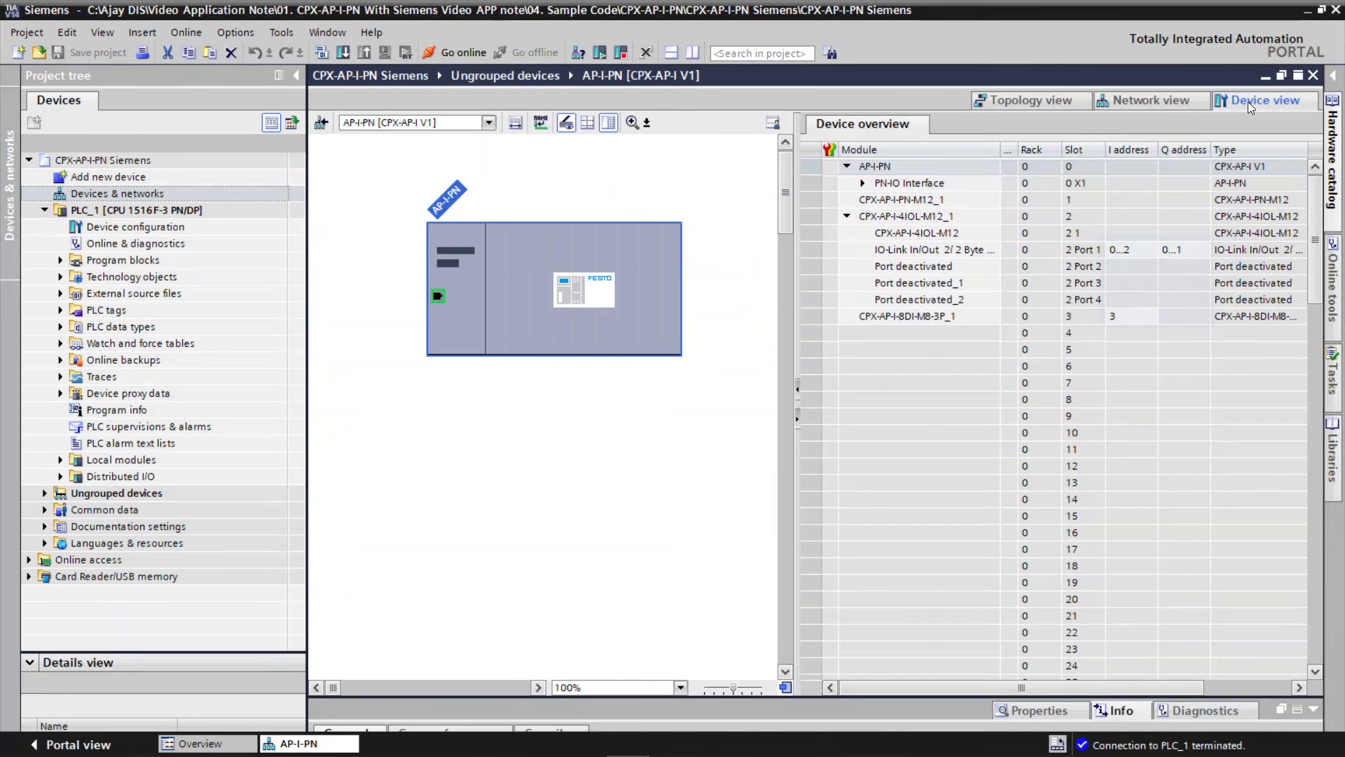
pyautogui.click(1124, 249)
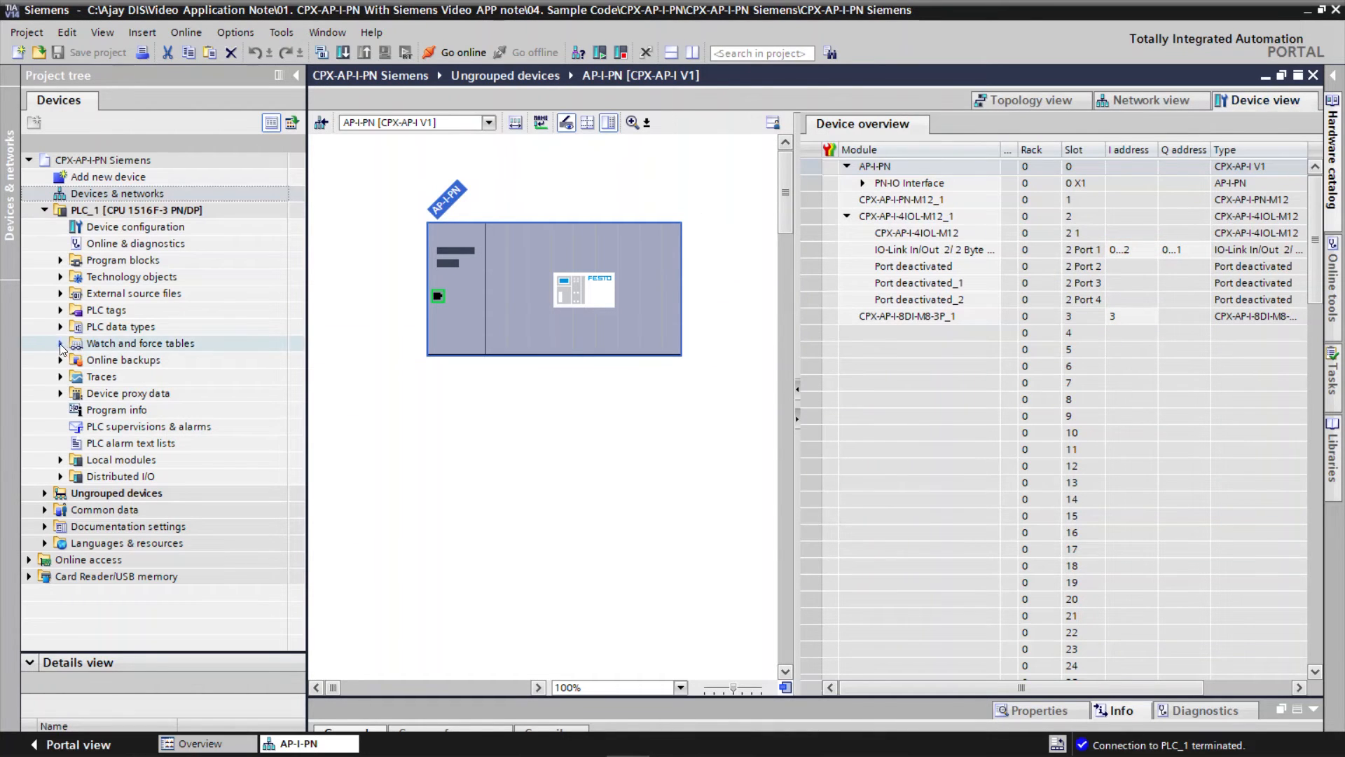
# Create Watch table_1 for PLC_1 and enter input addresses %I1.0–%I1.7.
pyautogui.click(61, 343)
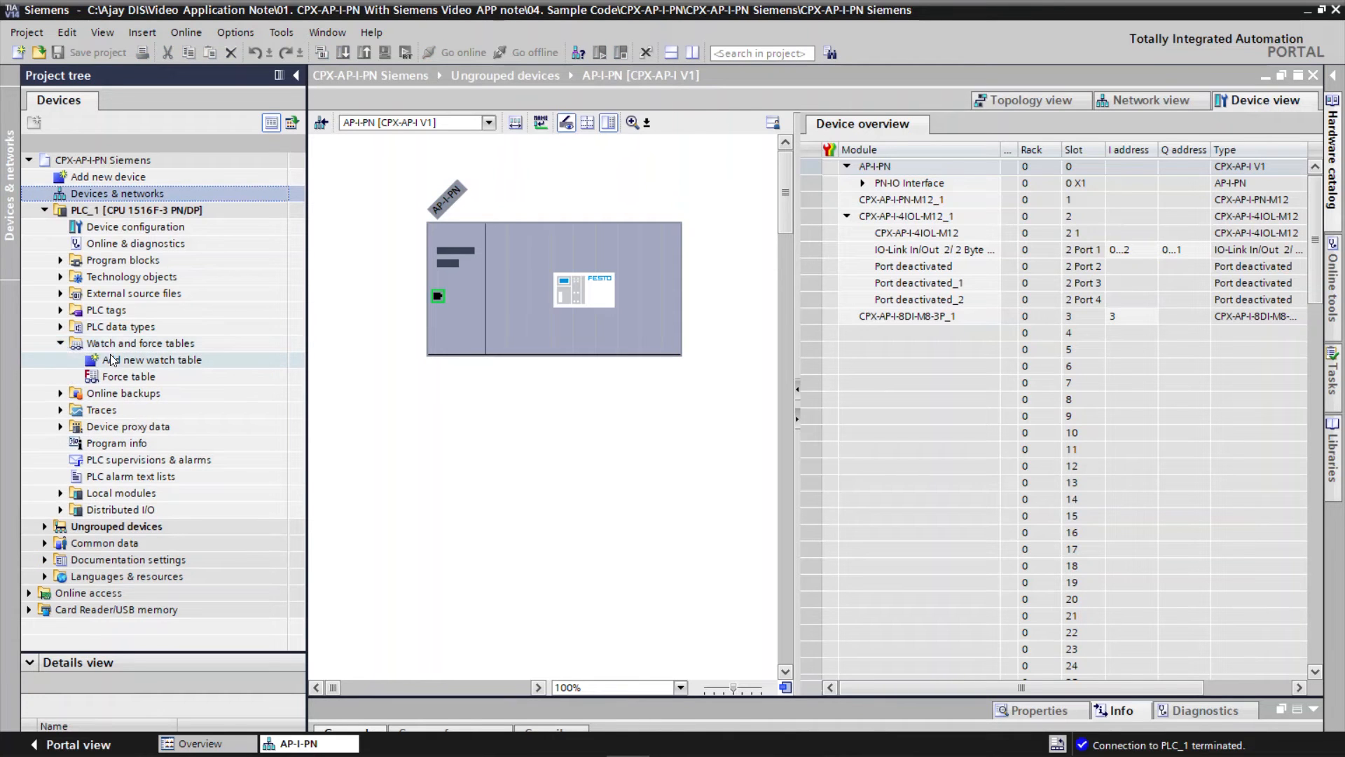
pyautogui.doubleClick(153, 359)
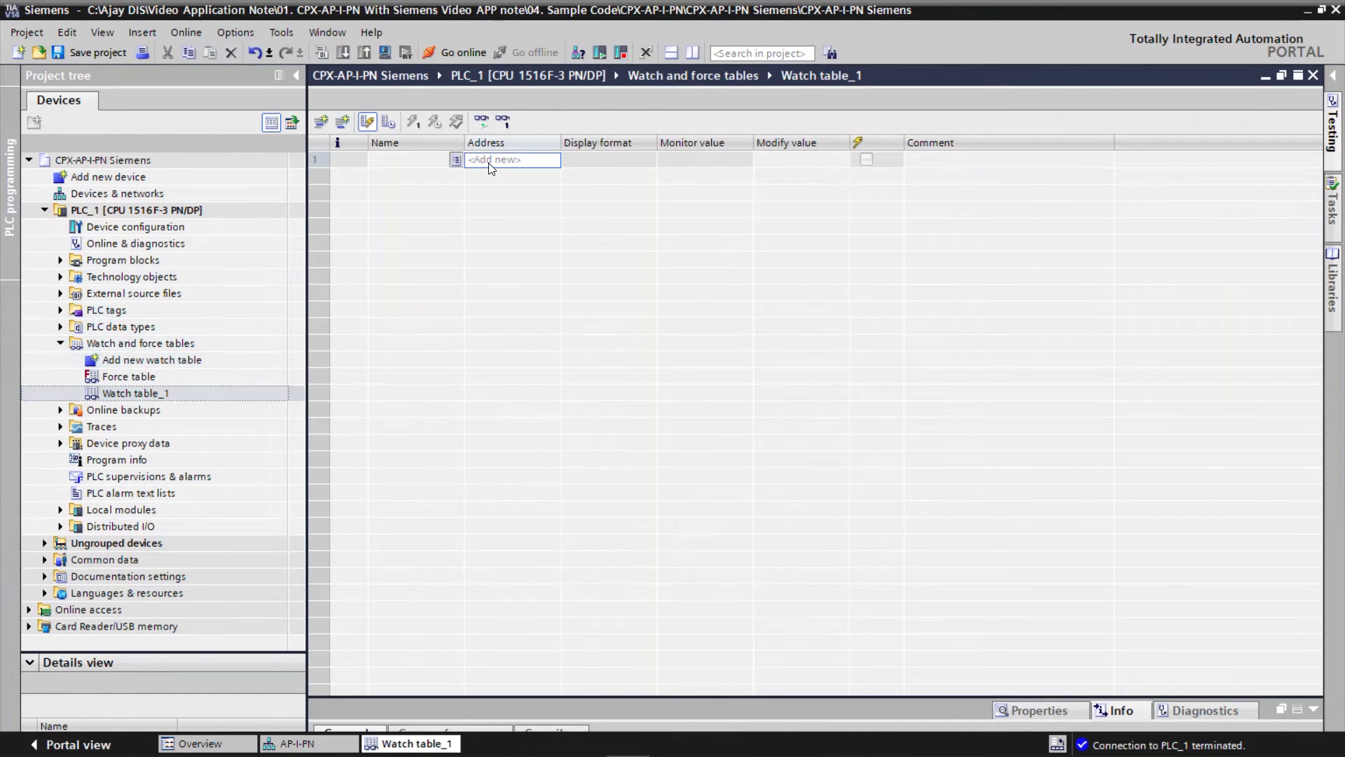
pyautogui.click(511, 160)
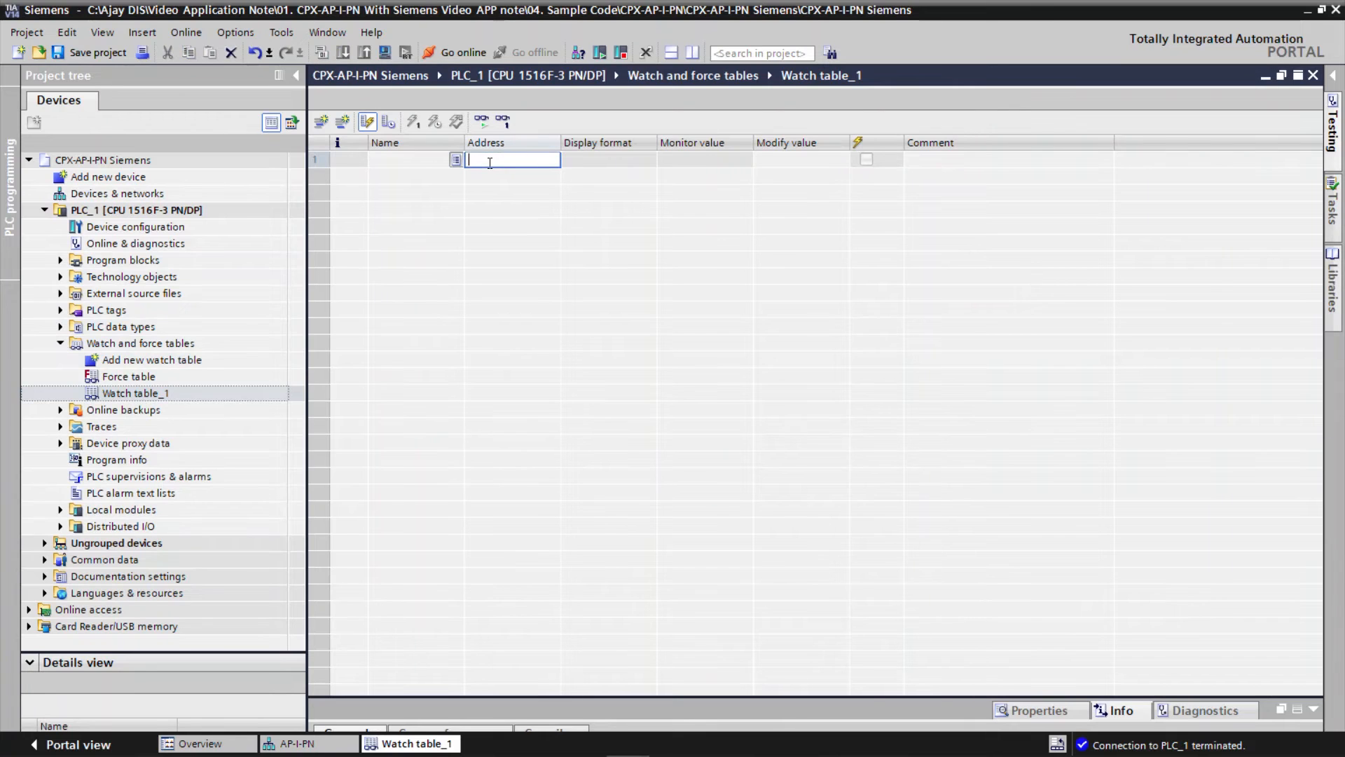
pyautogui.write('i1')
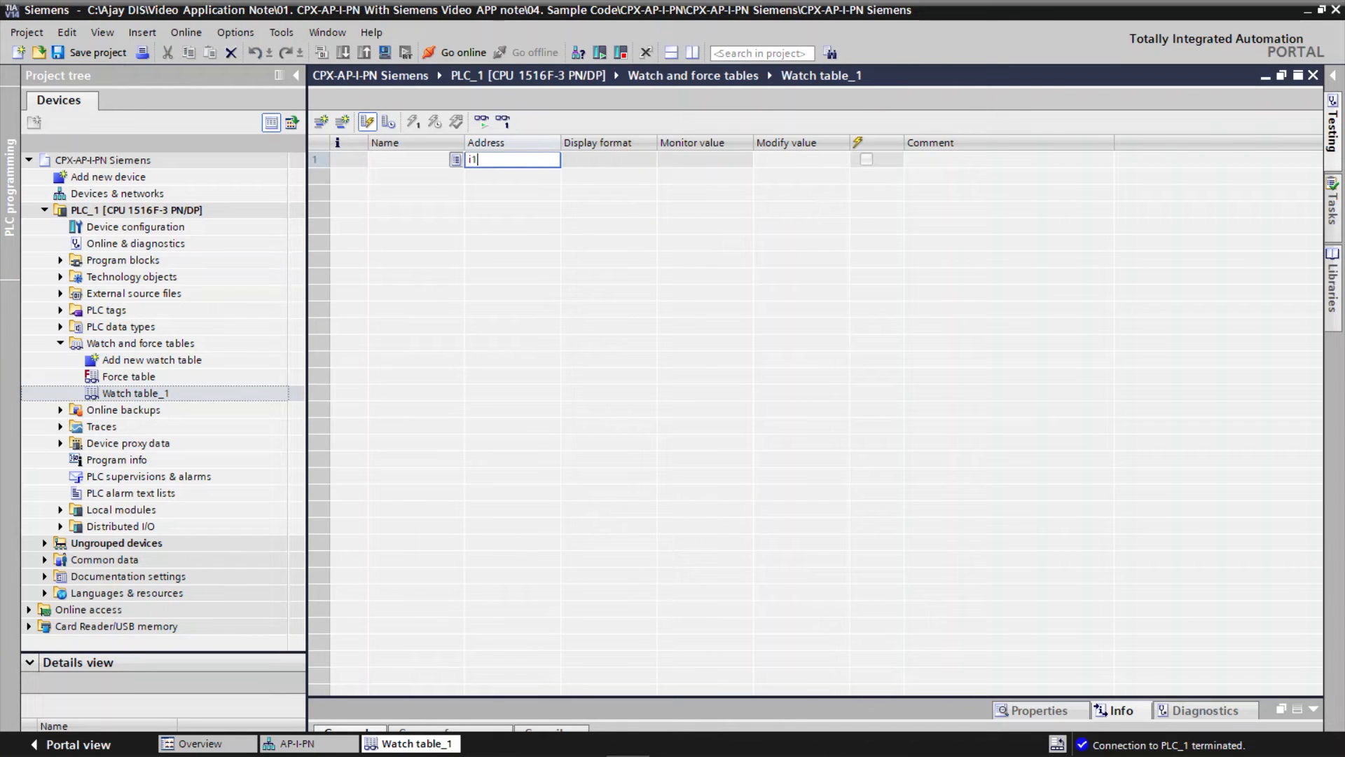
pyautogui.write('%I1.0')
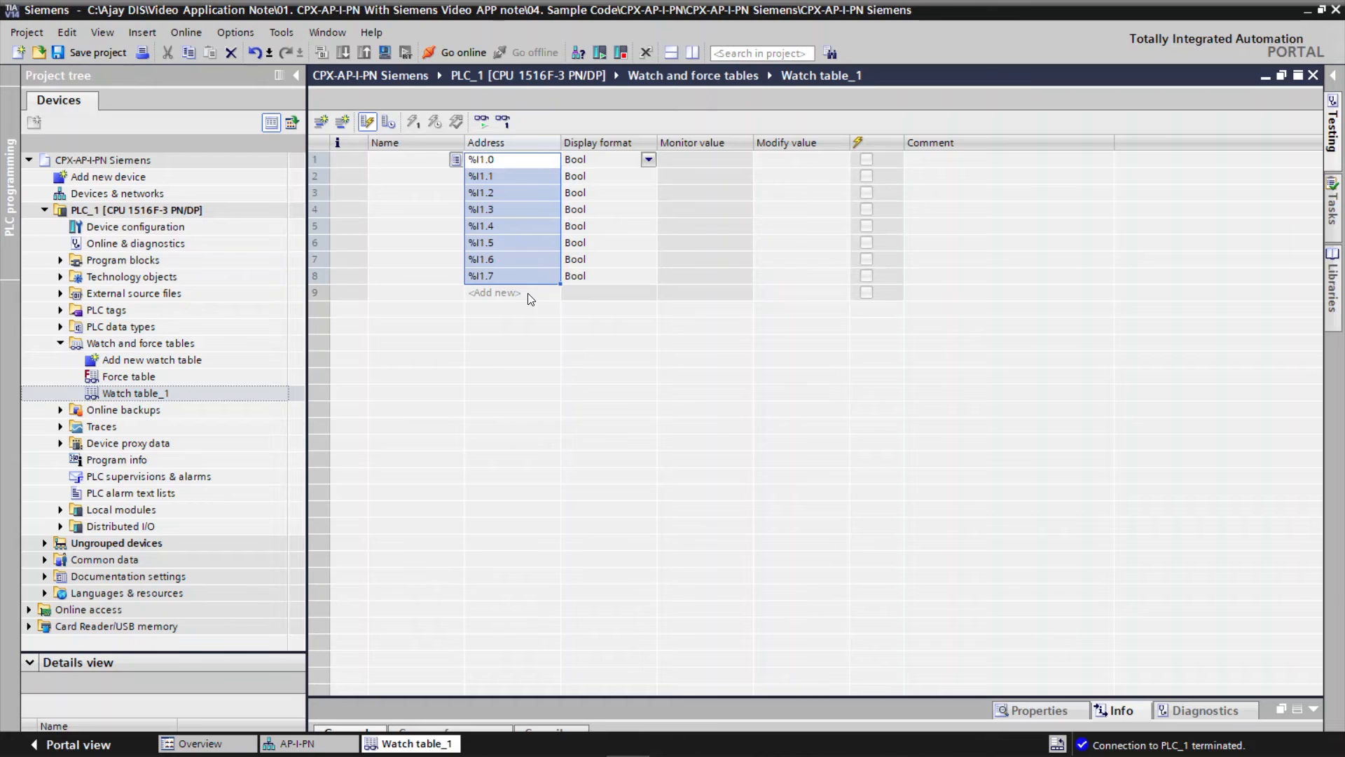
# Enter output address %Q1.0 and extend the series down to %Q1.7.
pyautogui.click(510, 293)
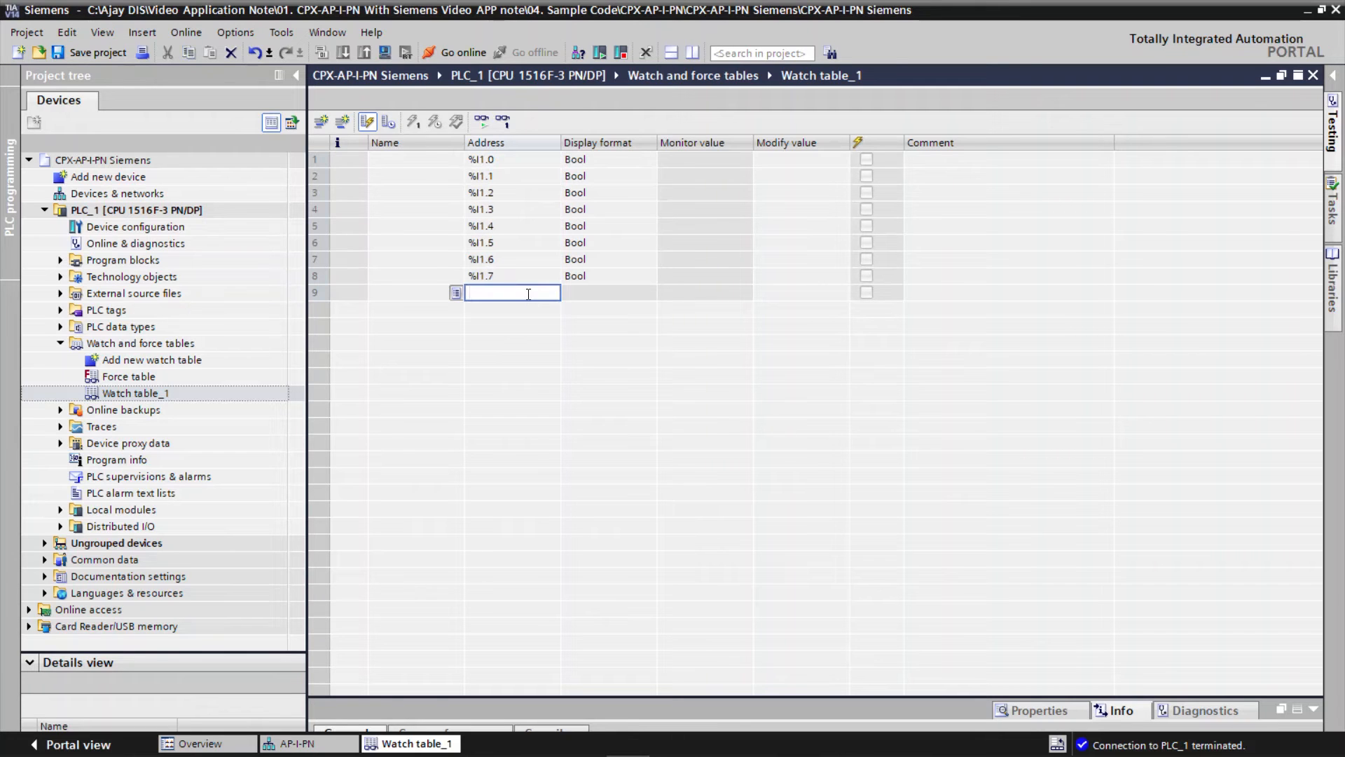
pyautogui.write('q')
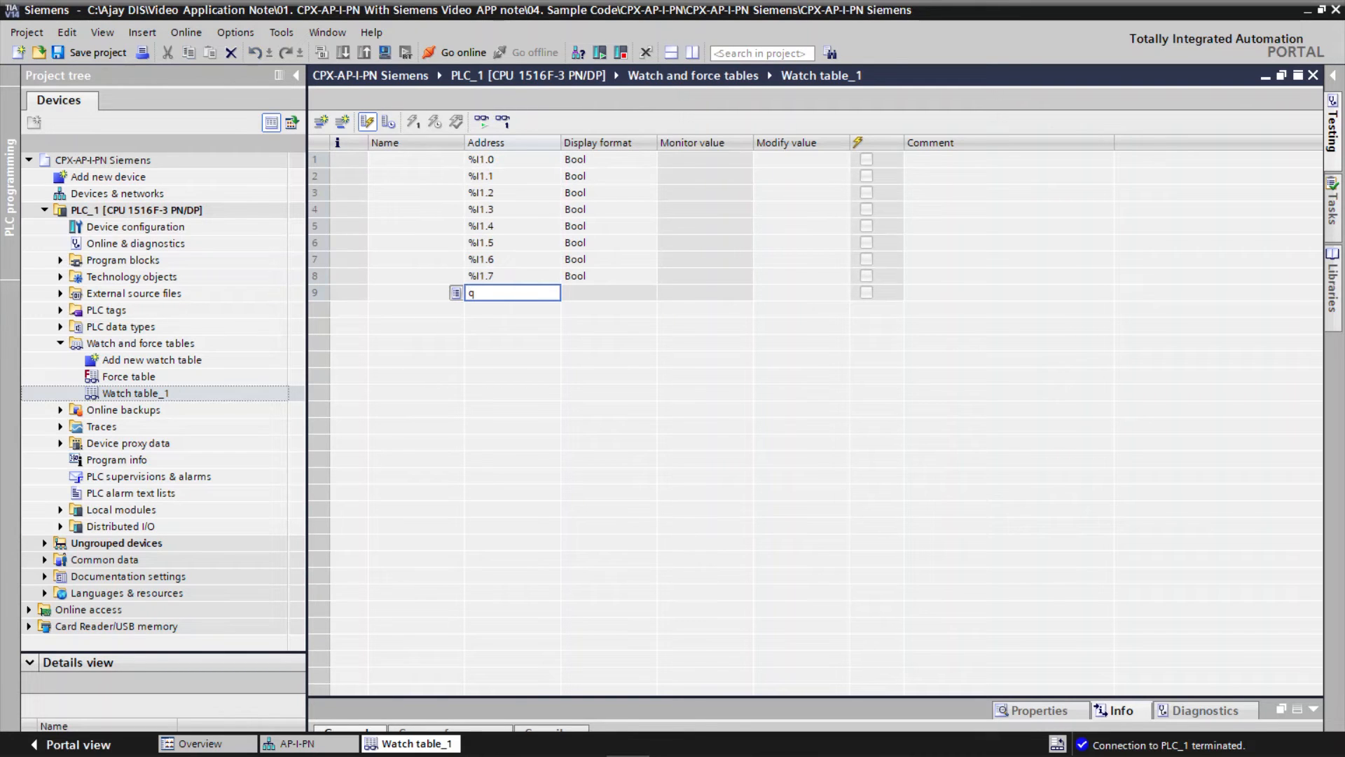
pyautogui.press('Return')
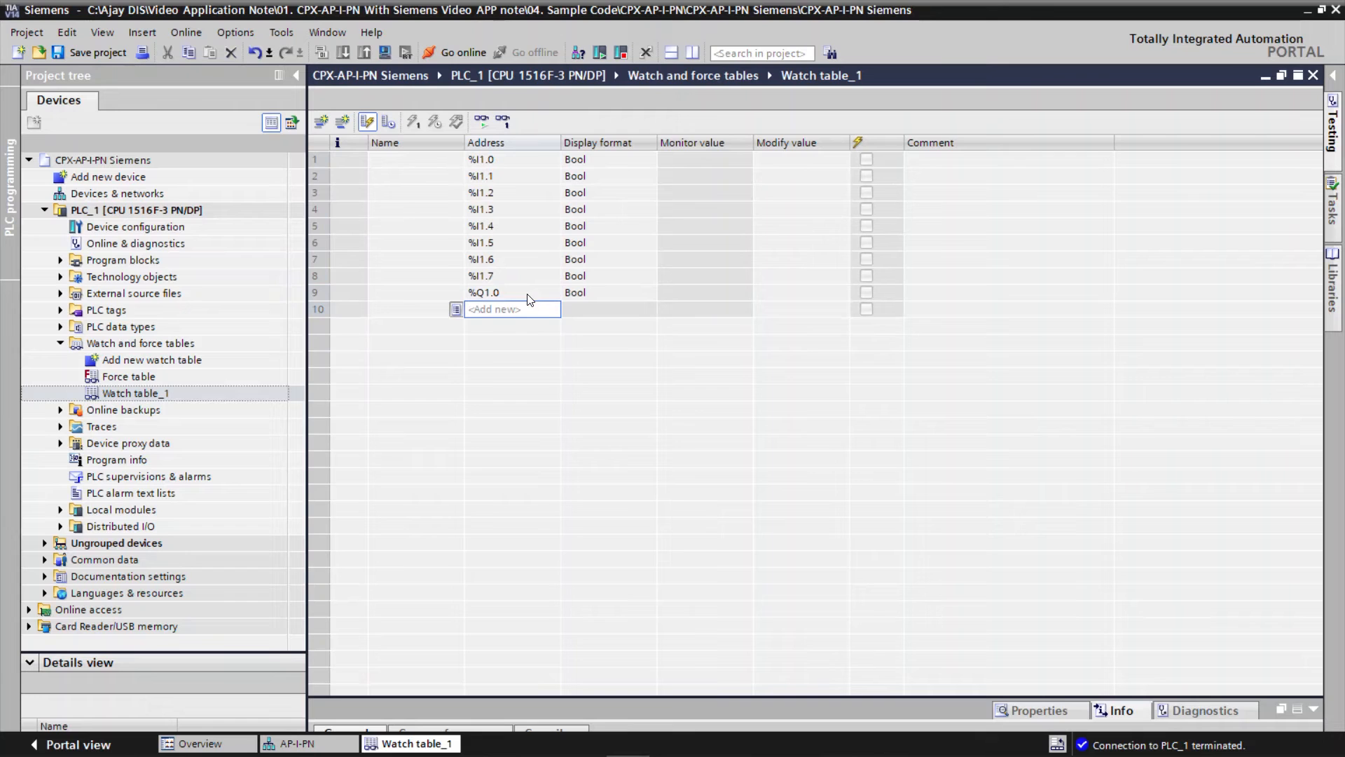
pyautogui.click(511, 292)
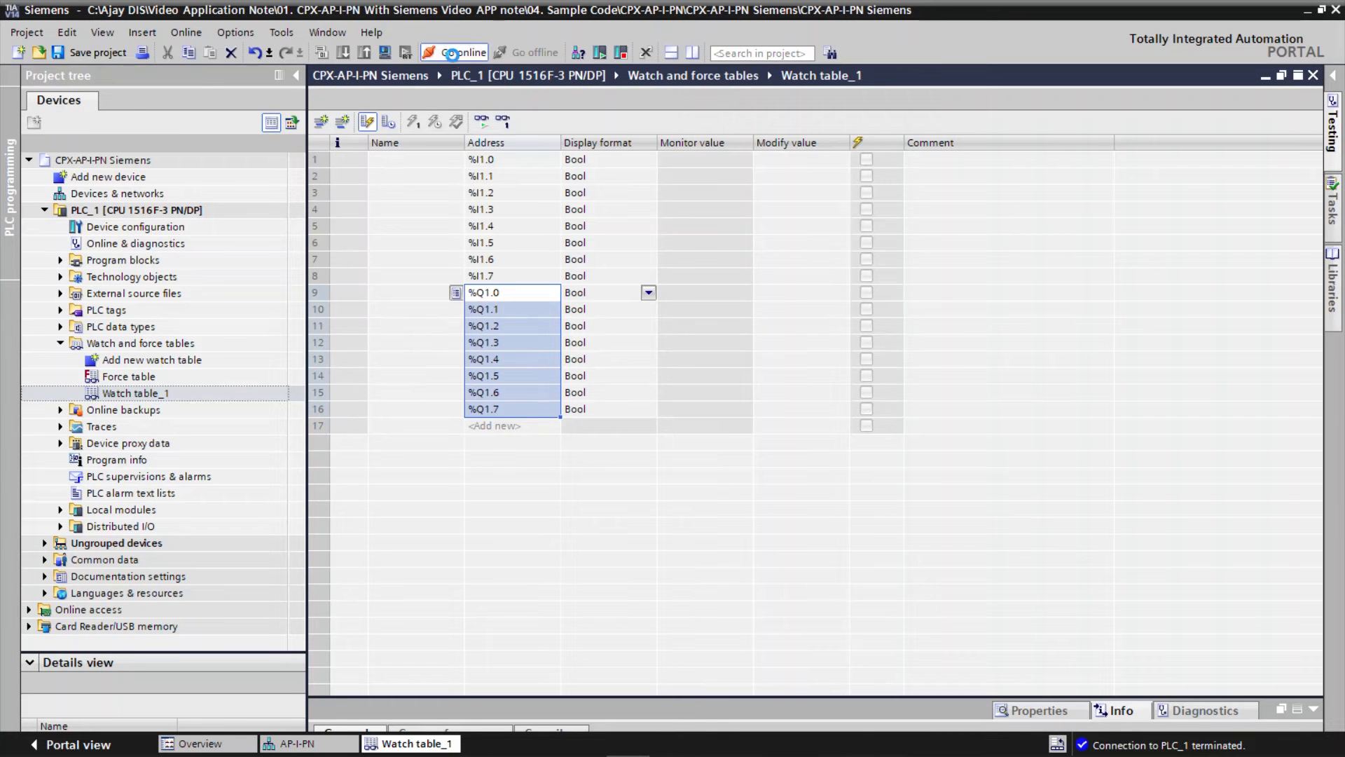
# Go online to PLC_1 and monitor live values in Watch table_1.
pyautogui.click(461, 53)
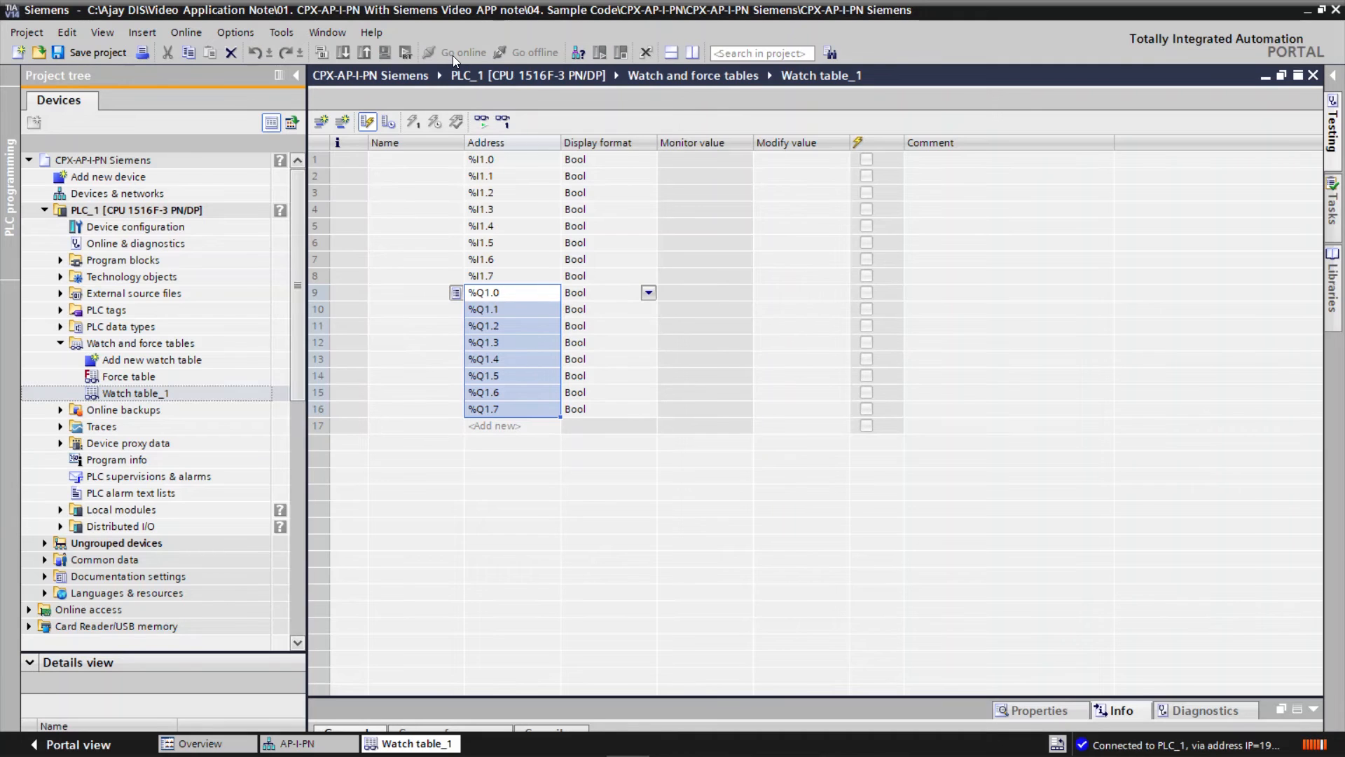
pyautogui.click(456, 52)
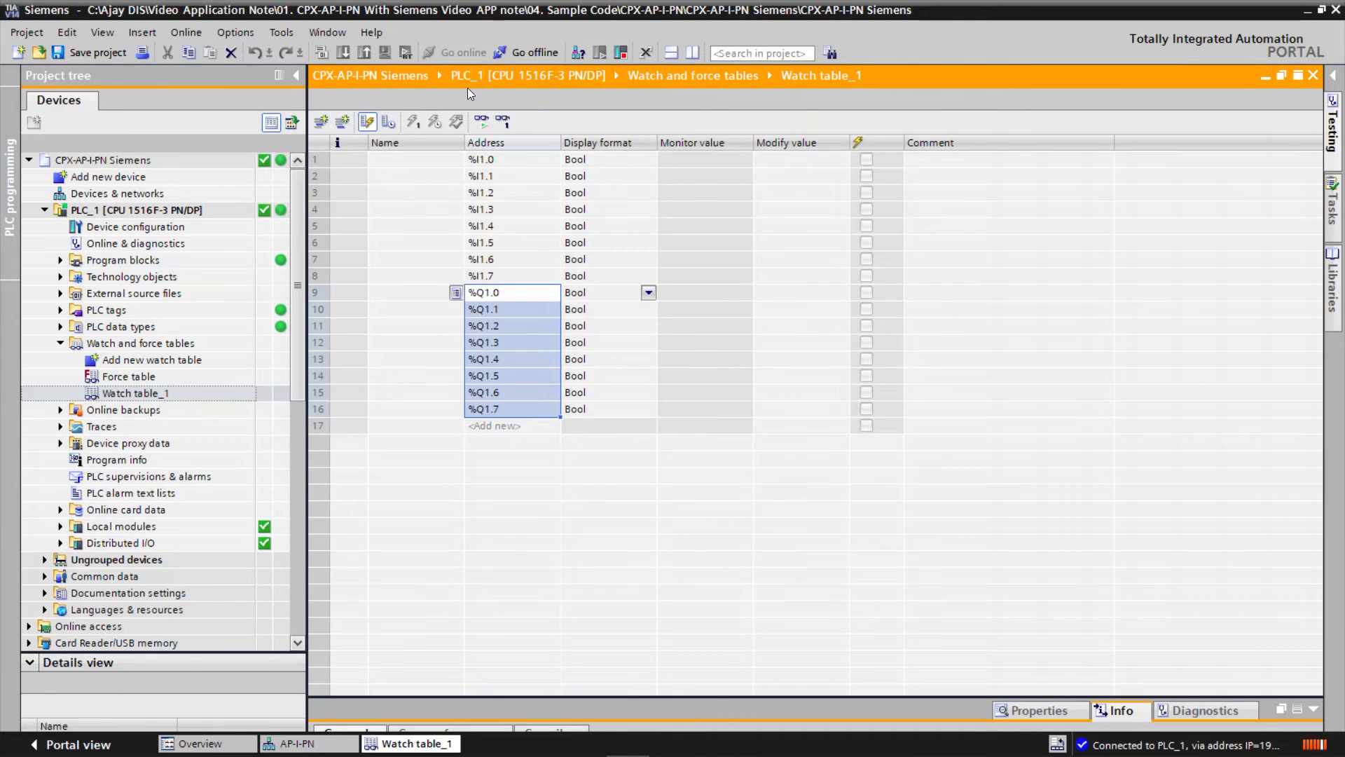
pyautogui.click(480, 121)
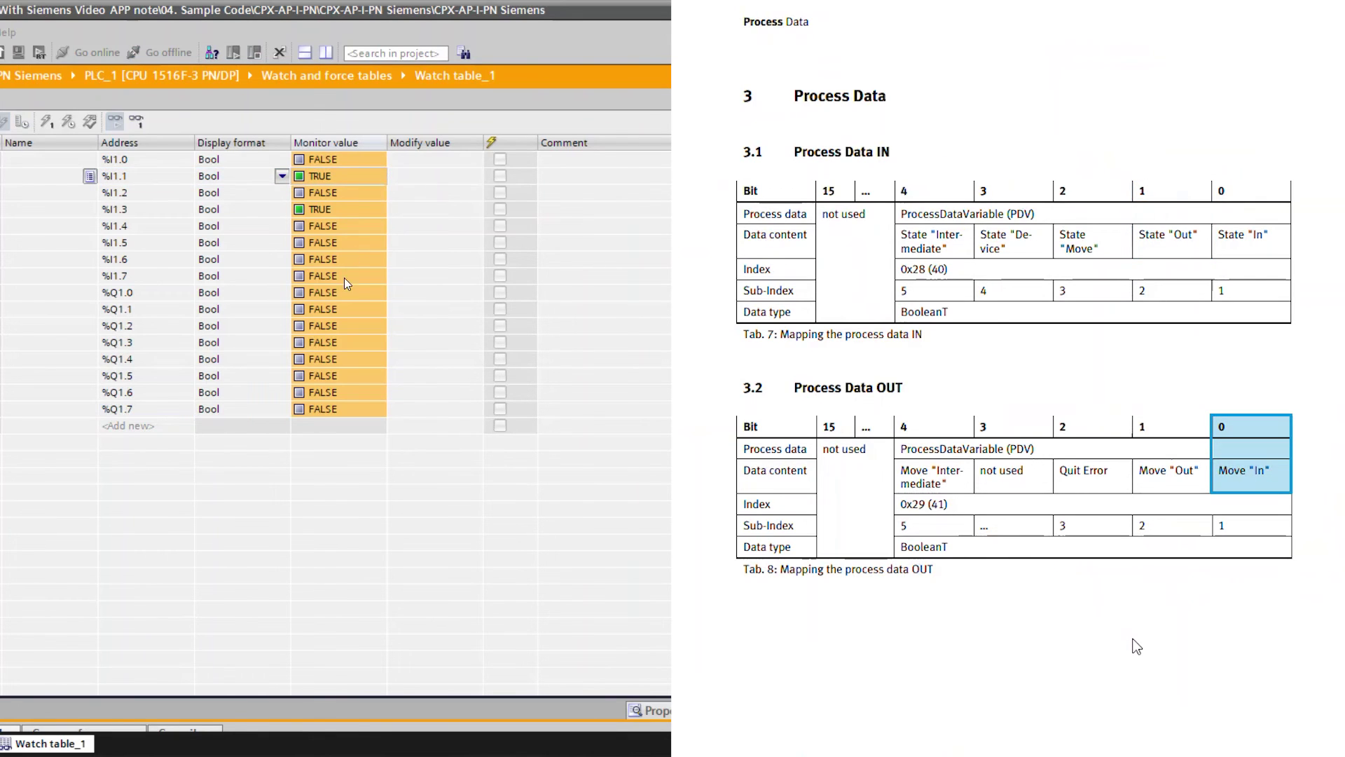
# Modify output %Q1.0 to 1 and check input %I1.0 in the watch table.
pyautogui.rightClick(317, 292)
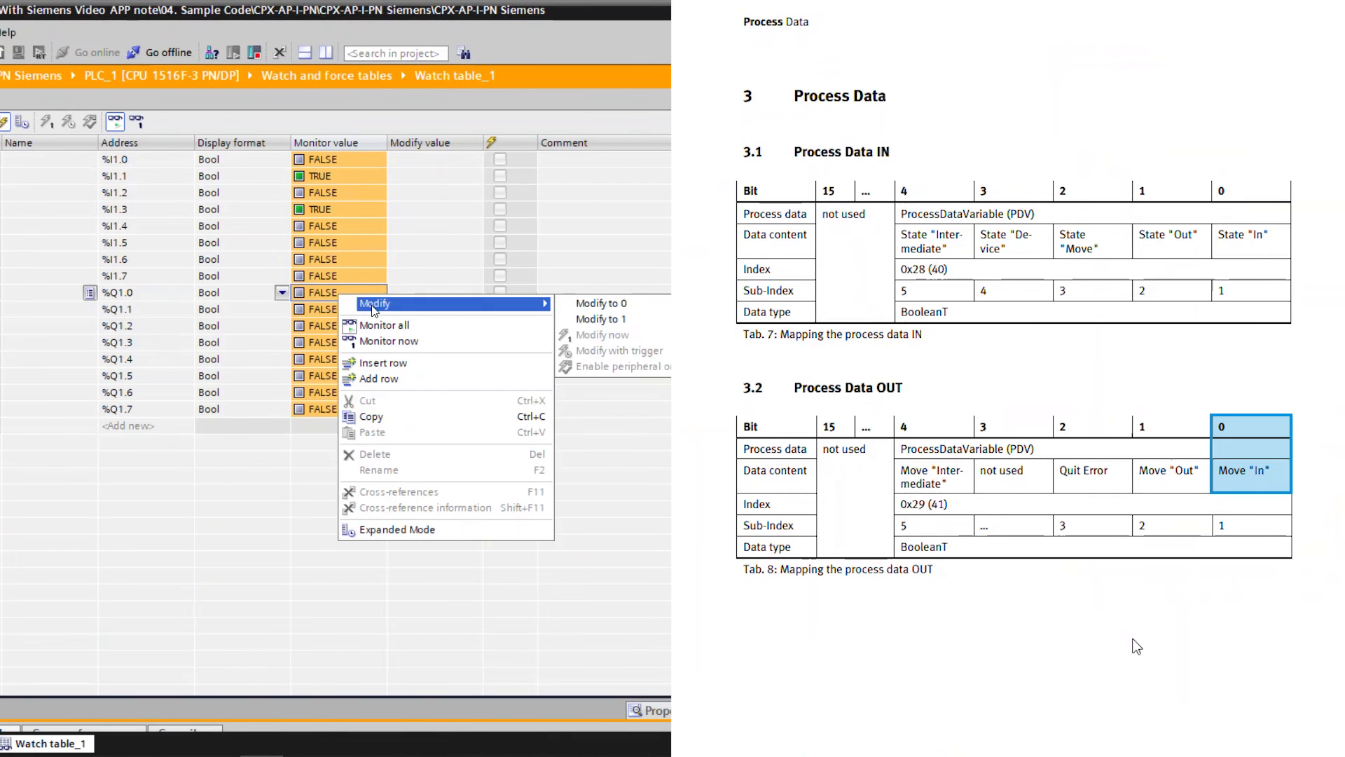
pyautogui.moveTo(603, 319)
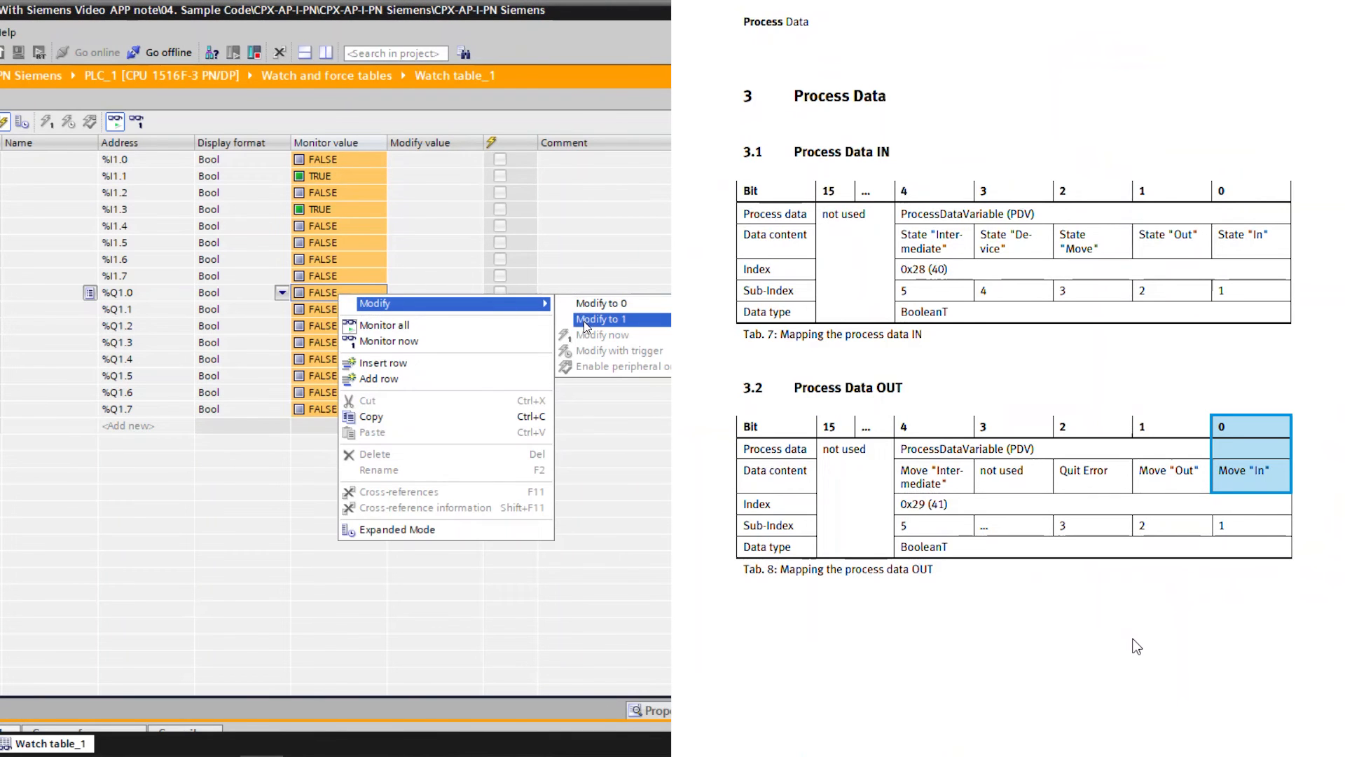
pyautogui.click(602, 319)
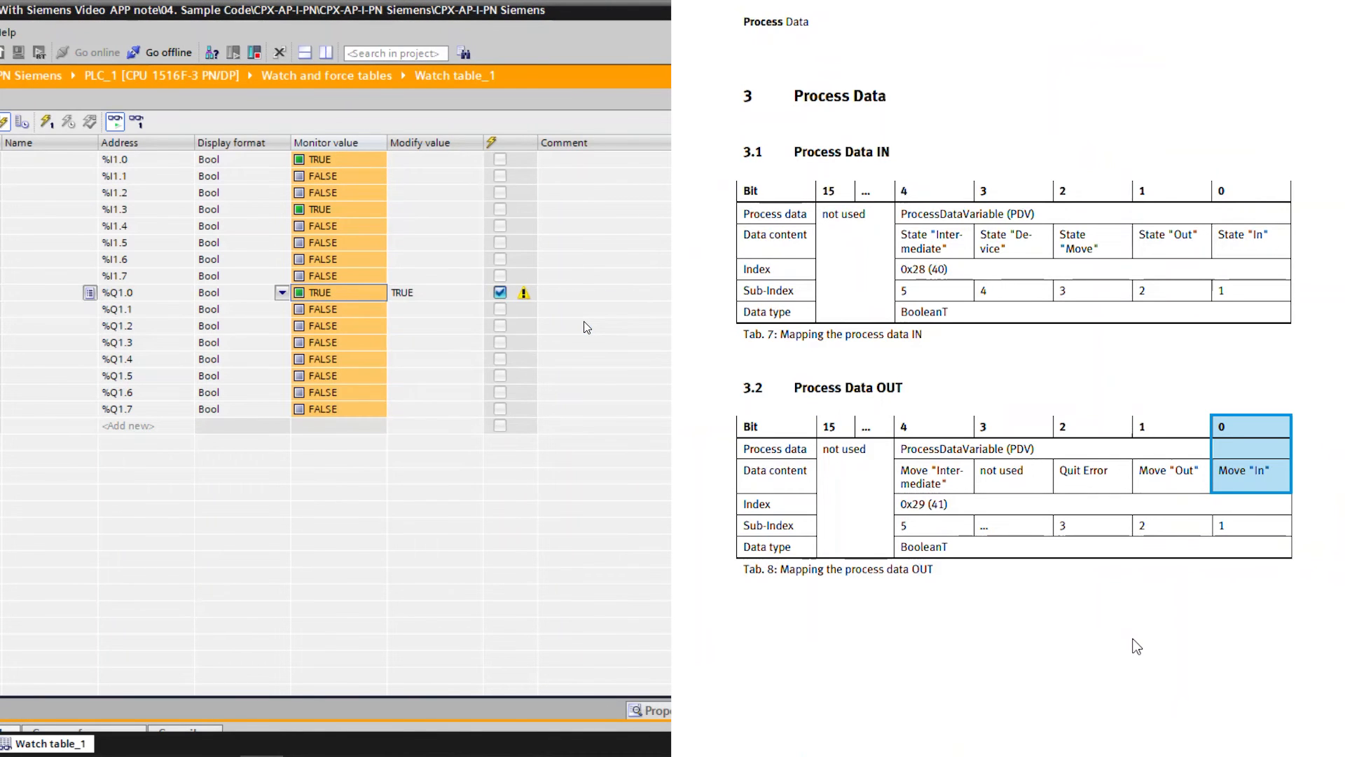
pyautogui.click(116, 159)
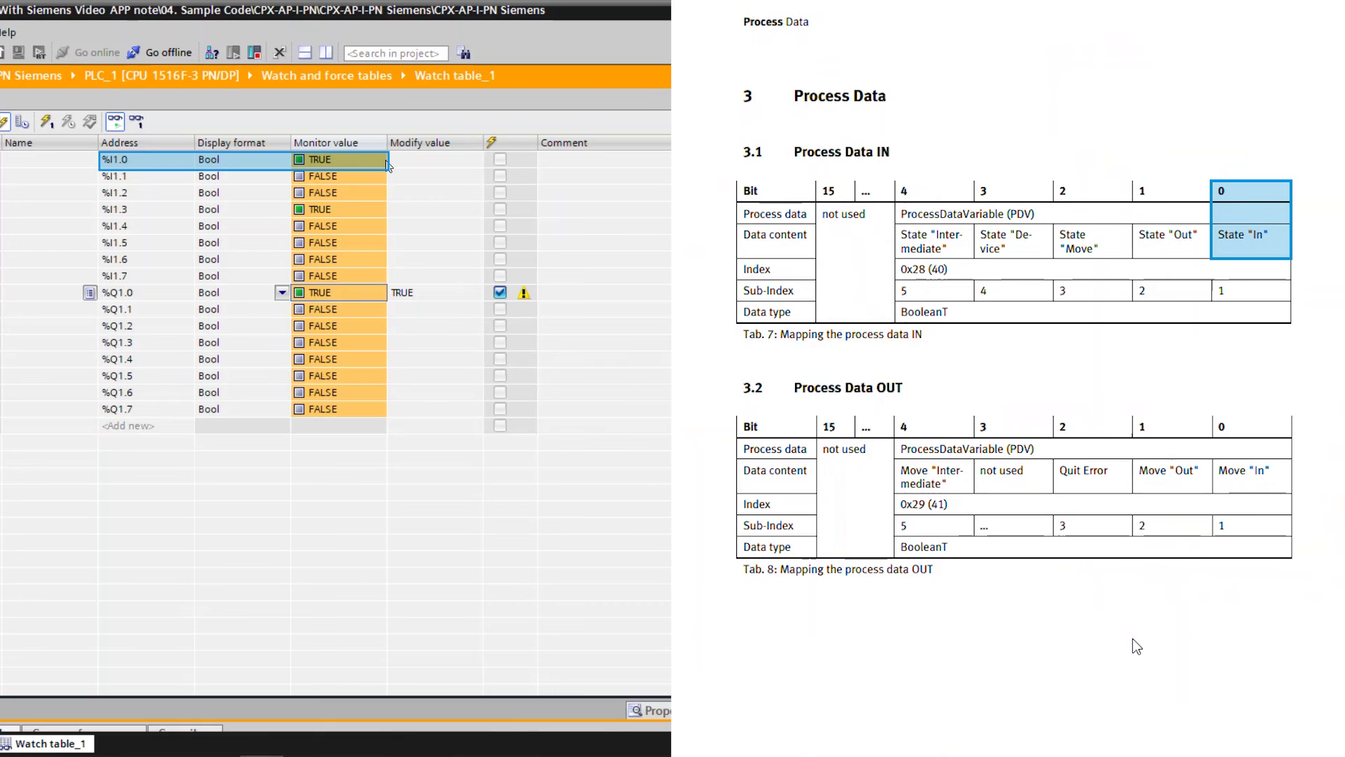
pyautogui.rightClick(360, 291)
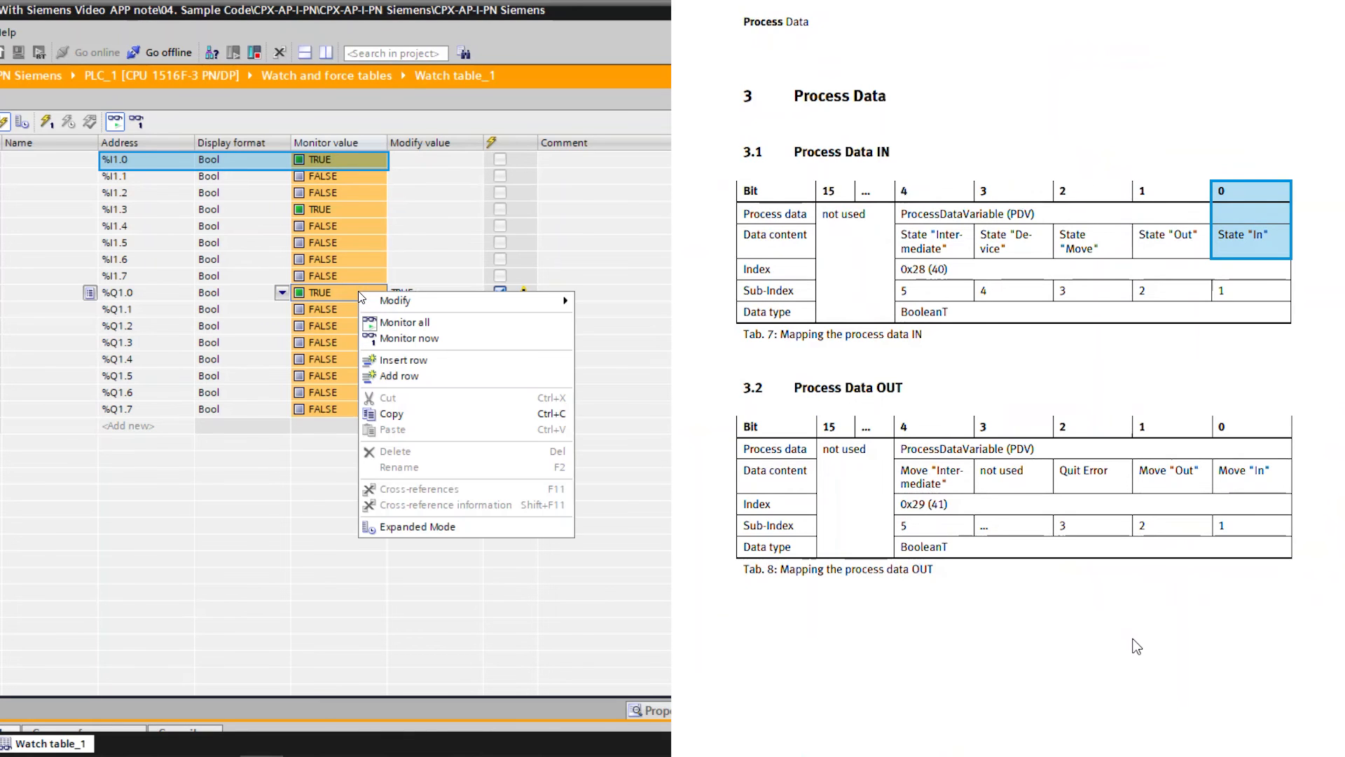
pyautogui.click(395, 300)
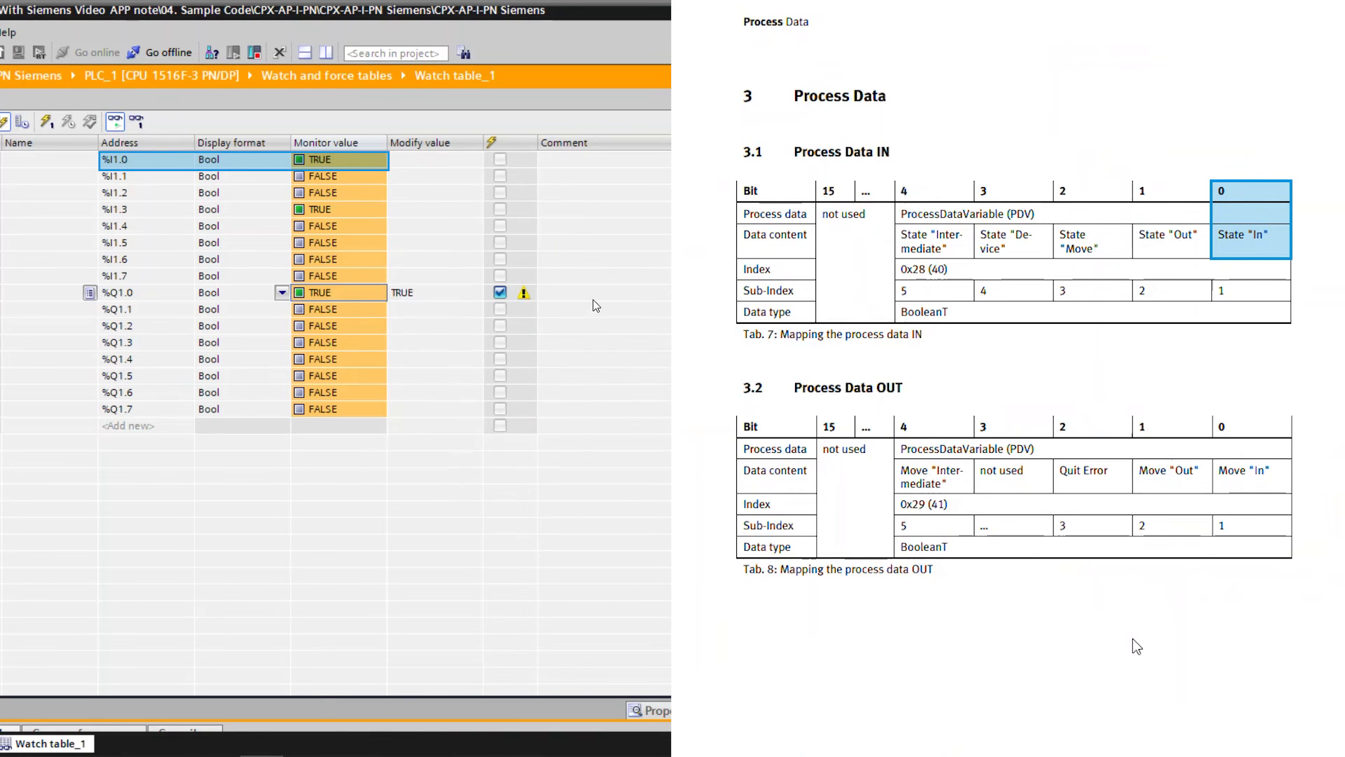
# Modify output %Q1.1 to 1, then back to 0.
pyautogui.click(499, 291)
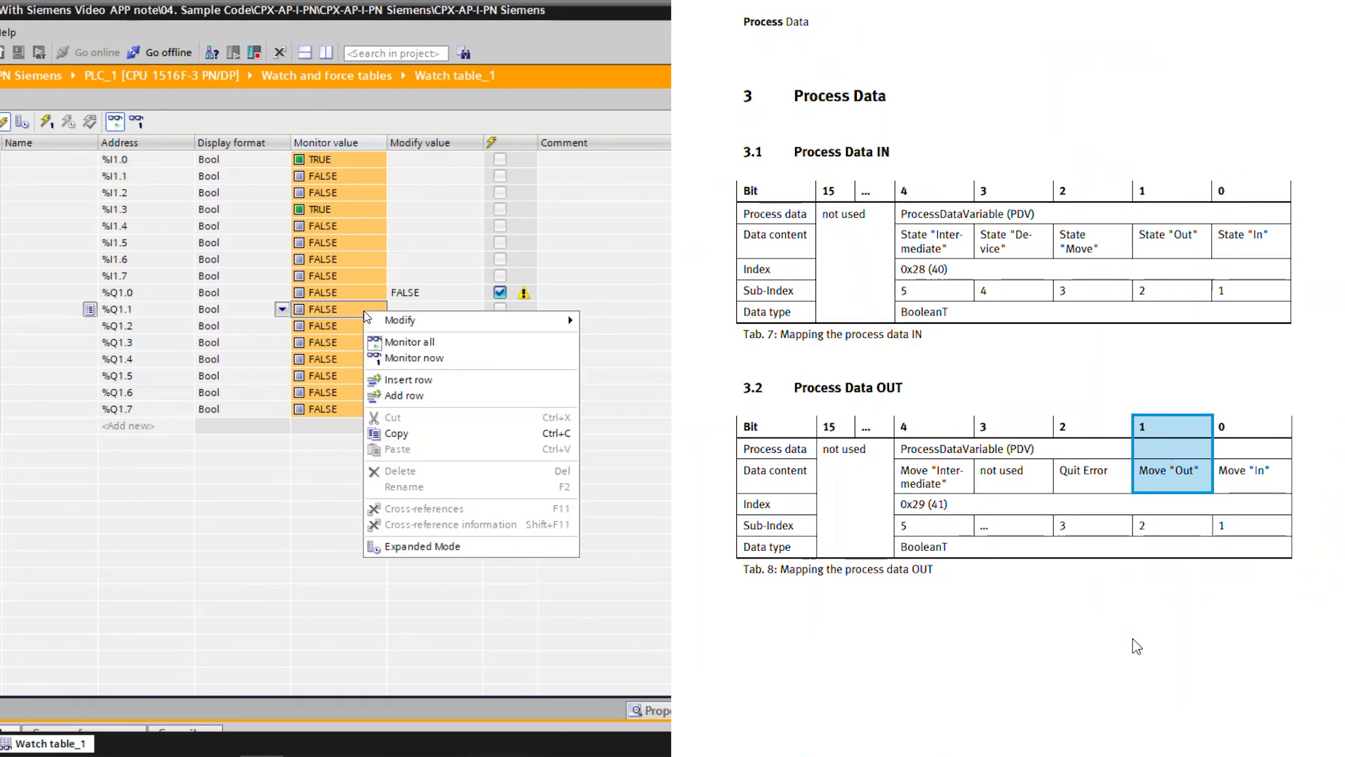
pyautogui.moveTo(400, 320)
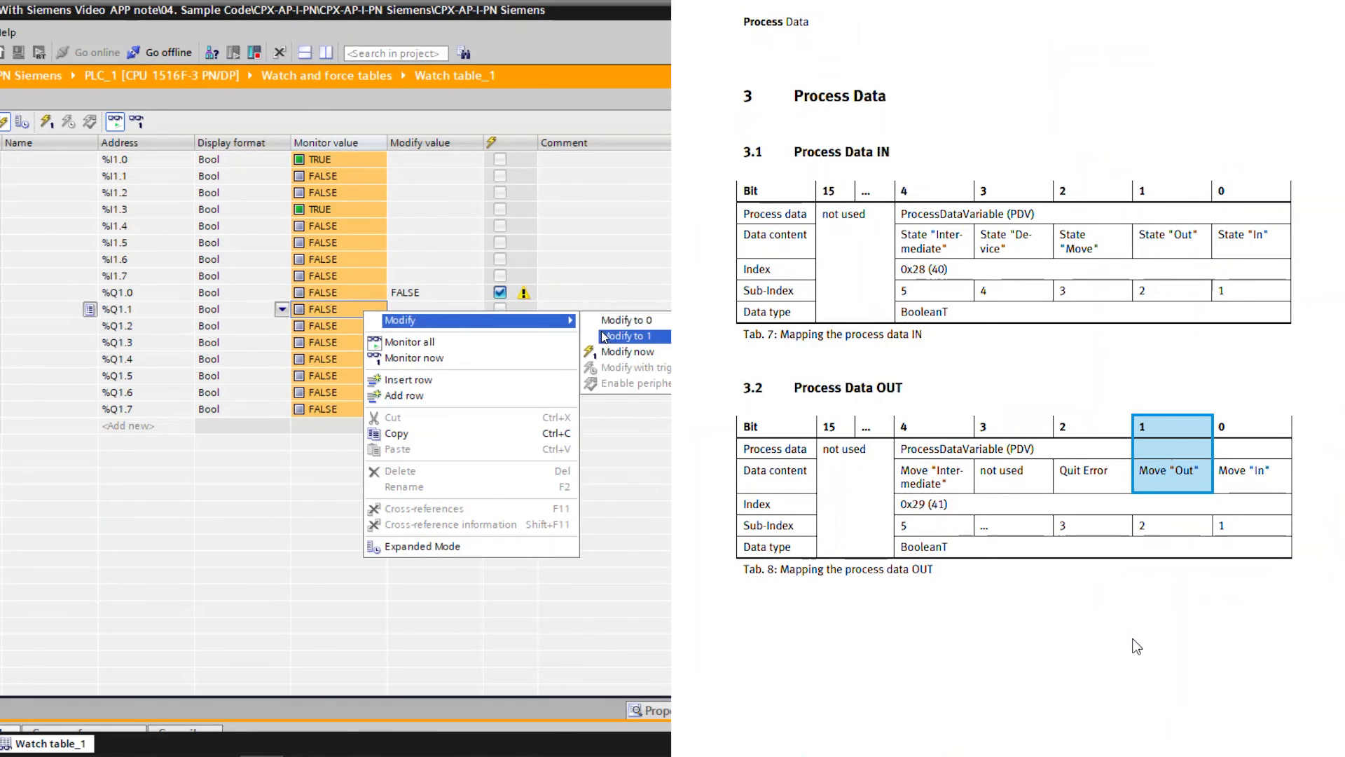
pyautogui.click(626, 335)
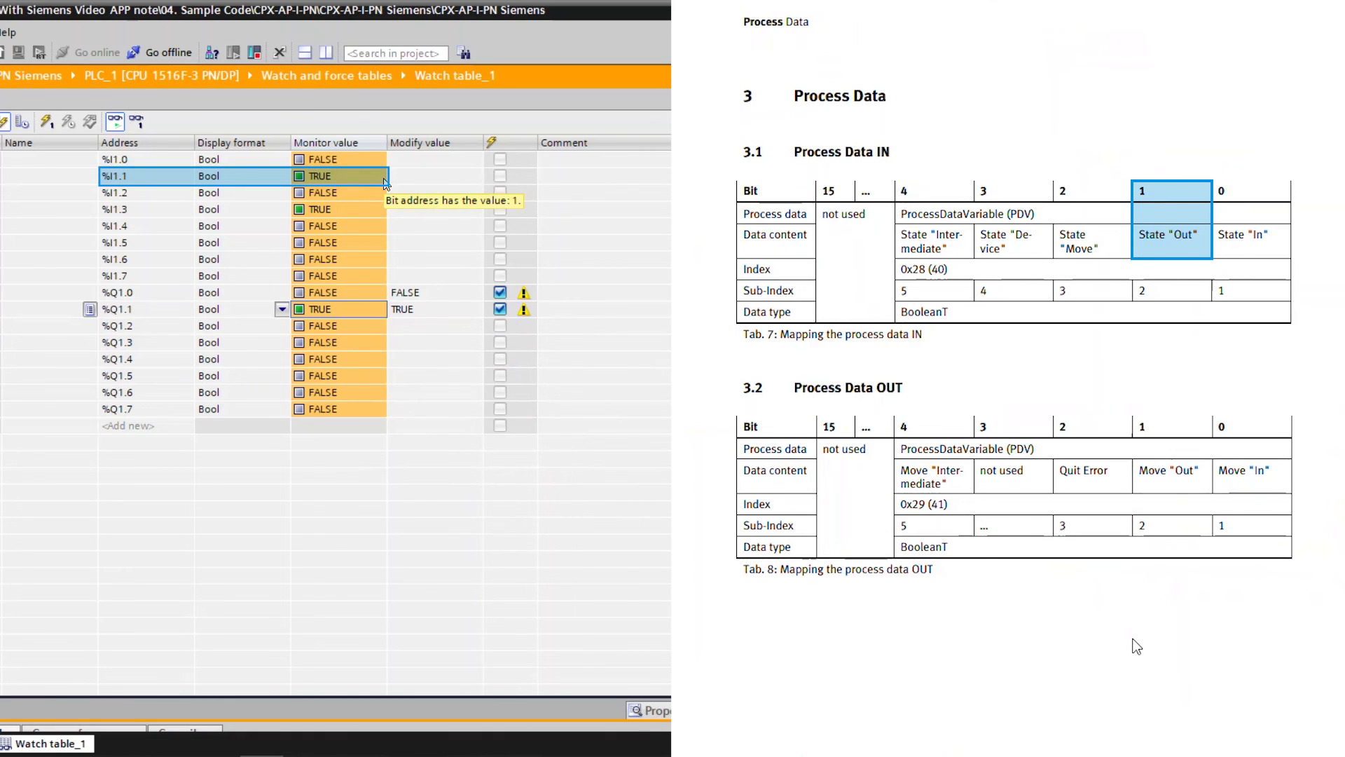
pyautogui.rightClick(318, 308)
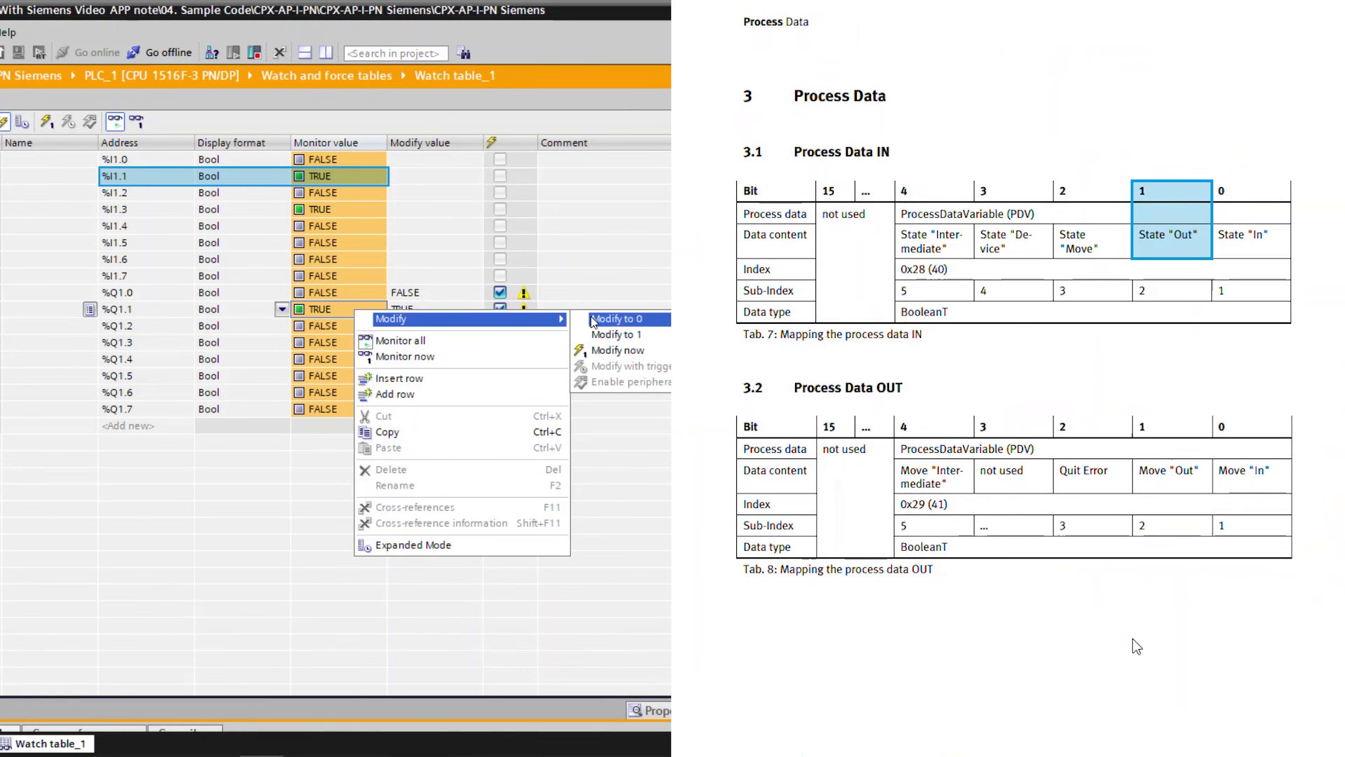
pyautogui.click(618, 320)
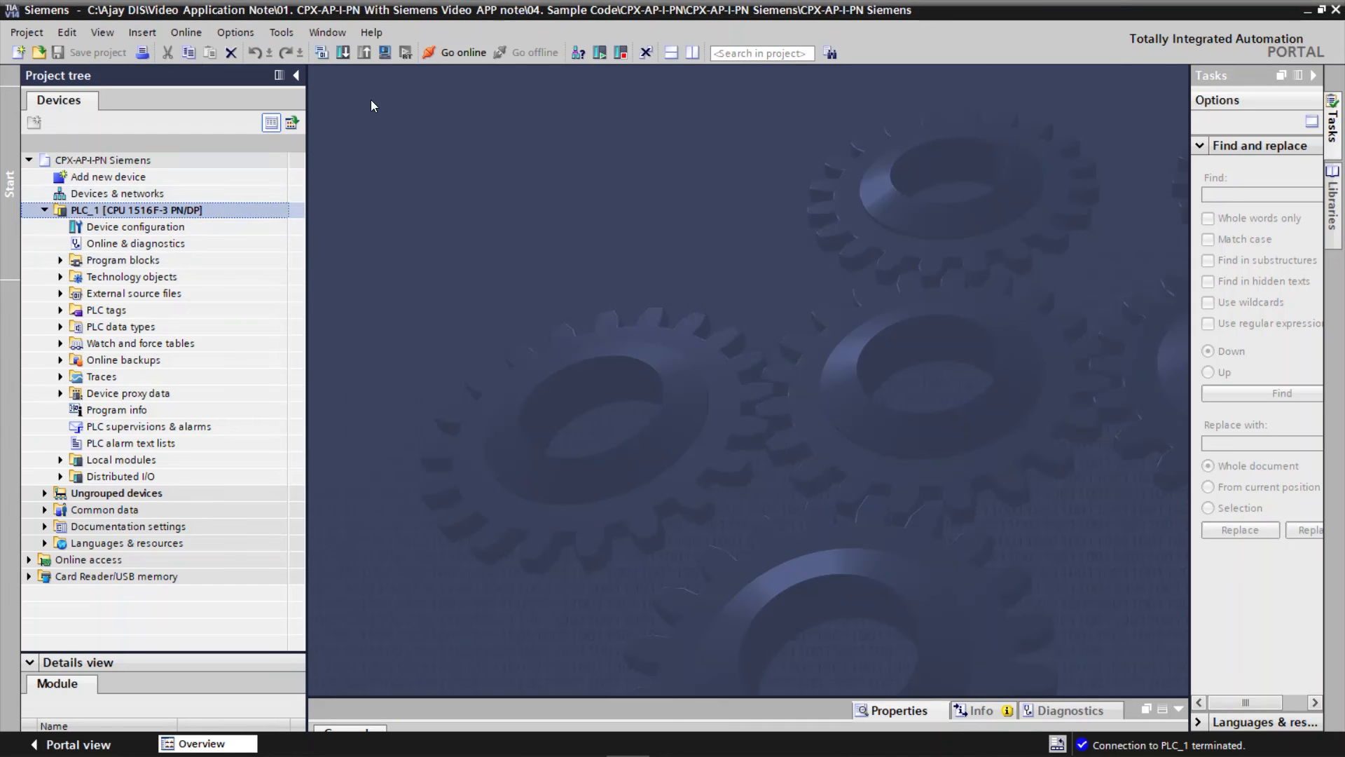
# Reconnect the project online to PLC_1 and confirm the connection.
pyautogui.click(455, 53)
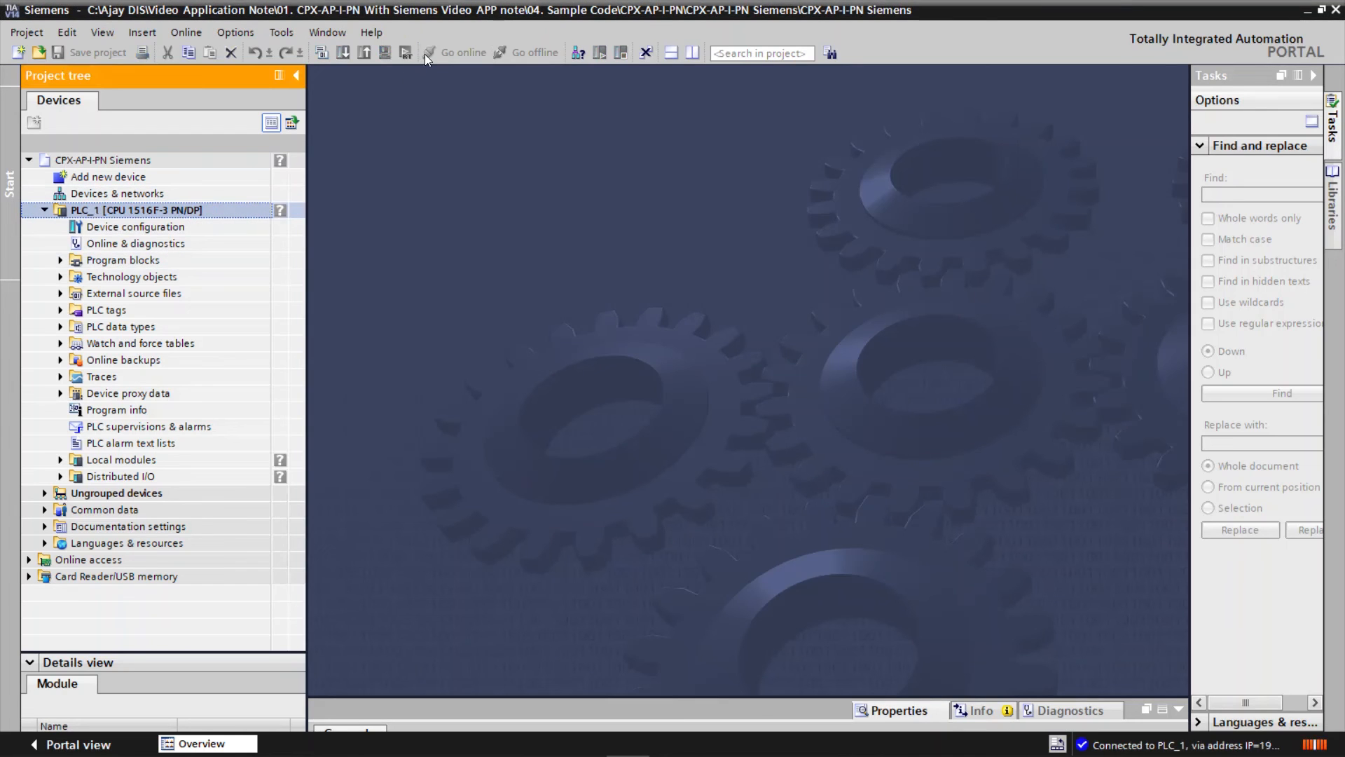
pyautogui.click(462, 53)
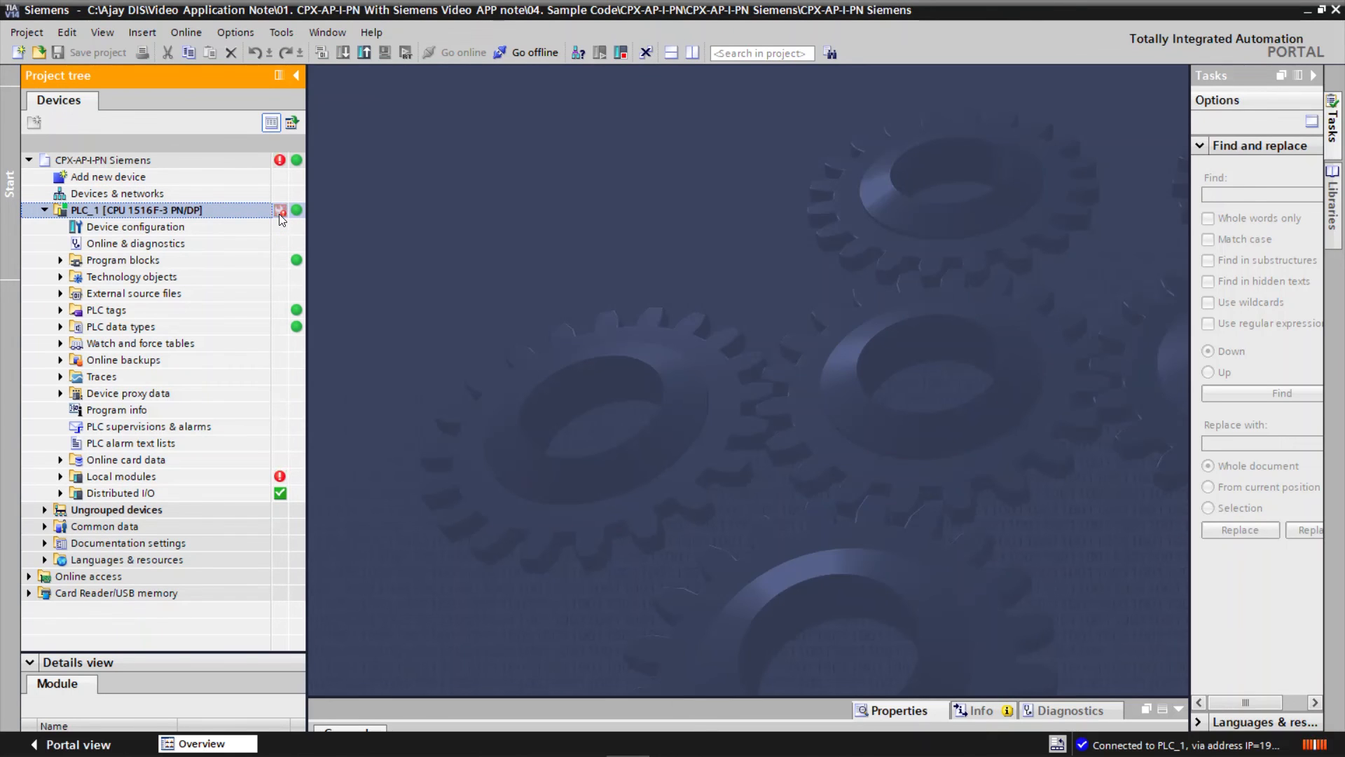
pyautogui.moveTo(280, 210)
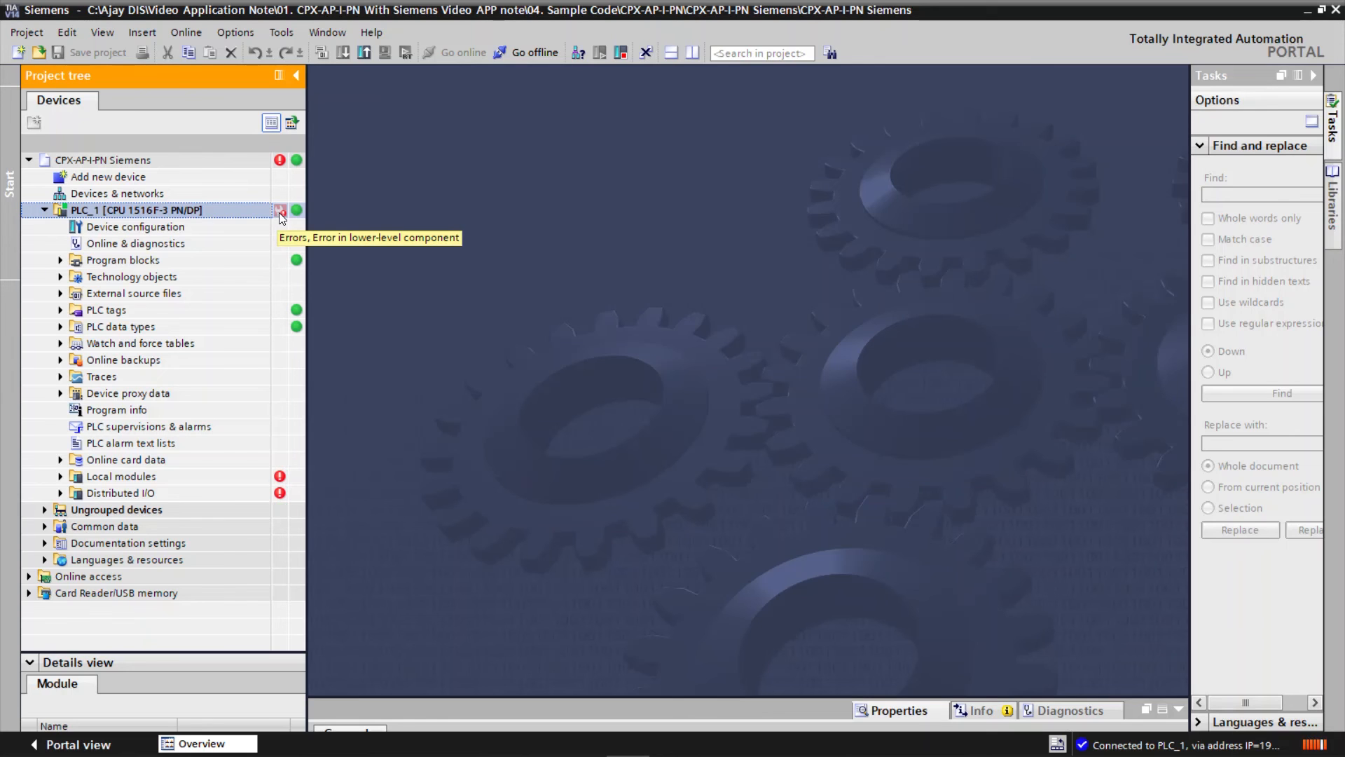
pyautogui.moveTo(137, 249)
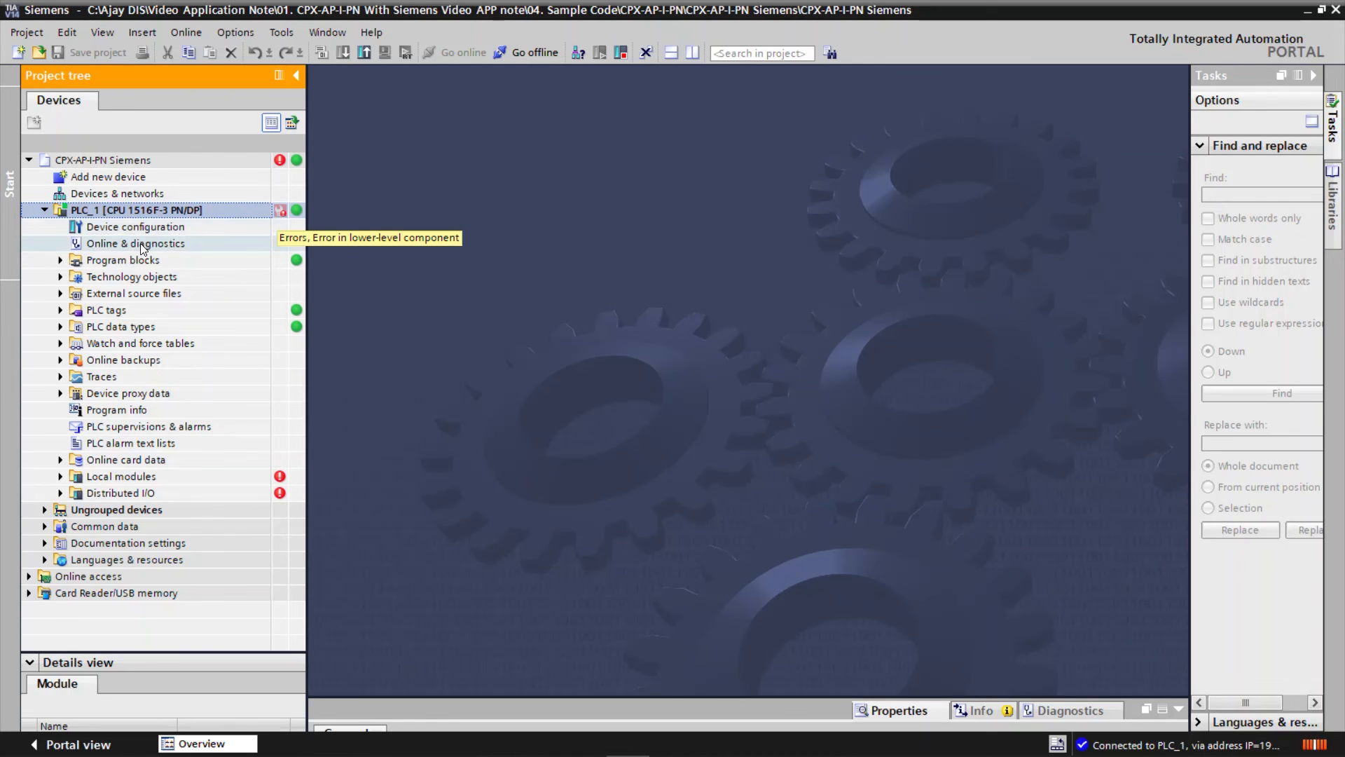
# Open PLC_1's Online & diagnostics view and display its diagnostics buffer event list.
pyautogui.click(135, 243)
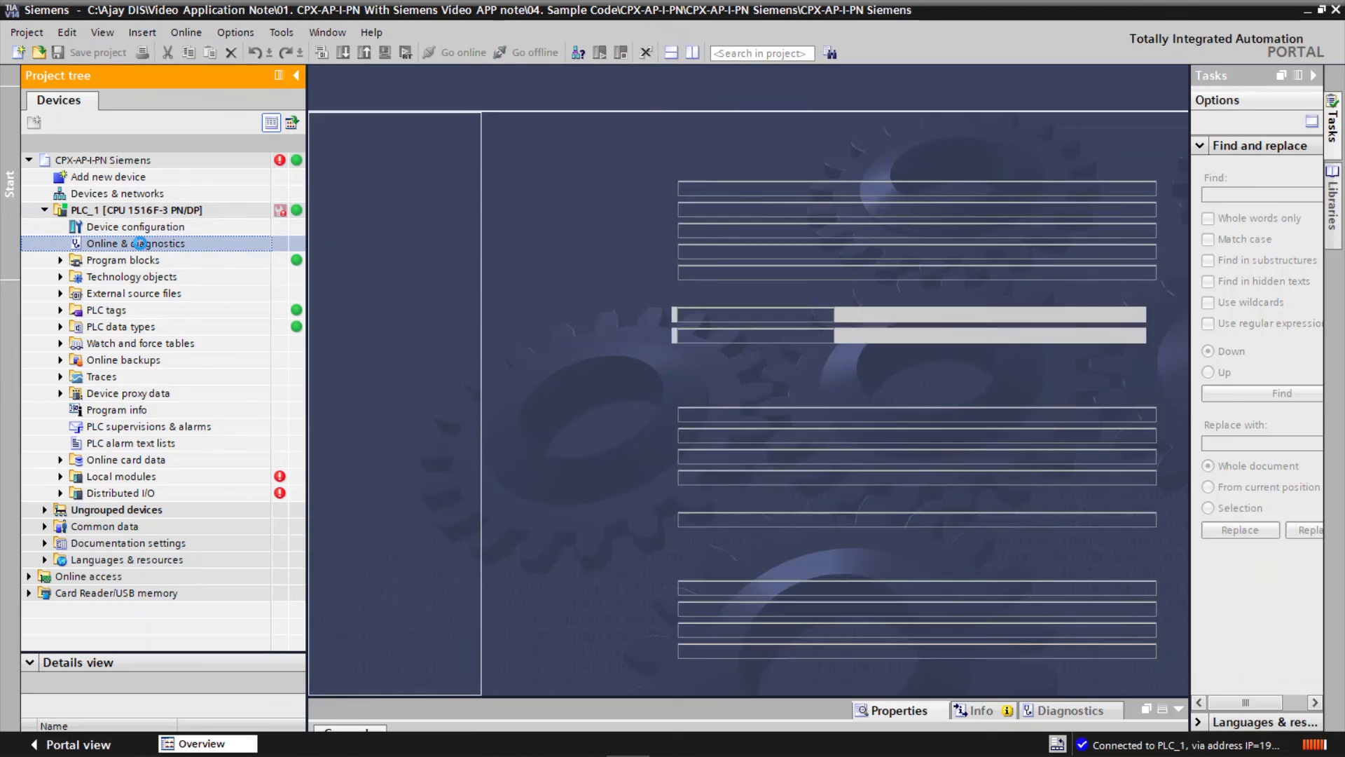
pyautogui.doubleClick(136, 244)
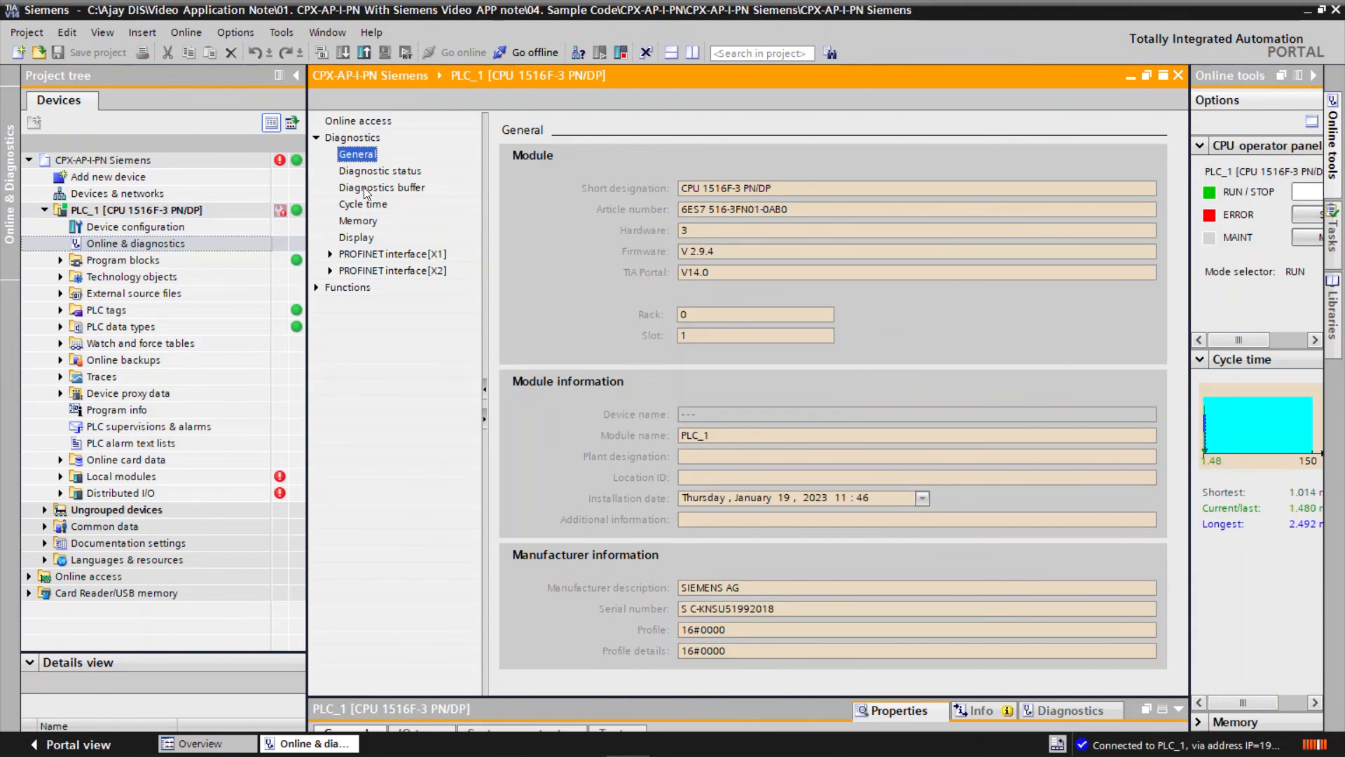
pyautogui.click(382, 187)
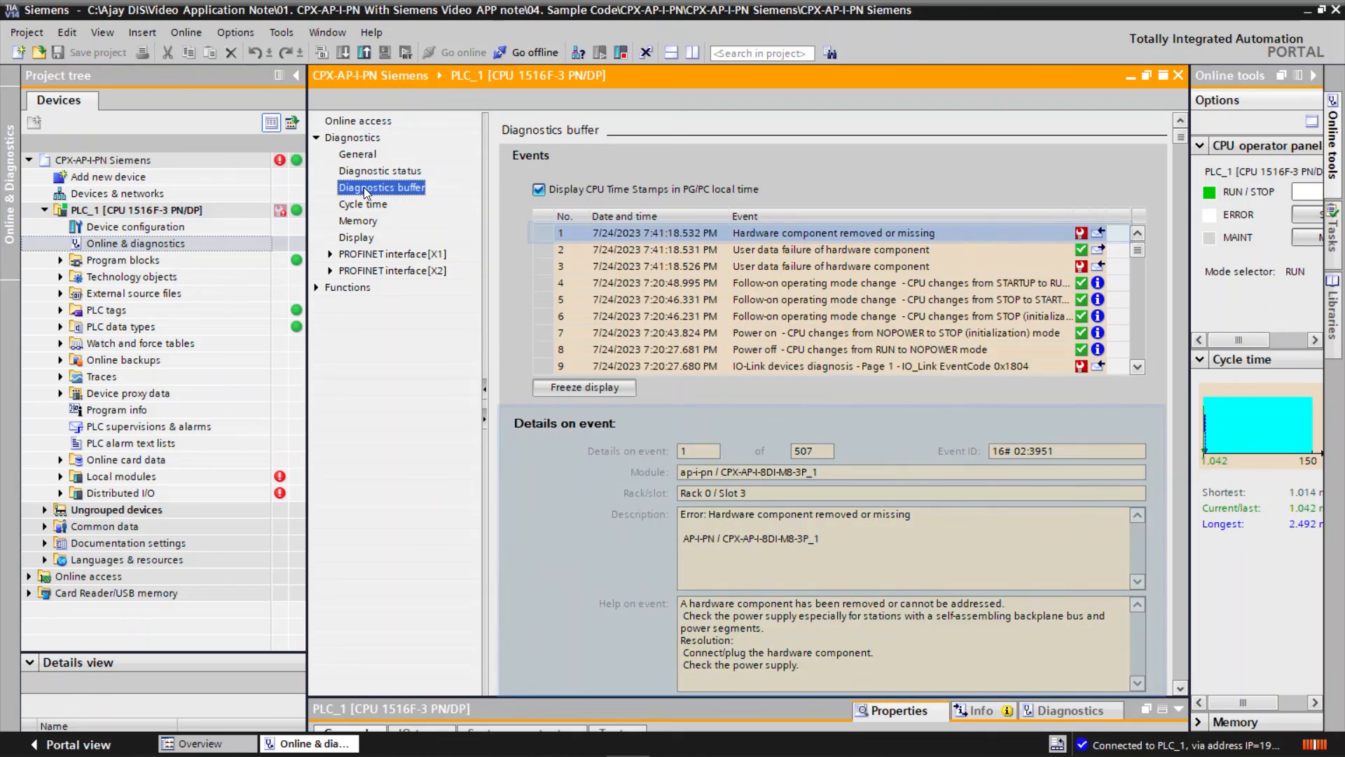